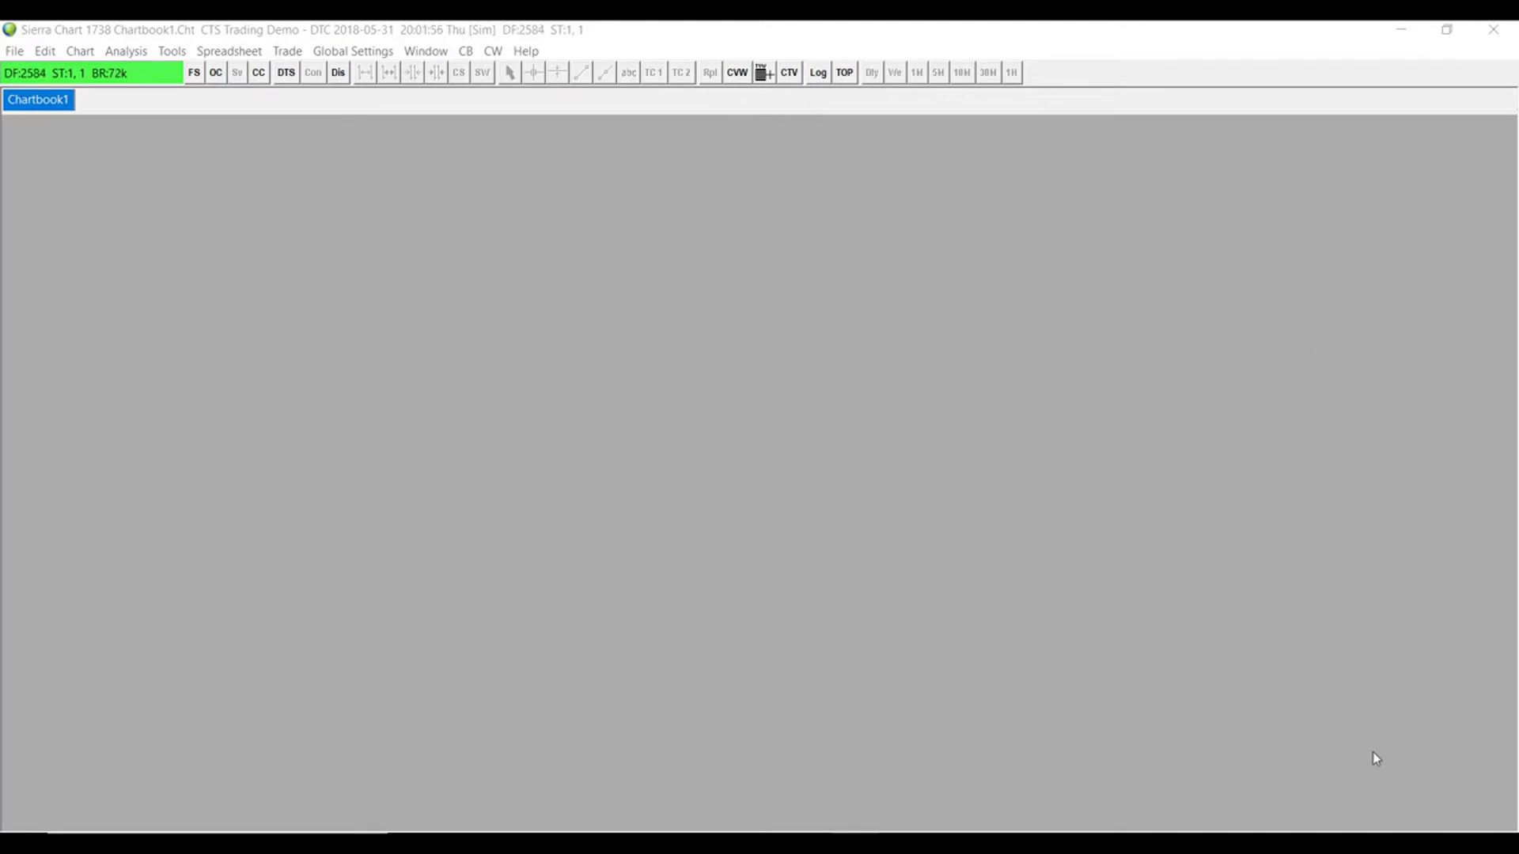
{"action": "mouse_move", "coordinate": [502, 318]}
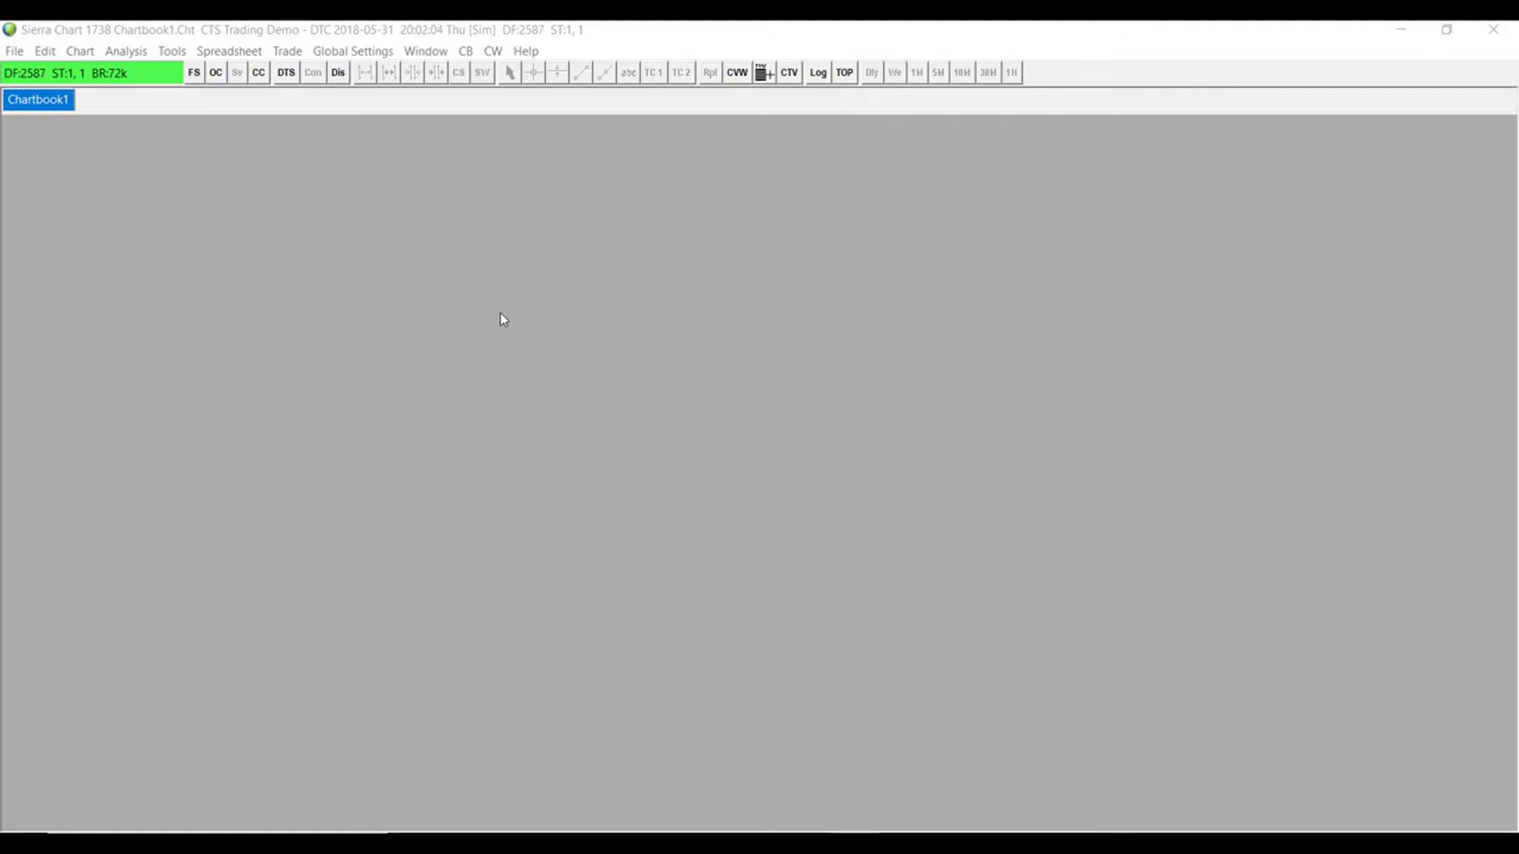
{"action": "mouse_move", "coordinate": [305, 238]}
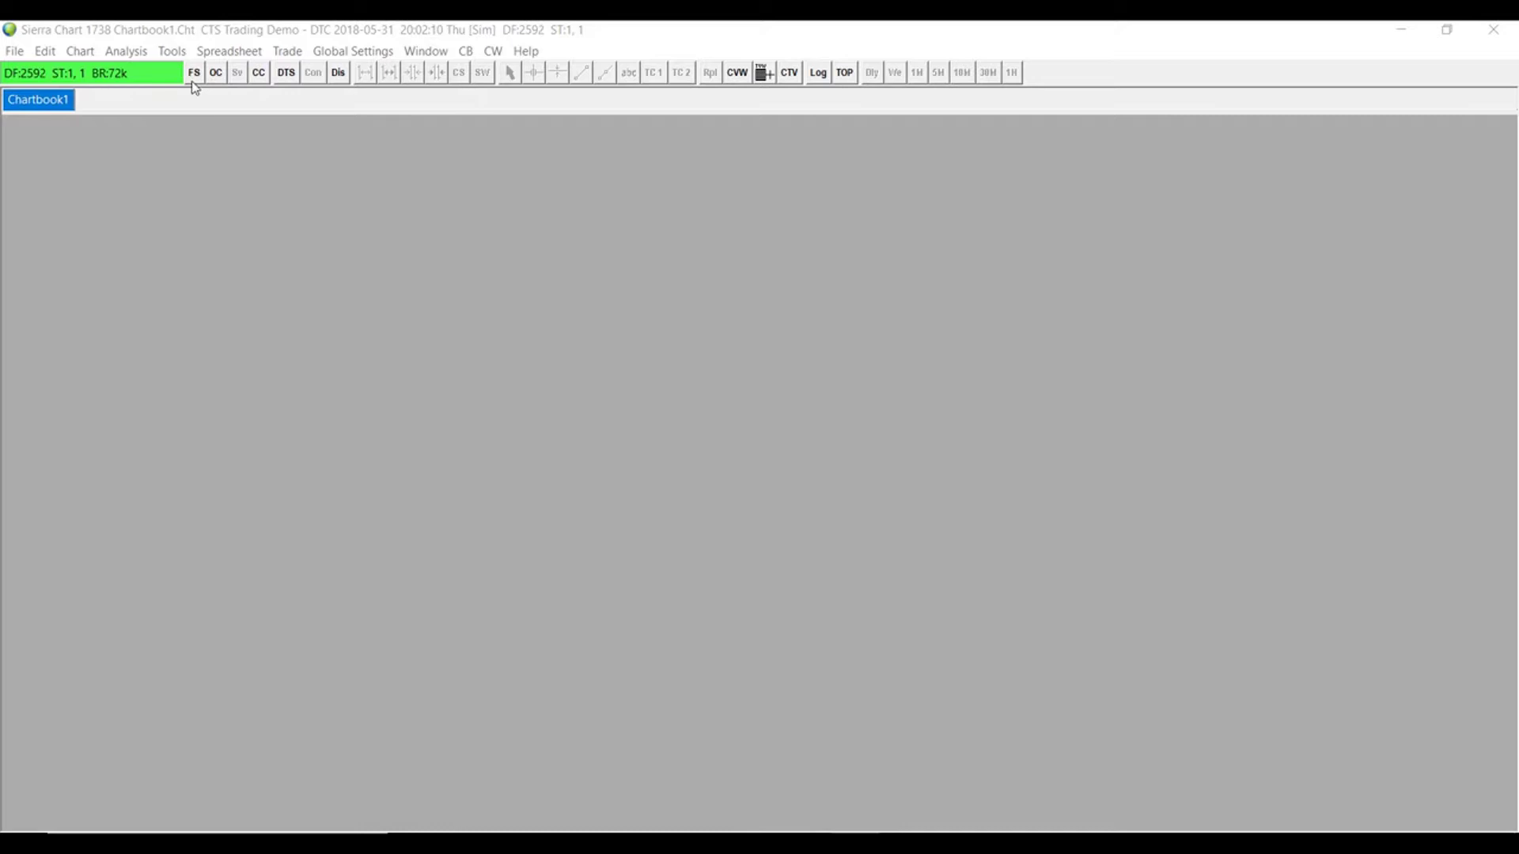
Step: Find the SPX500 symbol and open its 1-minute intraday chart, closing the symbol finder
{"action": "left_click", "coordinate": [193, 71]}
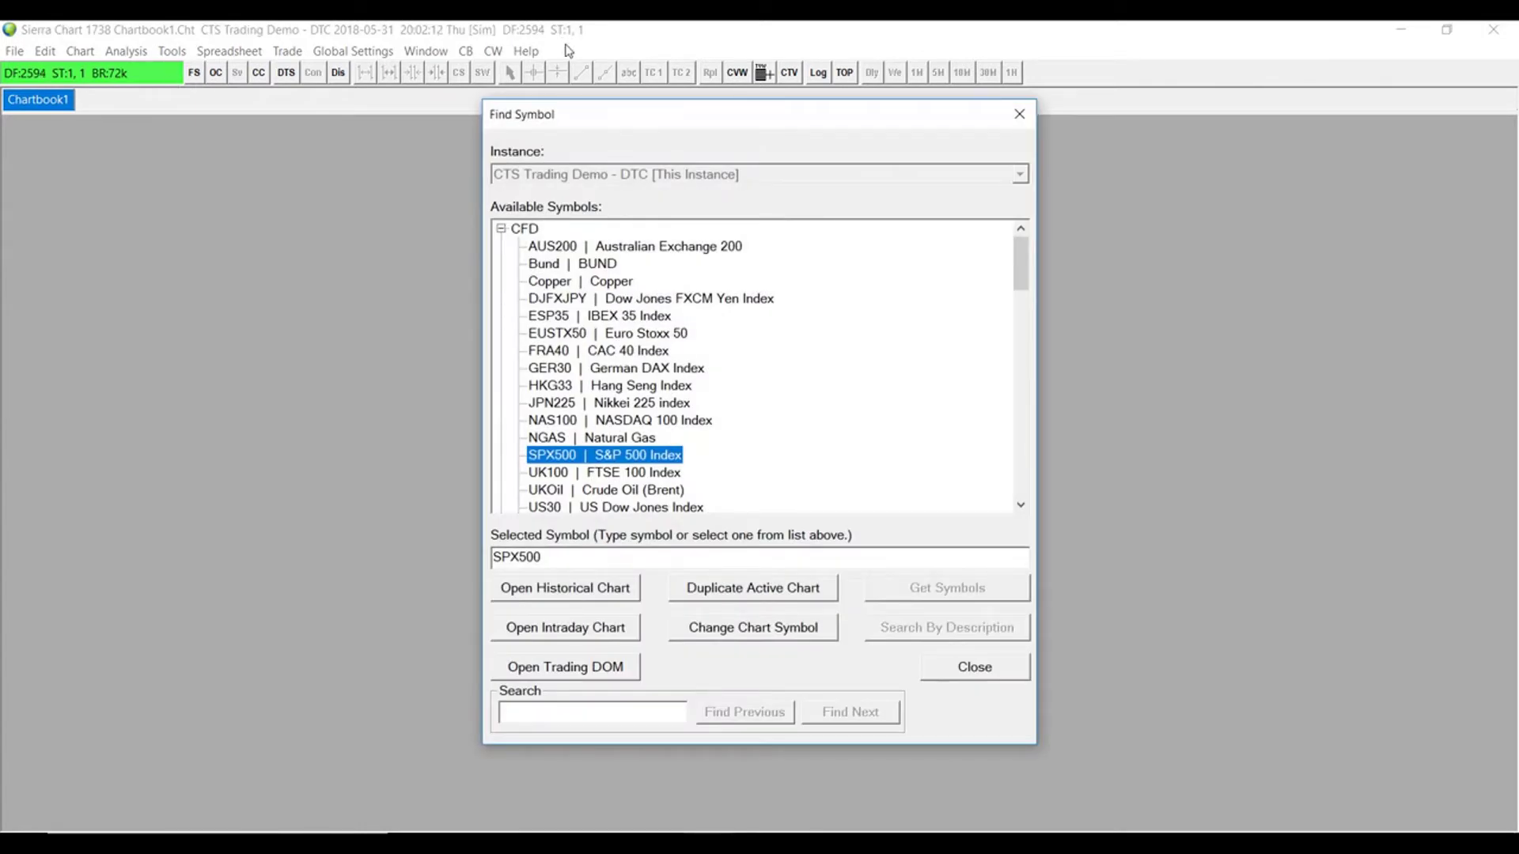
{"action": "mouse_move", "coordinate": [580, 369]}
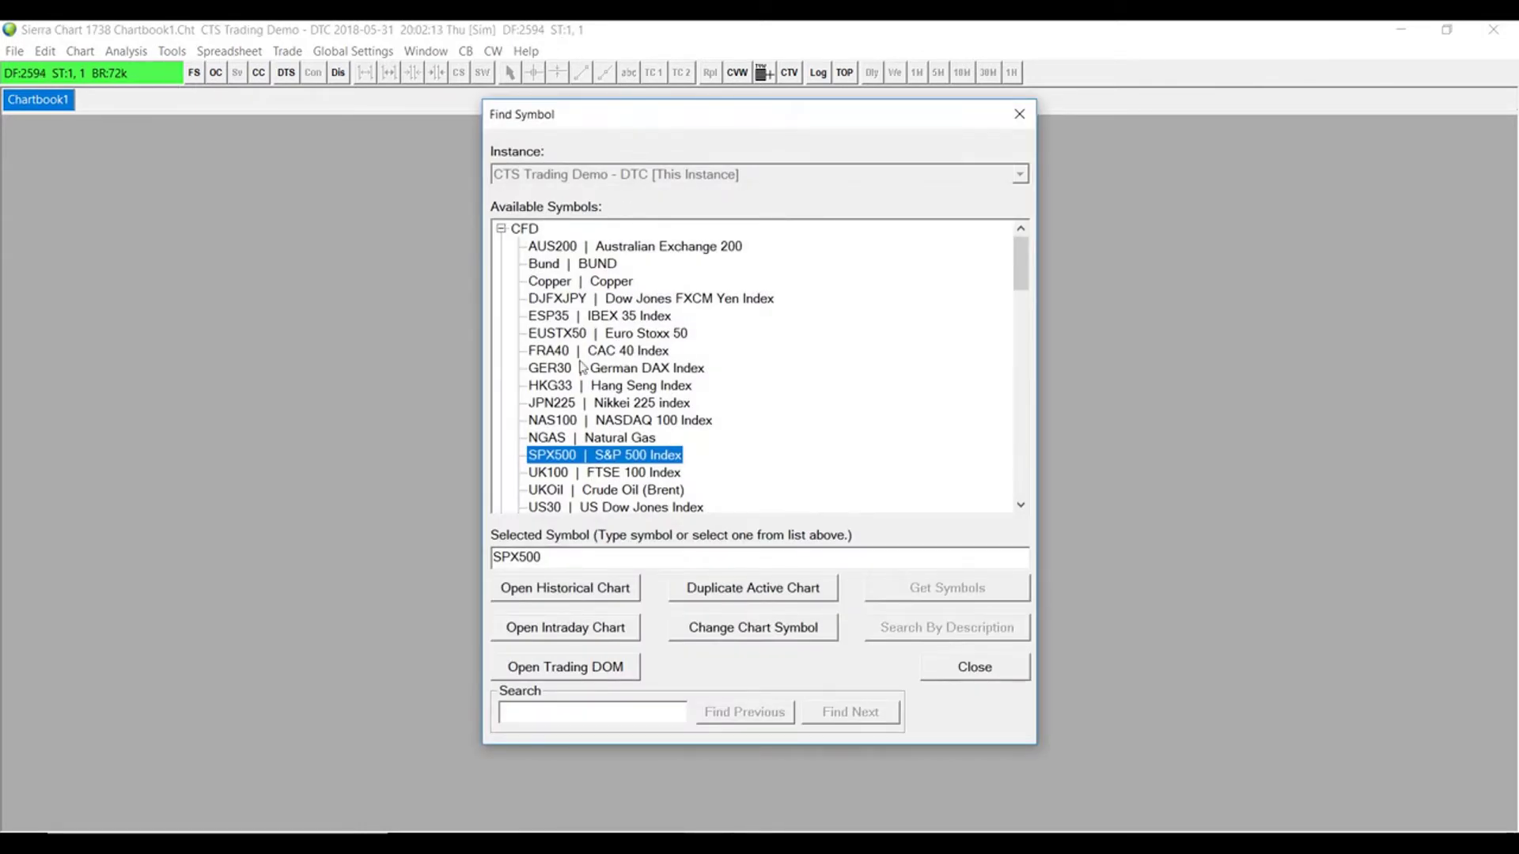
{"action": "mouse_move", "coordinate": [703, 437]}
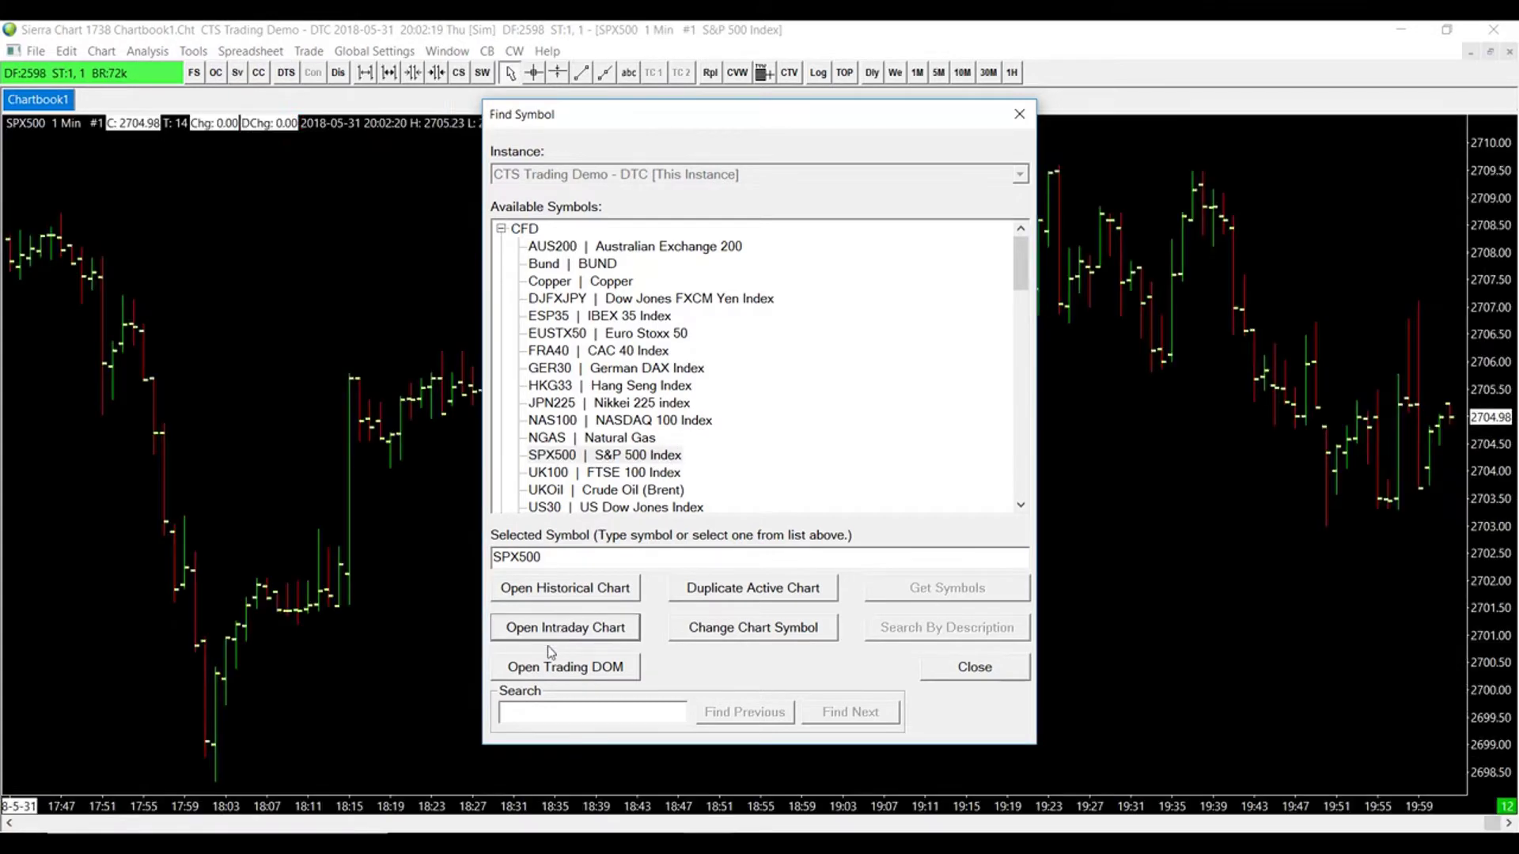
{"action": "left_click", "coordinate": [565, 626]}
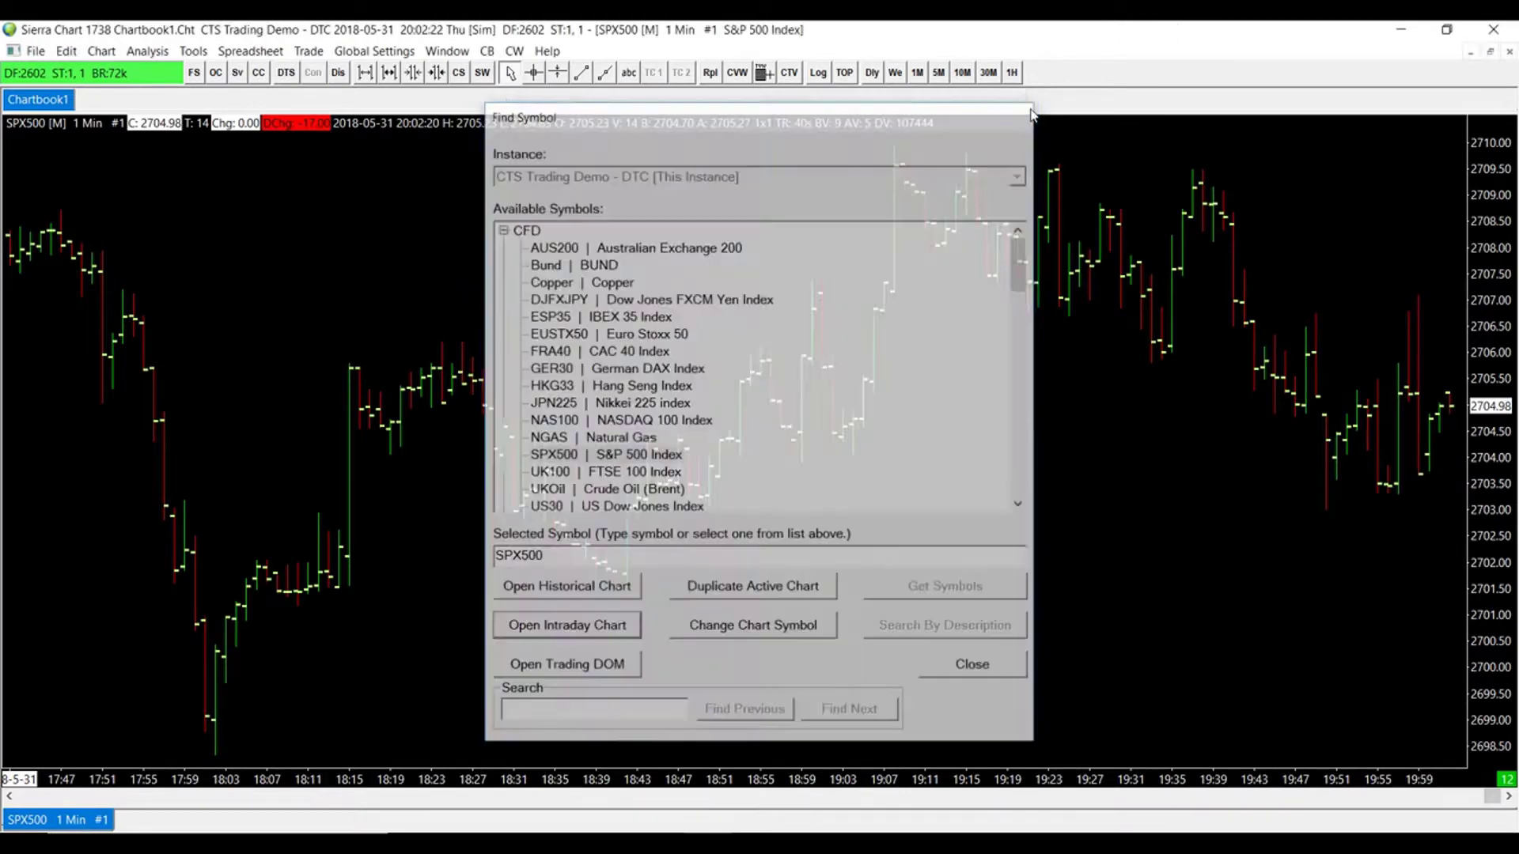
{"action": "left_click", "coordinate": [969, 663]}
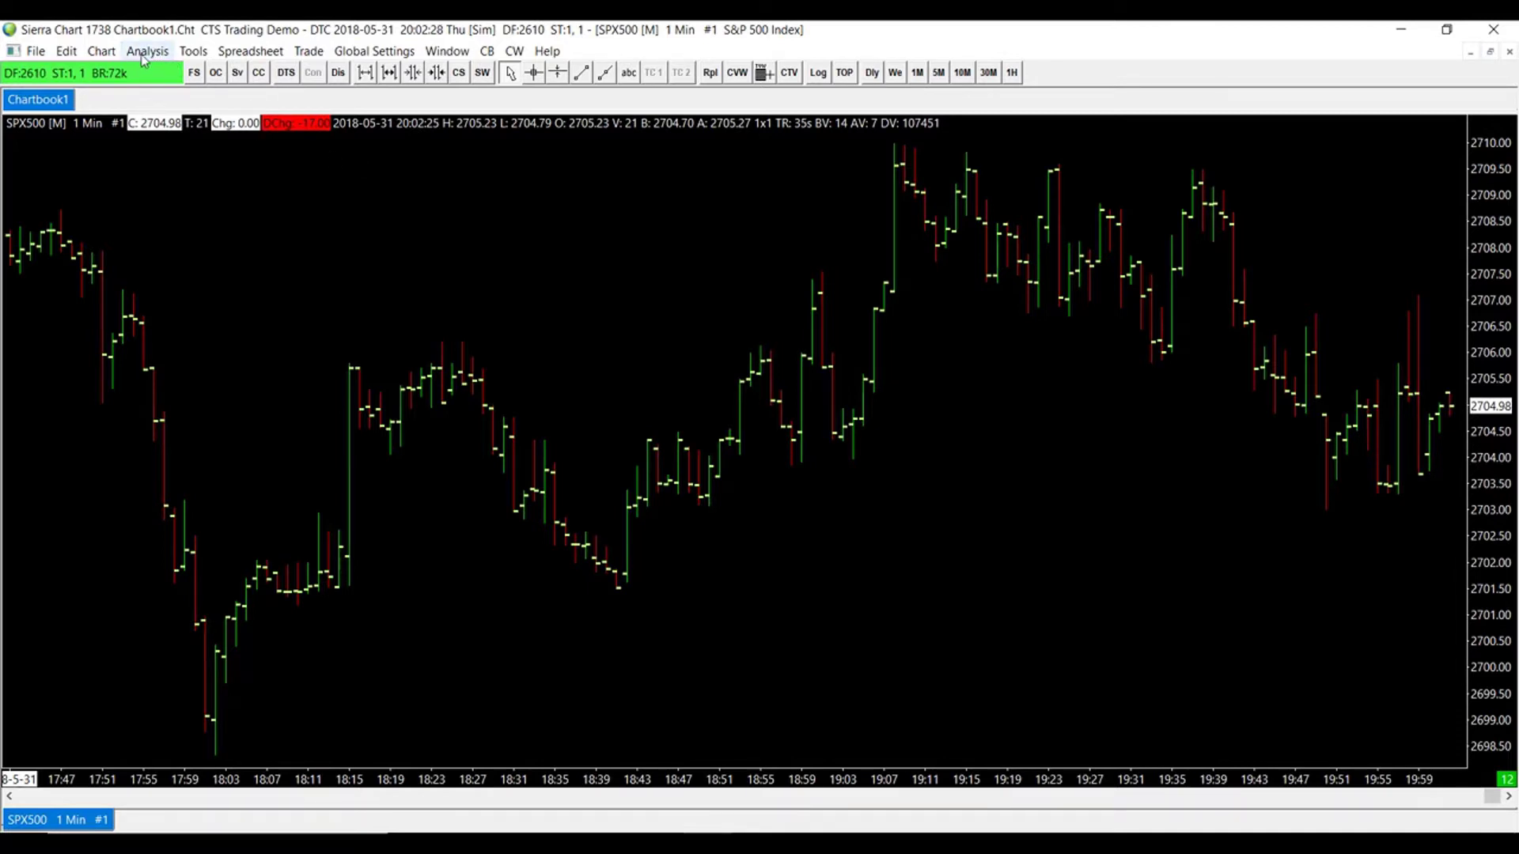
Step: From Analysis > Studies, locate the Spreadsheet Study in Studies Available to add it to the chart
{"action": "left_click", "coordinate": [146, 51]}
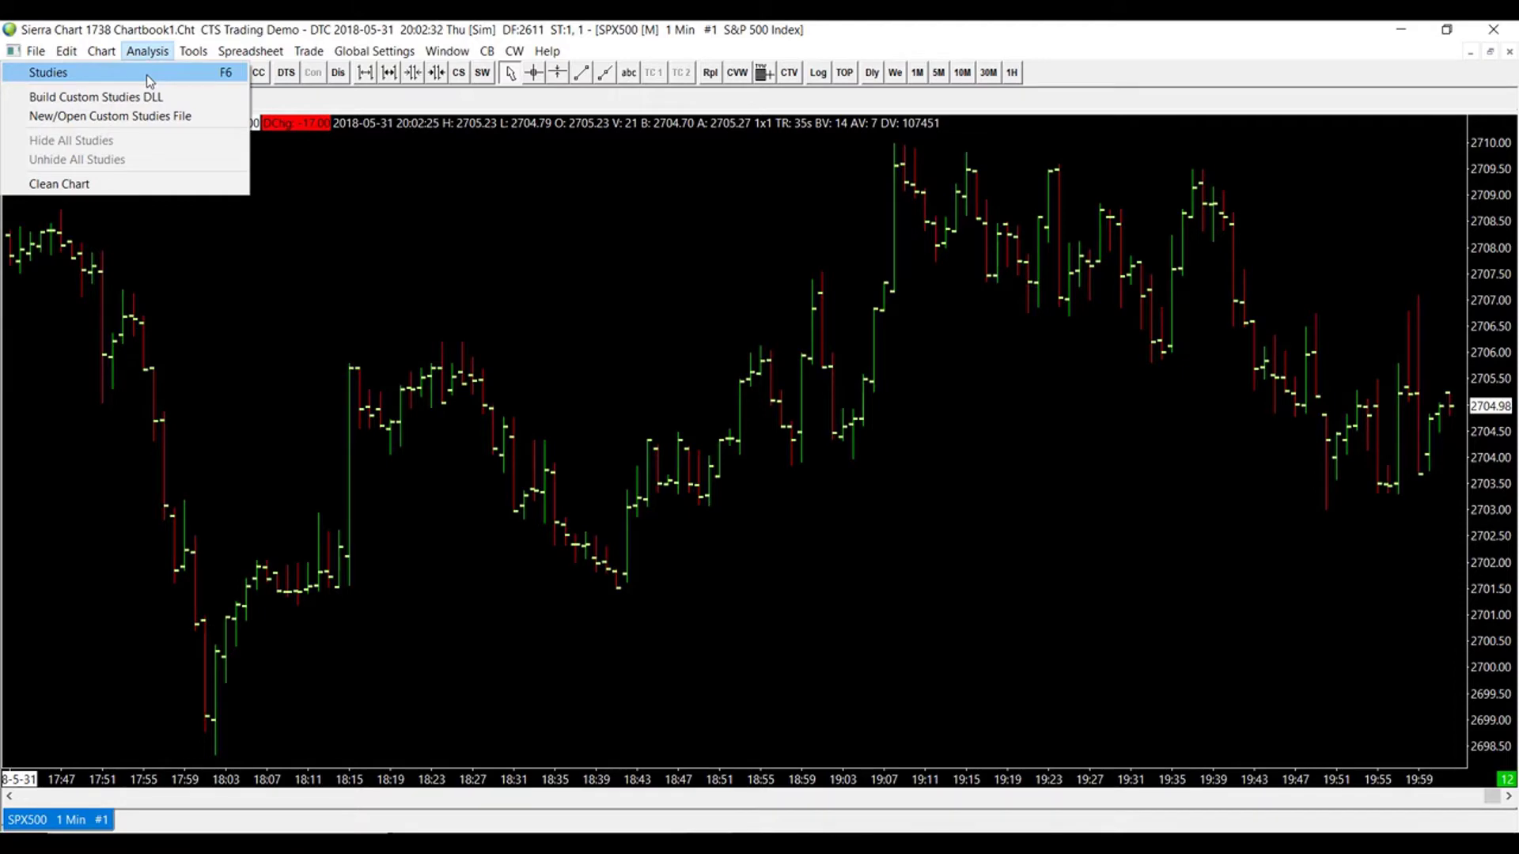
{"action": "left_click", "coordinate": [45, 71]}
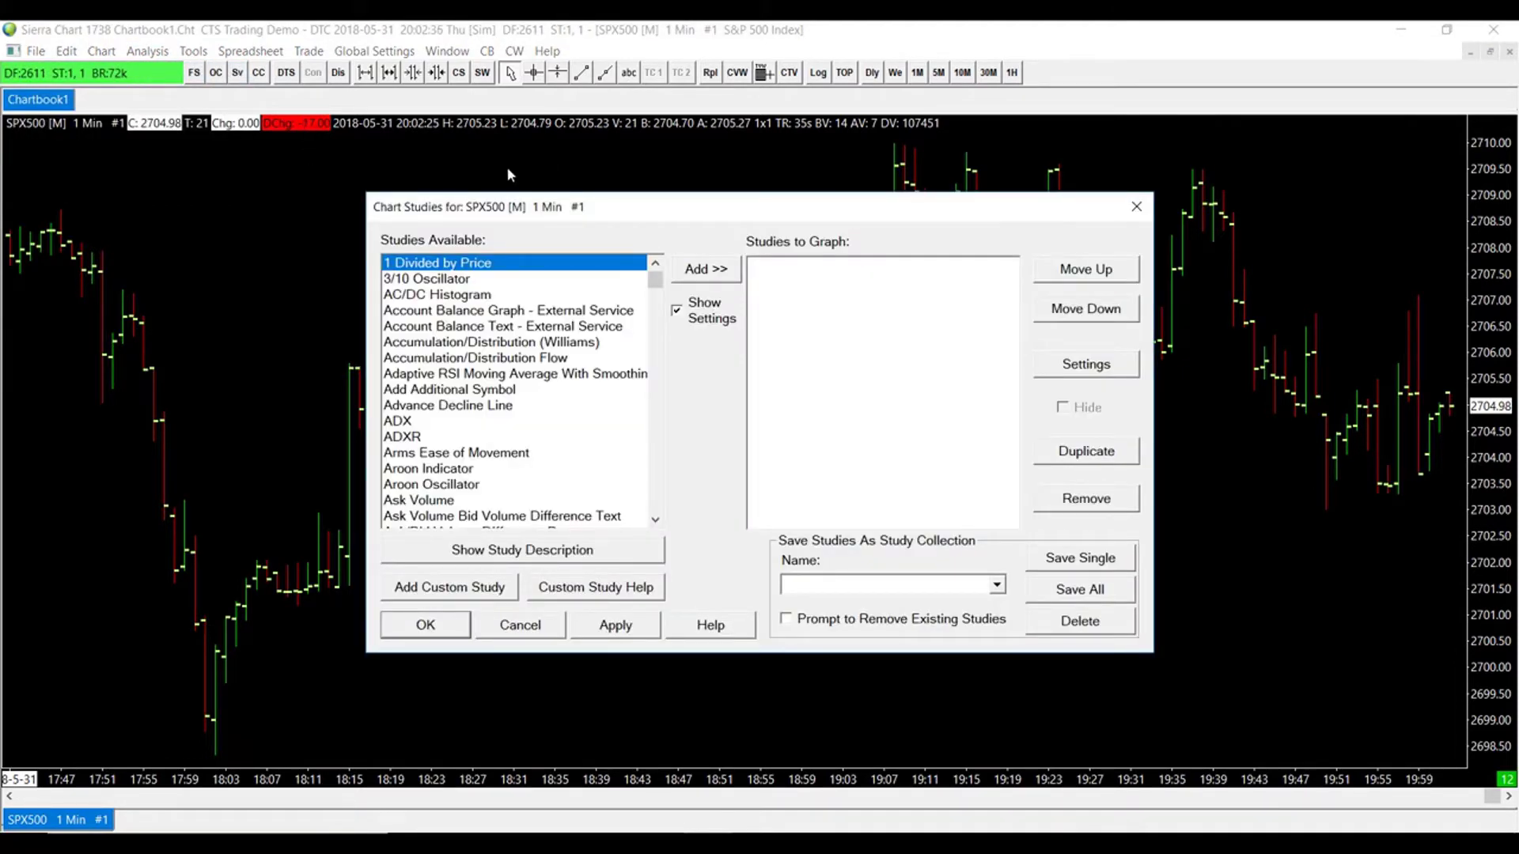
{"action": "scroll", "scroll_direction": "down", "scroll_amount": 3}
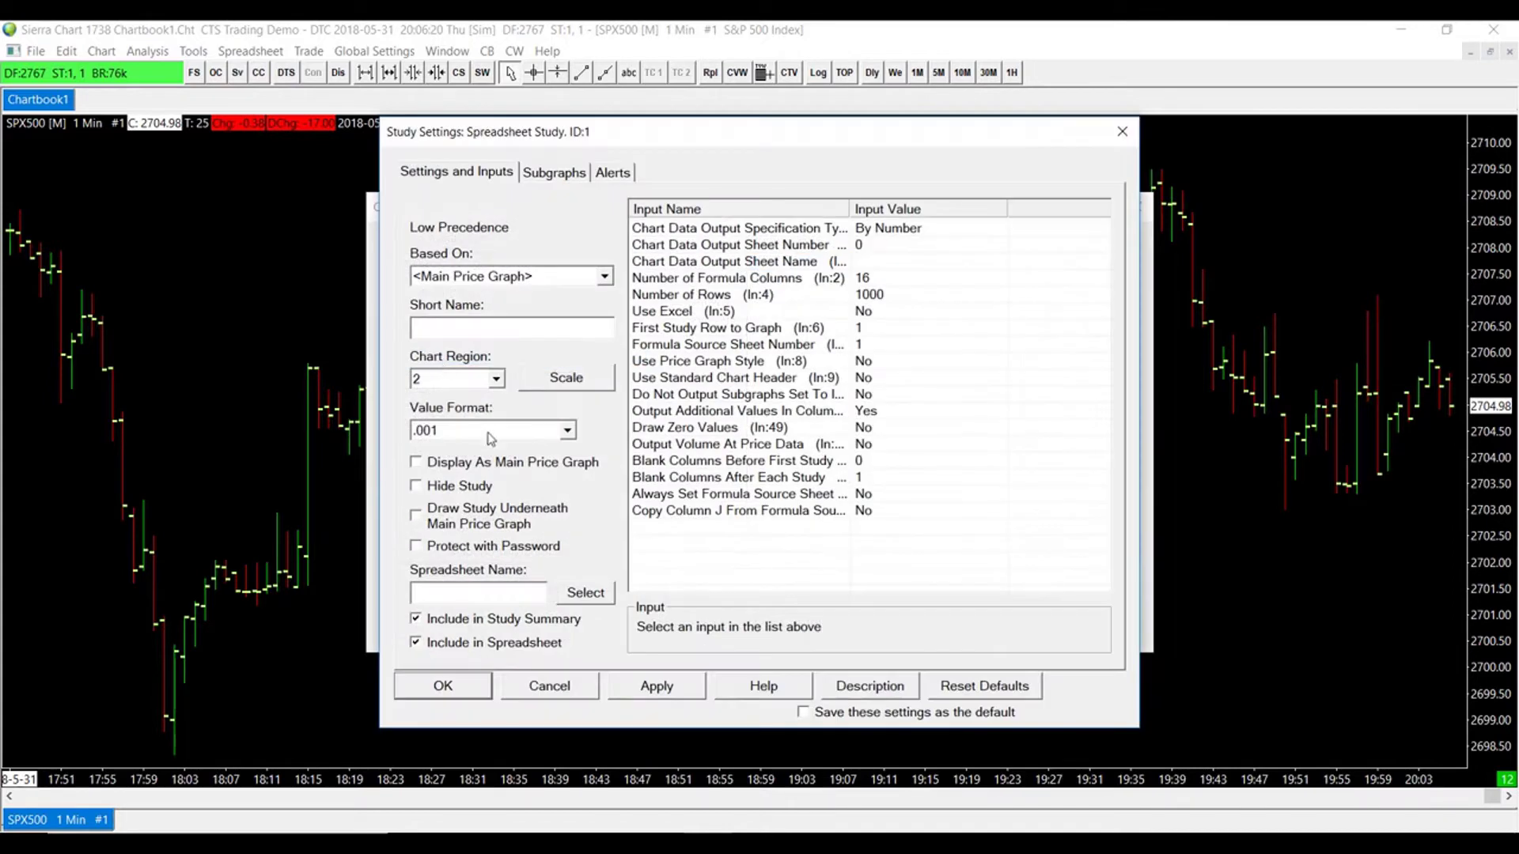
{"action": "mouse_move", "coordinate": [594, 264]}
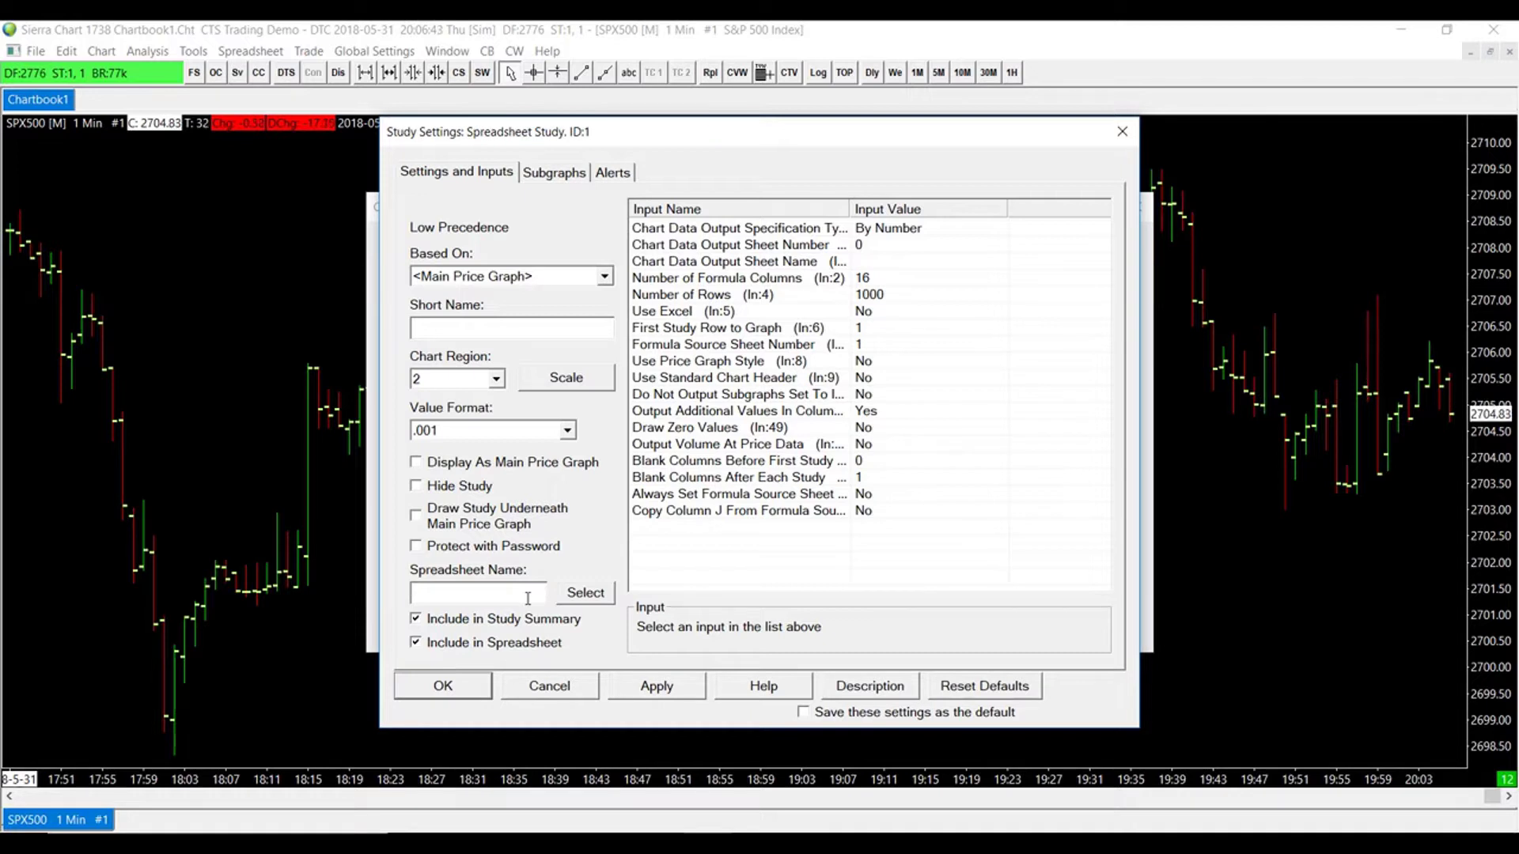
Step: Name the spreadsheet study 'FirstDemo' and apply it so a FirstDemo spreadsheet tab appears
{"action": "type", "text": "First"}
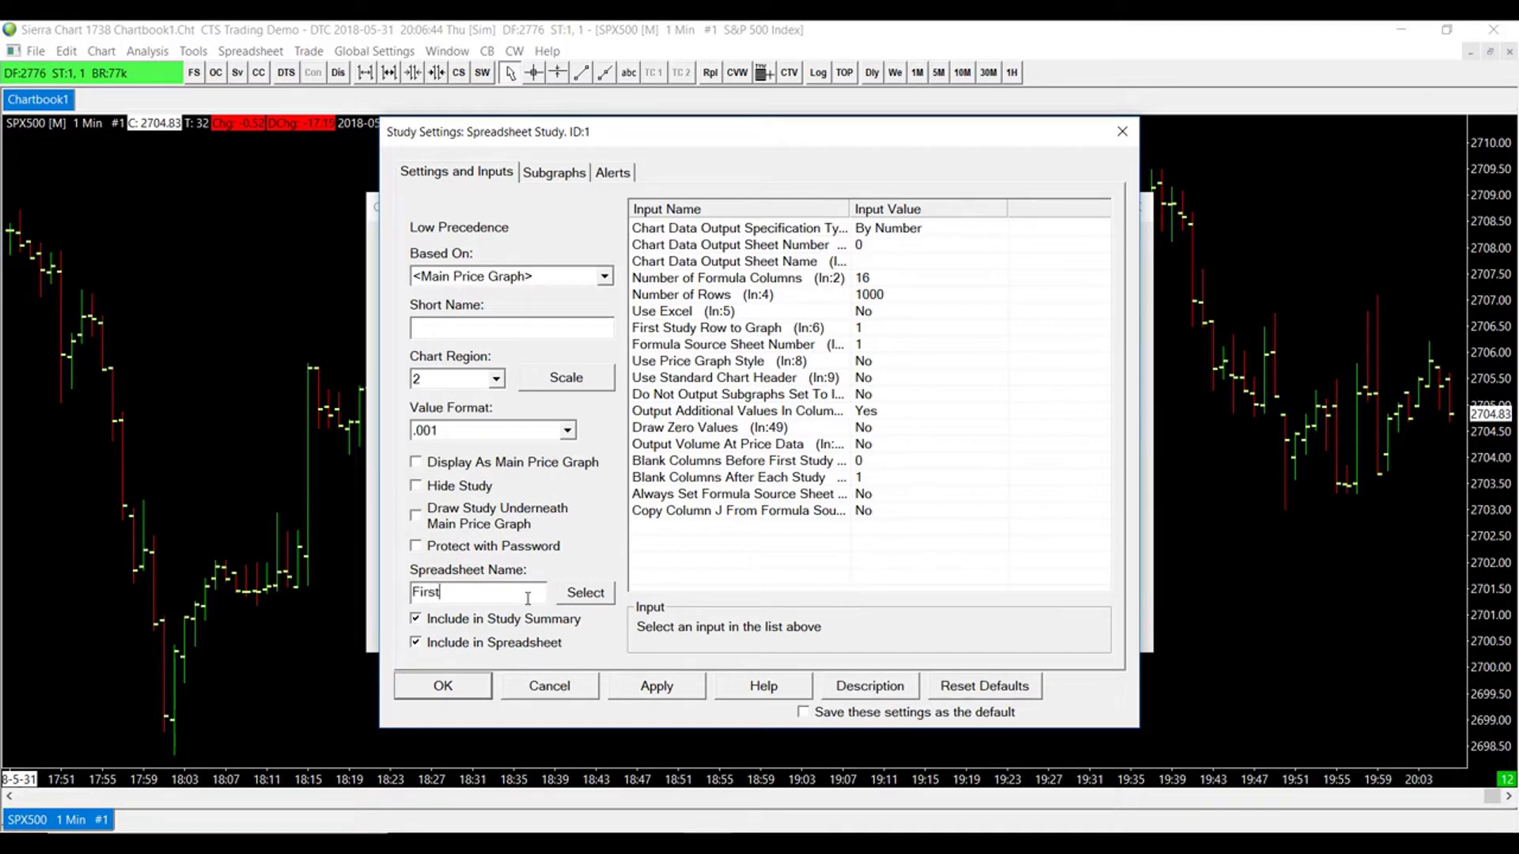
{"action": "type", "text": "Demo"}
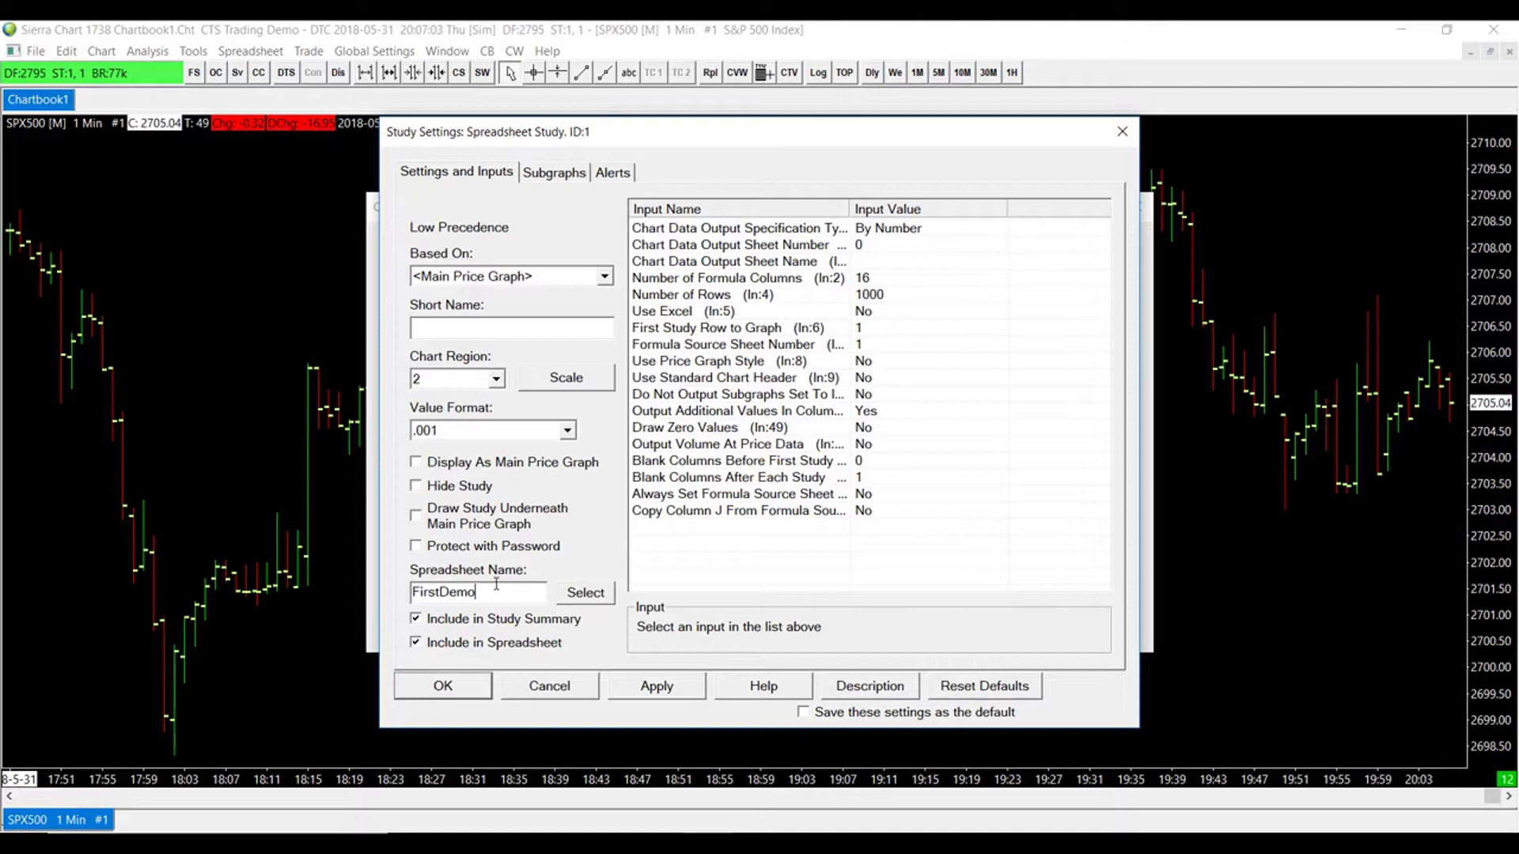
{"action": "mouse_move", "coordinate": [503, 582]}
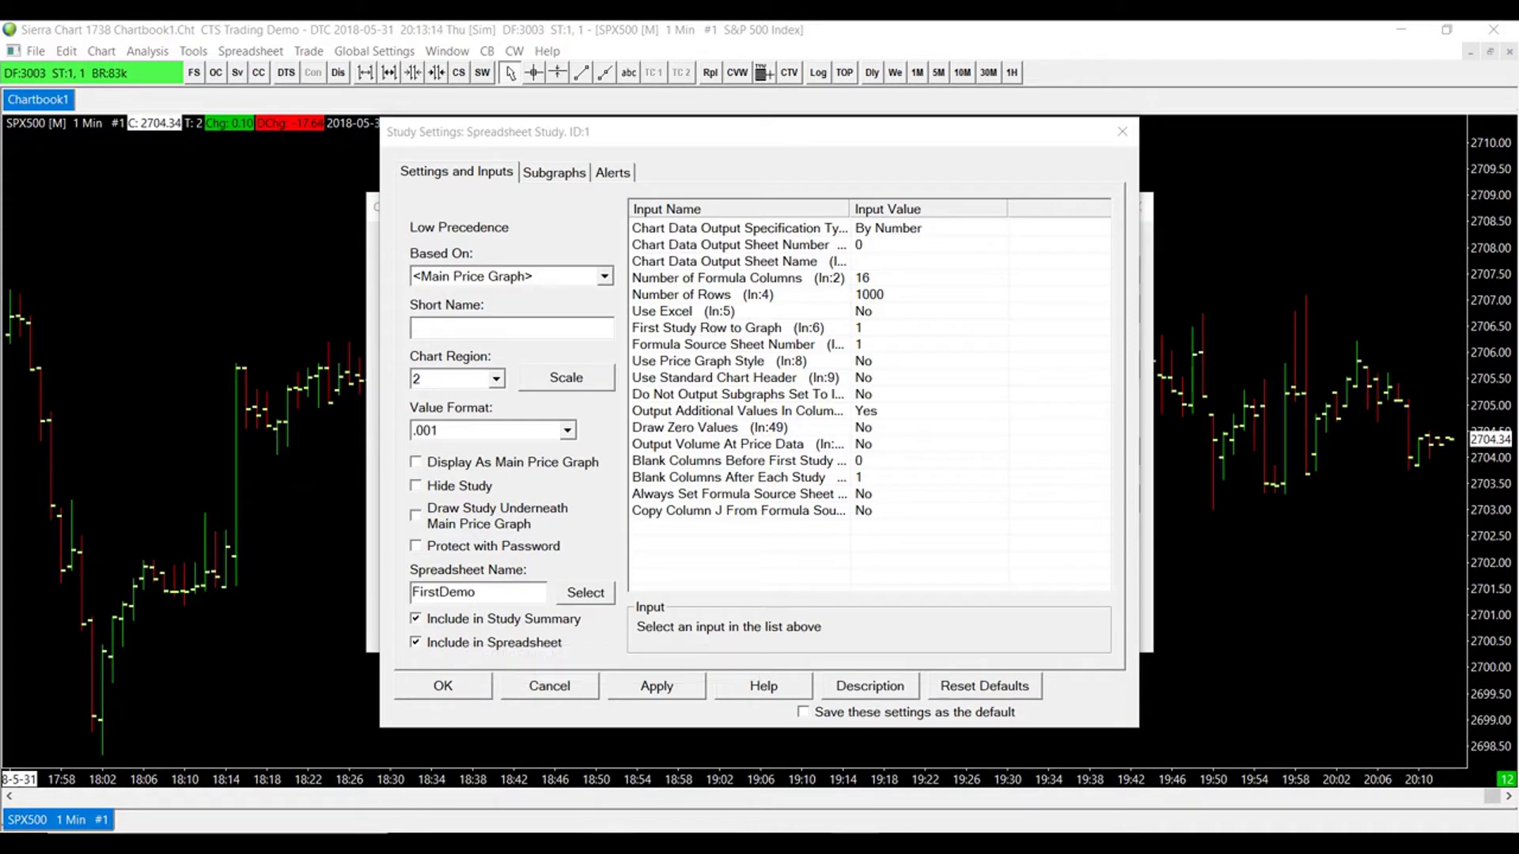
{"action": "left_click", "coordinate": [496, 591]}
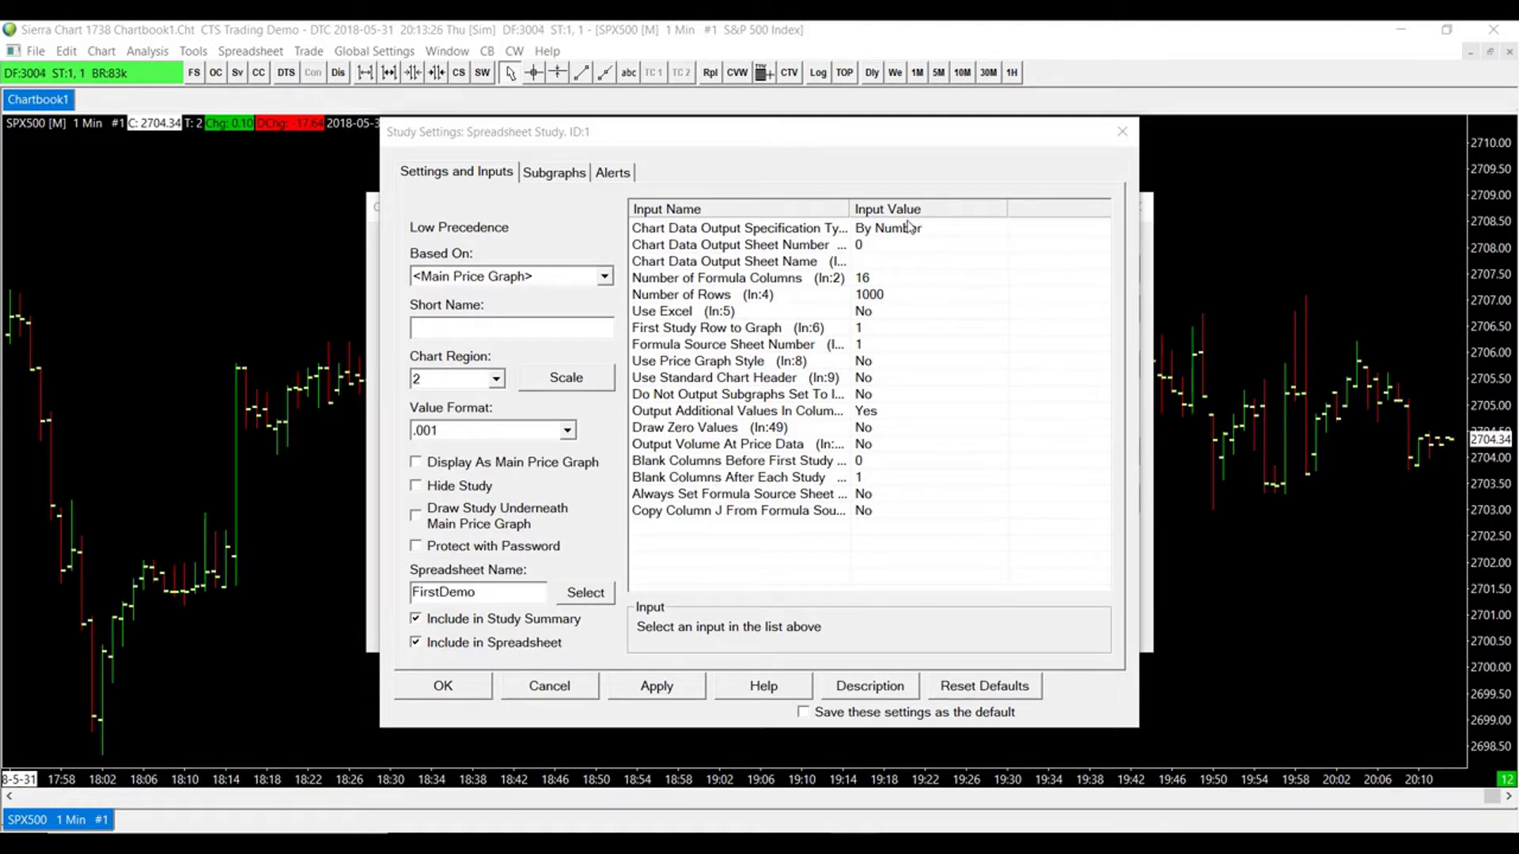
{"action": "mouse_move", "coordinate": [759, 536]}
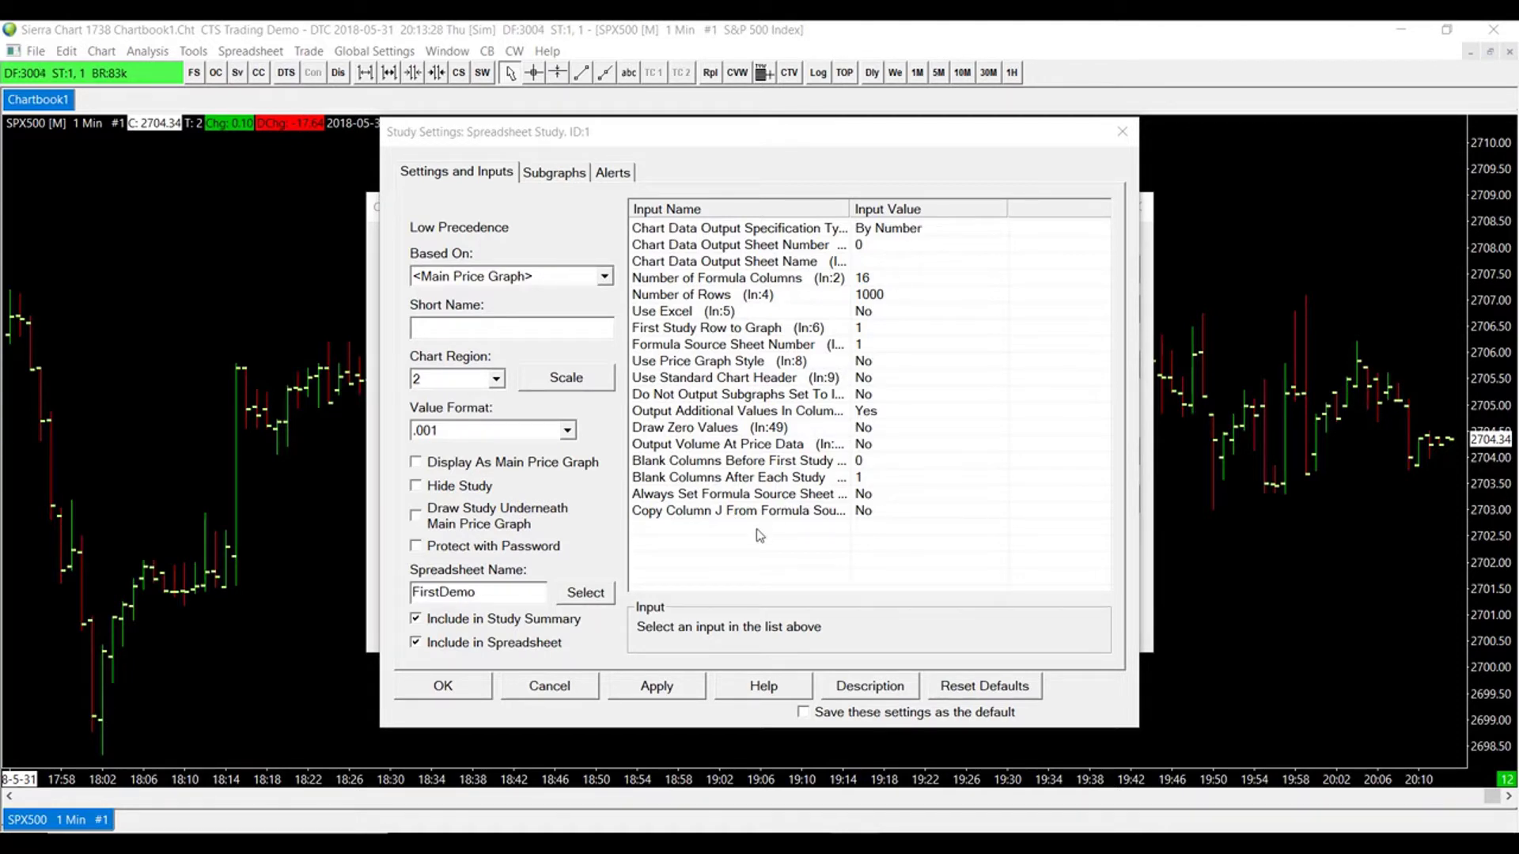
{"action": "mouse_move", "coordinate": [822, 543]}
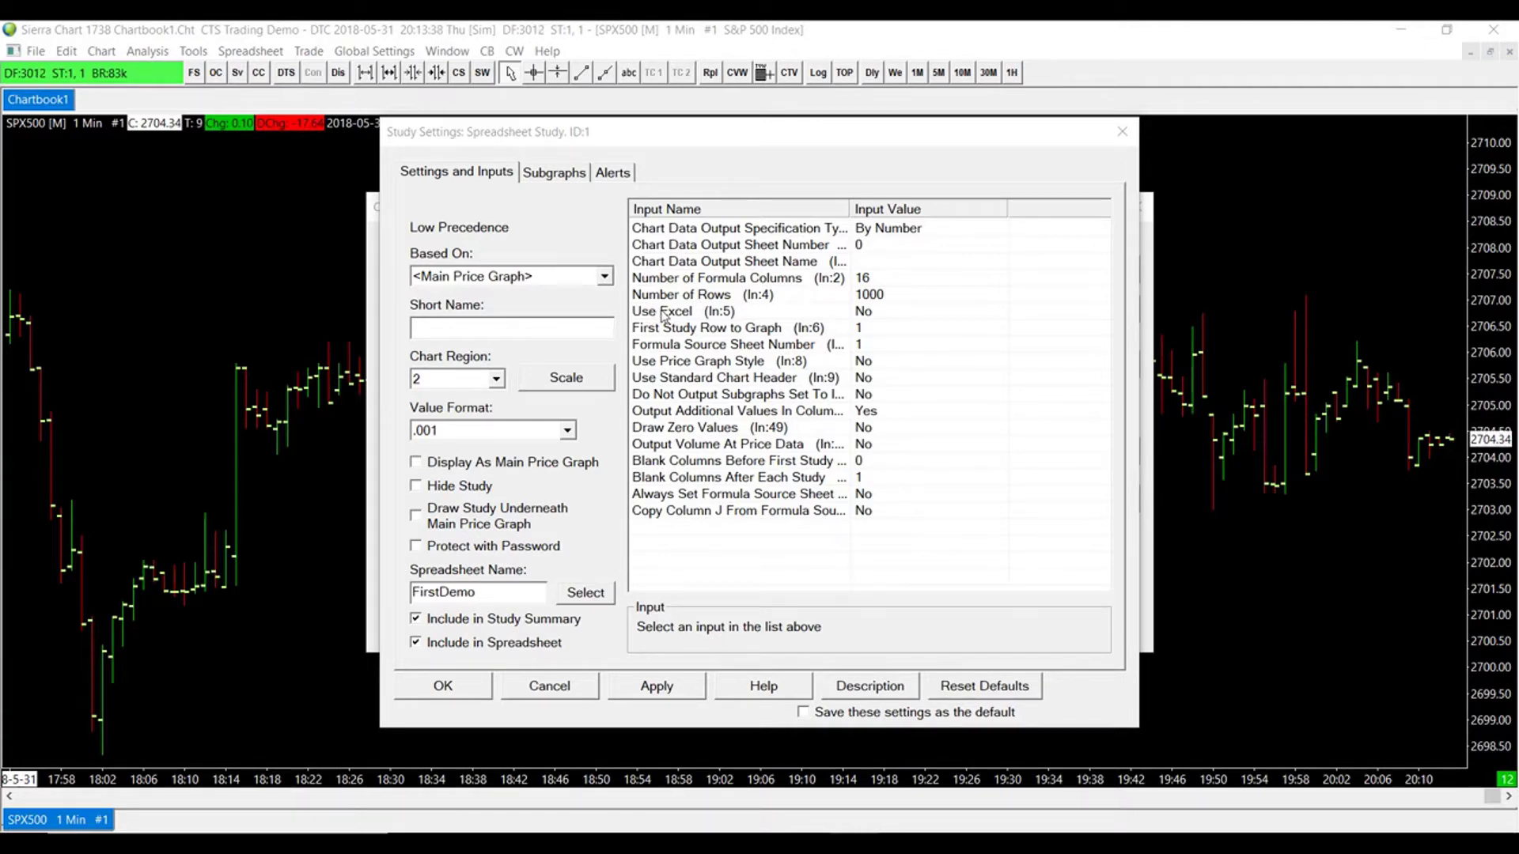
{"action": "mouse_move", "coordinate": [878, 325]}
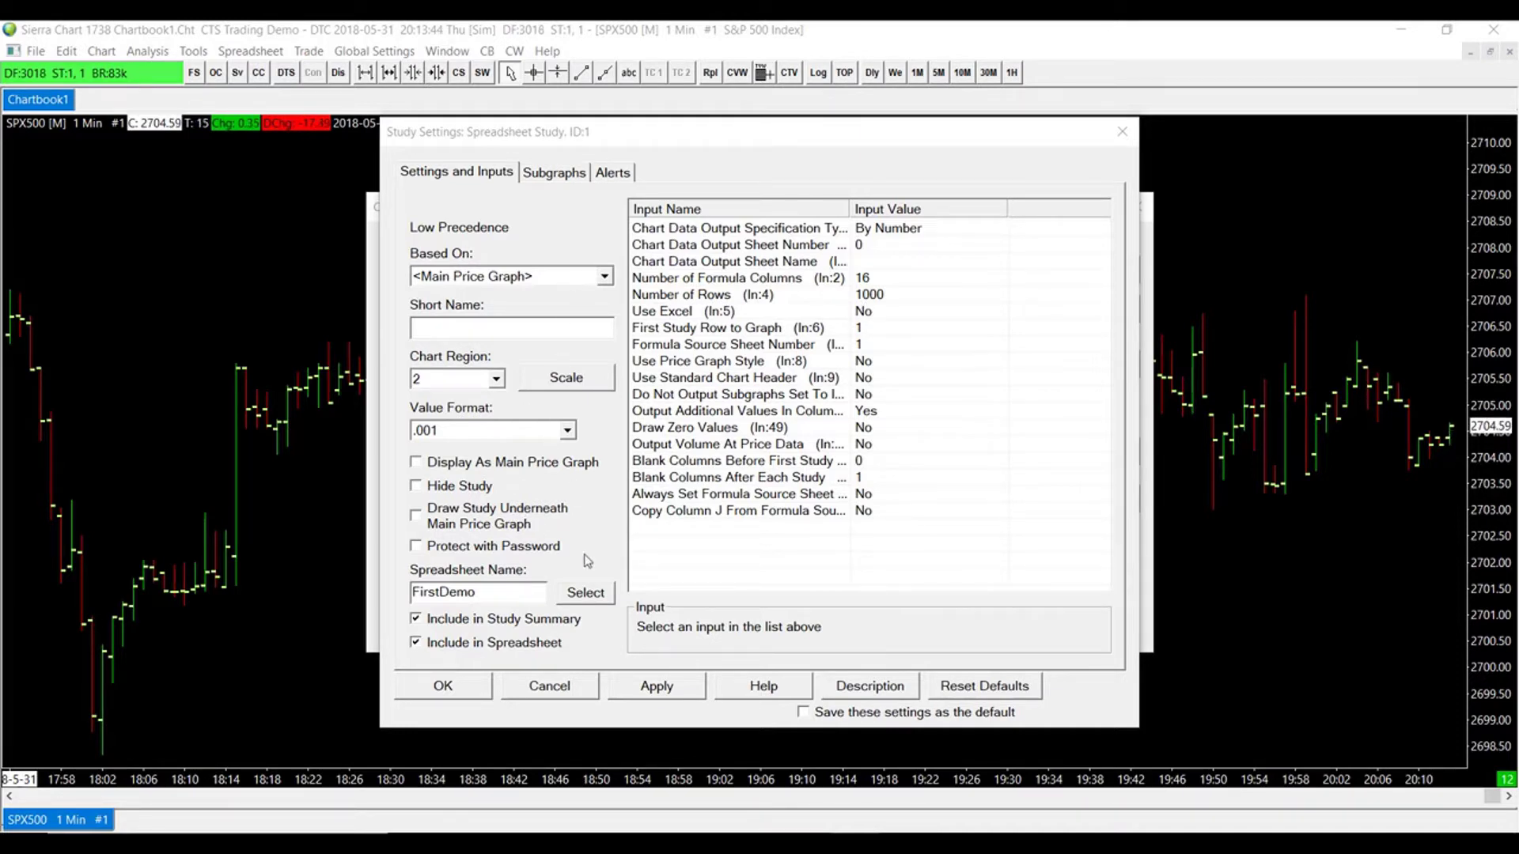
{"action": "left_click", "coordinate": [655, 685]}
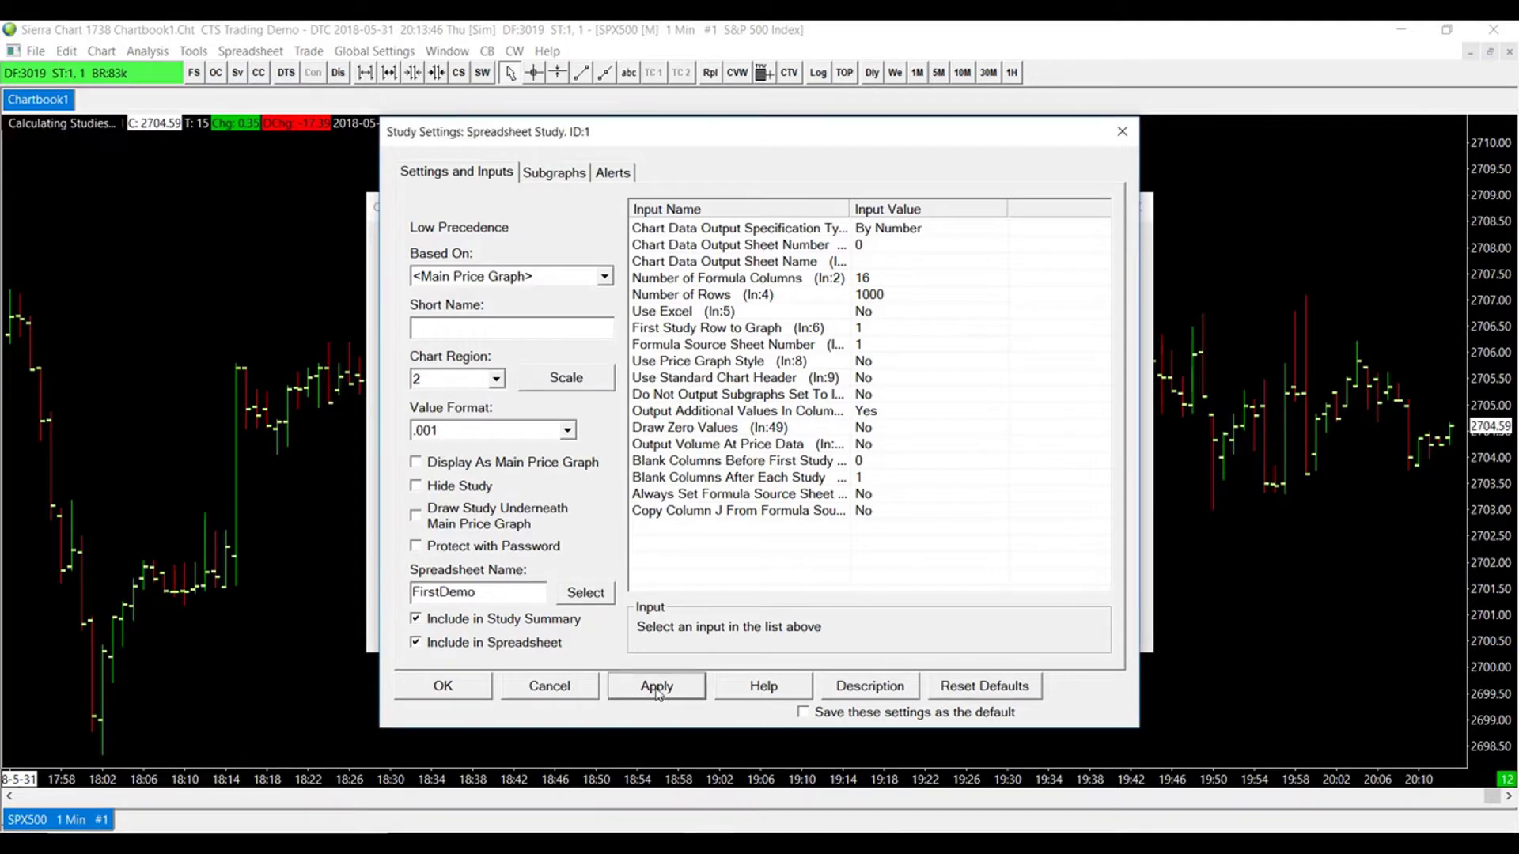
{"action": "left_click", "coordinate": [655, 685]}
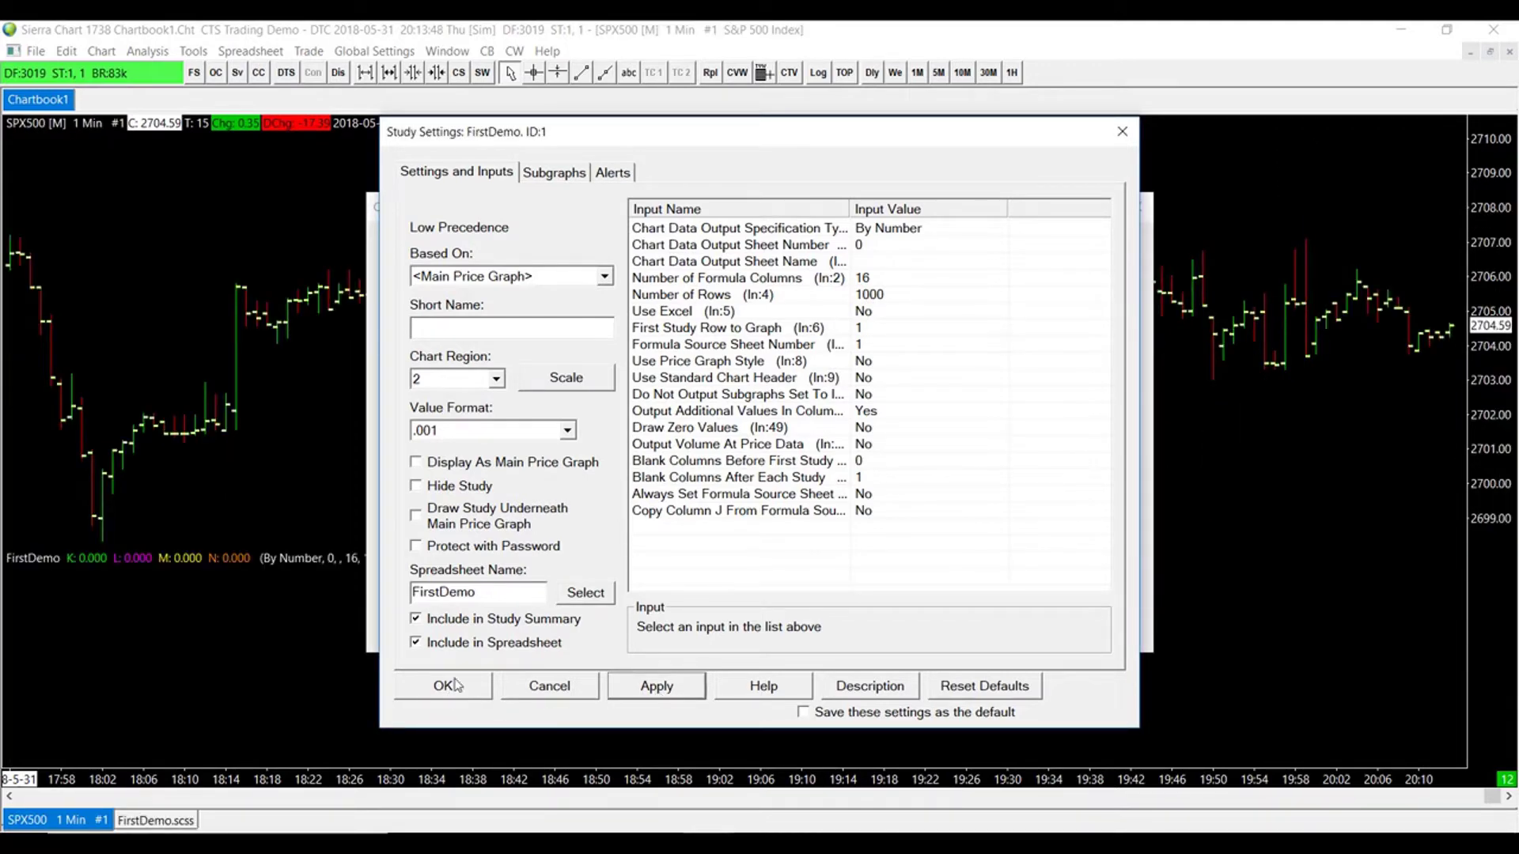
Step: Confirm the study settings and move Moving Average - Simple above FirstDemo in the study order
{"action": "left_click", "coordinate": [443, 685]}
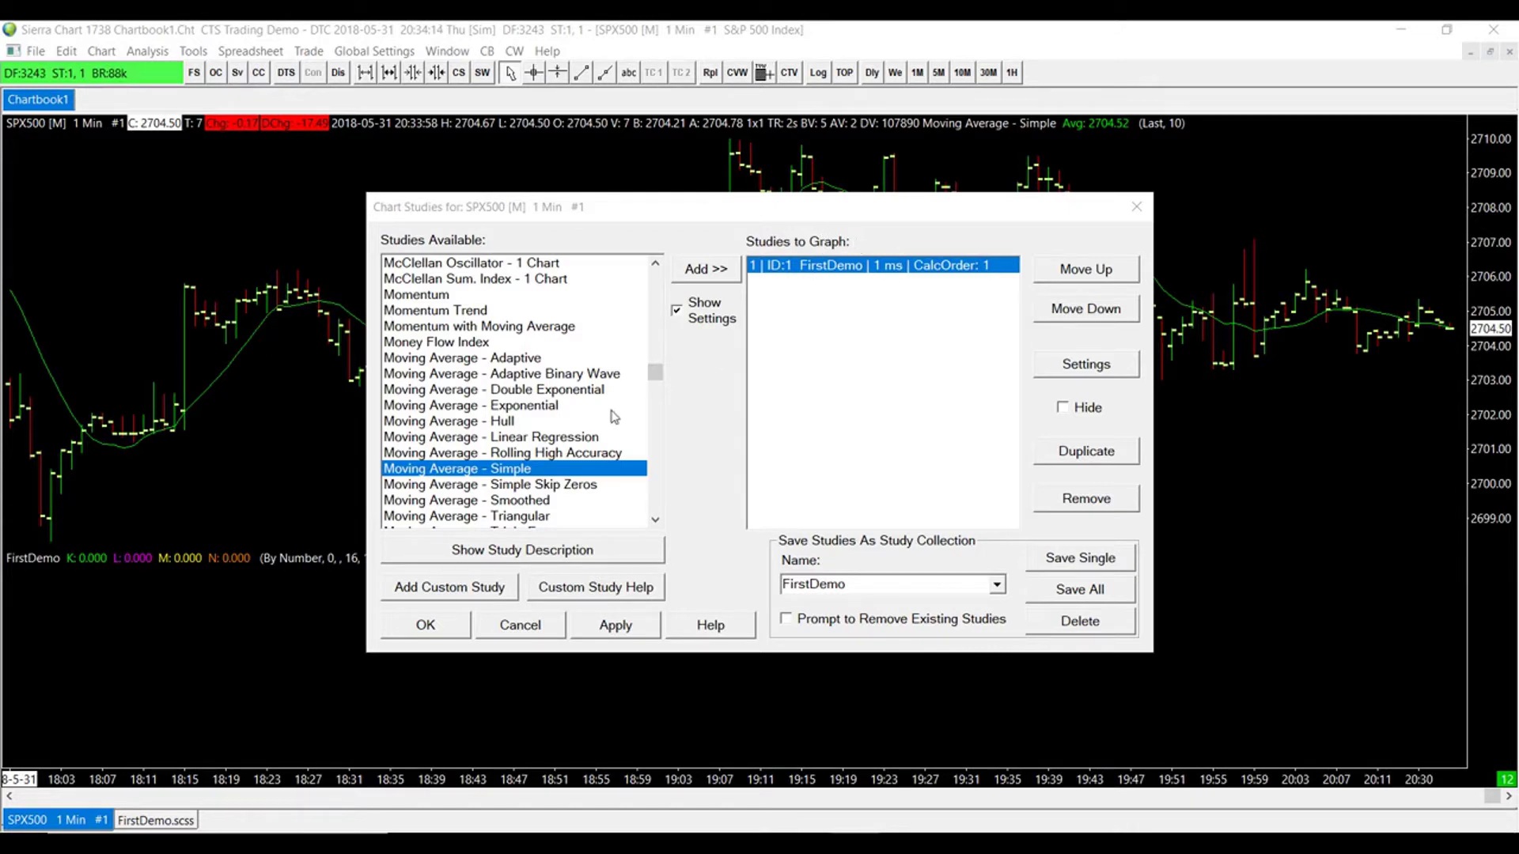
{"action": "mouse_move", "coordinate": [540, 460]}
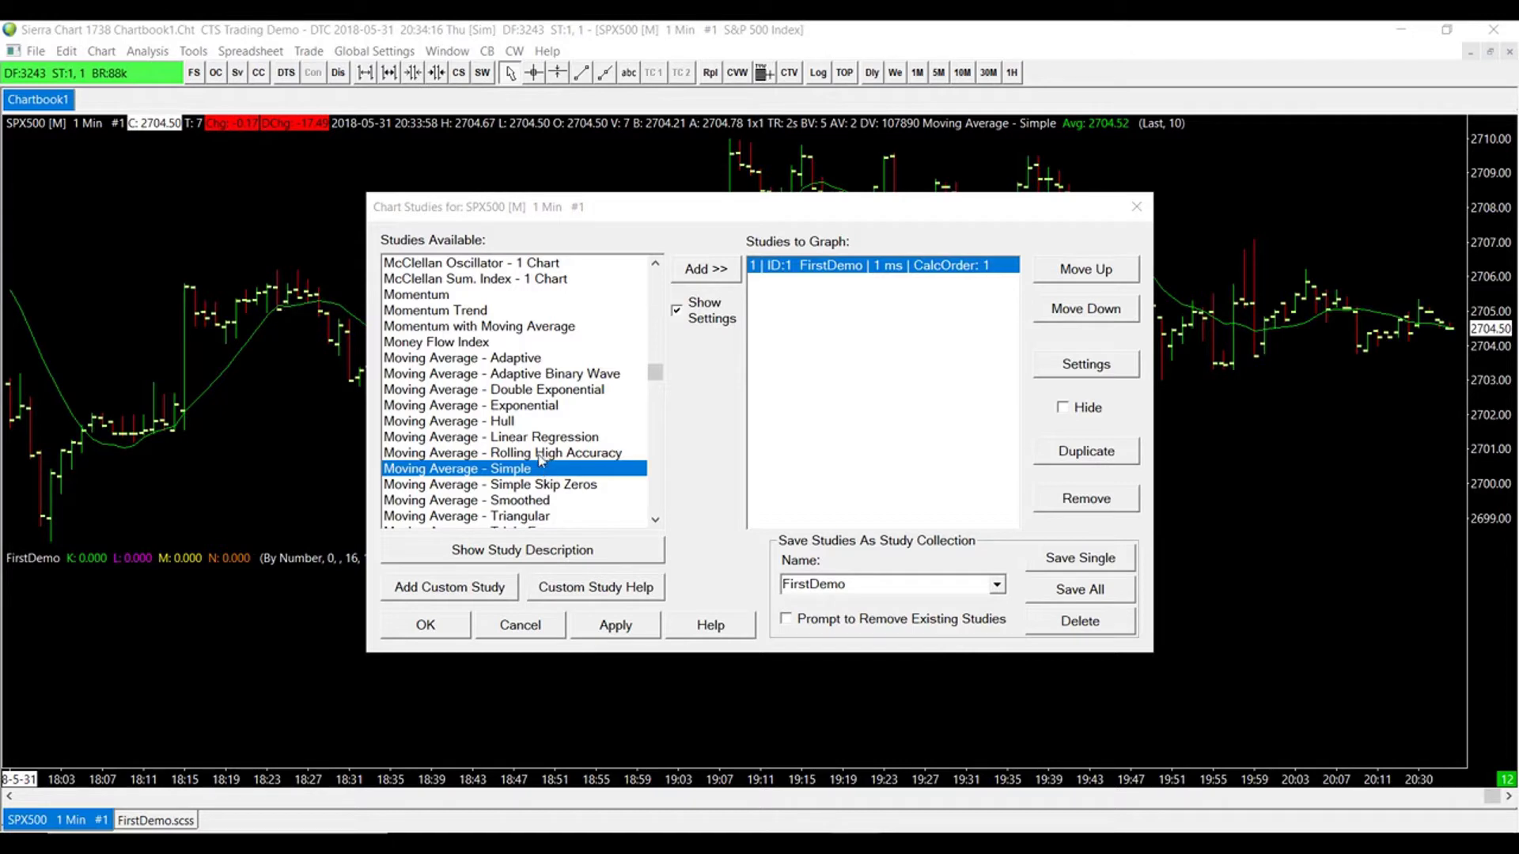
{"action": "mouse_move", "coordinate": [492, 482]}
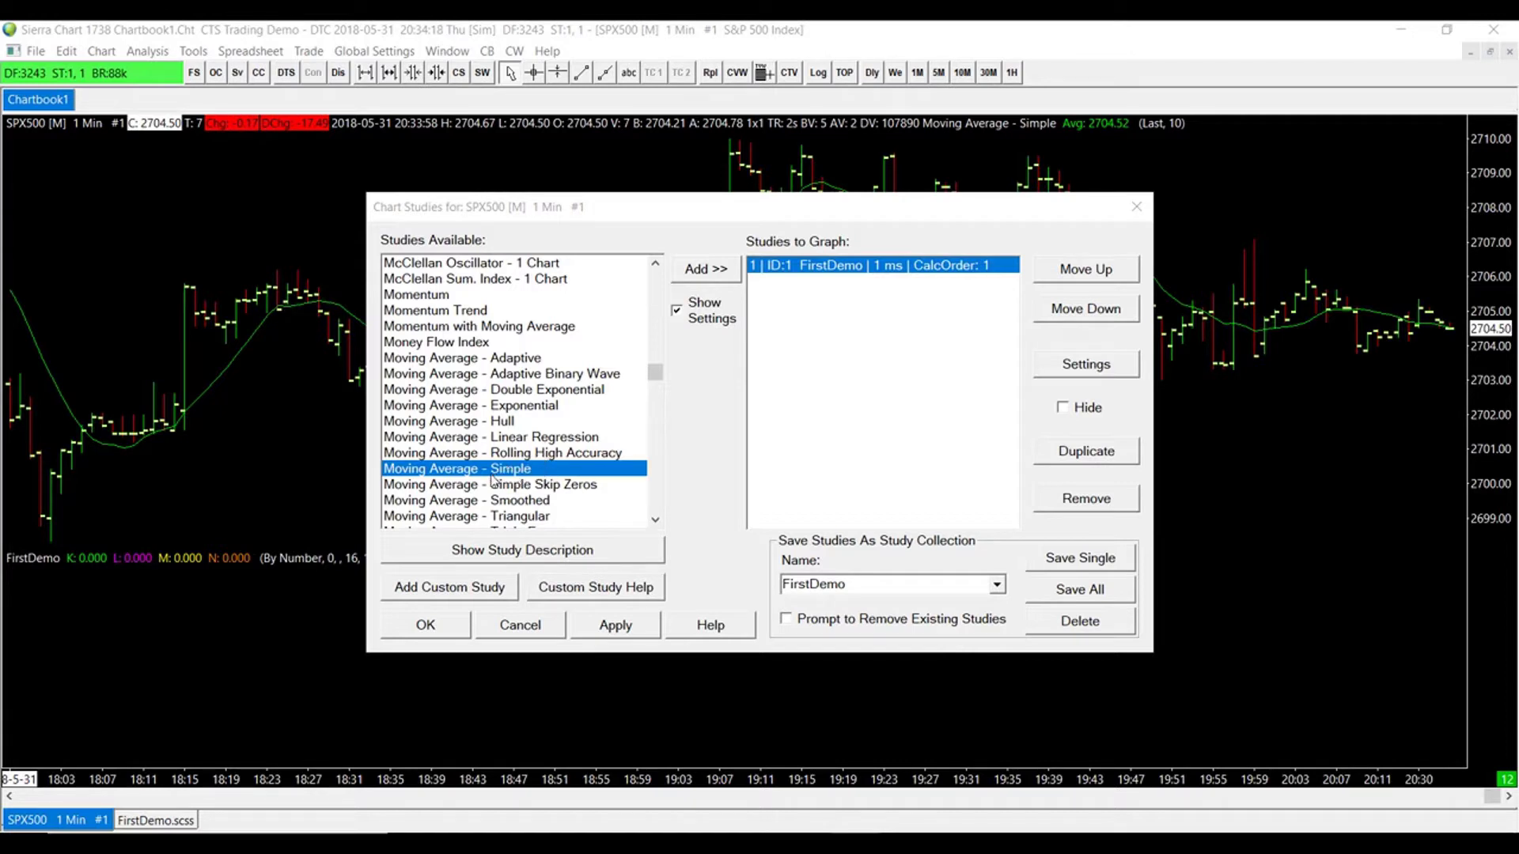
{"action": "mouse_move", "coordinate": [487, 484]}
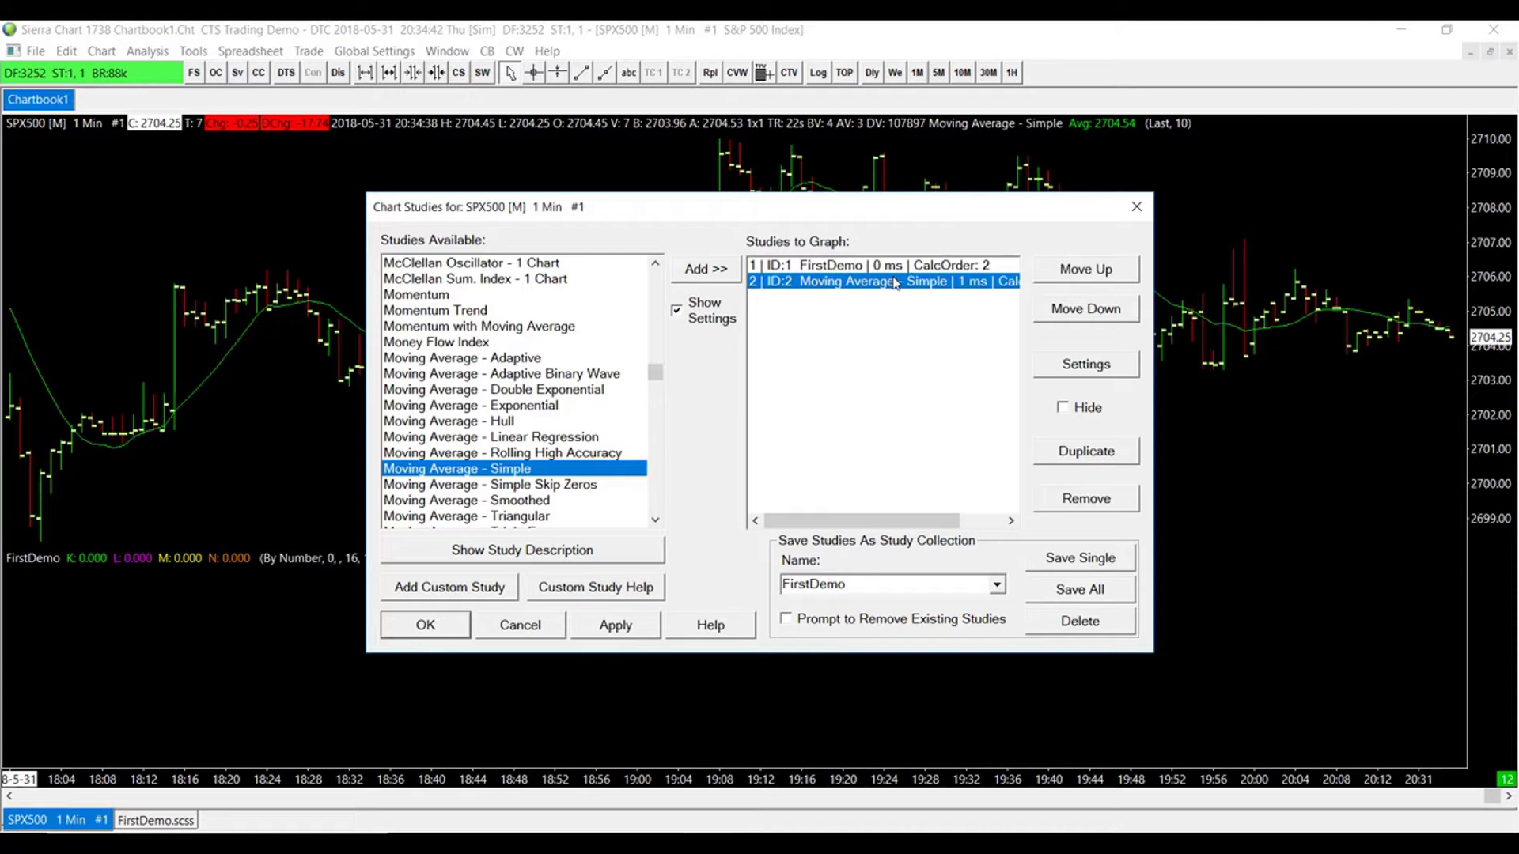
{"action": "mouse_move", "coordinate": [804, 295]}
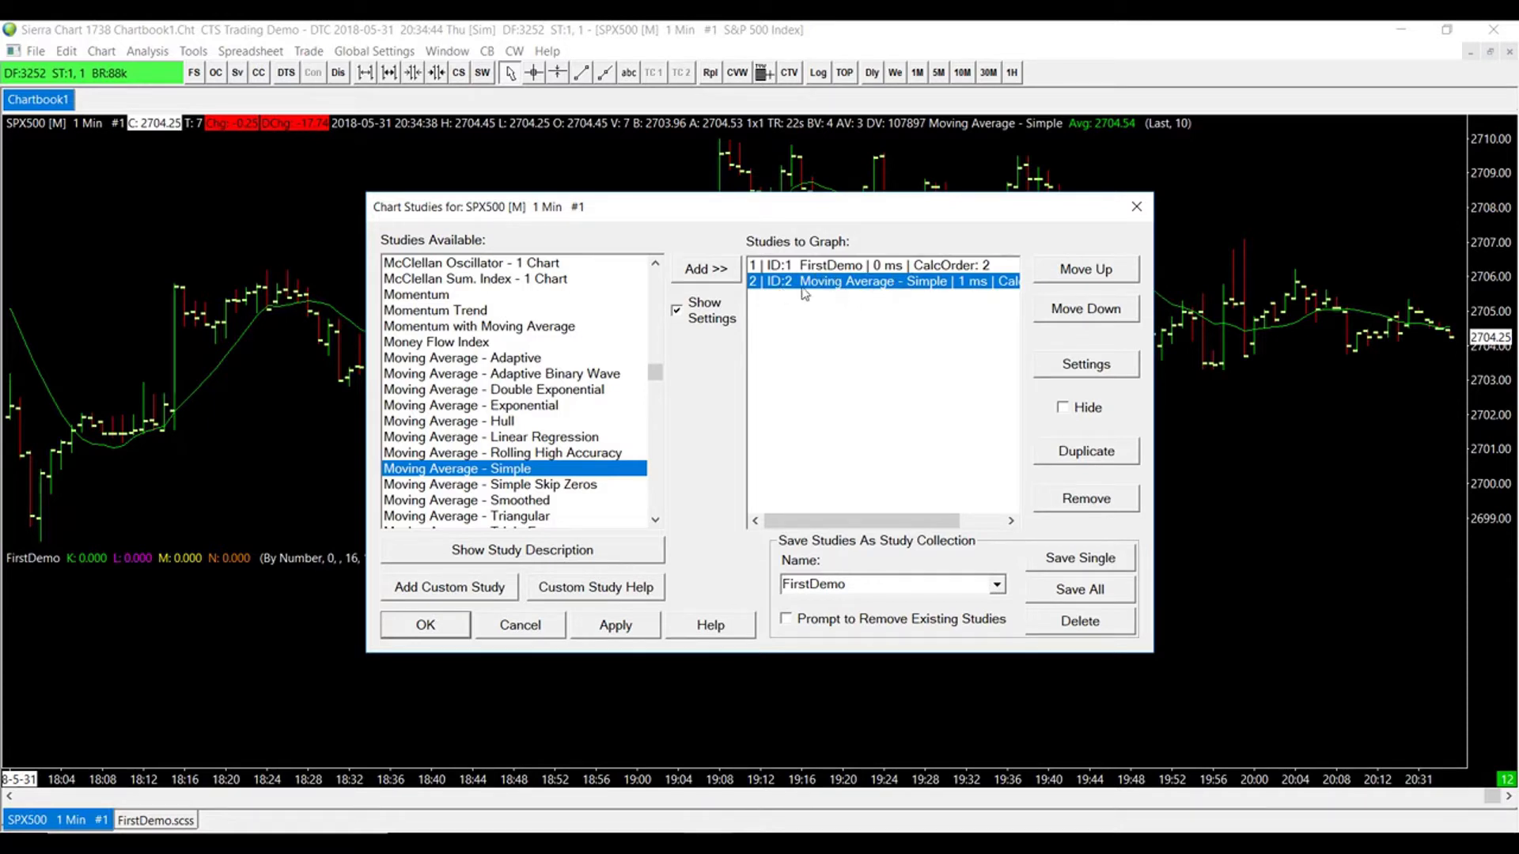
{"action": "mouse_move", "coordinate": [1090, 261]}
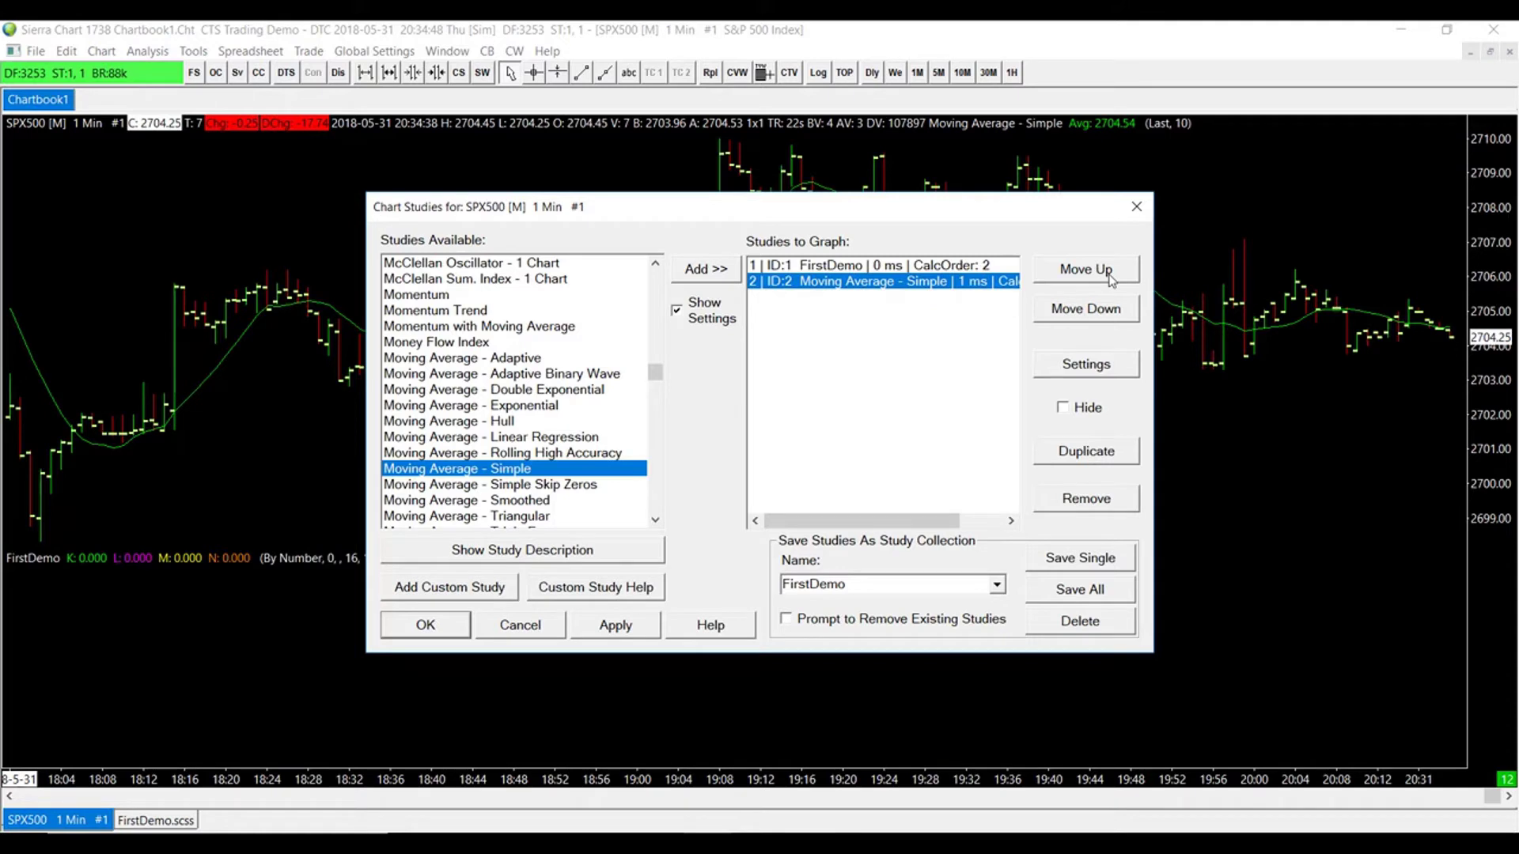
{"action": "left_click", "coordinate": [1085, 268]}
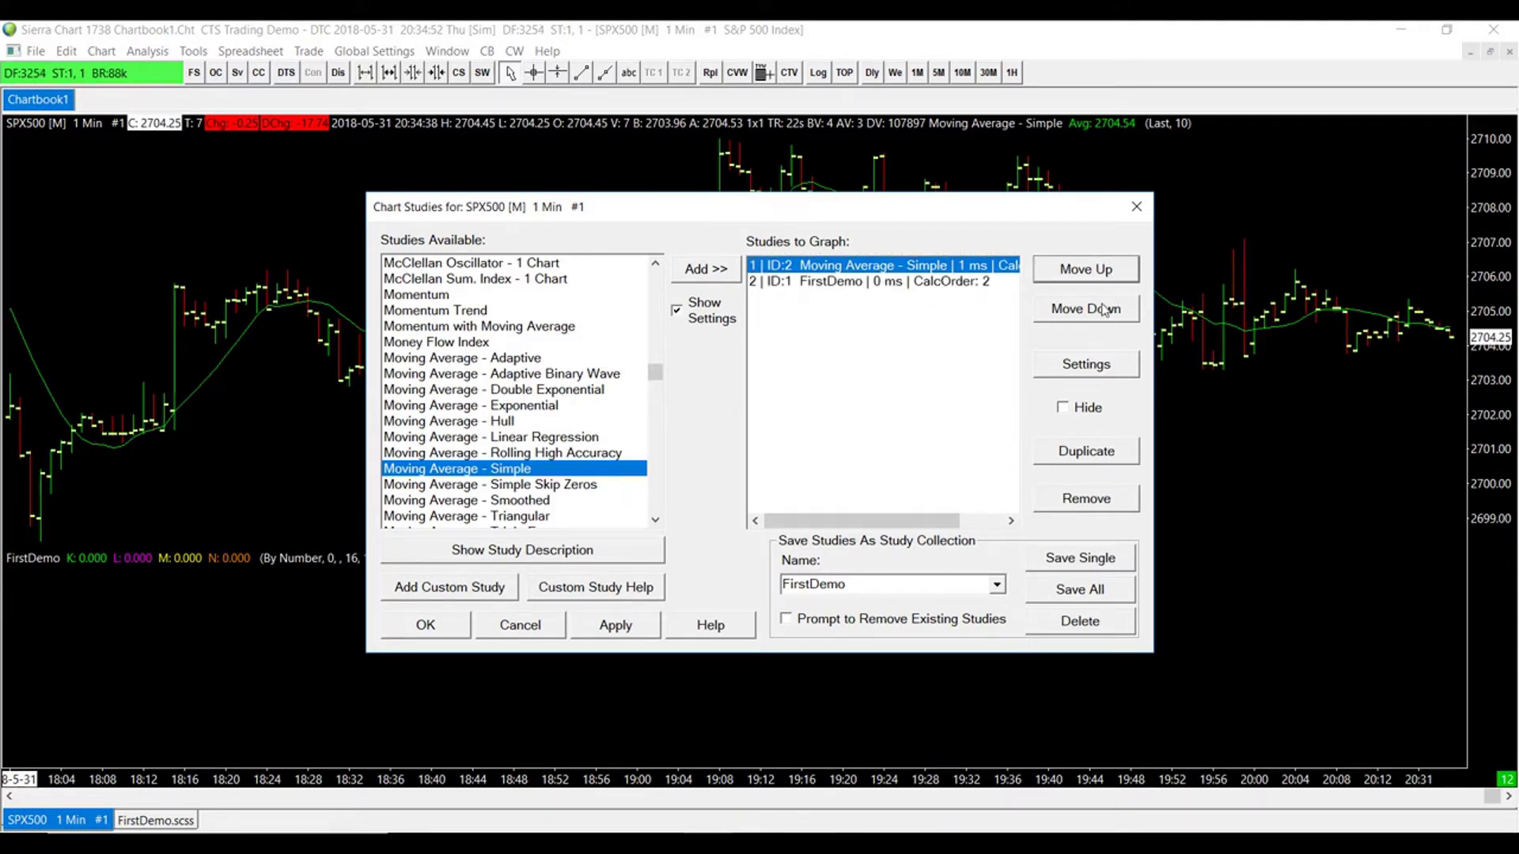
{"action": "left_click", "coordinate": [1085, 309]}
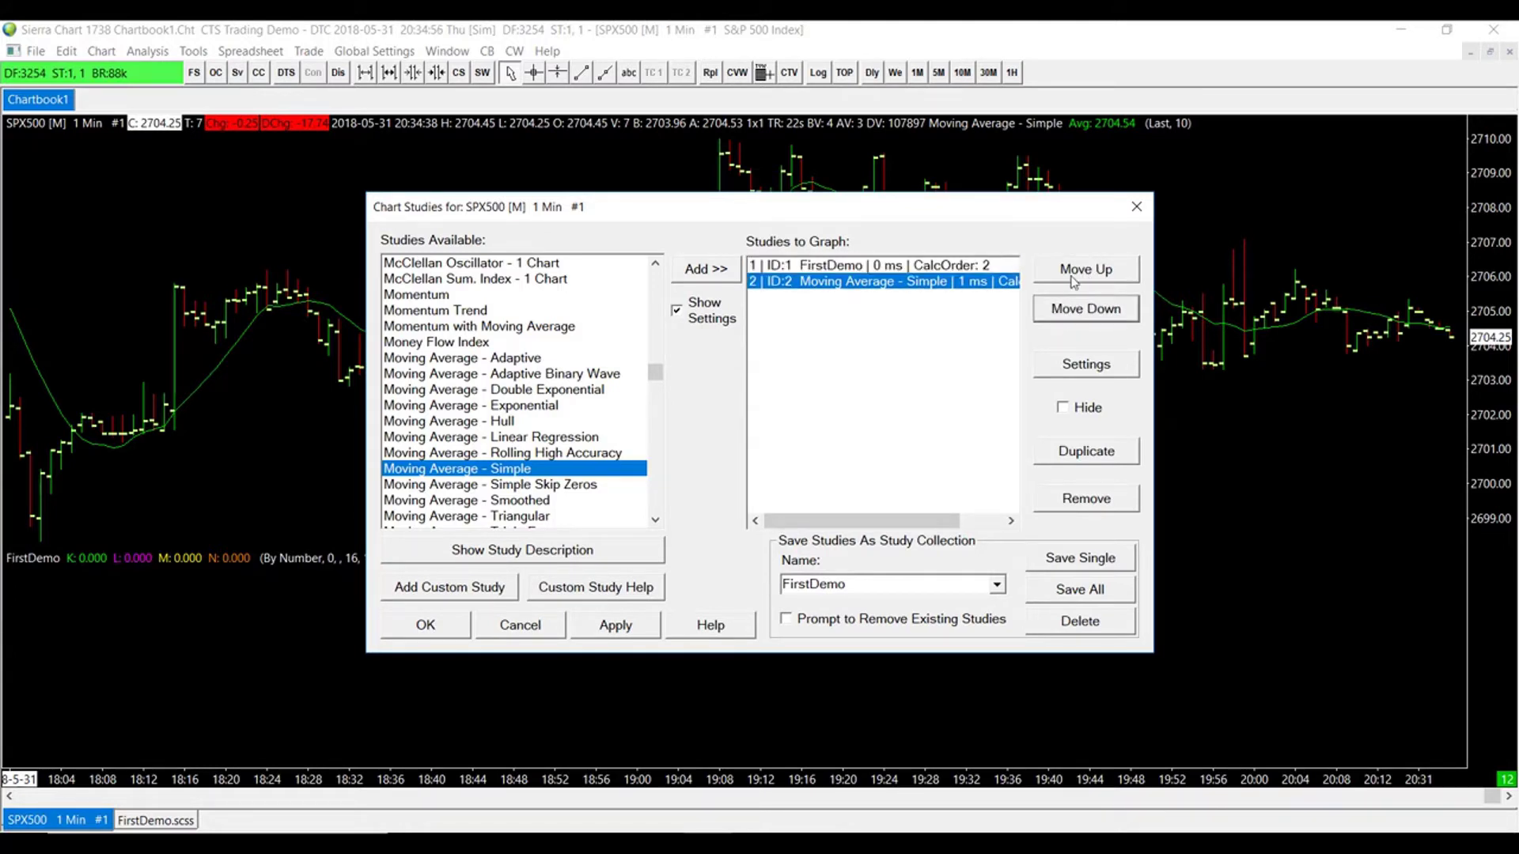
{"action": "left_click", "coordinate": [1084, 269]}
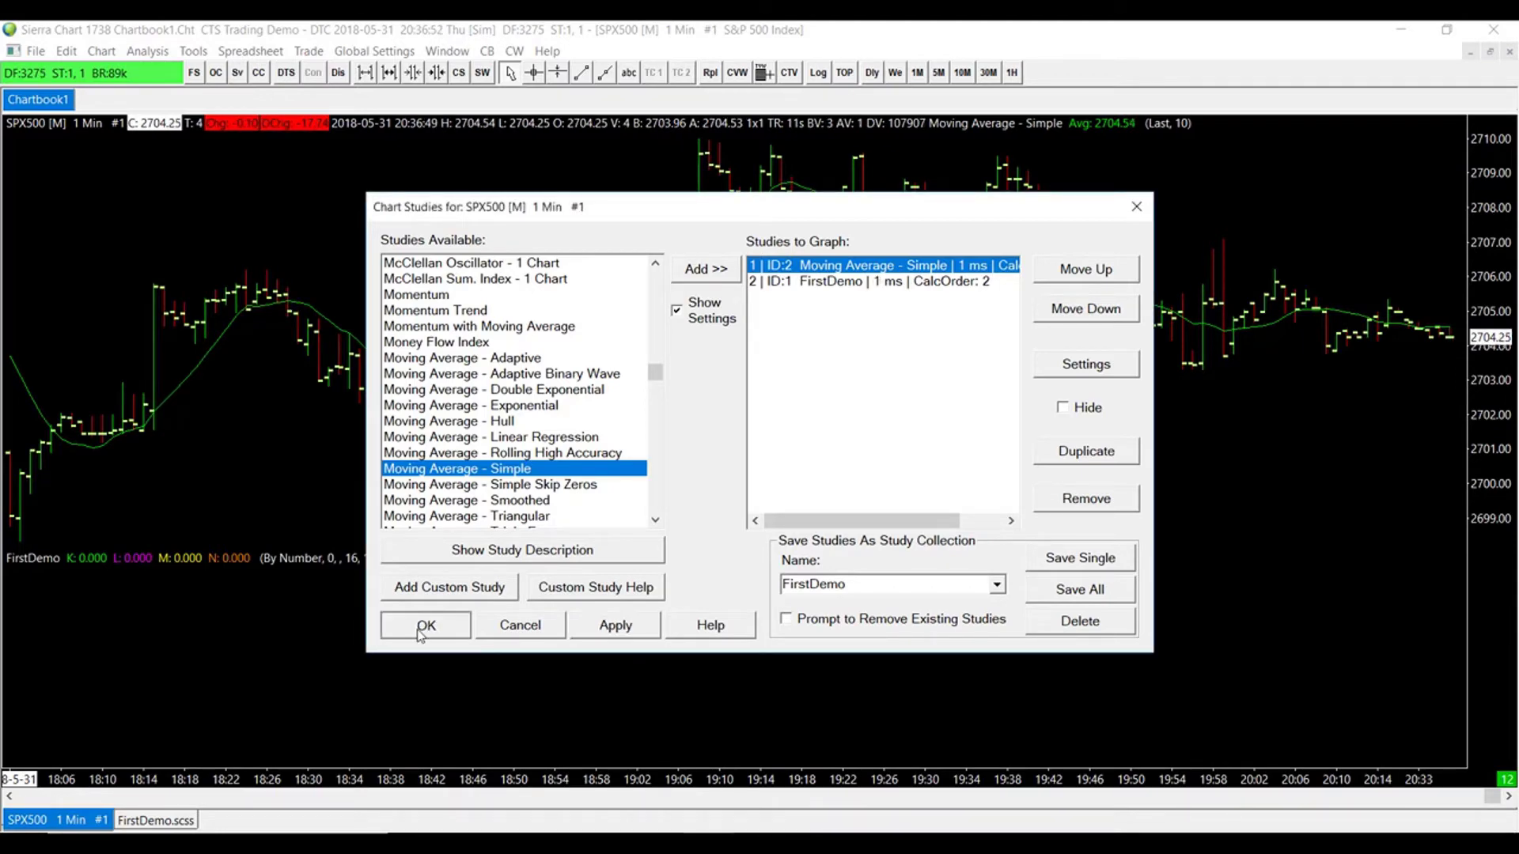
Step: Apply the new study order so the SPX500 chart shows its moving average line
{"action": "left_click", "coordinate": [424, 625]}
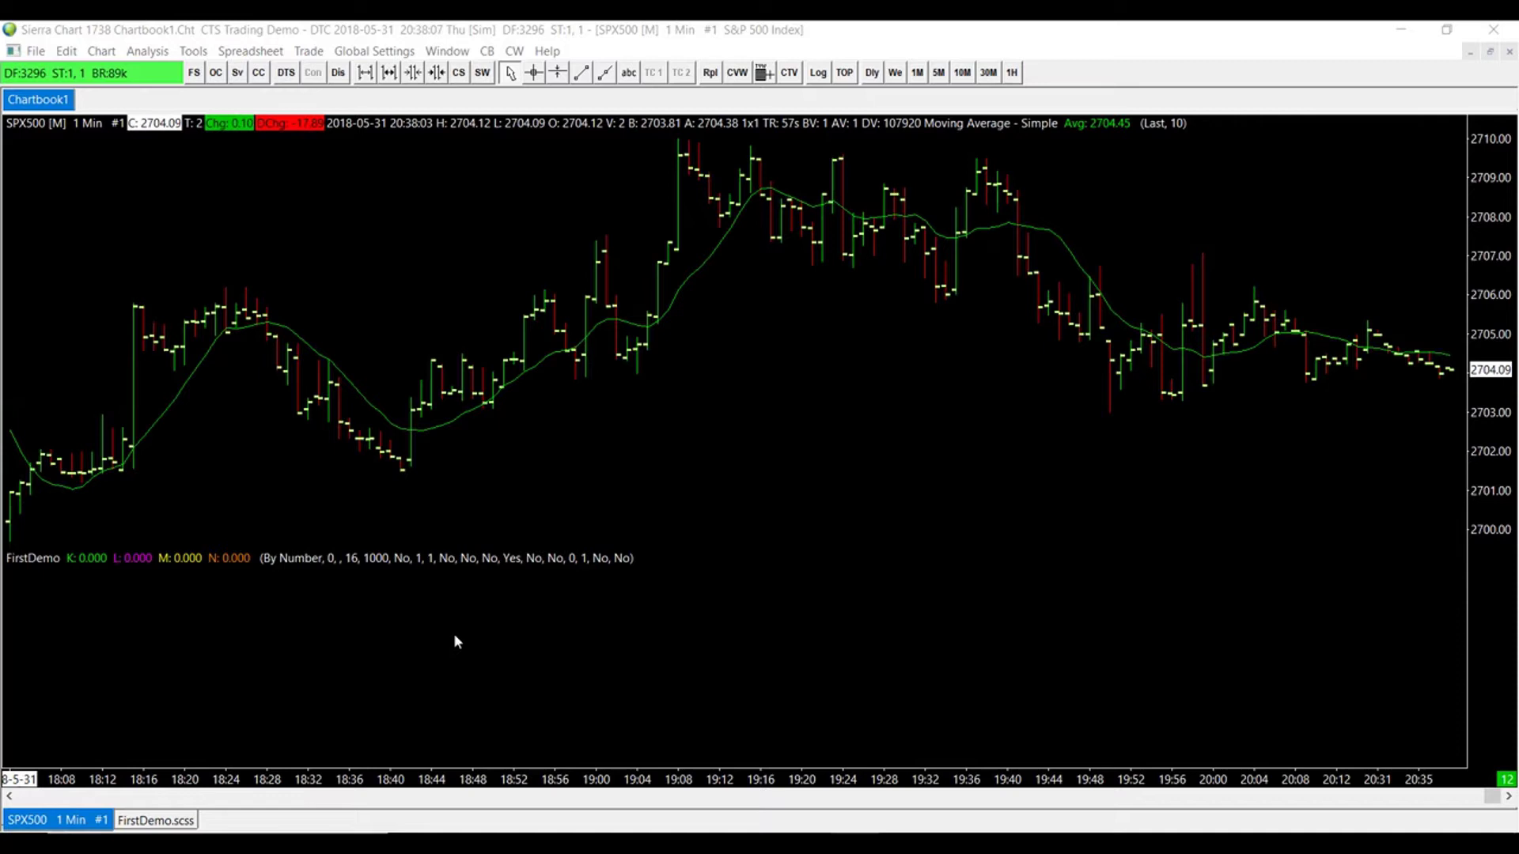
{"action": "mouse_move", "coordinate": [116, 820]}
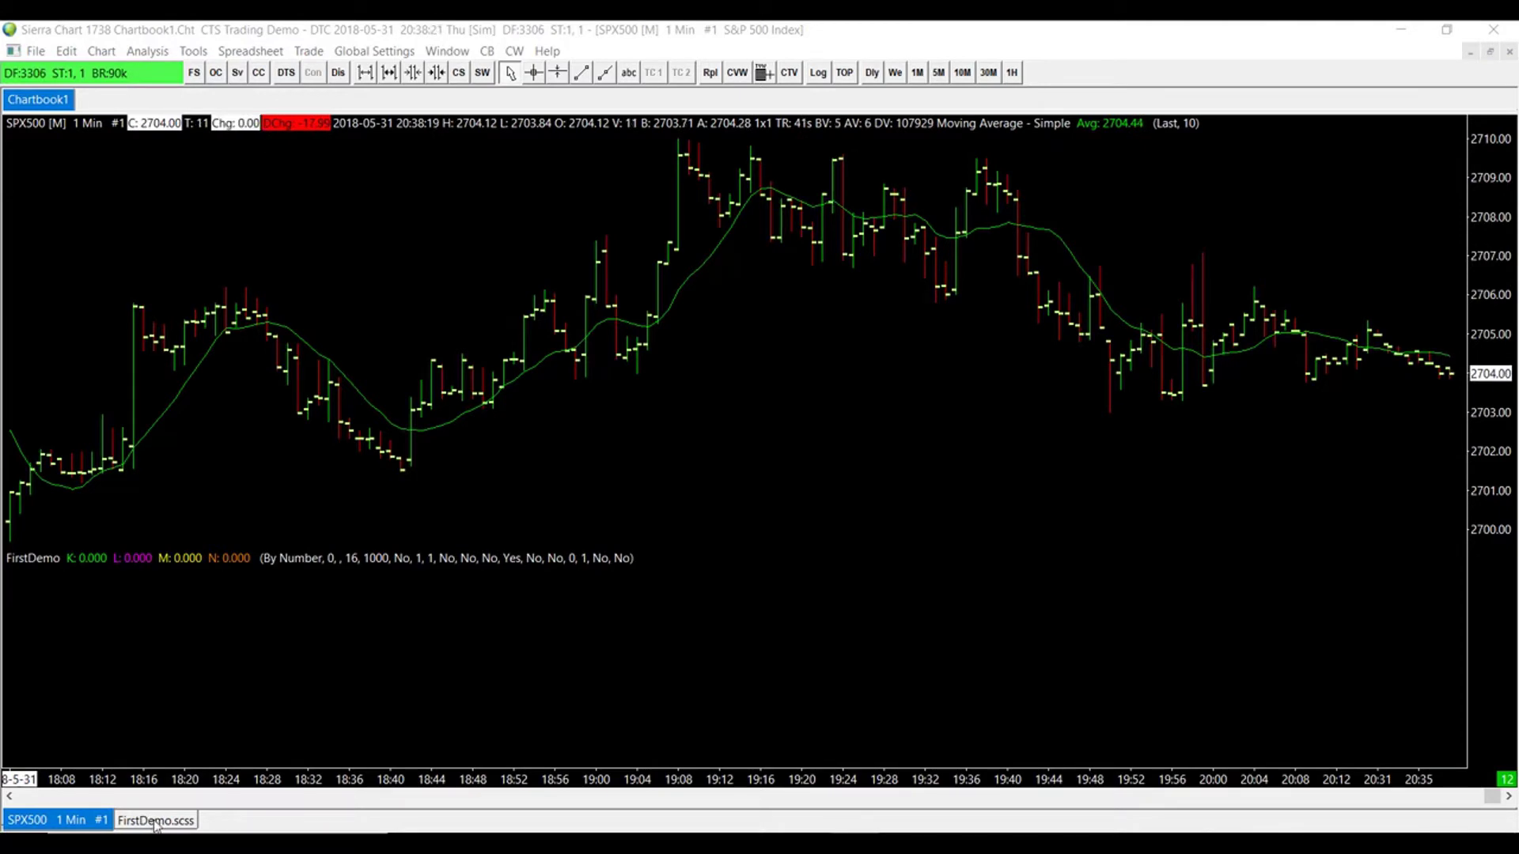
Step: Switch to the FirstDemo spreadsheet and bring the moving average values in column AA into view
{"action": "left_click", "coordinate": [155, 821]}
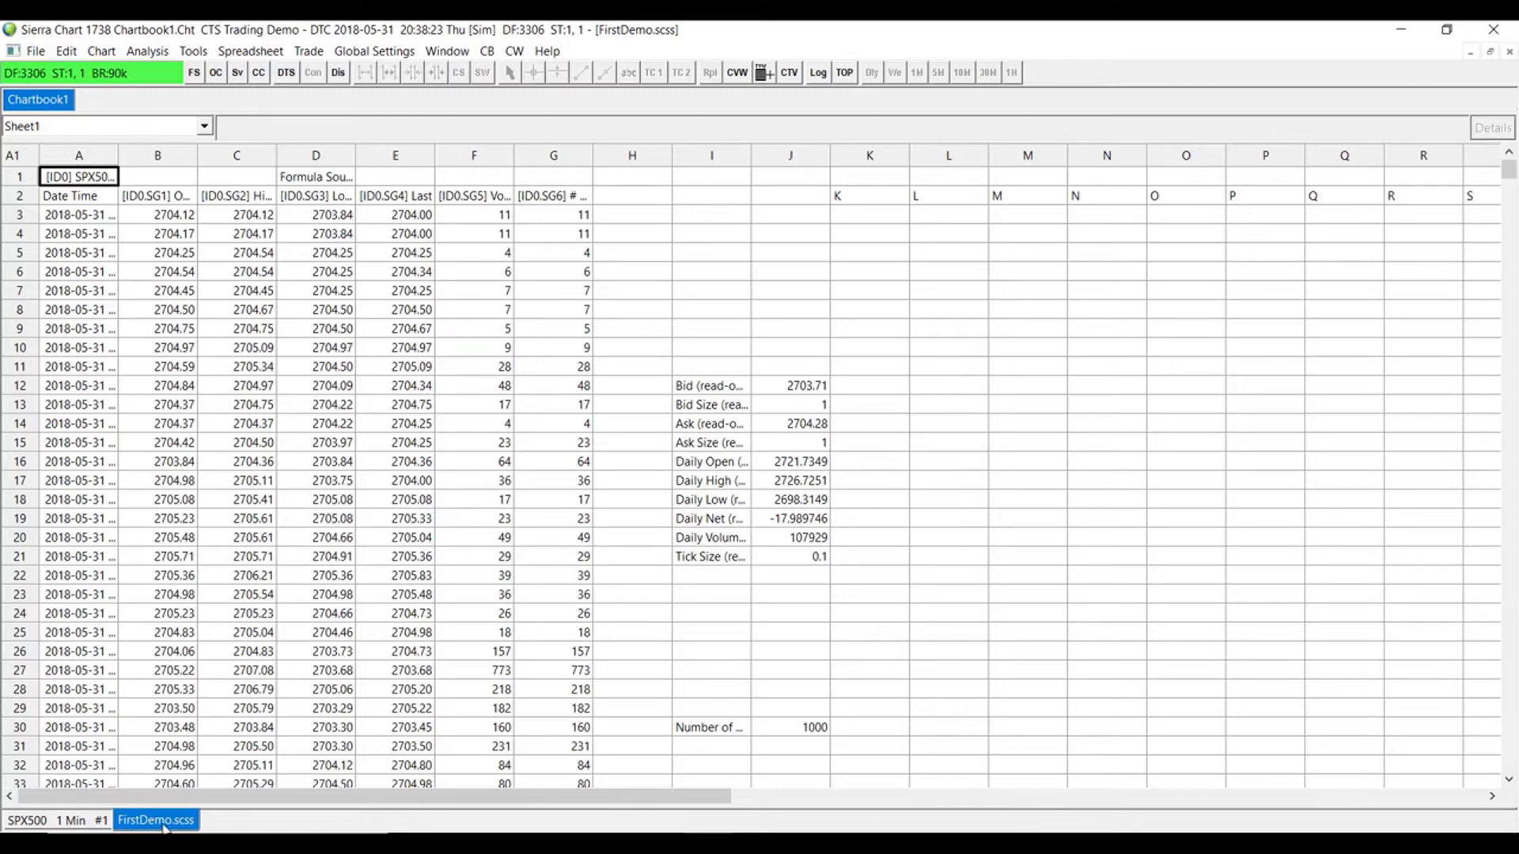
{"action": "mouse_move", "coordinate": [916, 446]}
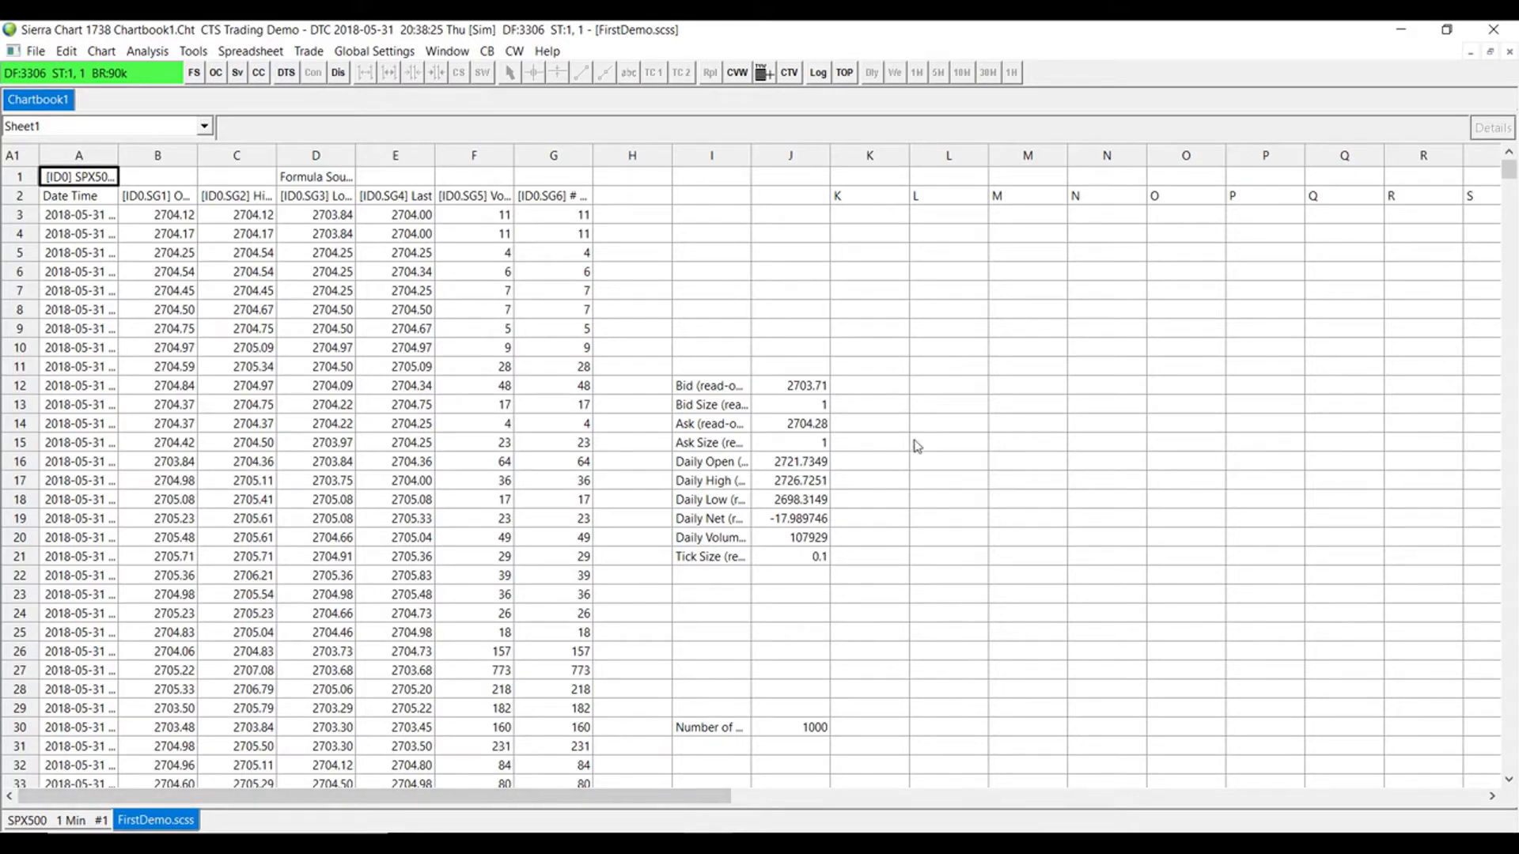
{"action": "scroll", "scroll_direction": "down", "scroll_amount": 3}
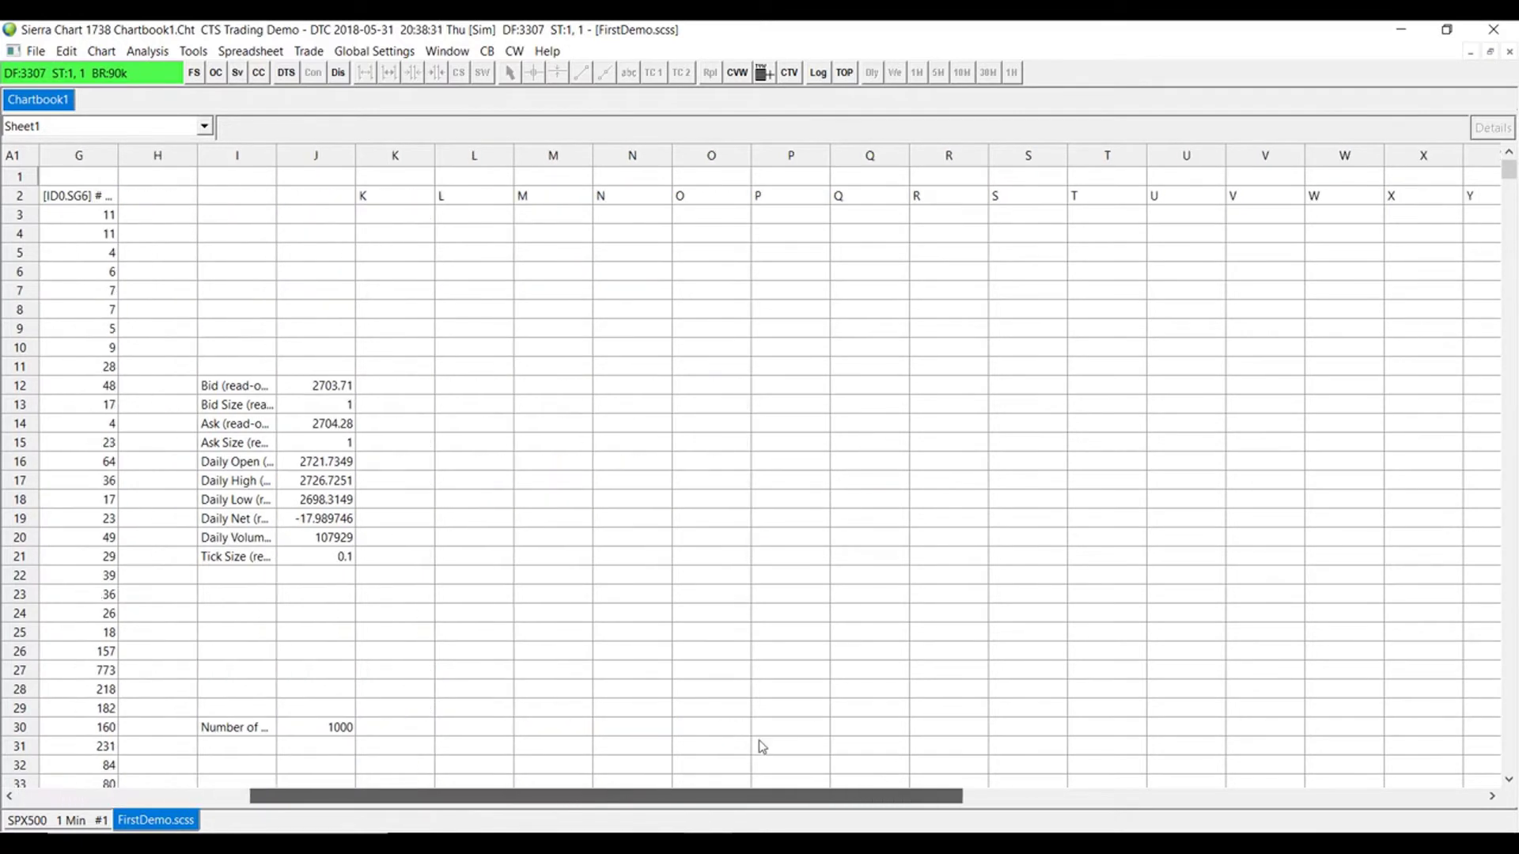
{"action": "scroll", "scroll_direction": "right", "scroll_amount": 3}
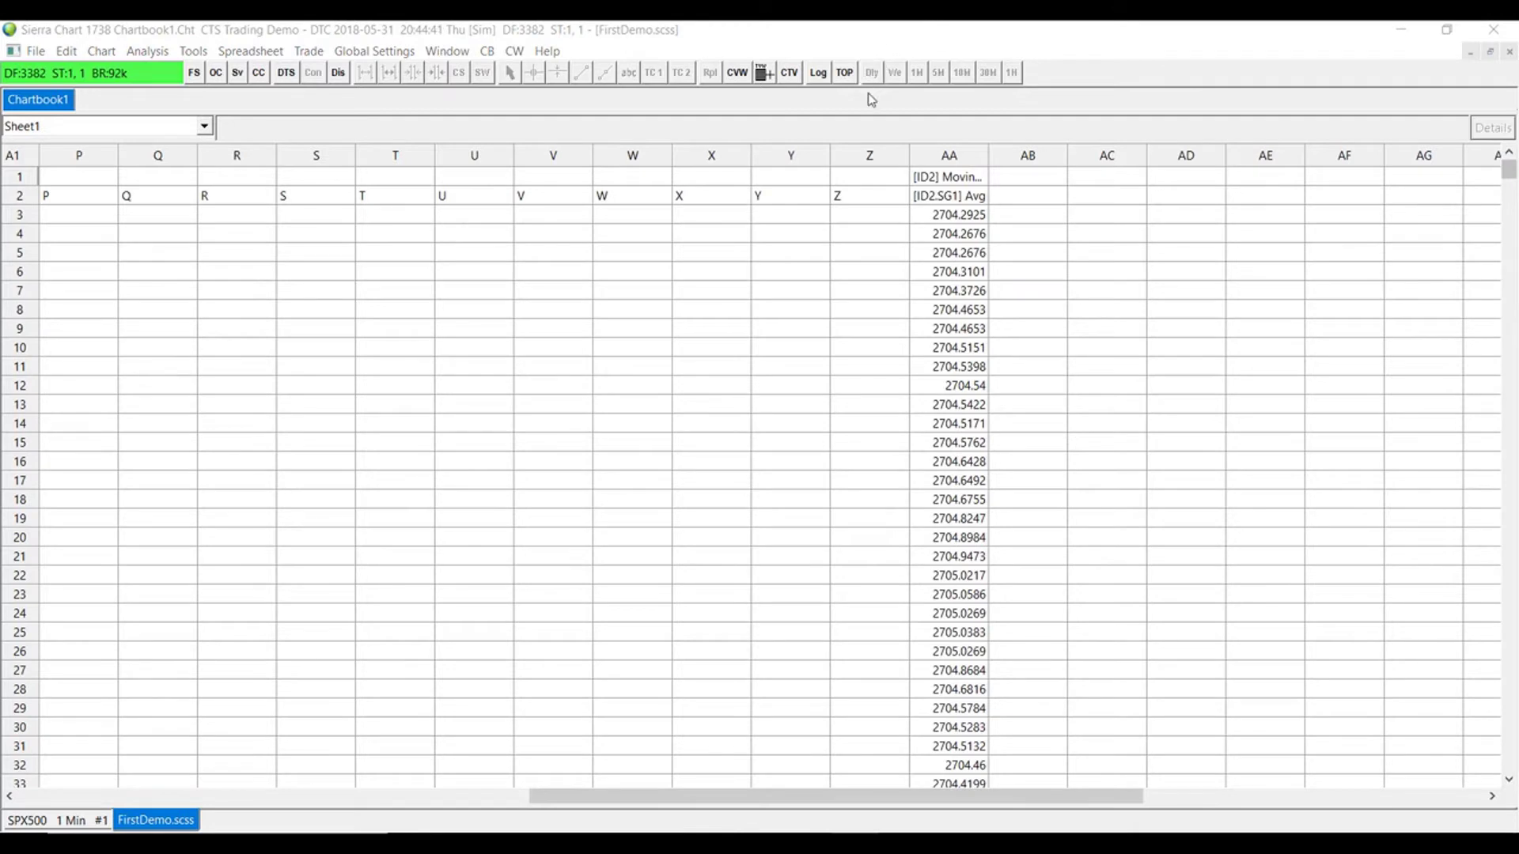
{"action": "mouse_move", "coordinate": [958, 181]}
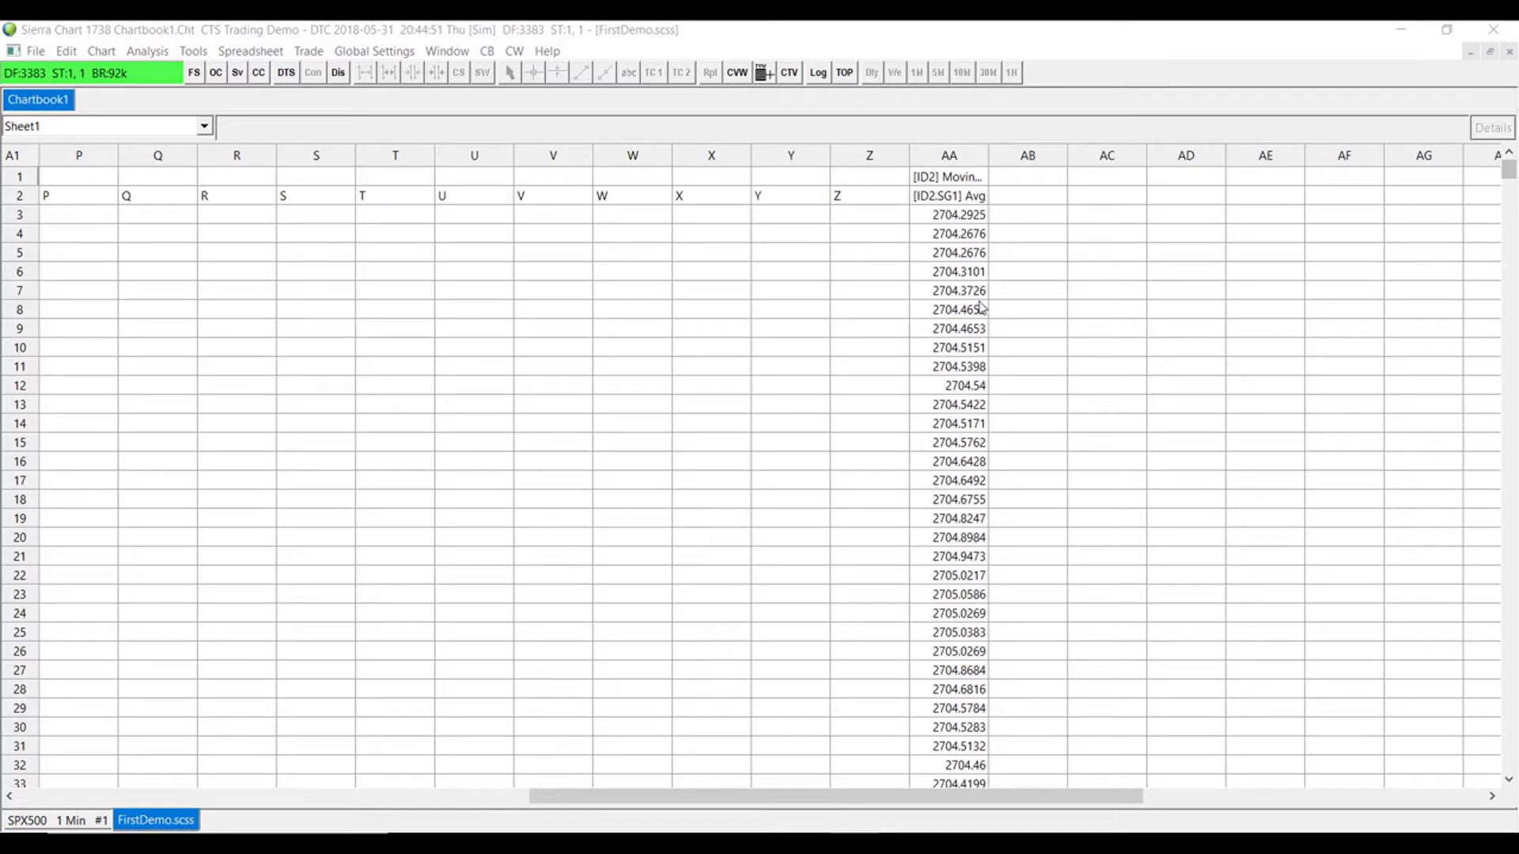
{"action": "mouse_move", "coordinate": [451, 777]}
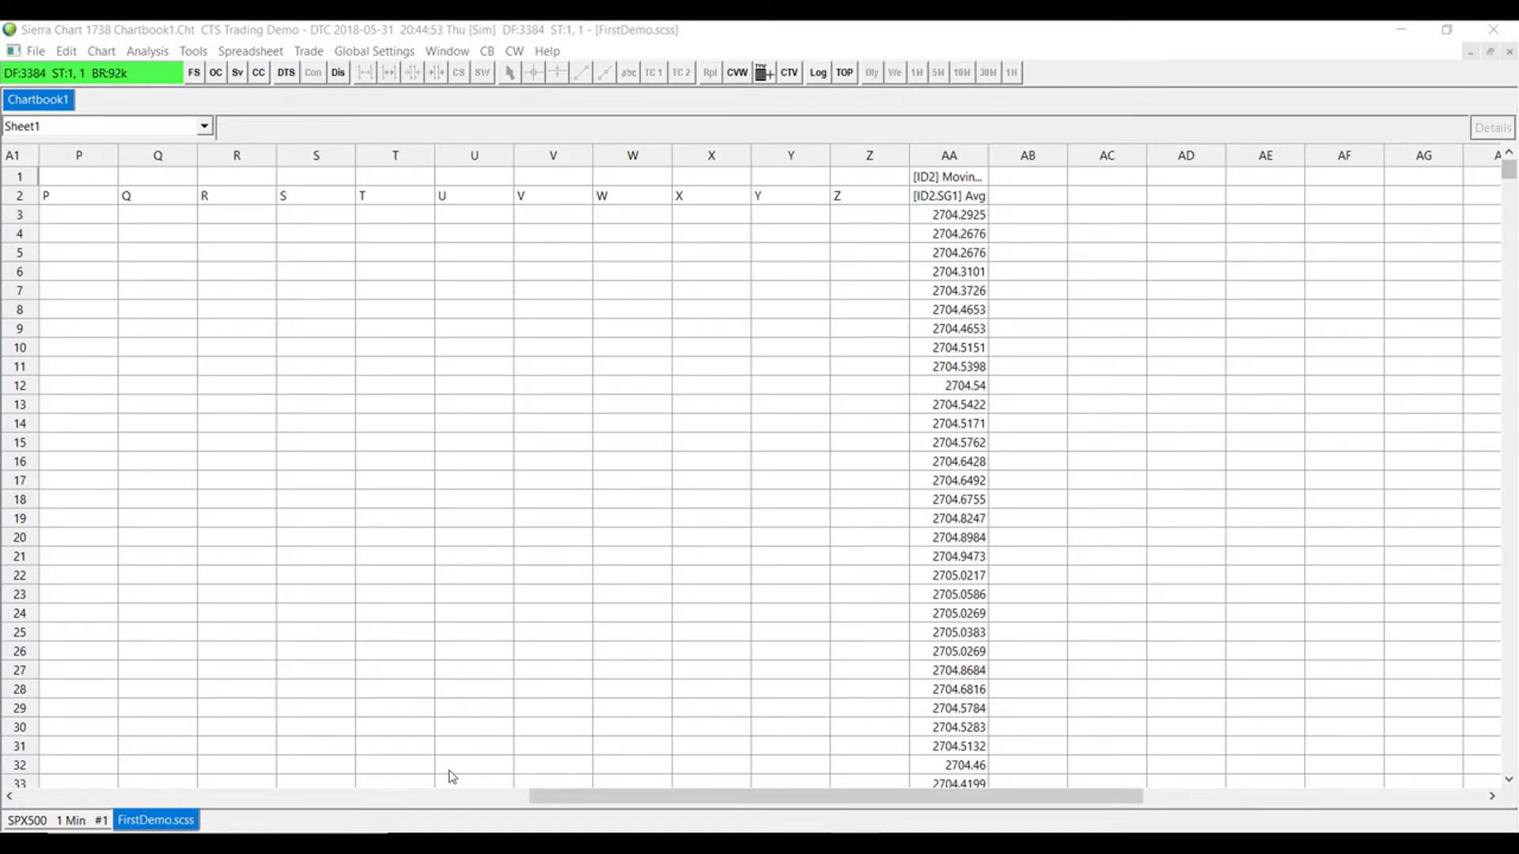
{"action": "left_click", "coordinate": [27, 828]}
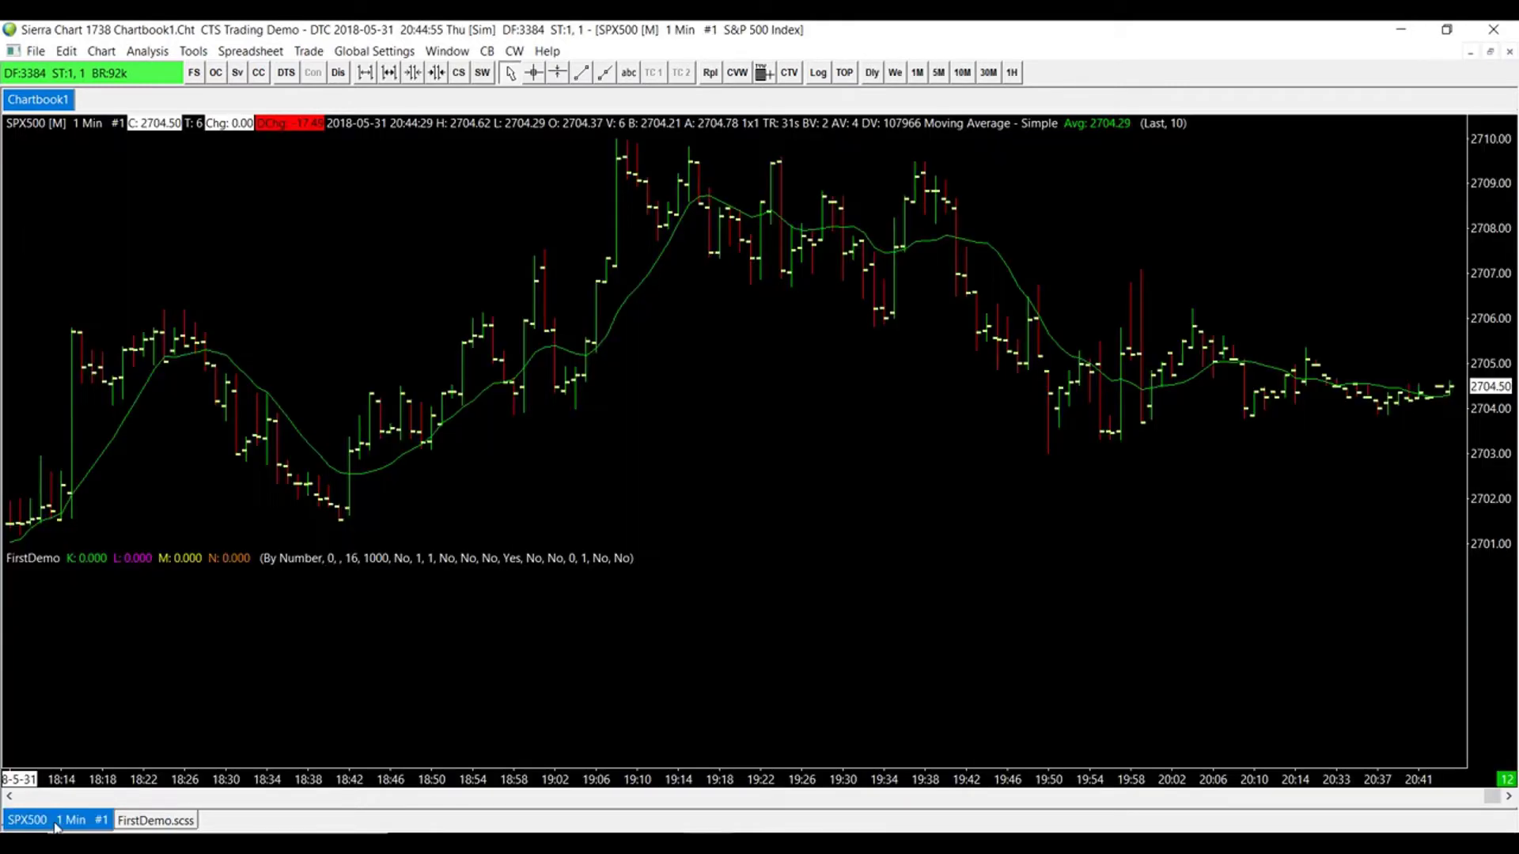
{"action": "left_click", "coordinate": [145, 51]}
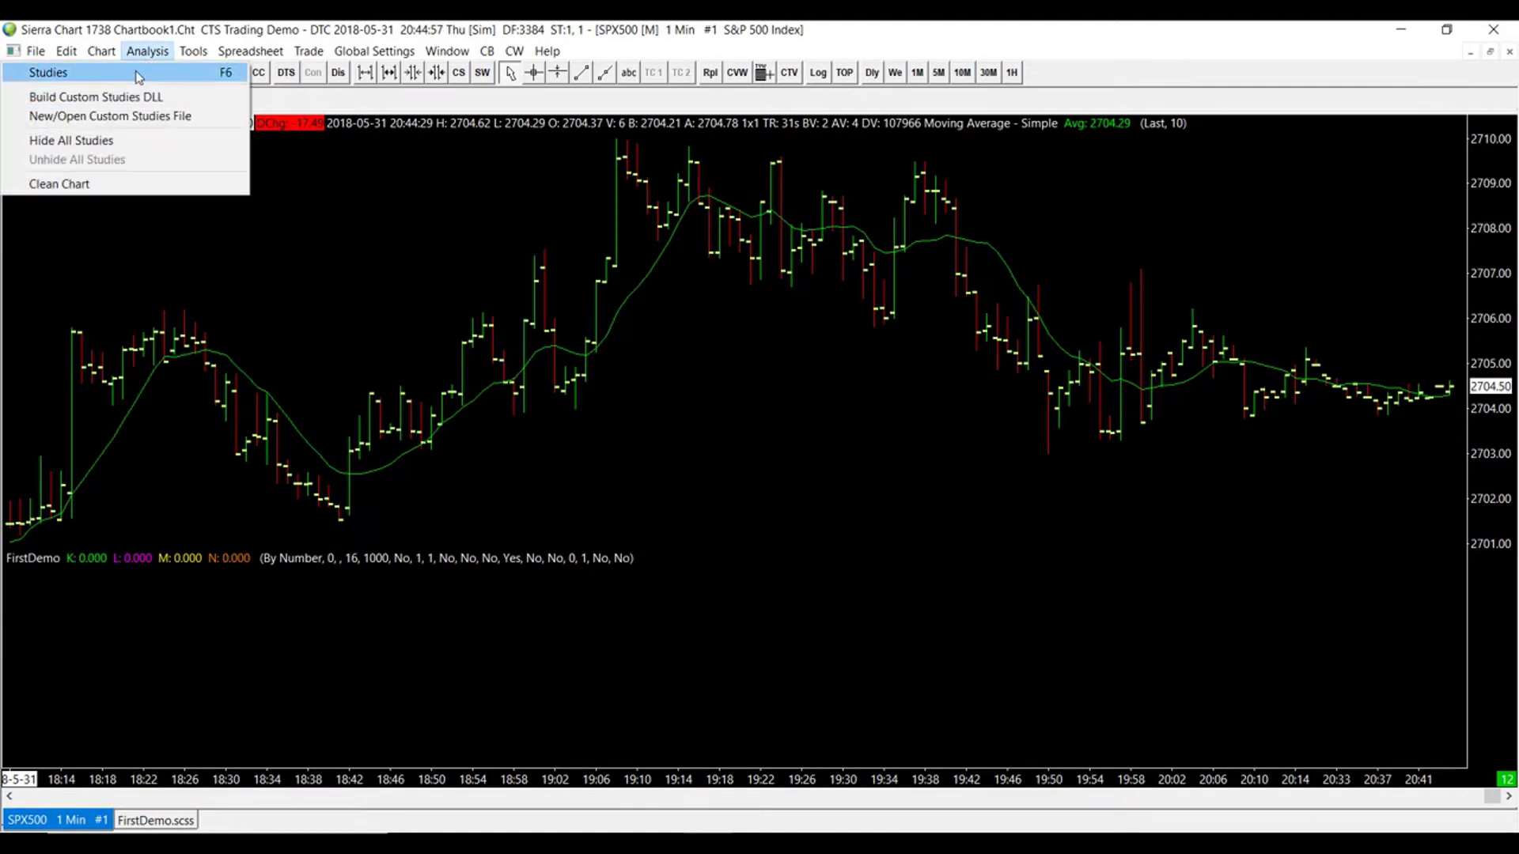
{"action": "left_click", "coordinate": [46, 71]}
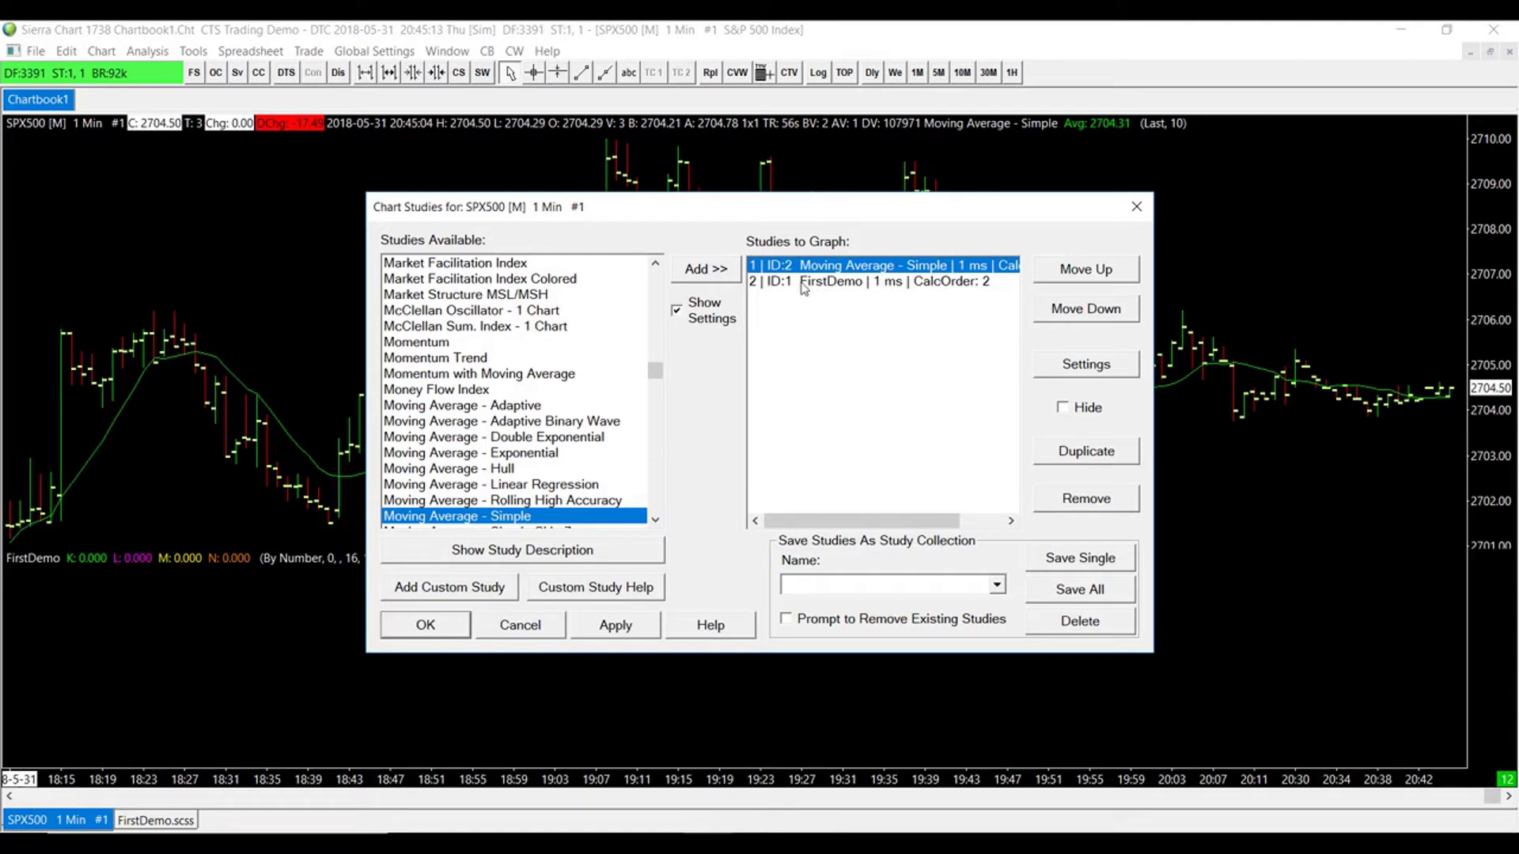
{"action": "mouse_move", "coordinate": [845, 293]}
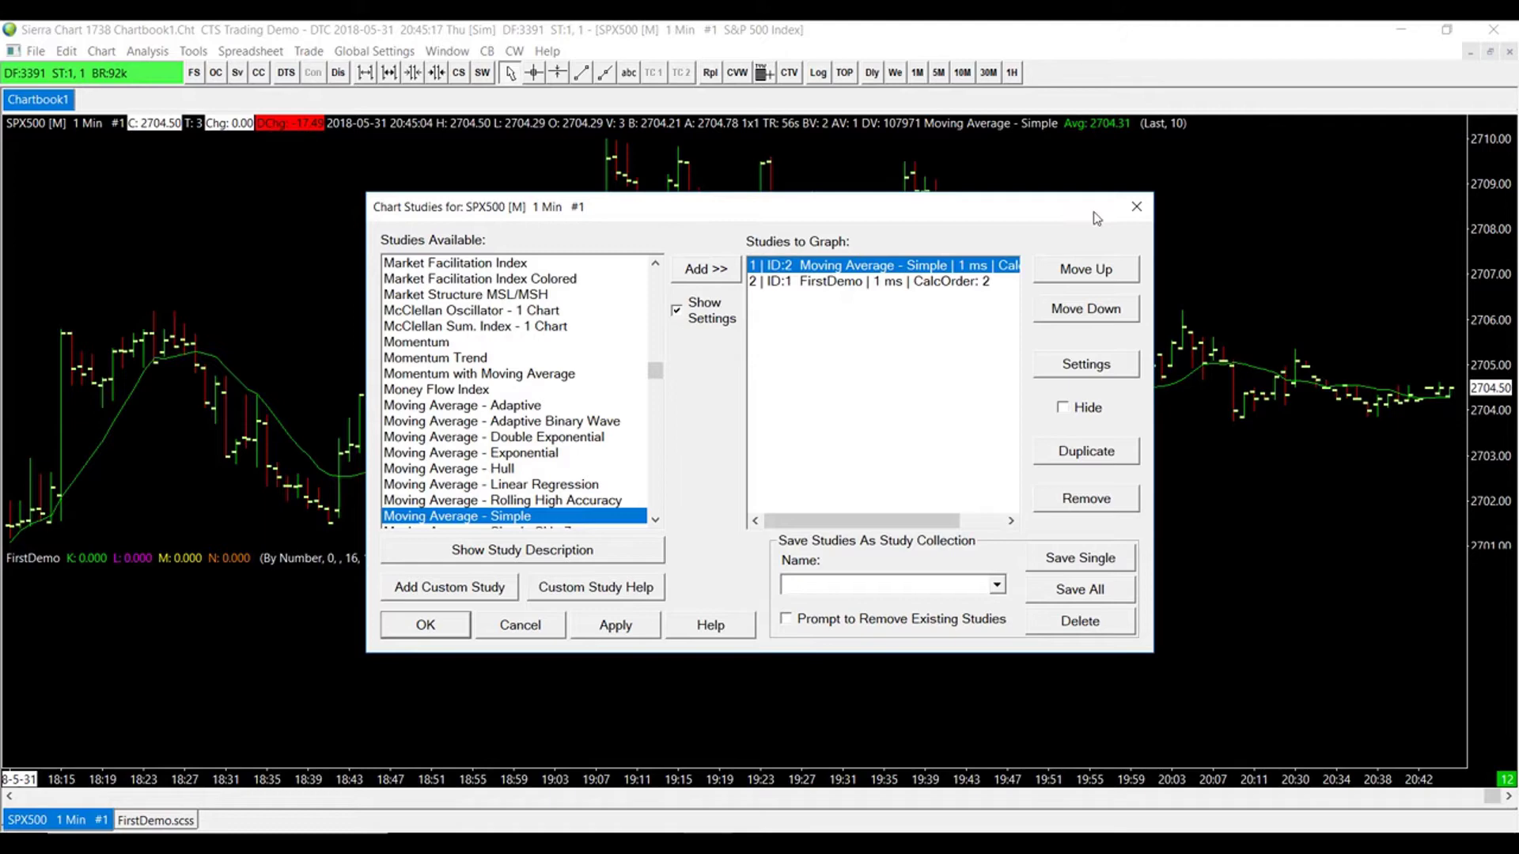
{"action": "left_click", "coordinate": [424, 625]}
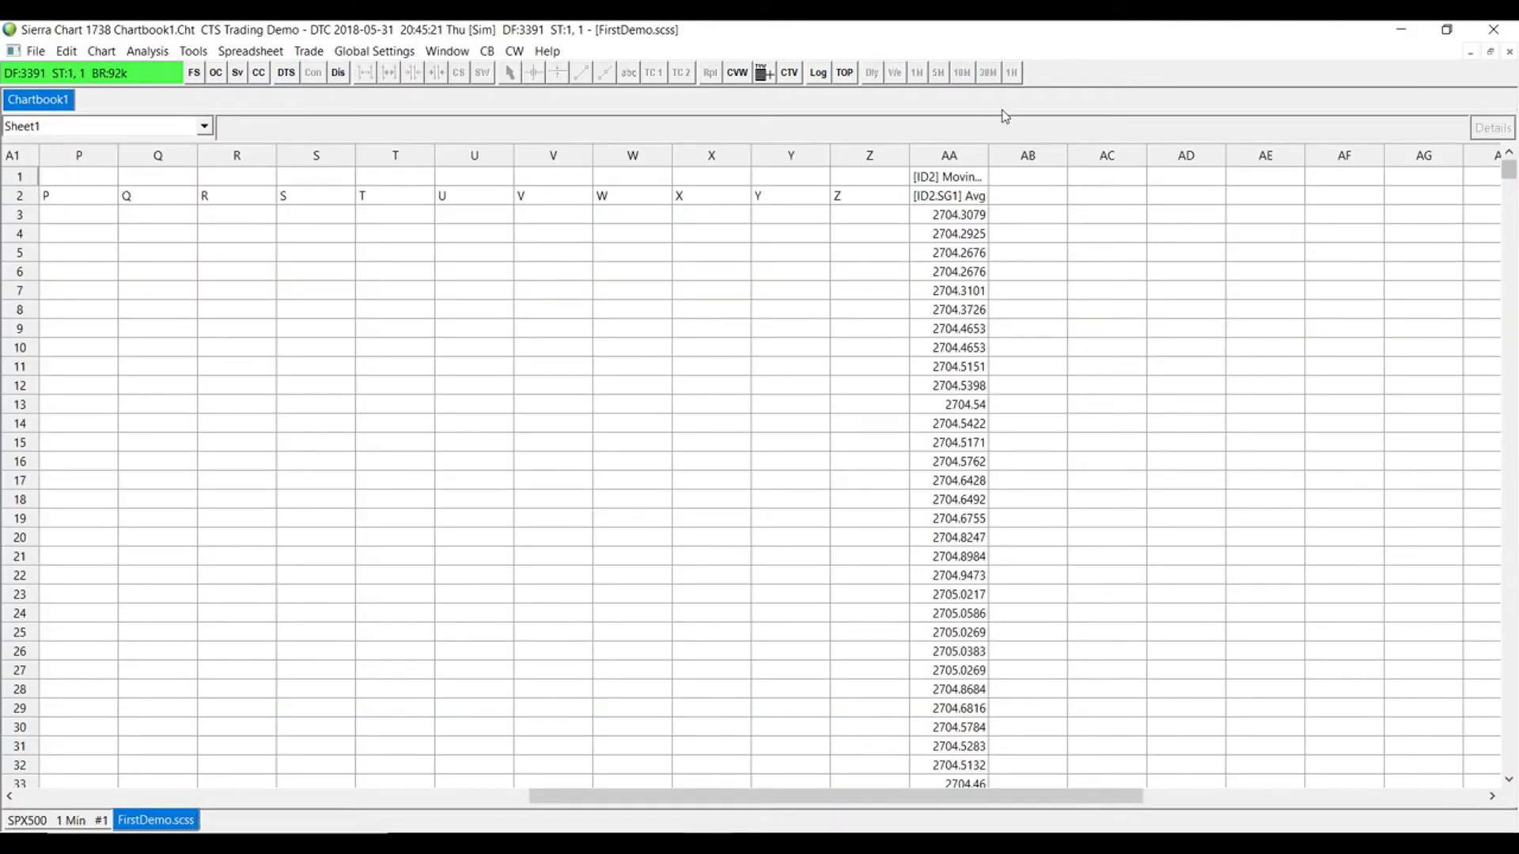
{"action": "mouse_move", "coordinate": [1016, 248]}
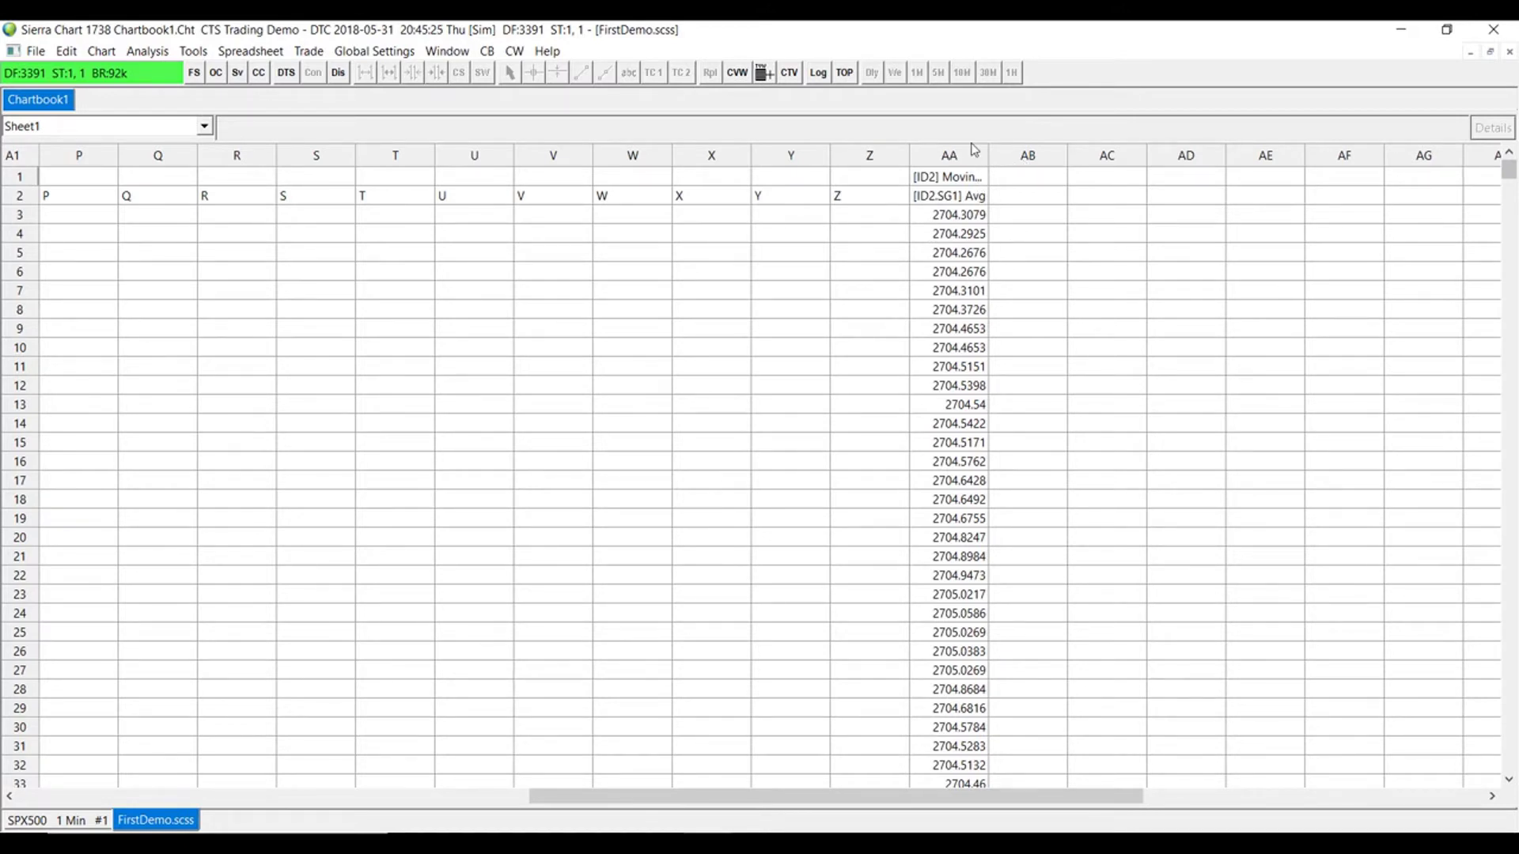
{"action": "mouse_move", "coordinate": [1046, 161]}
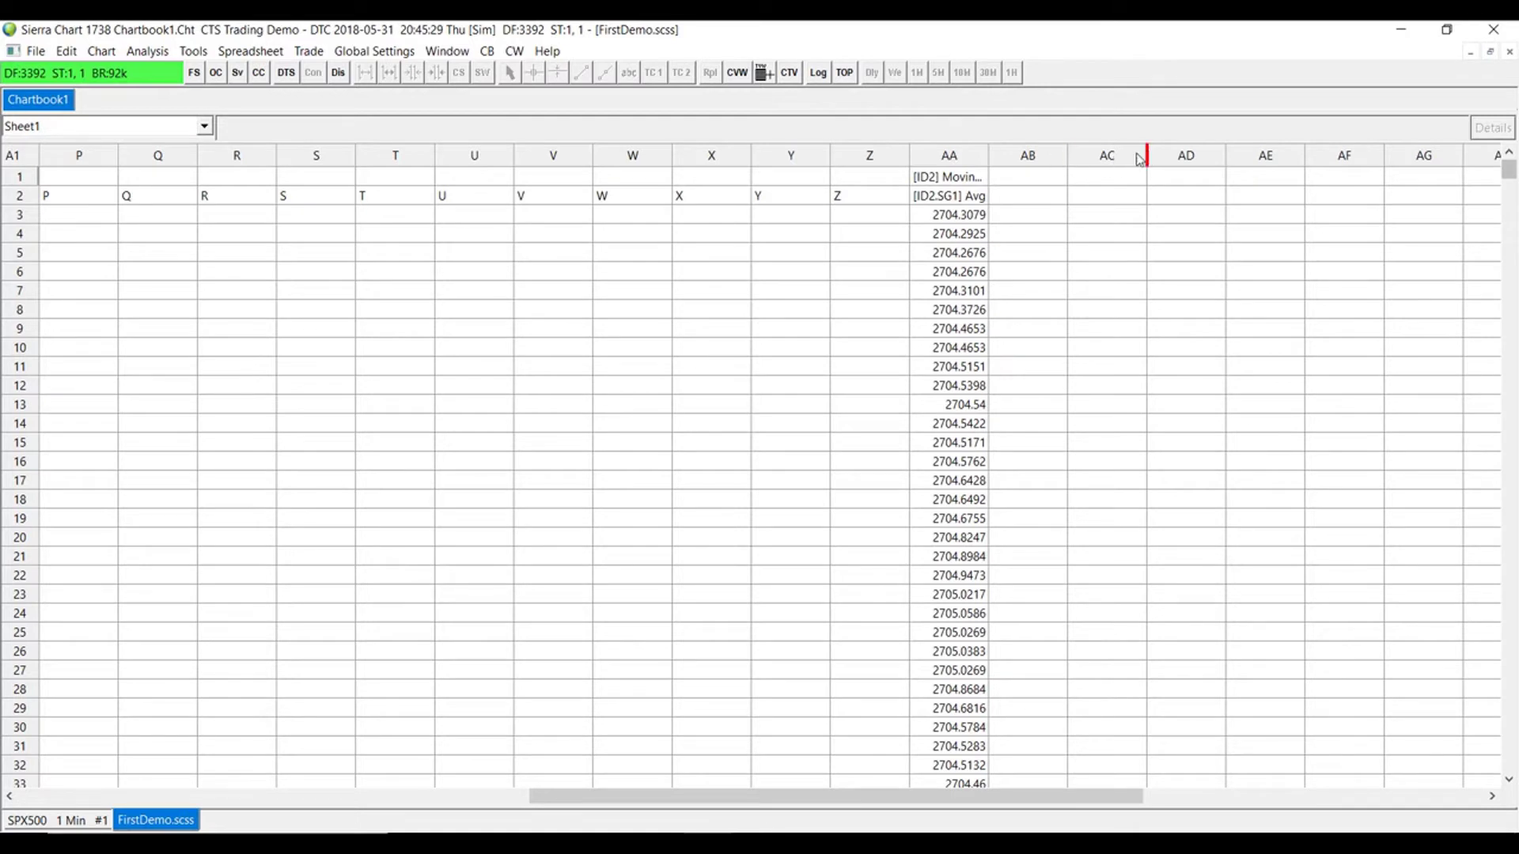
{"action": "mouse_move", "coordinate": [1224, 153]}
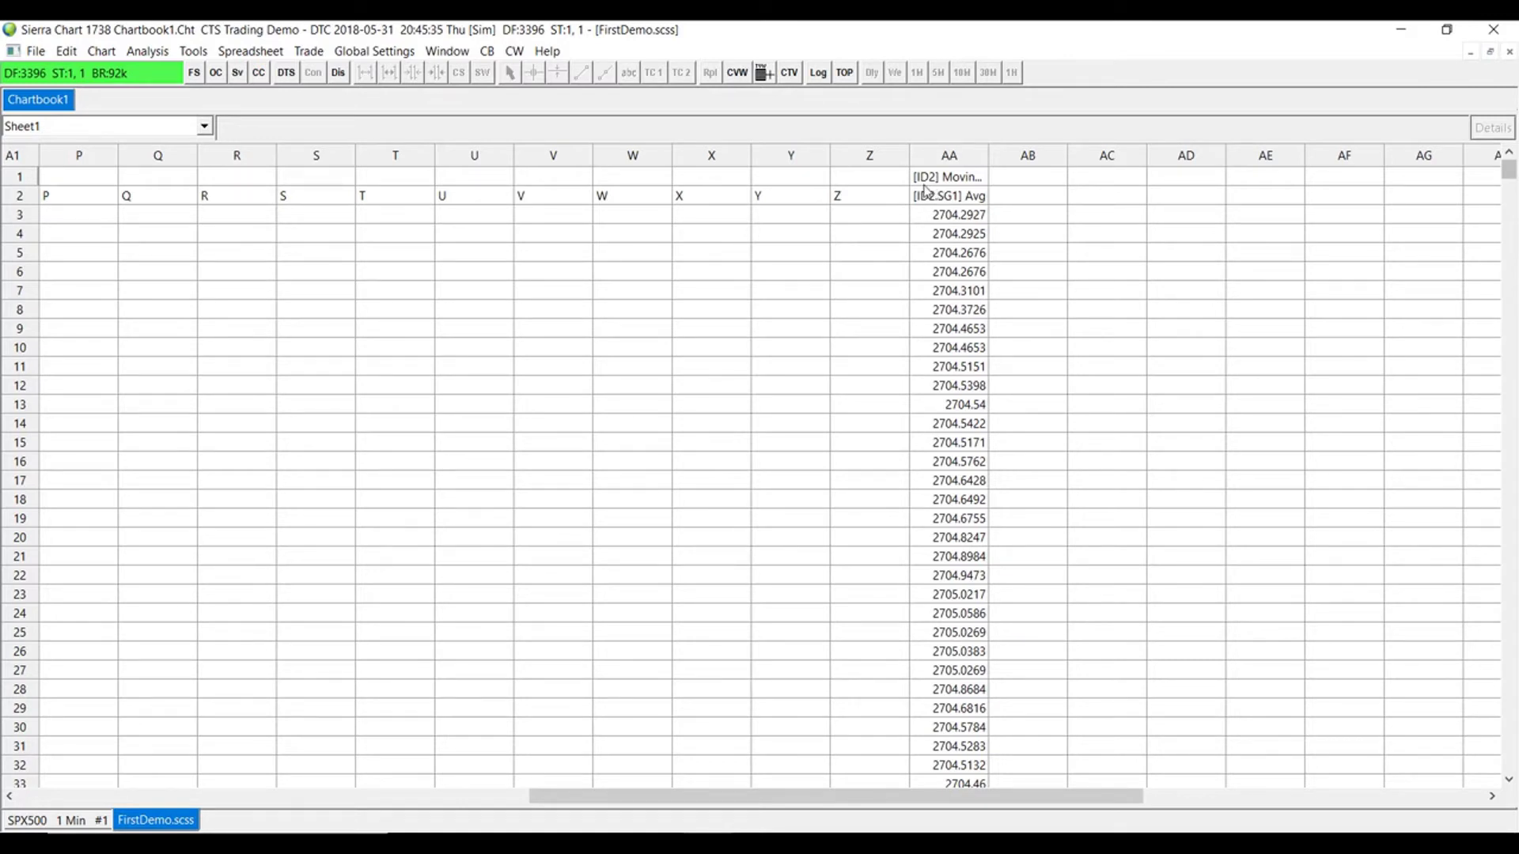
{"action": "mouse_move", "coordinate": [1004, 187]}
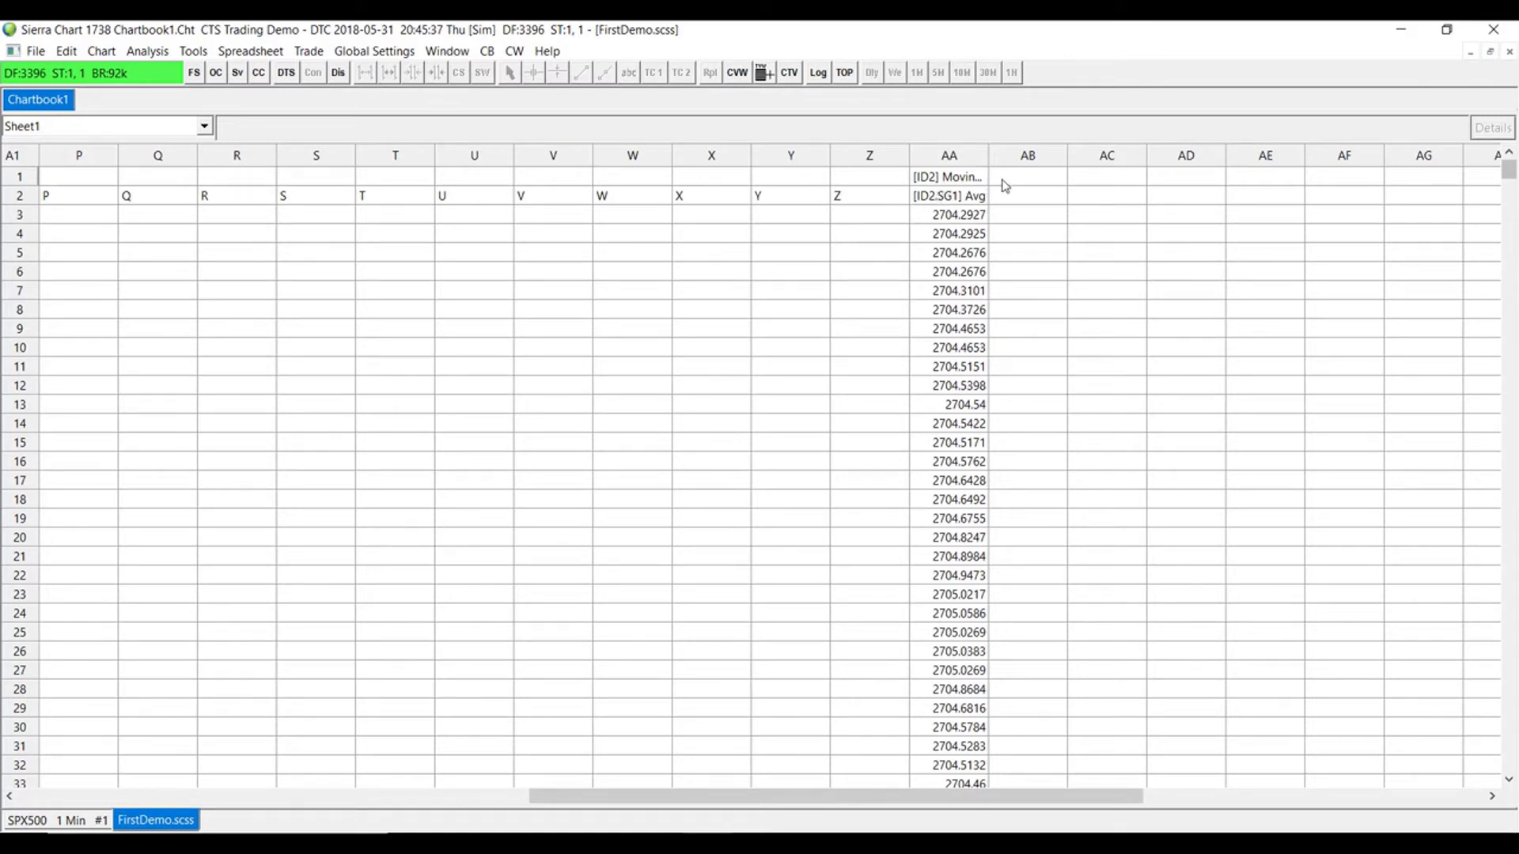
{"action": "mouse_move", "coordinate": [1027, 202]}
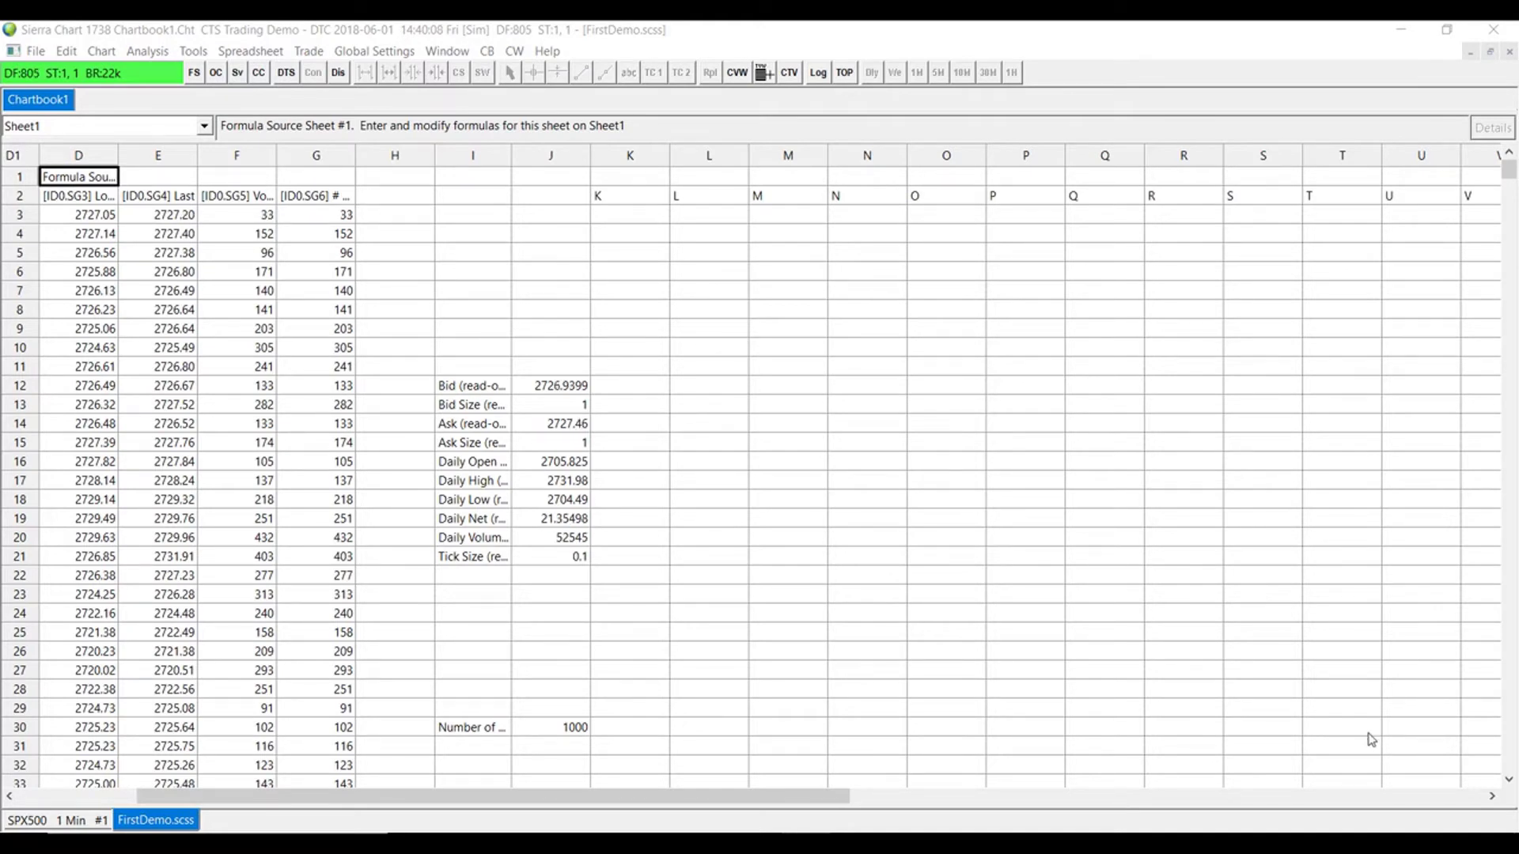
Step: Return to the SPX500 1 Min chart tab from the spreadsheet
{"action": "left_click", "coordinate": [55, 821]}
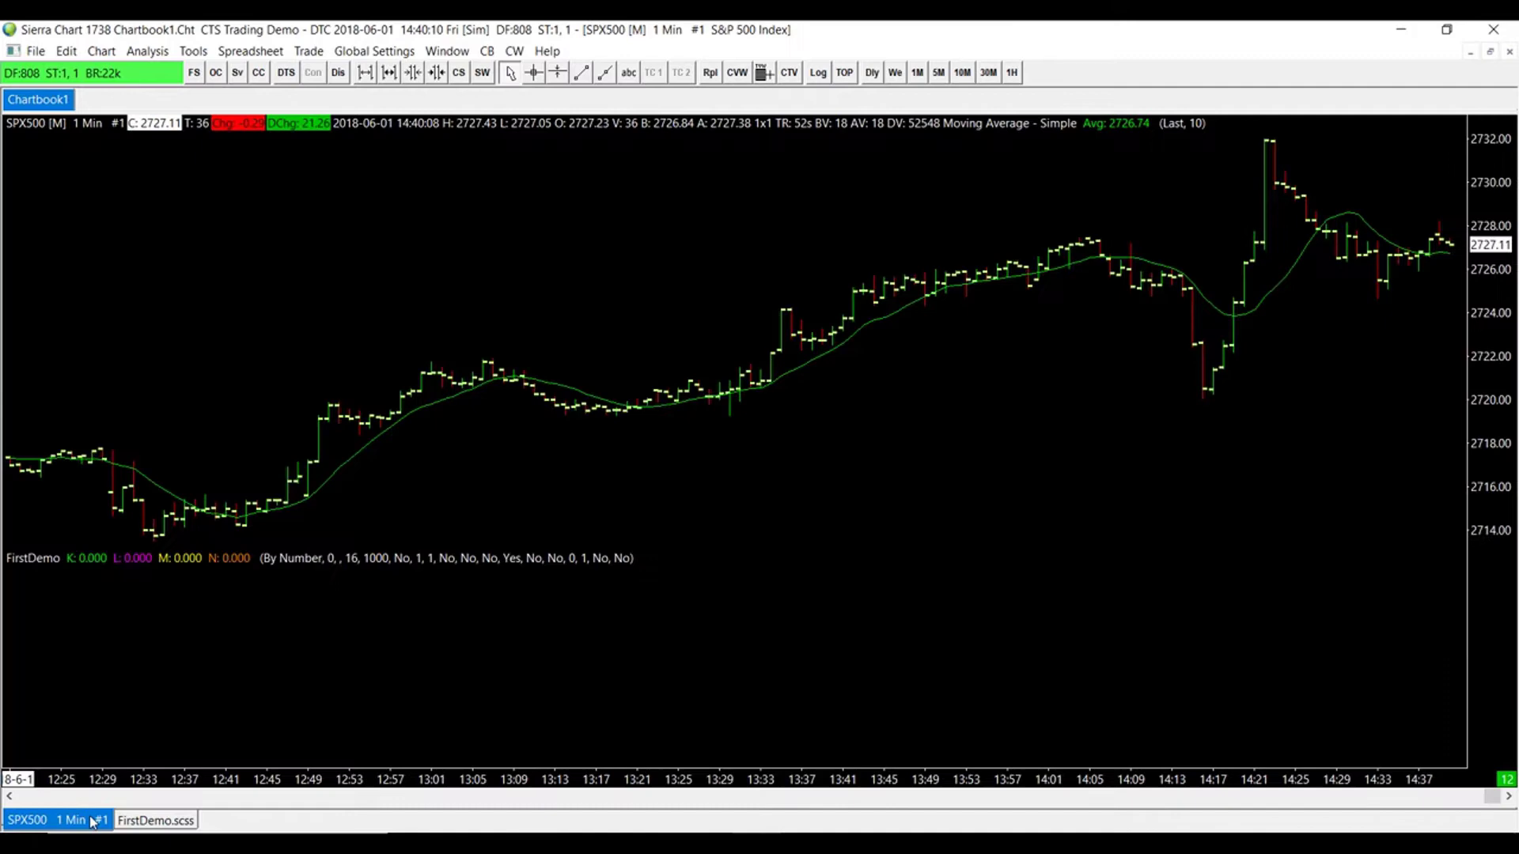
Step: Save all the chart's studies as a study collection named 'FirstDemo' from the Chart Studies window
{"action": "left_click", "coordinate": [147, 51]}
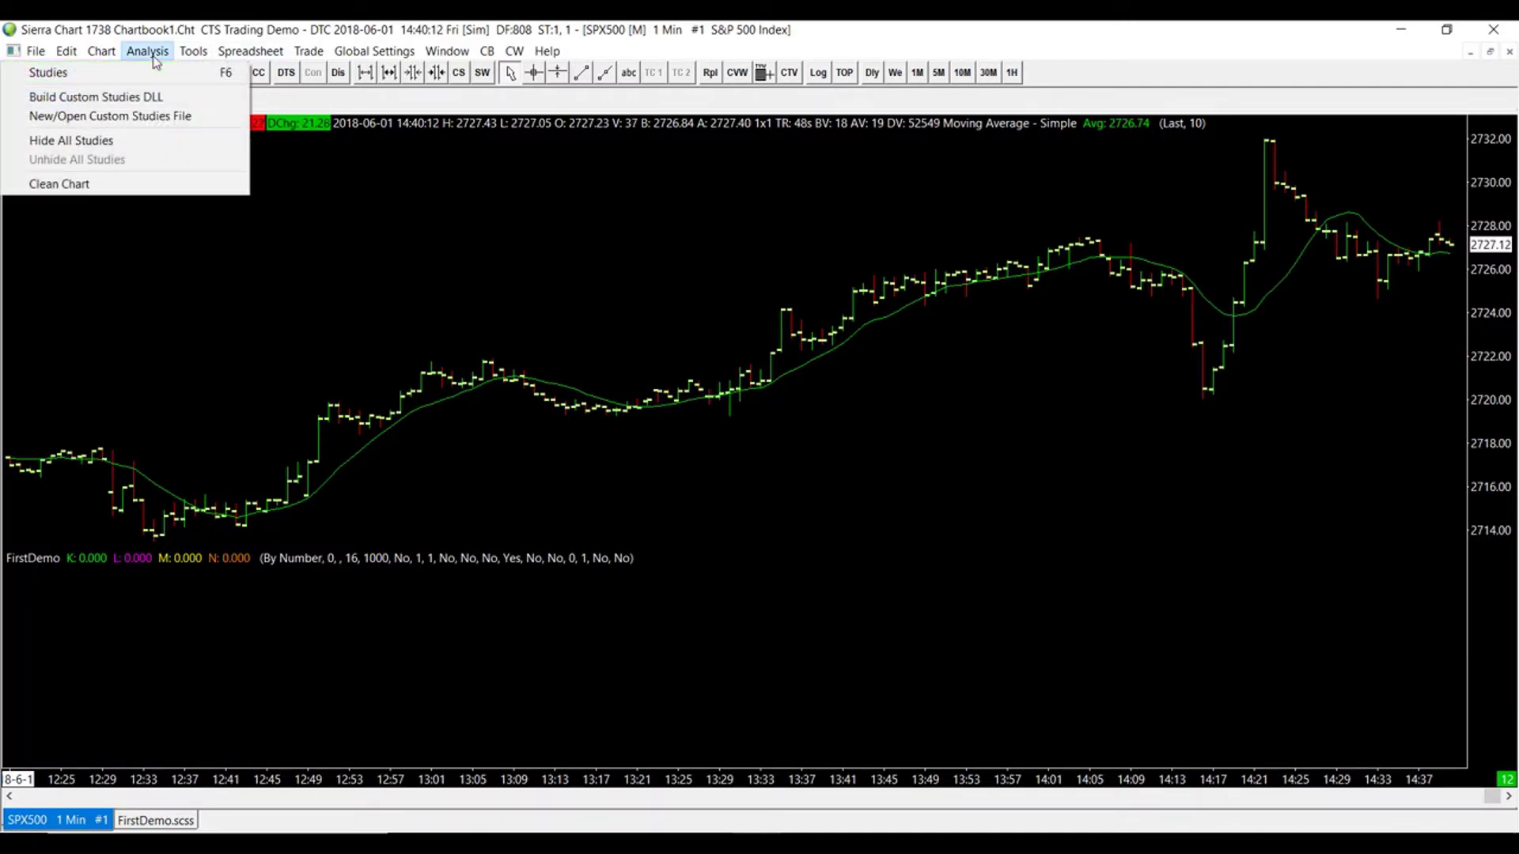
{"action": "left_click", "coordinate": [48, 71]}
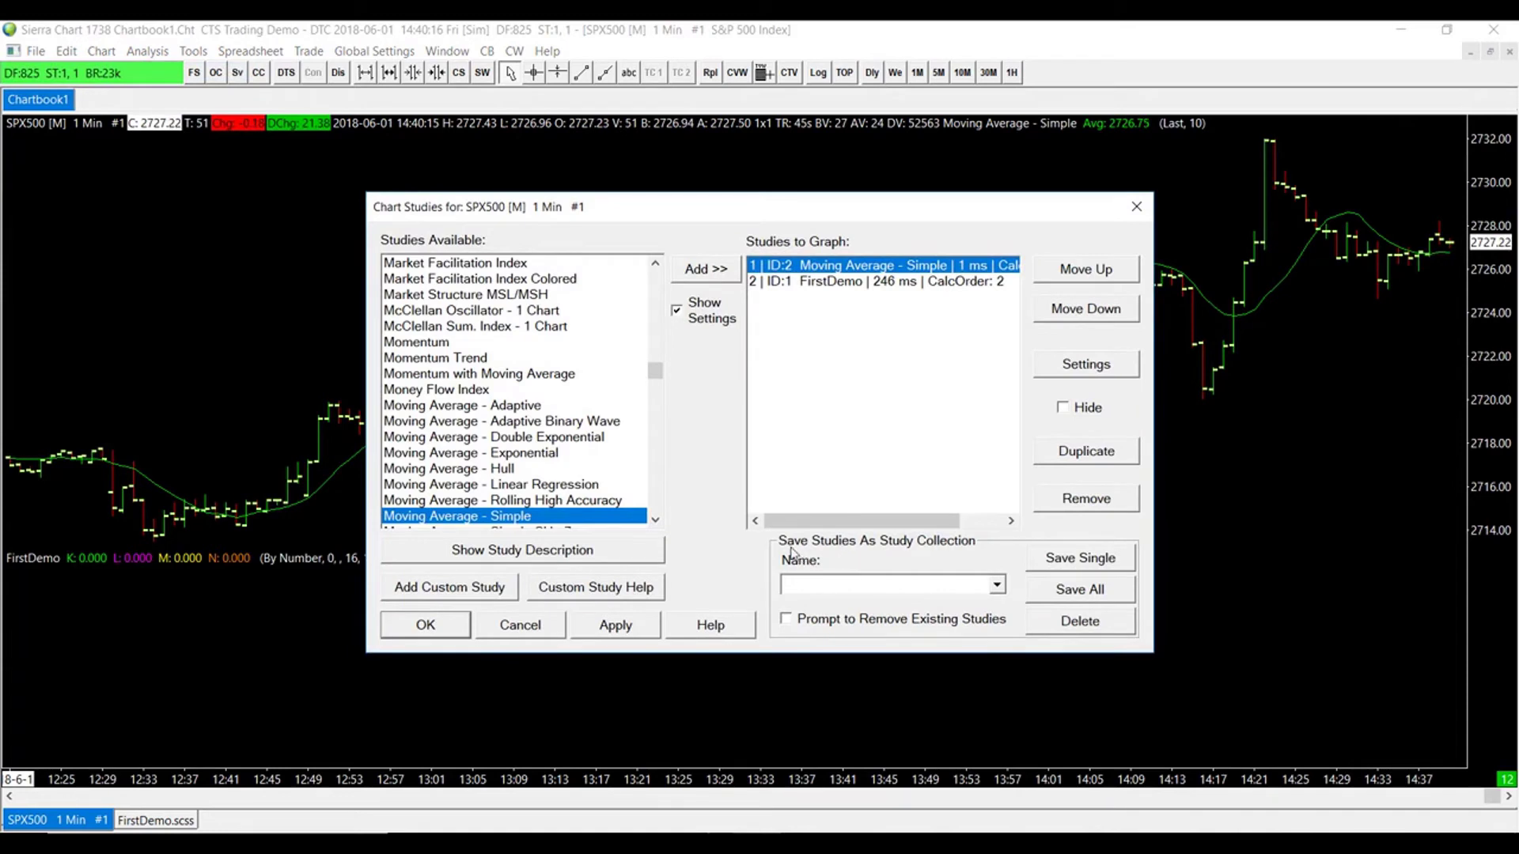
{"action": "mouse_move", "coordinate": [808, 561]}
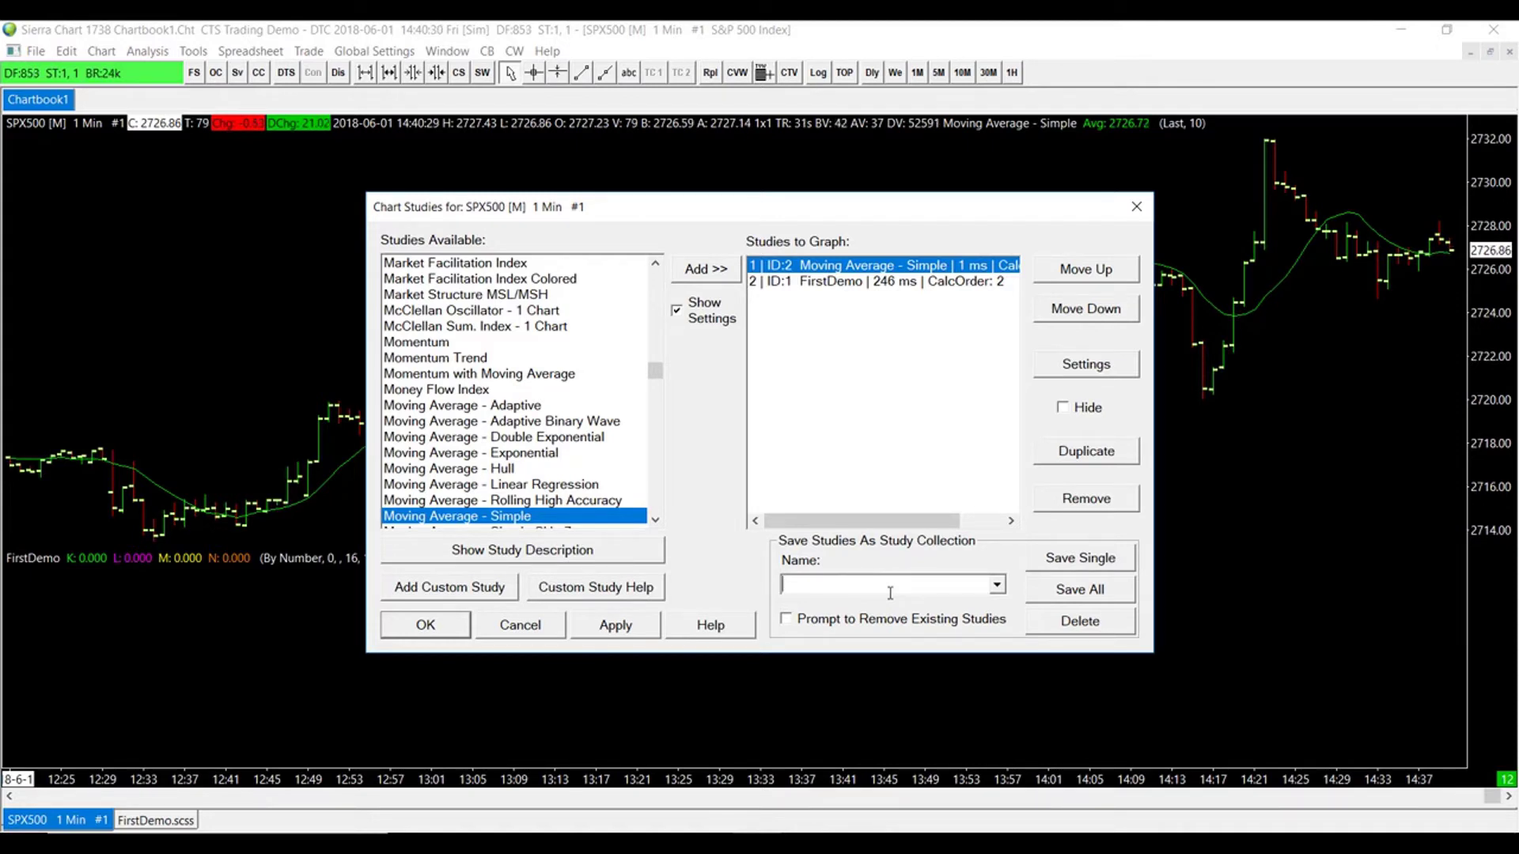
{"action": "type", "text": "First"}
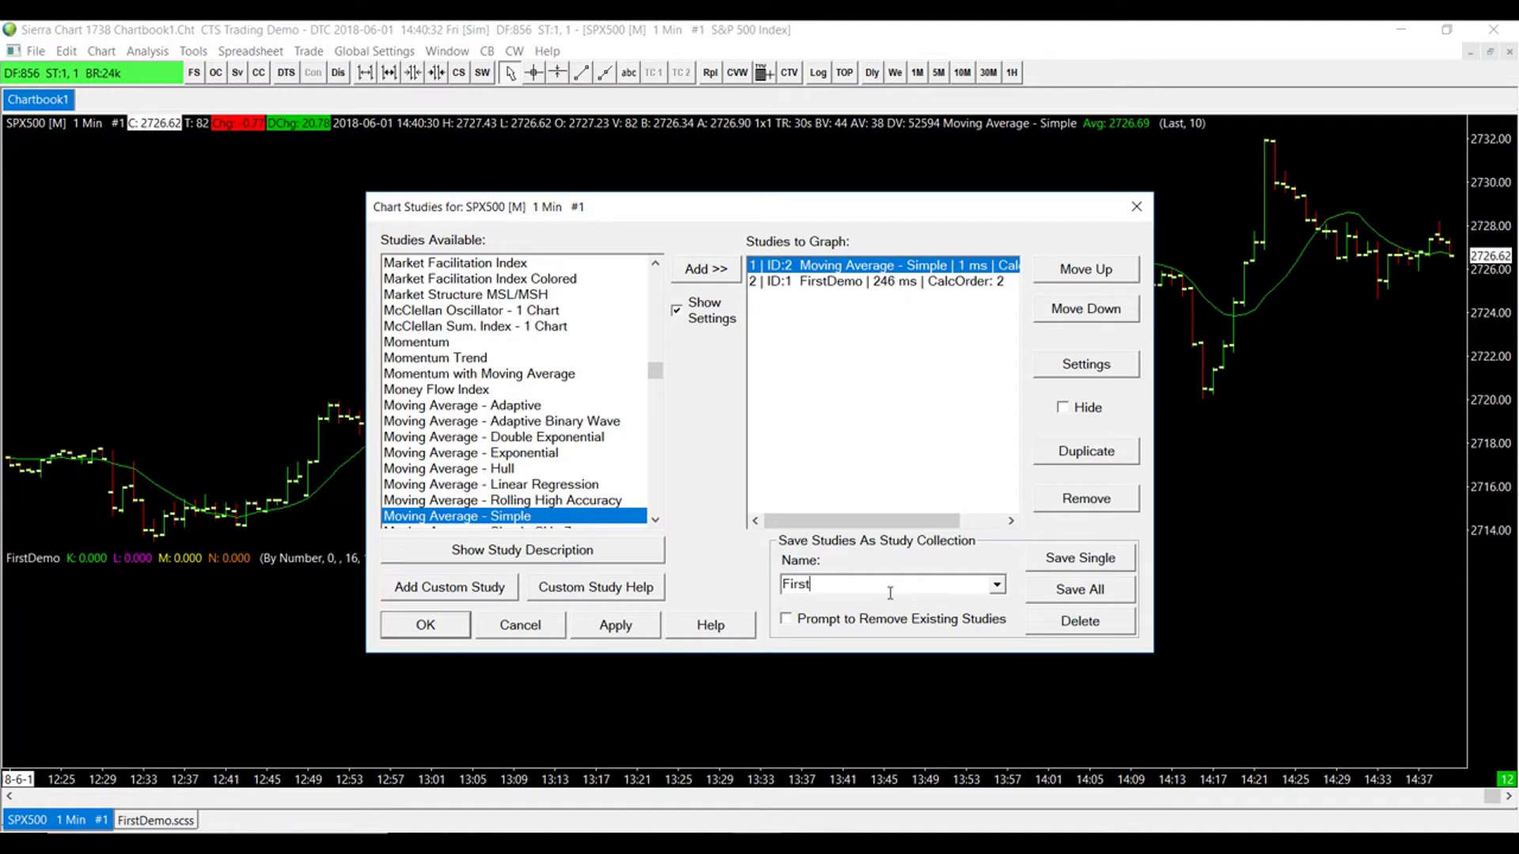
{"action": "type", "text": "Demo"}
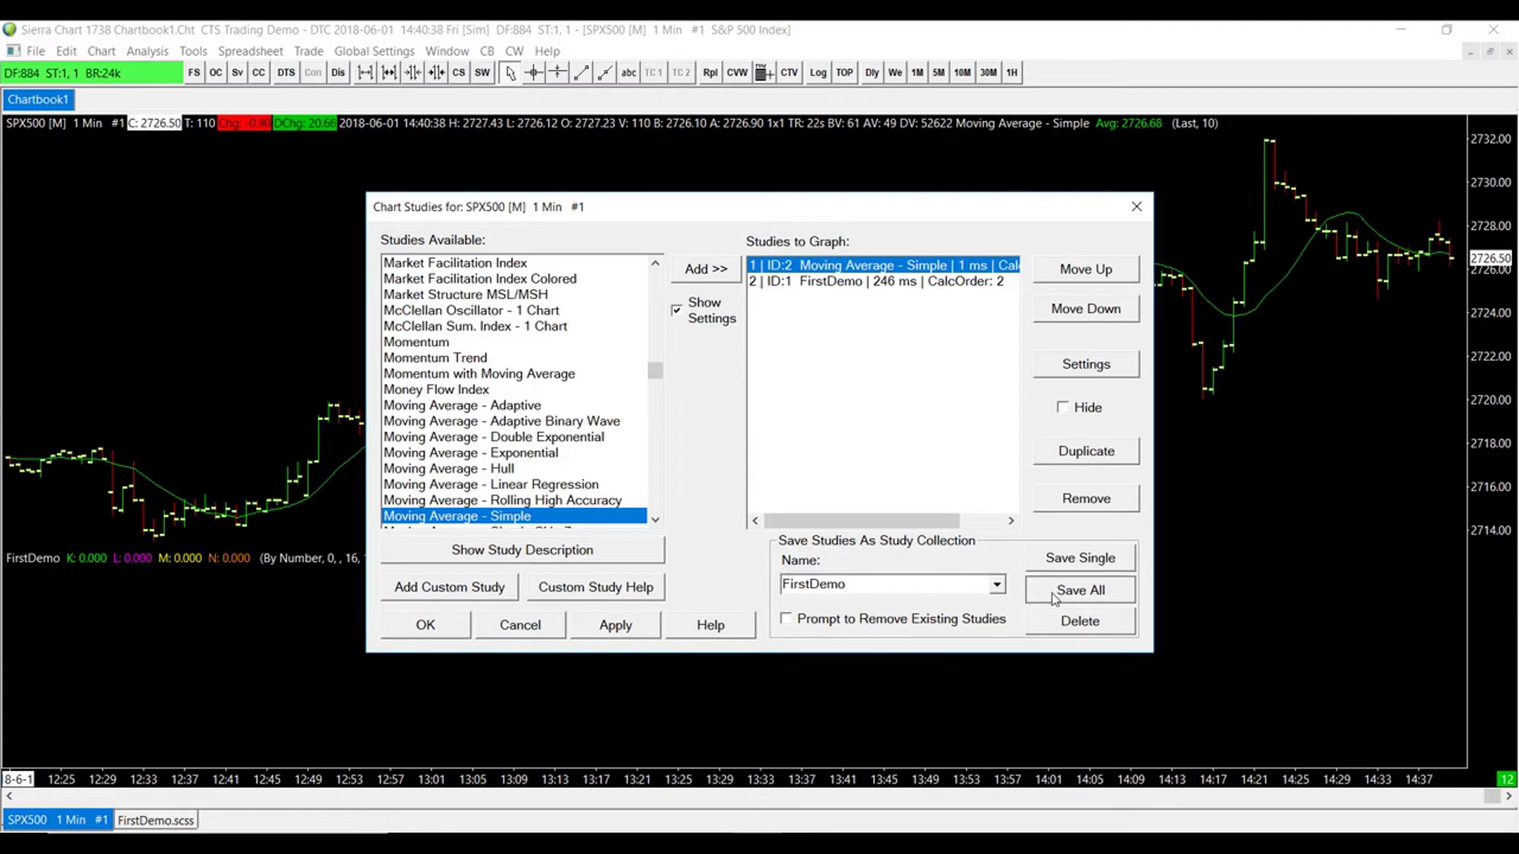
{"action": "left_click", "coordinate": [1077, 590]}
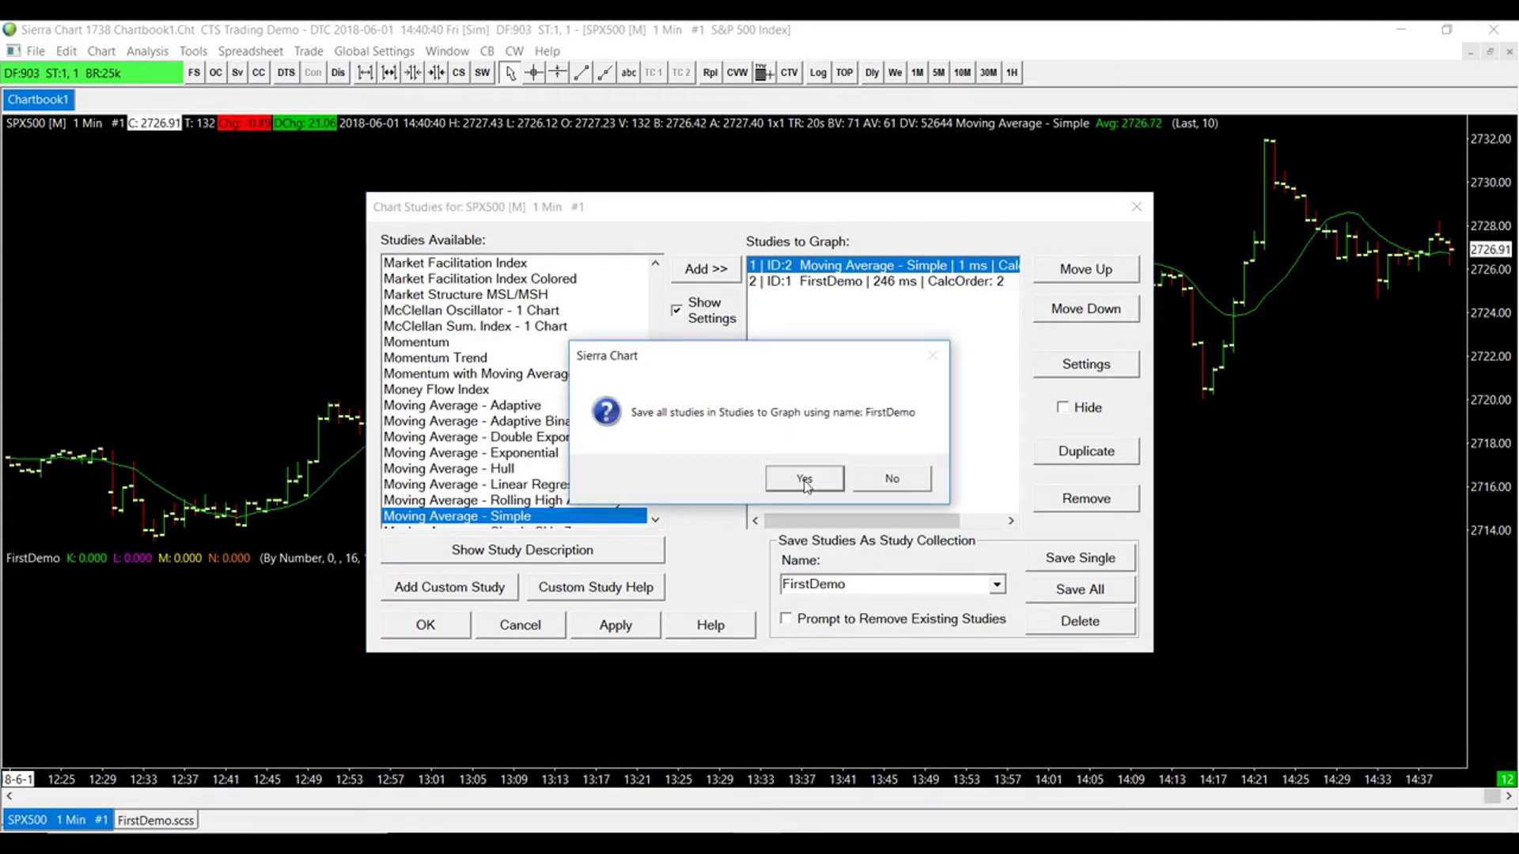
{"action": "left_click", "coordinate": [803, 477]}
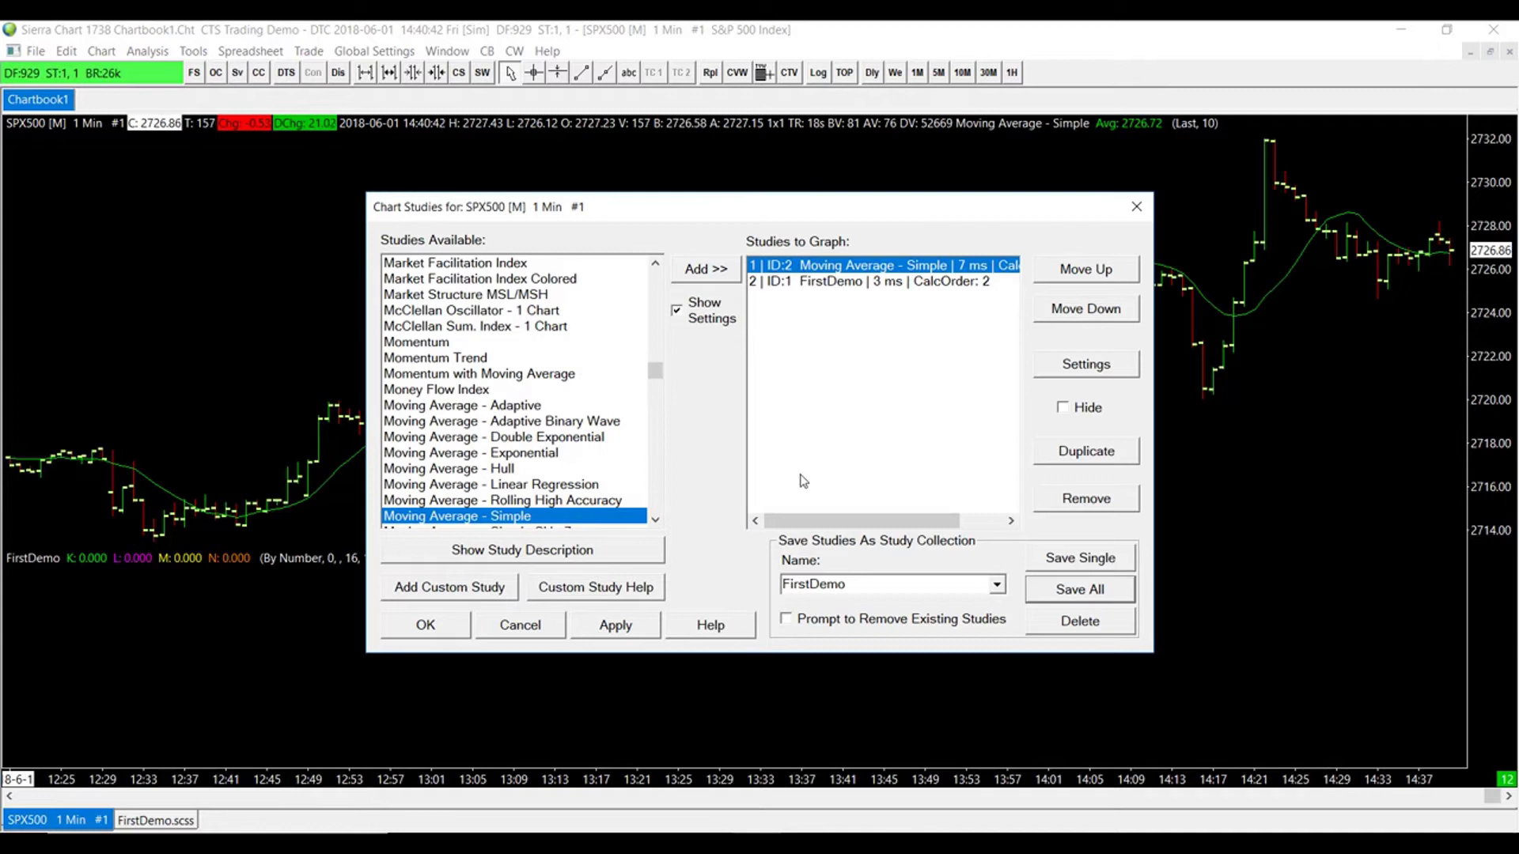
{"action": "mouse_move", "coordinate": [311, 338]}
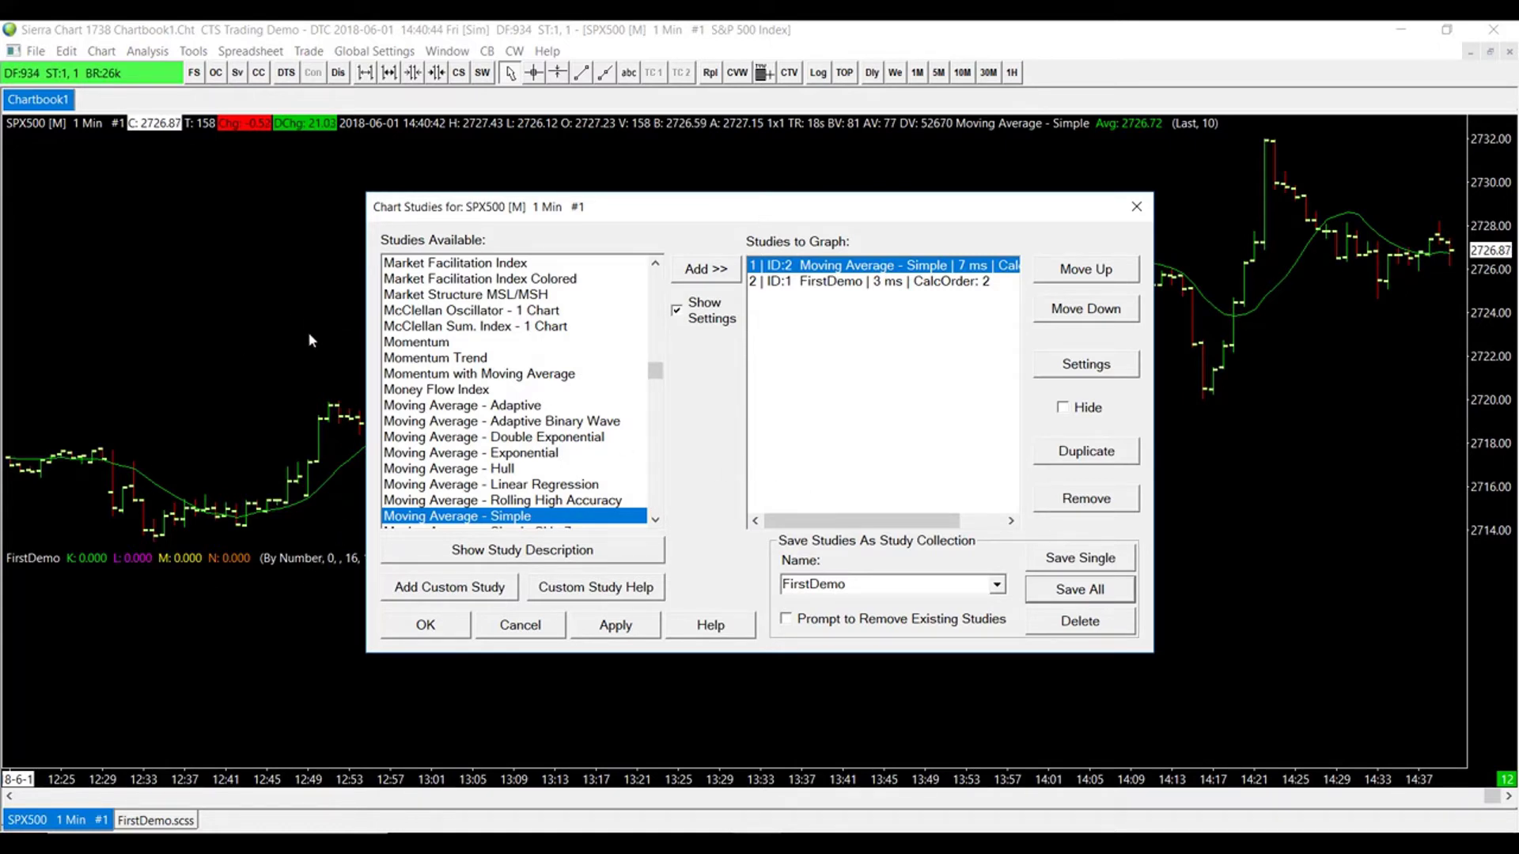
{"action": "mouse_move", "coordinate": [296, 634]}
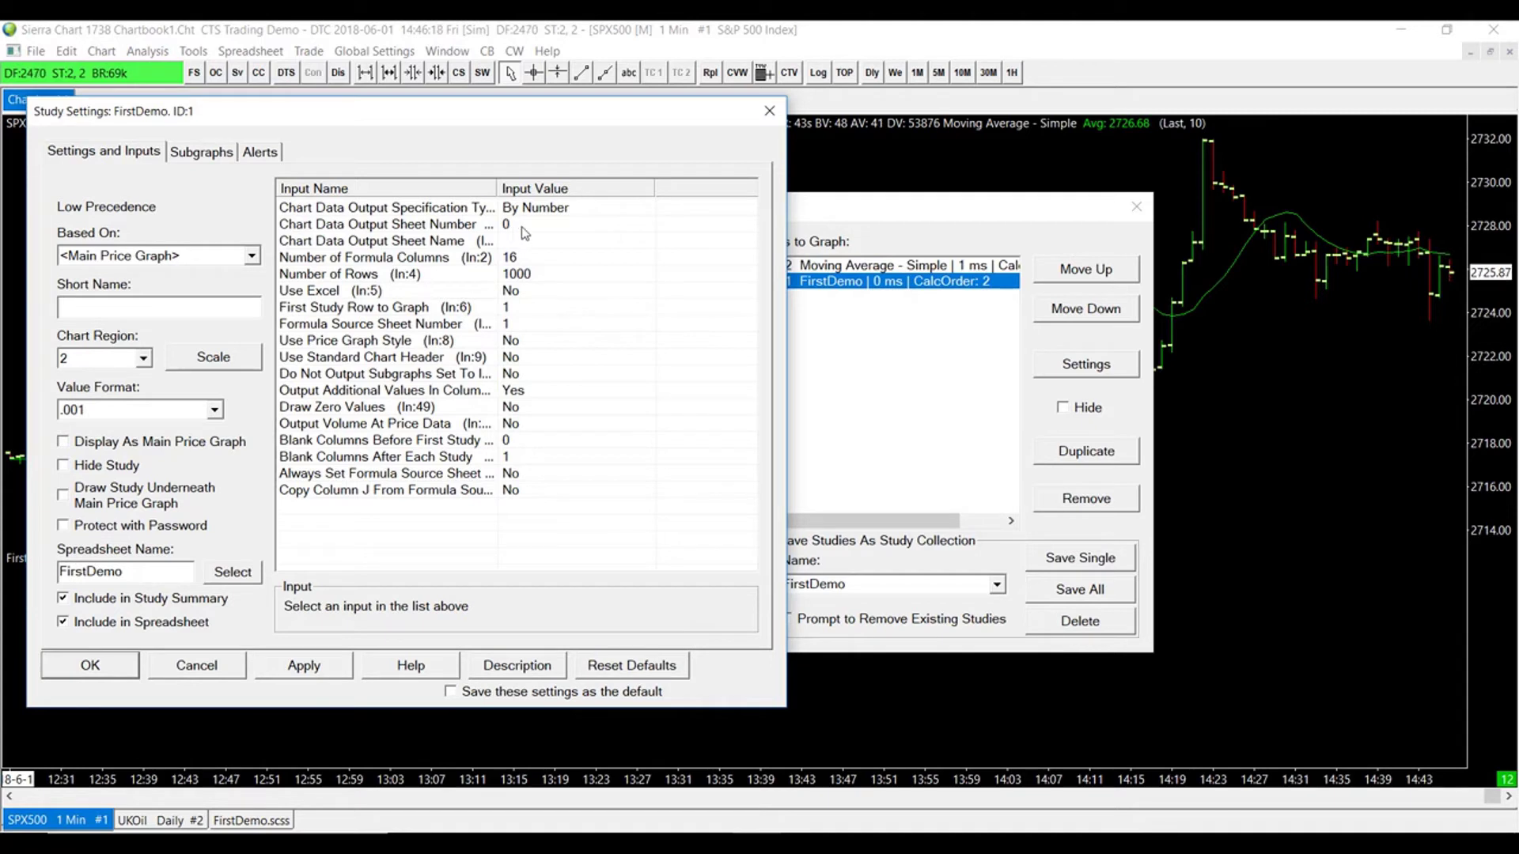
Step: Accept the FirstDemo study settings and close the study windows back to the SPX500 chart
{"action": "left_click", "coordinate": [89, 664]}
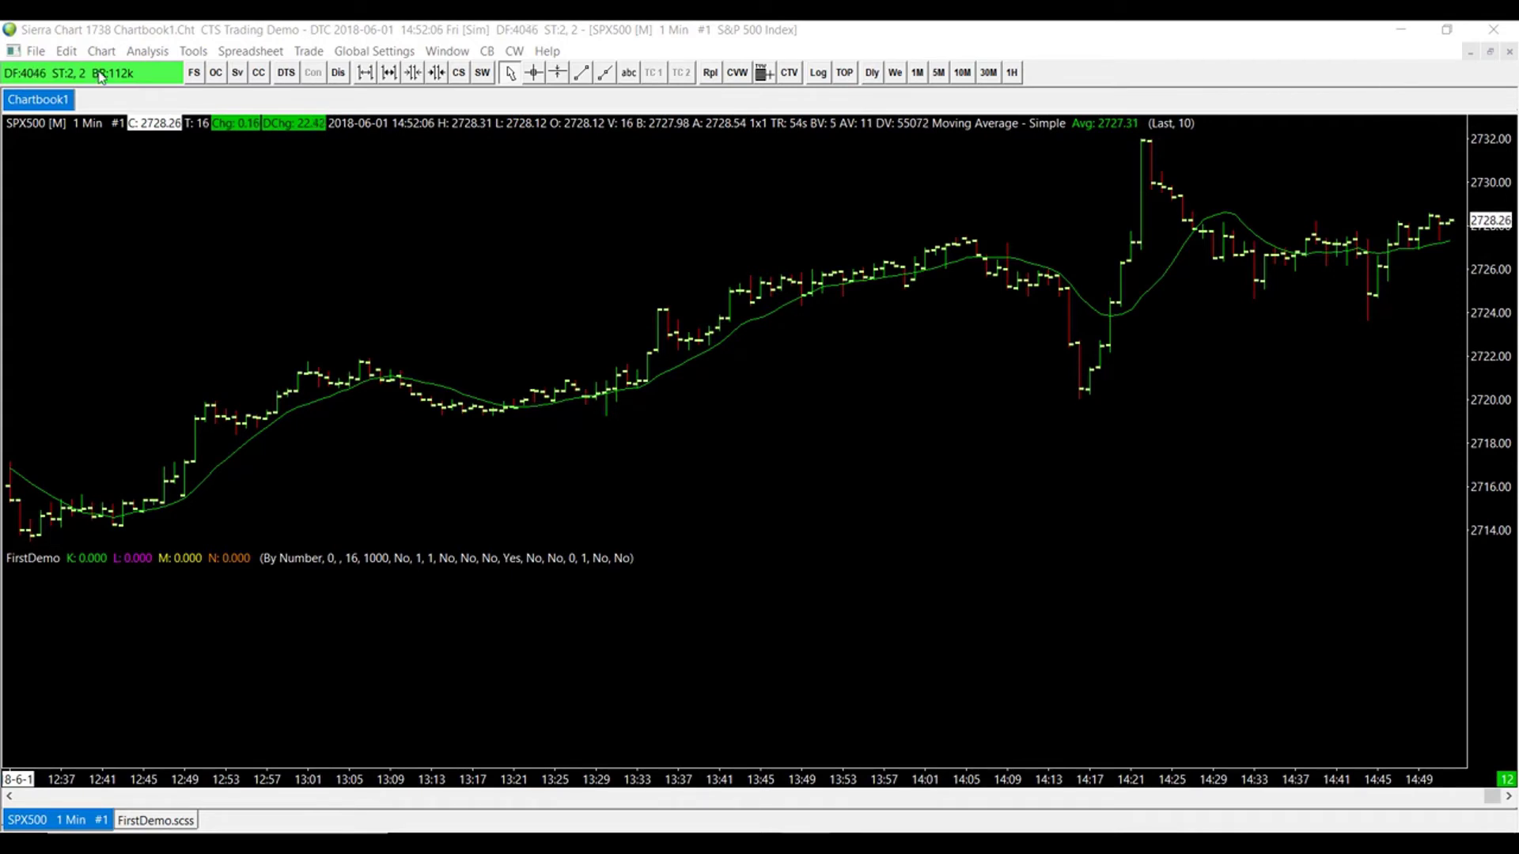
{"action": "left_click", "coordinate": [147, 50]}
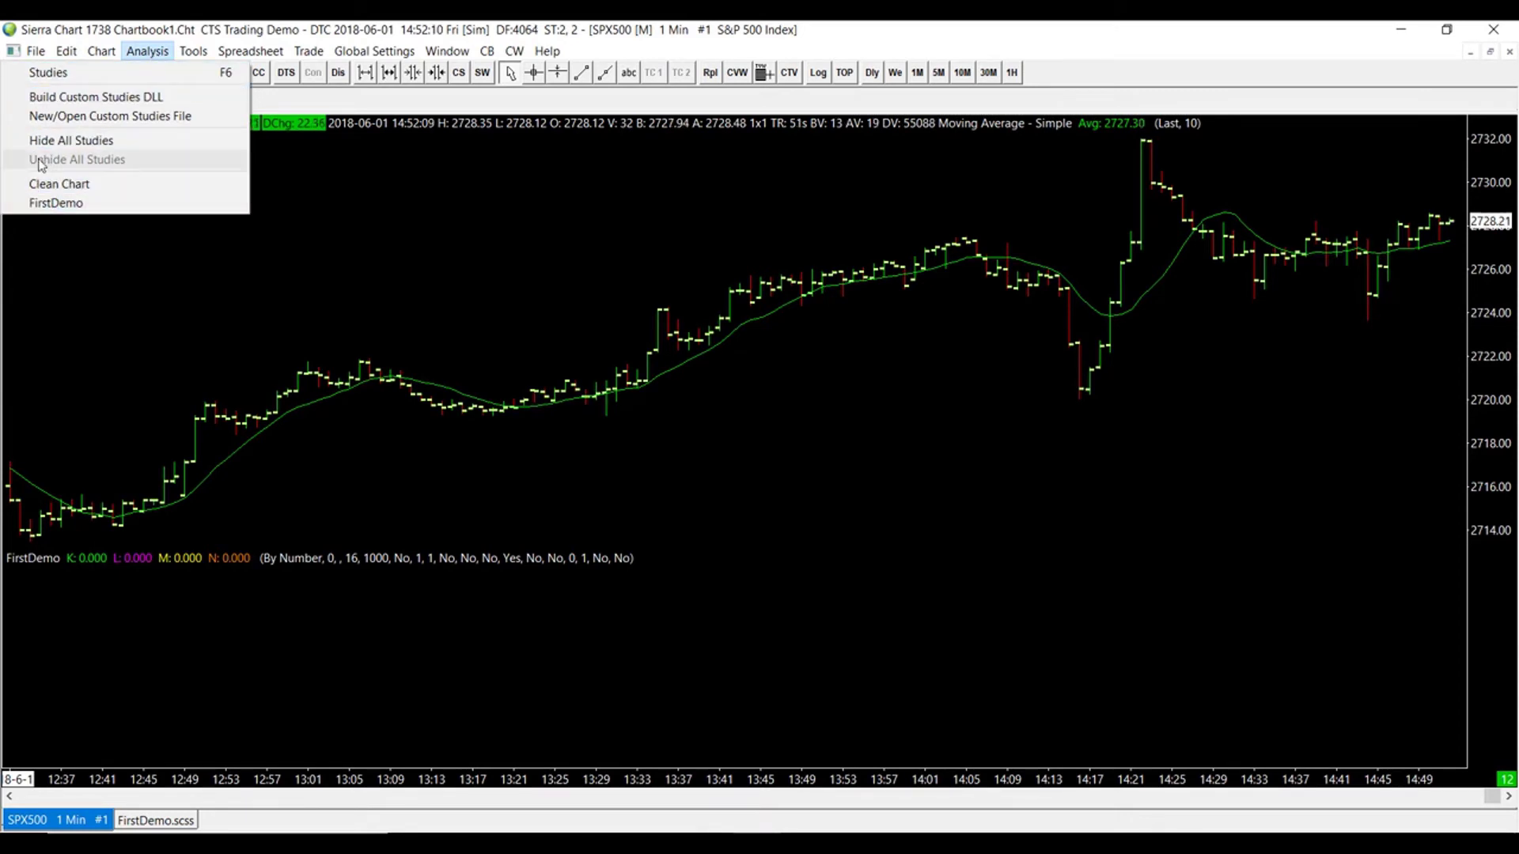
{"action": "mouse_move", "coordinate": [60, 183]}
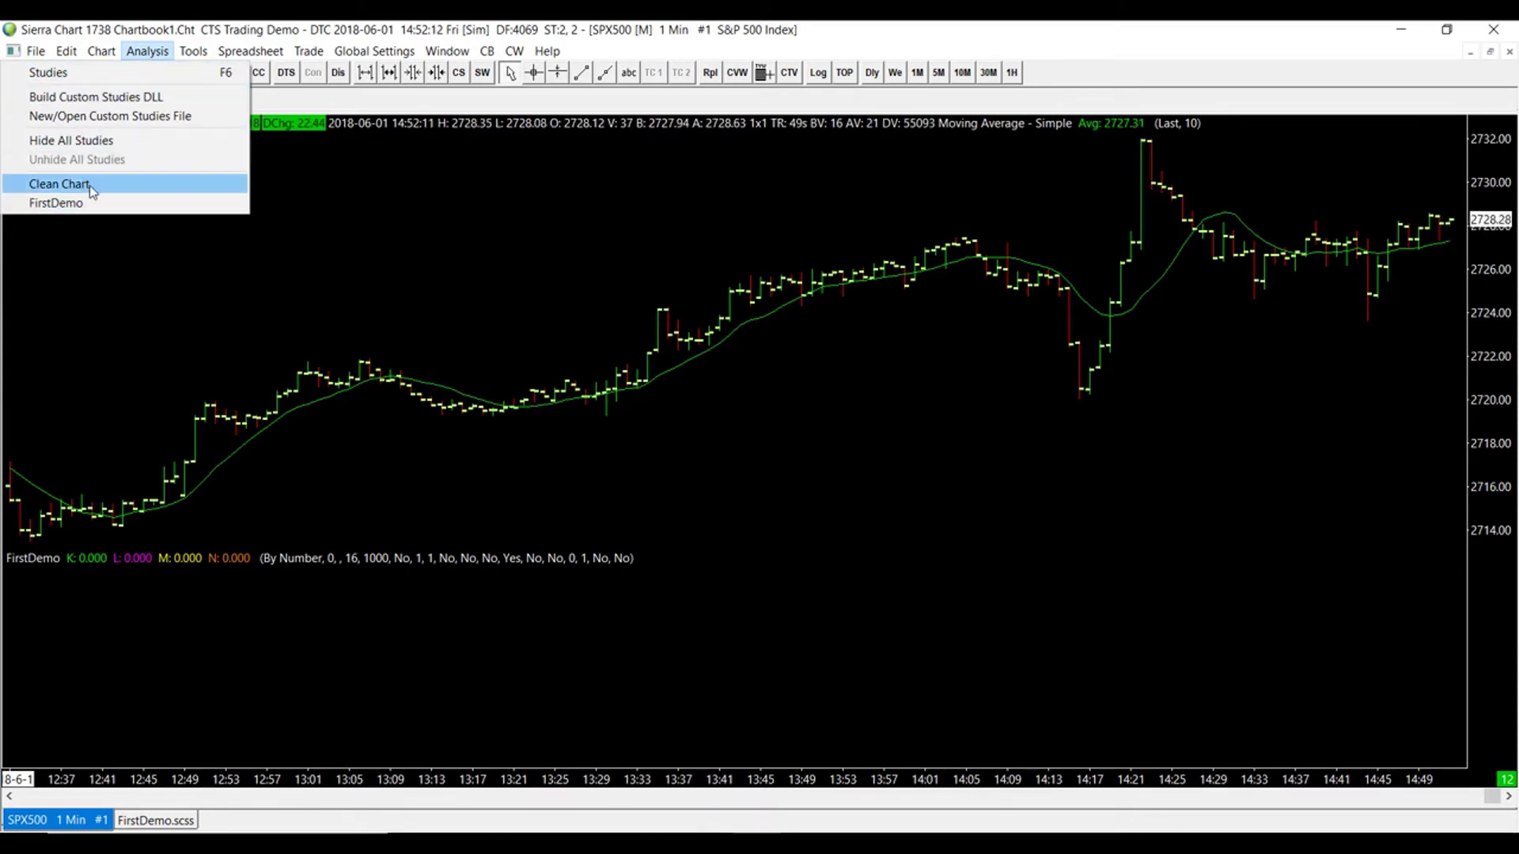
{"action": "mouse_move", "coordinate": [91, 141]}
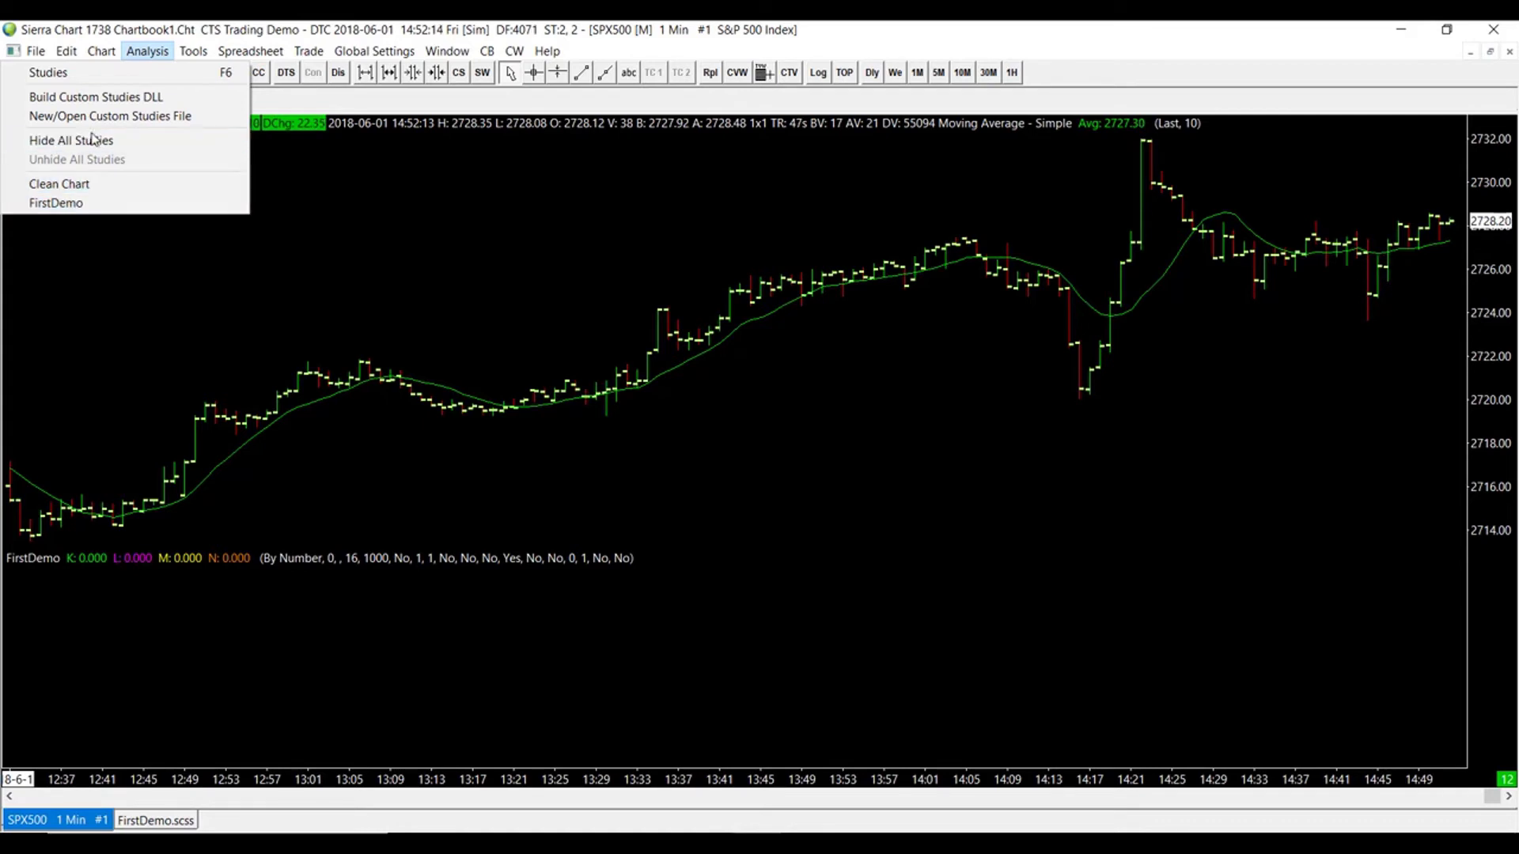
{"action": "mouse_move", "coordinate": [55, 205]}
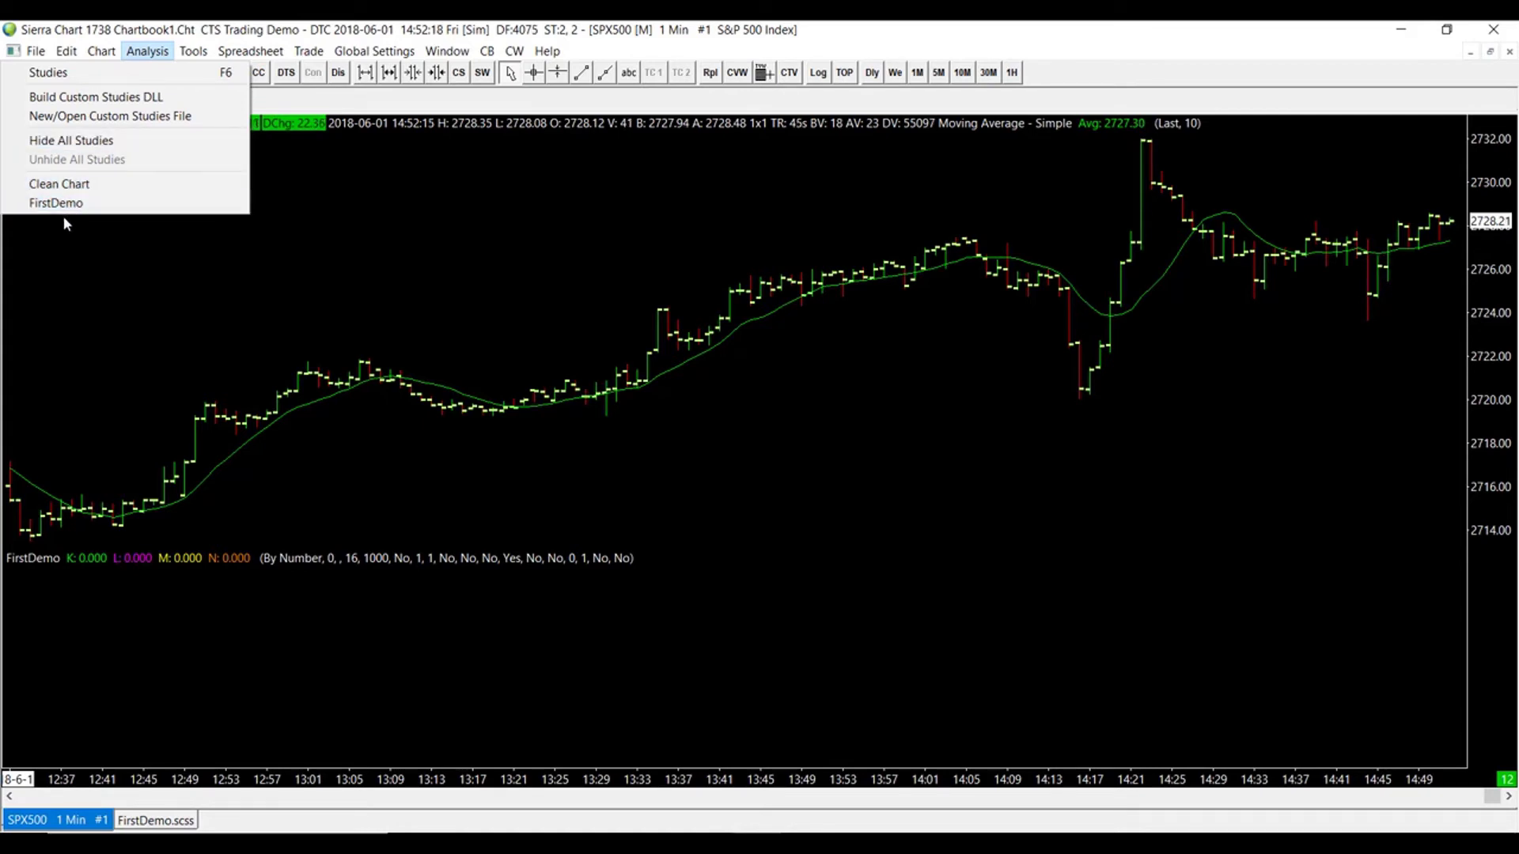
{"action": "mouse_move", "coordinate": [56, 203]}
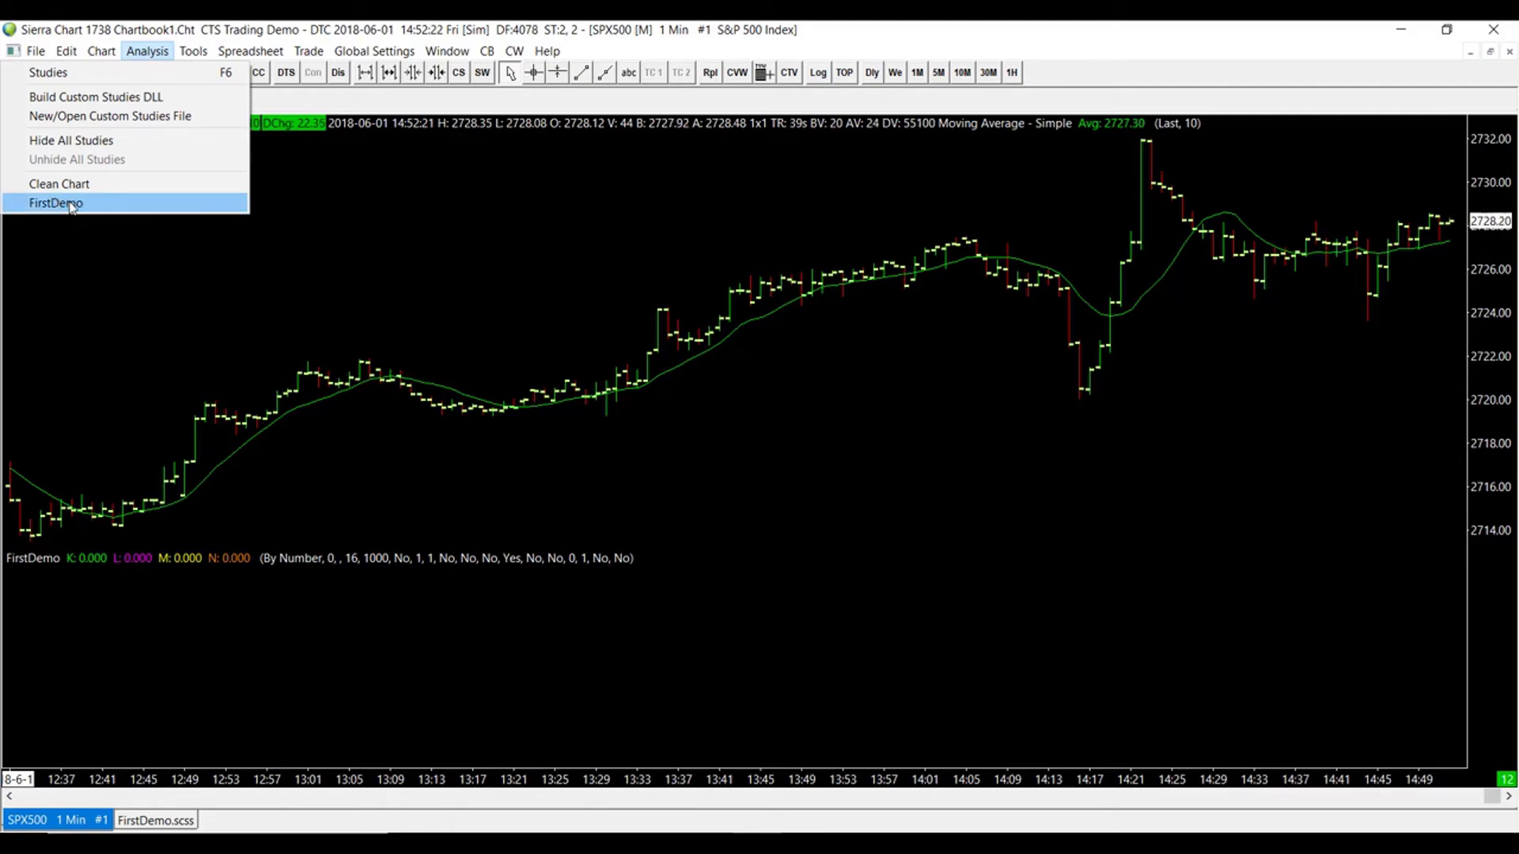
{"action": "mouse_move", "coordinate": [82, 234]}
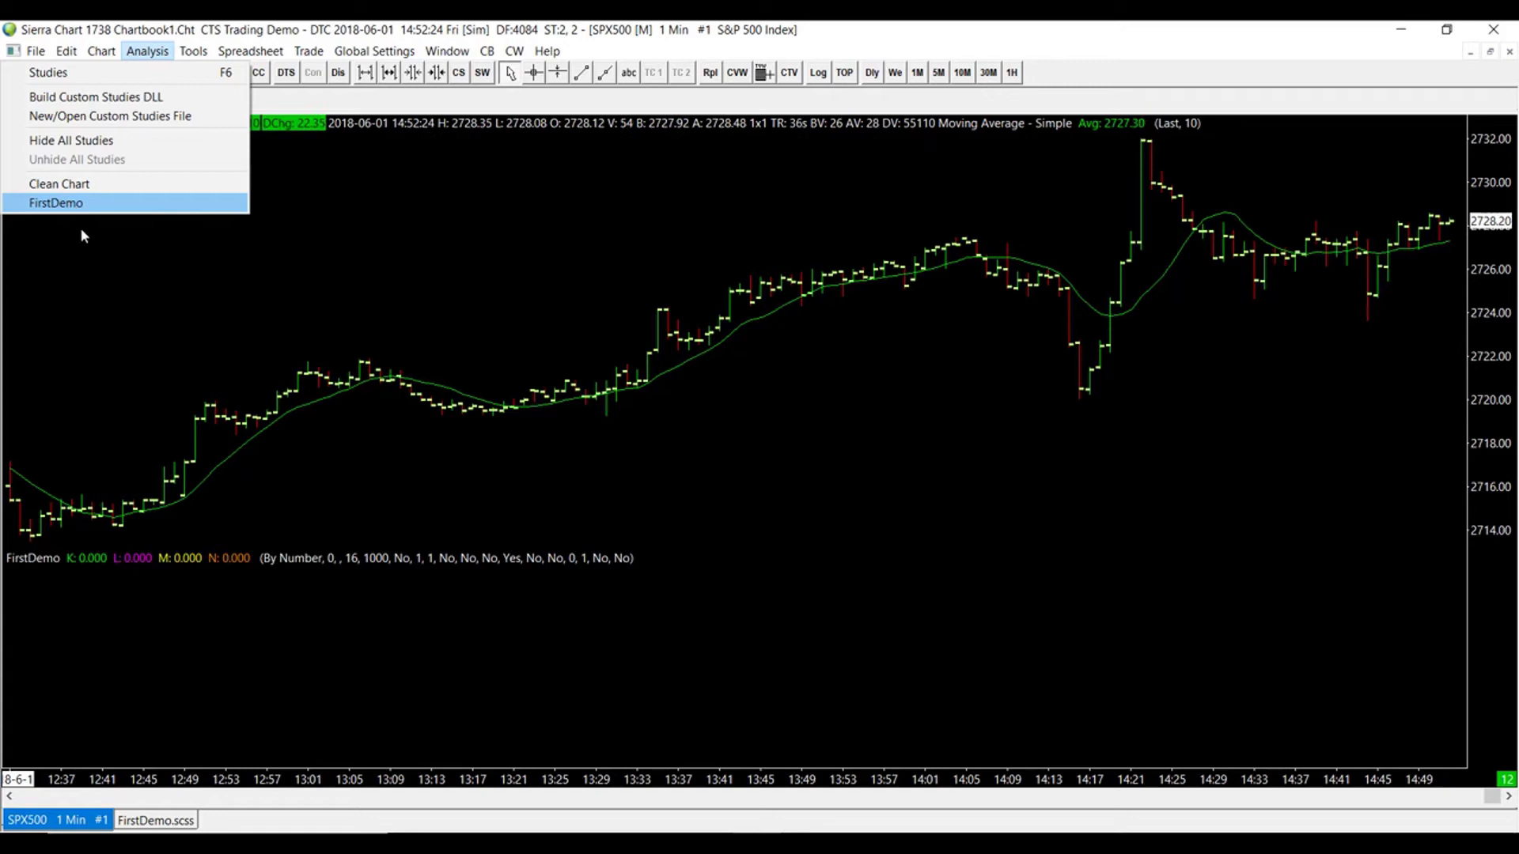
{"action": "mouse_move", "coordinate": [348, 239]}
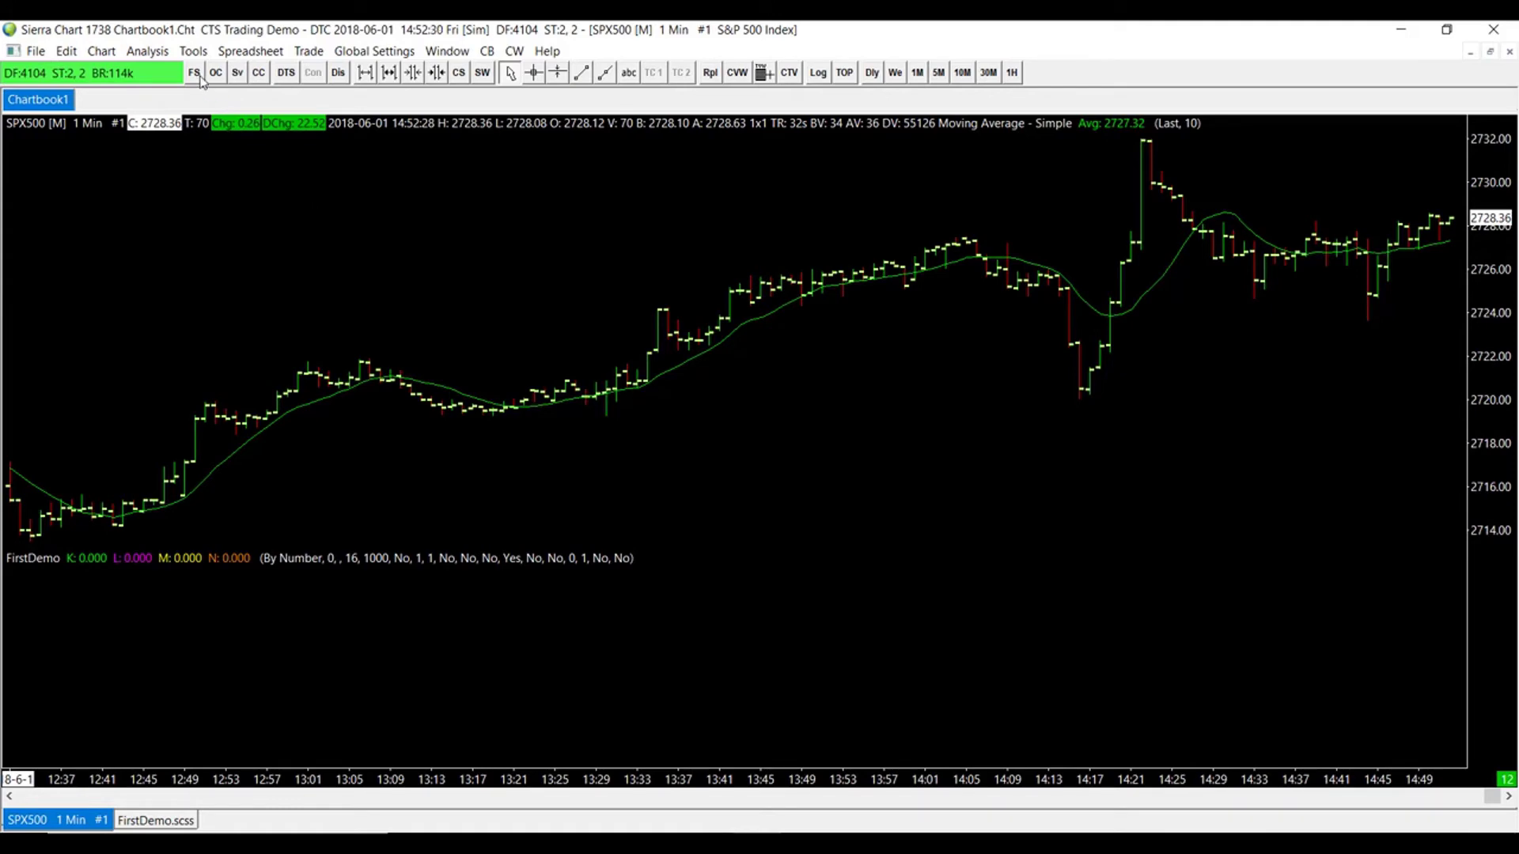
Step: Find UKOil (Crude Oil Brent) in Find Symbol and open its 1-minute intraday chart
{"action": "left_click", "coordinate": [193, 71]}
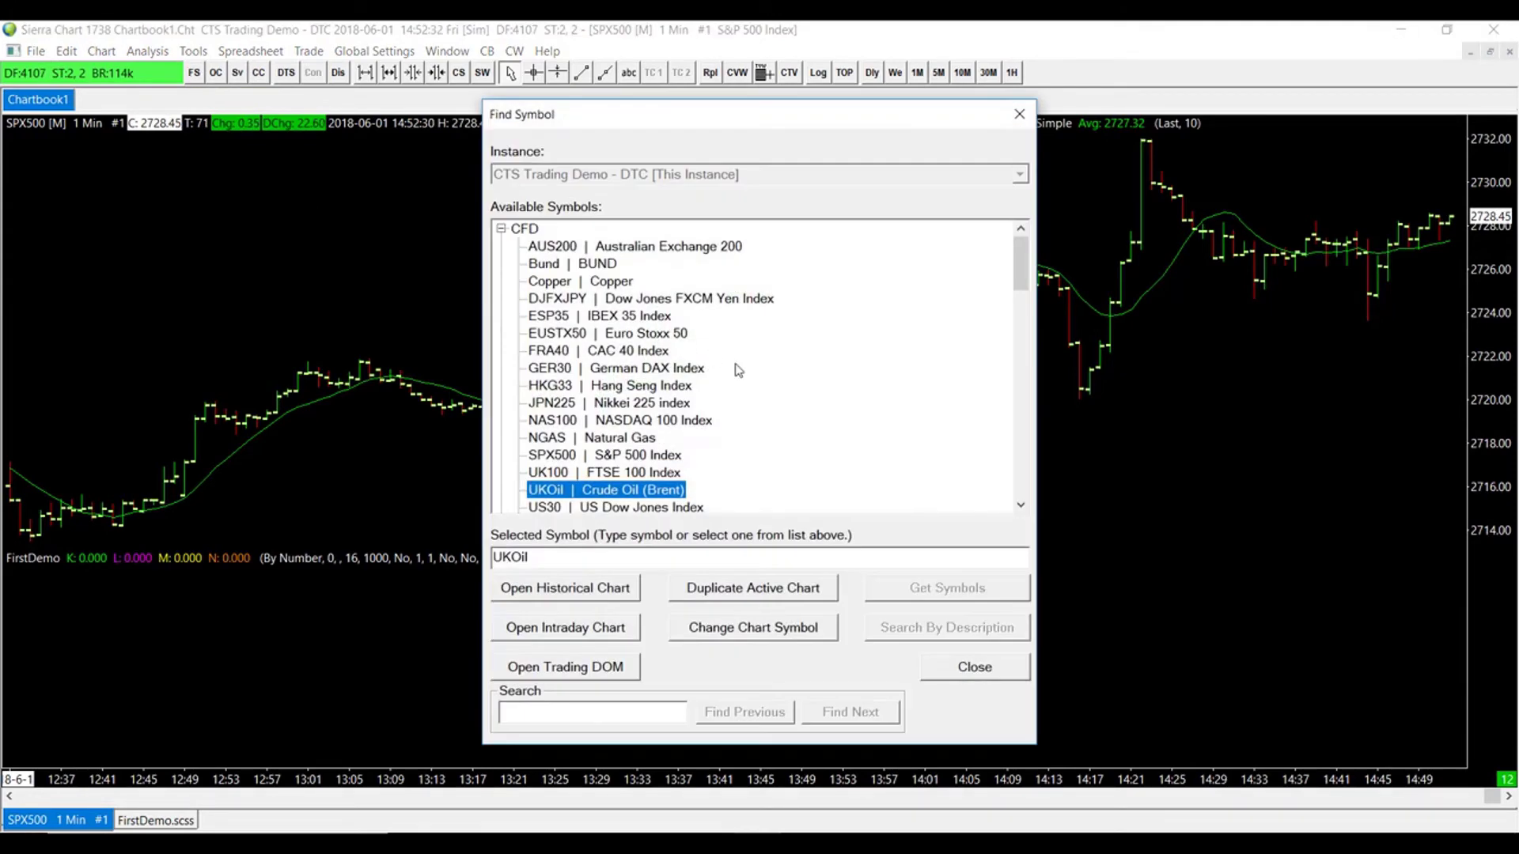
{"action": "scroll", "scroll_direction": "down", "scroll_amount": 3}
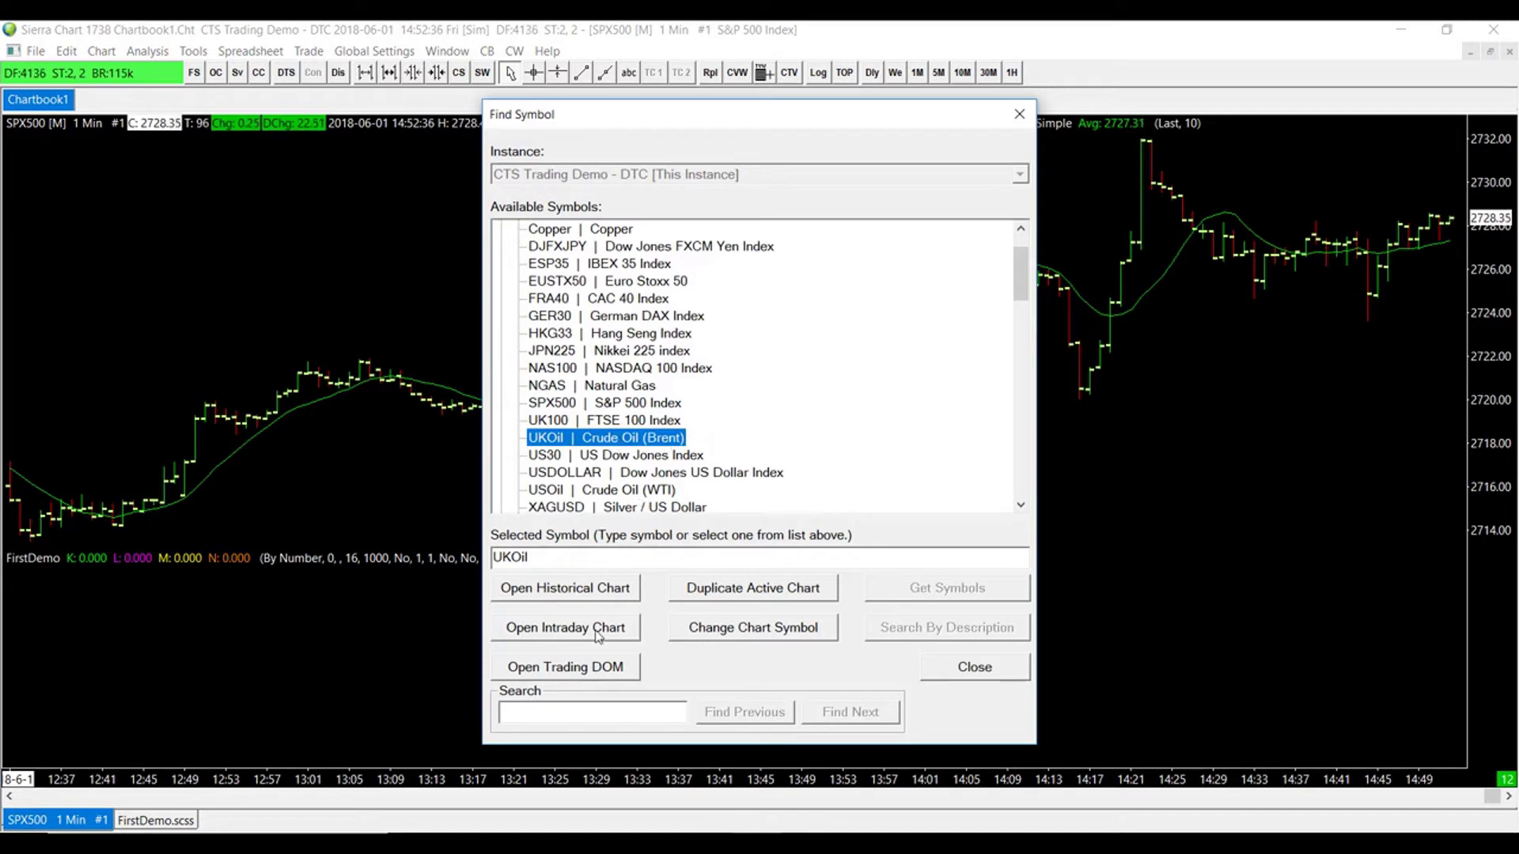
{"action": "left_click", "coordinate": [564, 628]}
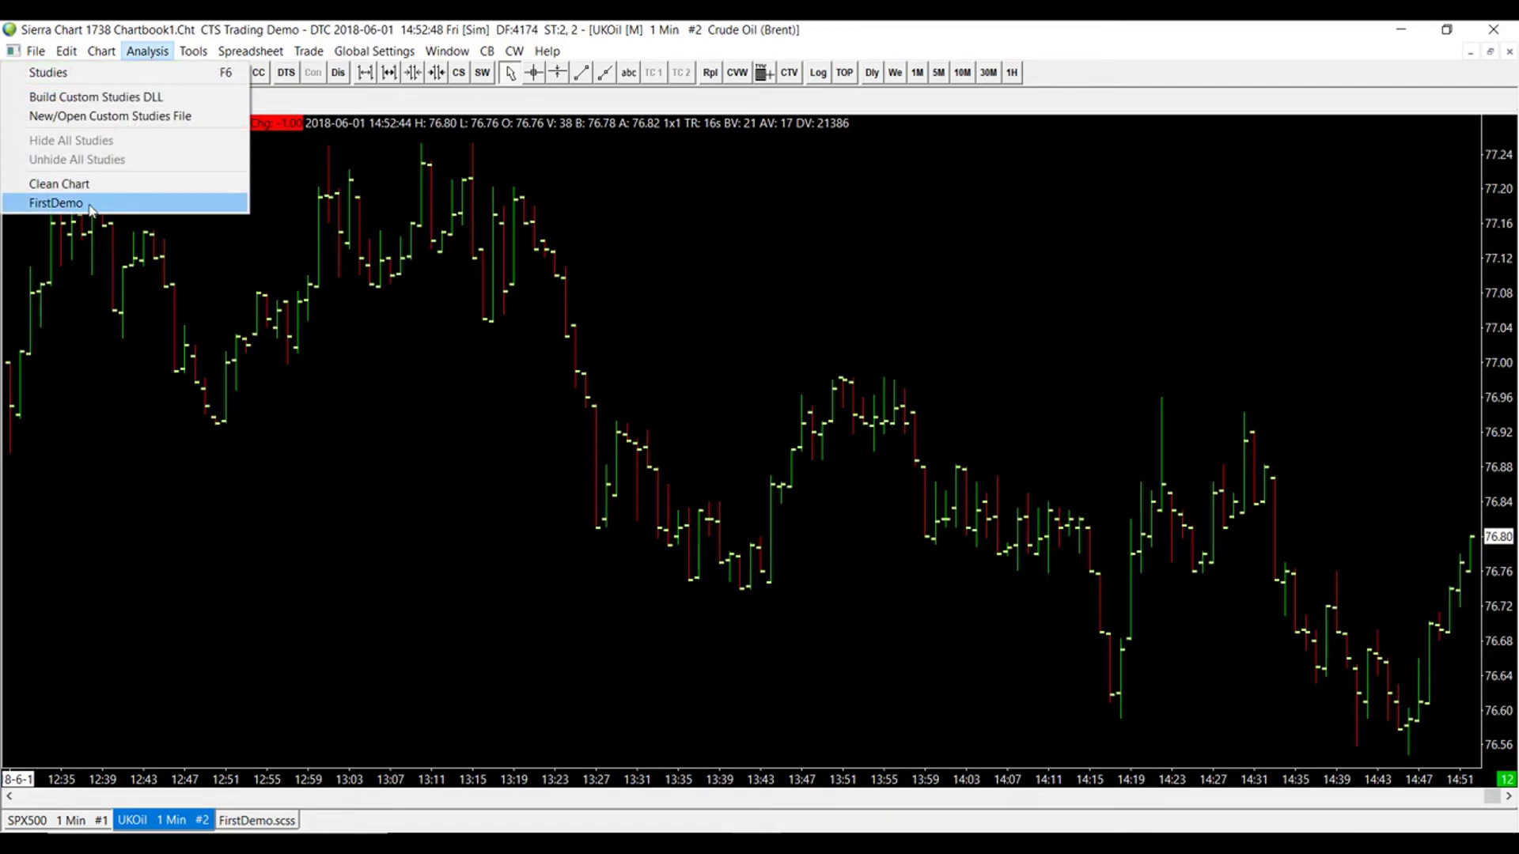
Step: Apply the FirstDemo study collection to the UKOil chart and return to the FirstDemo spreadsheet
{"action": "left_click", "coordinate": [57, 203]}
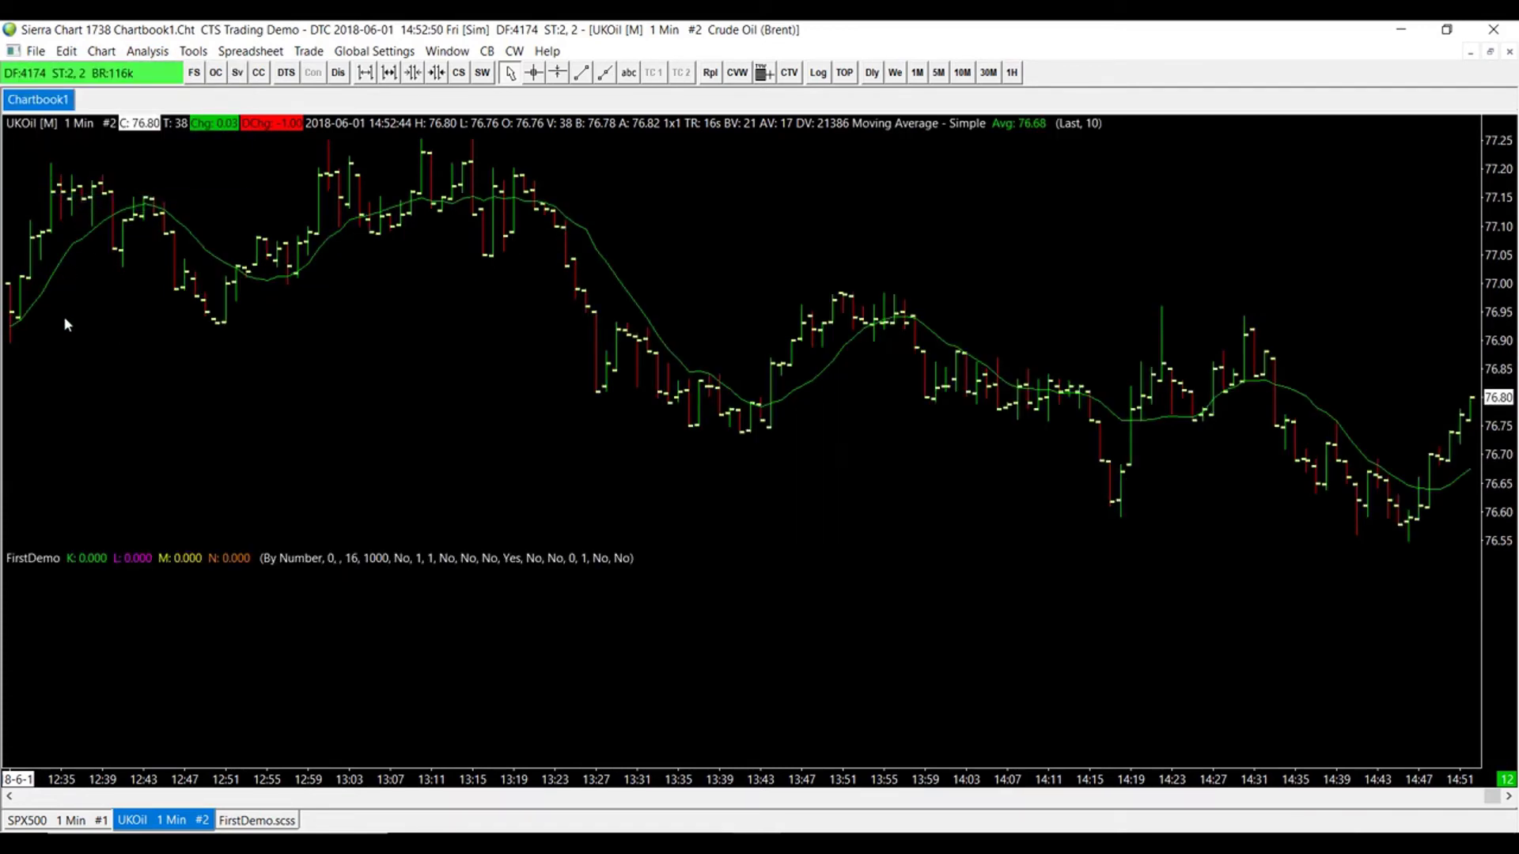
{"action": "mouse_move", "coordinate": [1177, 416]}
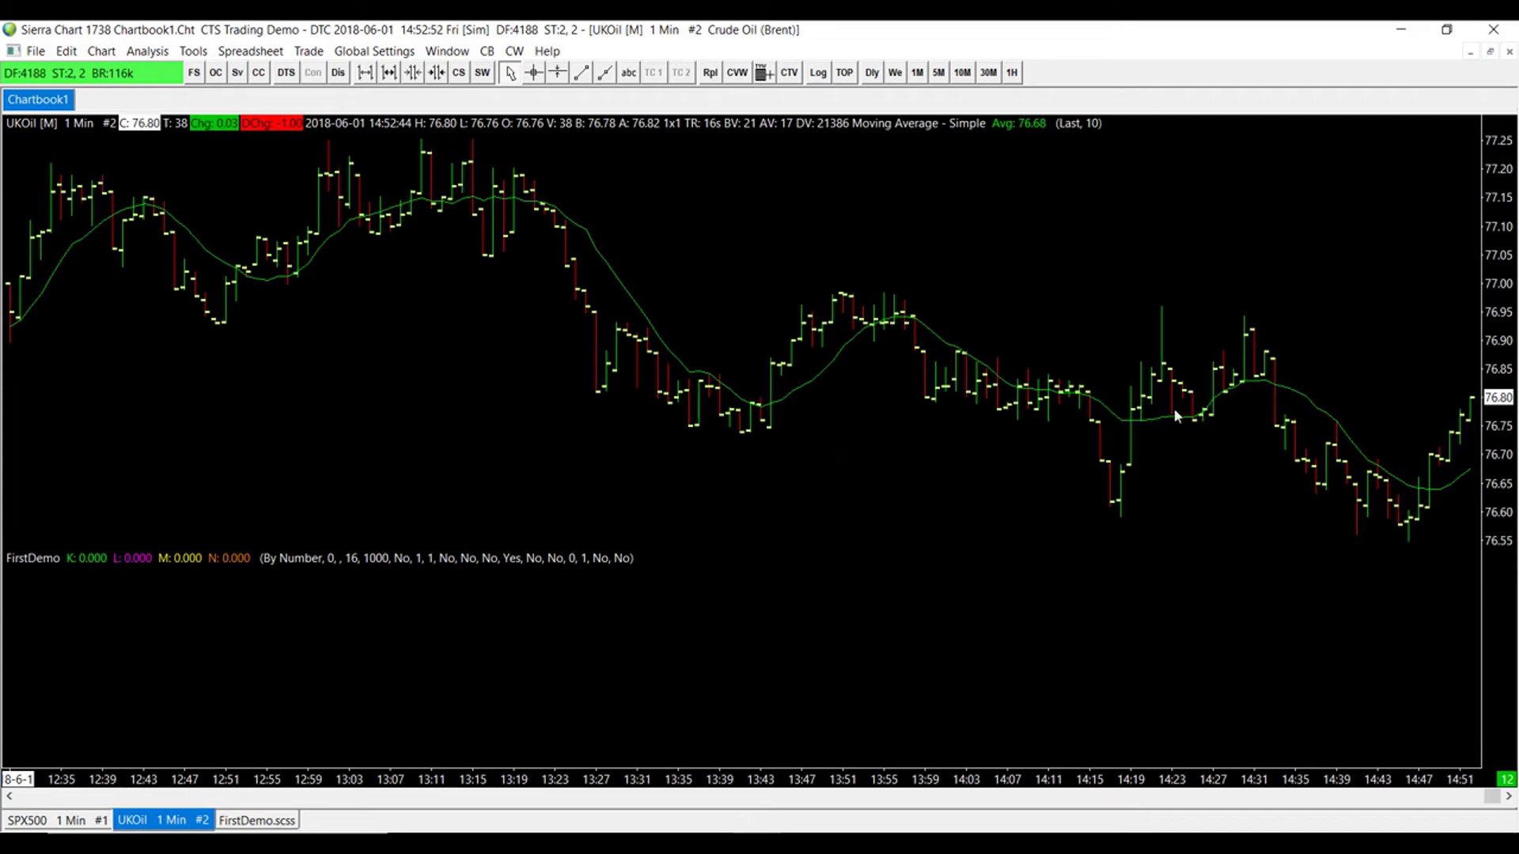
{"action": "mouse_move", "coordinate": [1000, 381]}
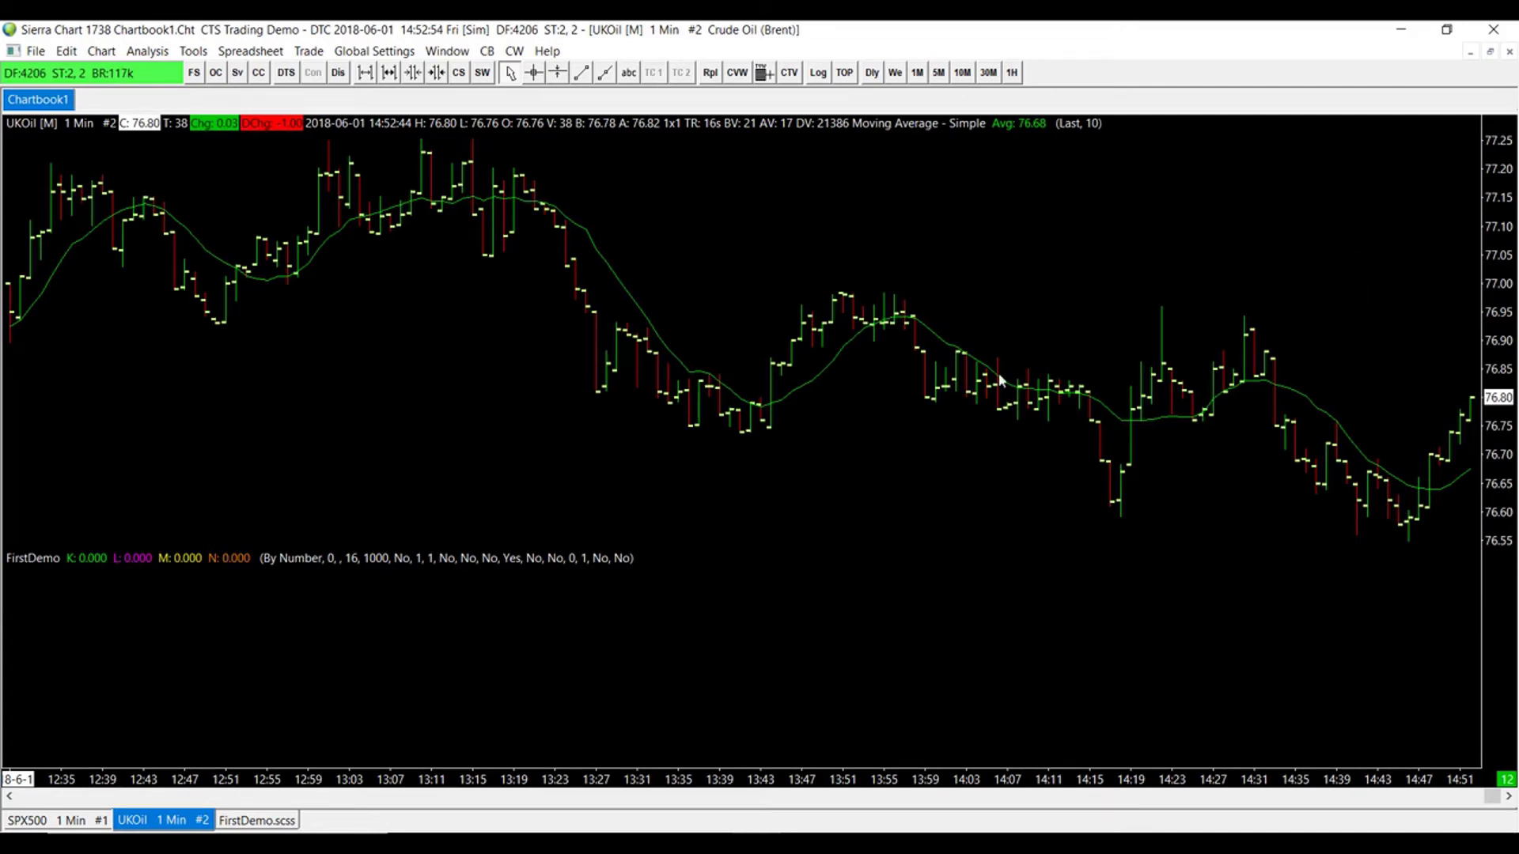
{"action": "mouse_move", "coordinate": [242, 443]}
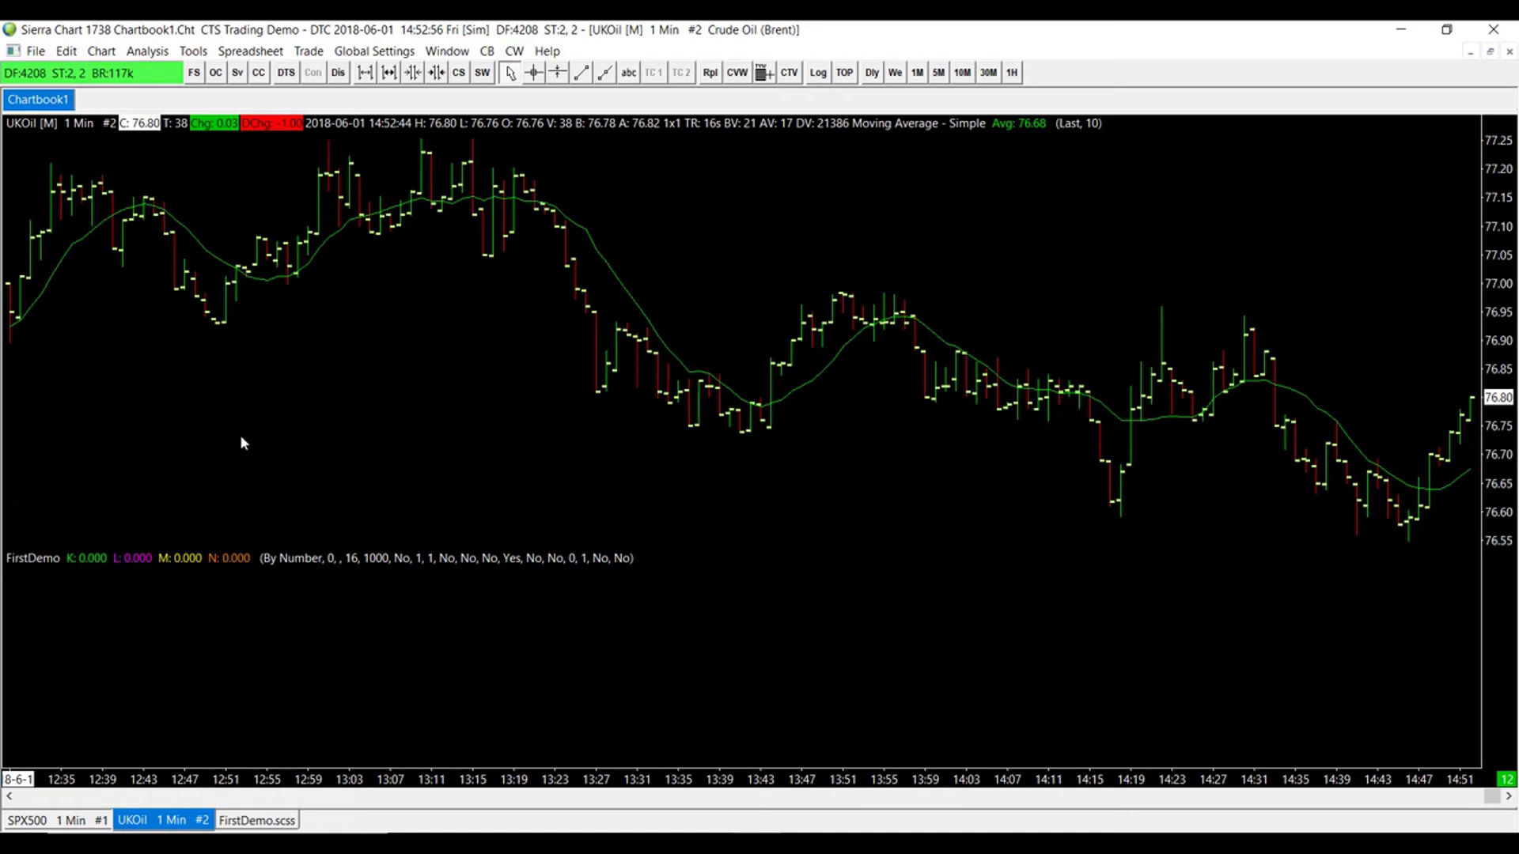
{"action": "mouse_move", "coordinate": [198, 805]}
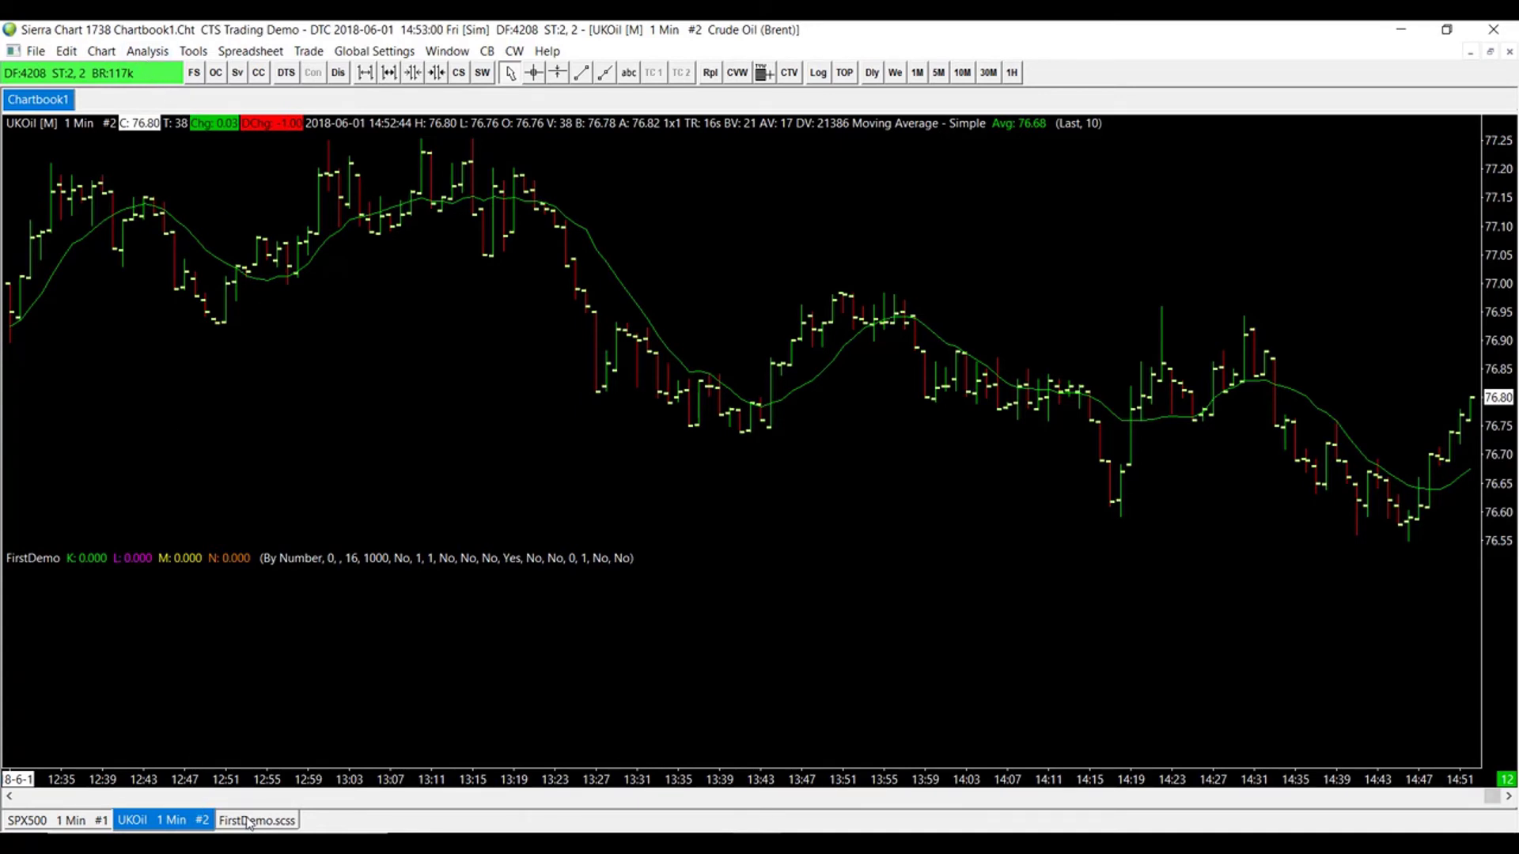
{"action": "left_click", "coordinate": [256, 819]}
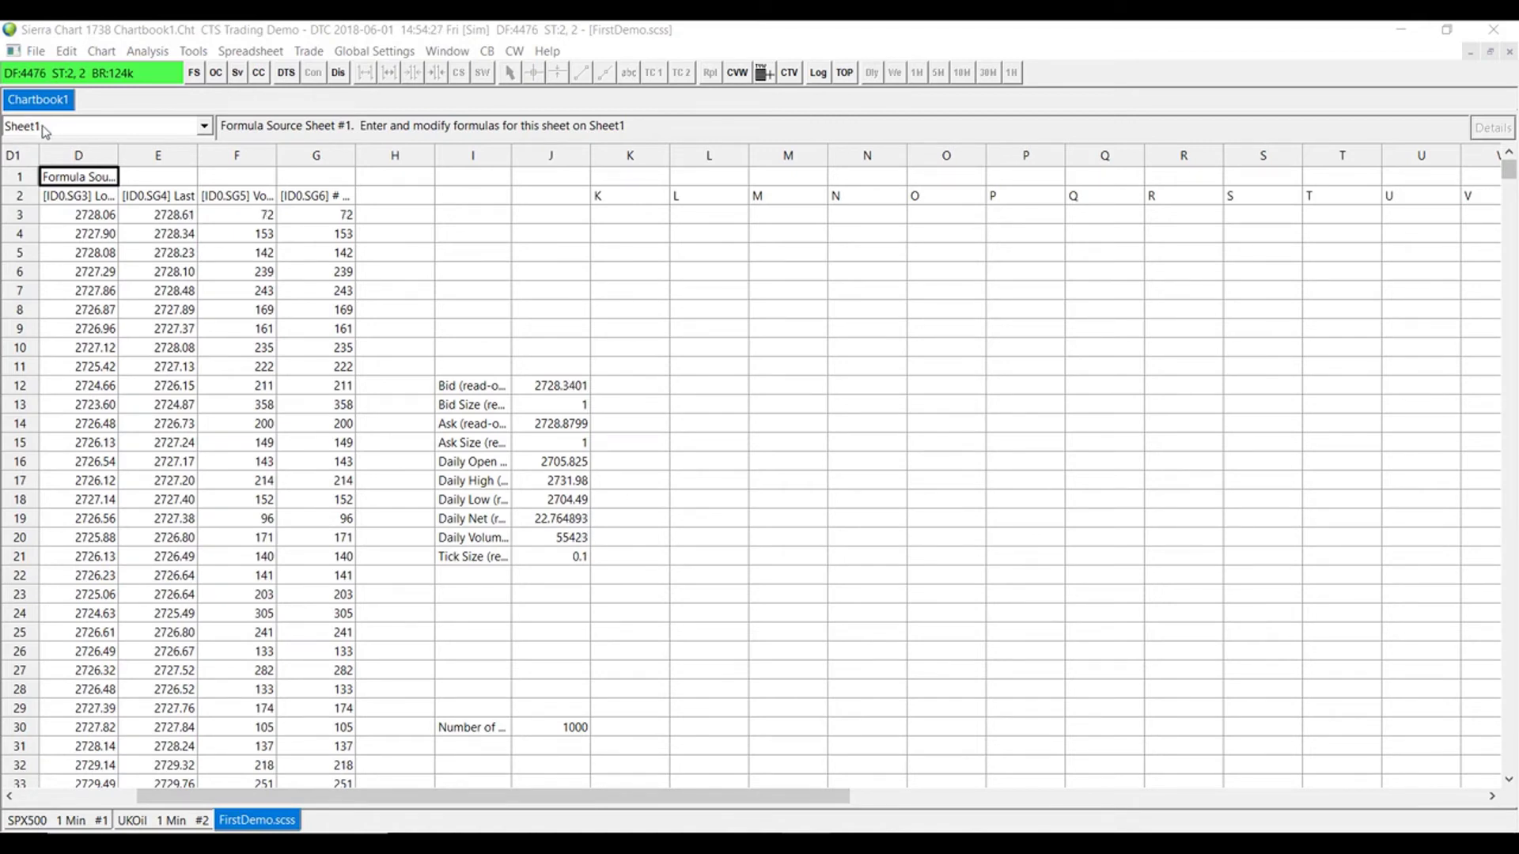
{"action": "mouse_move", "coordinate": [92, 136]}
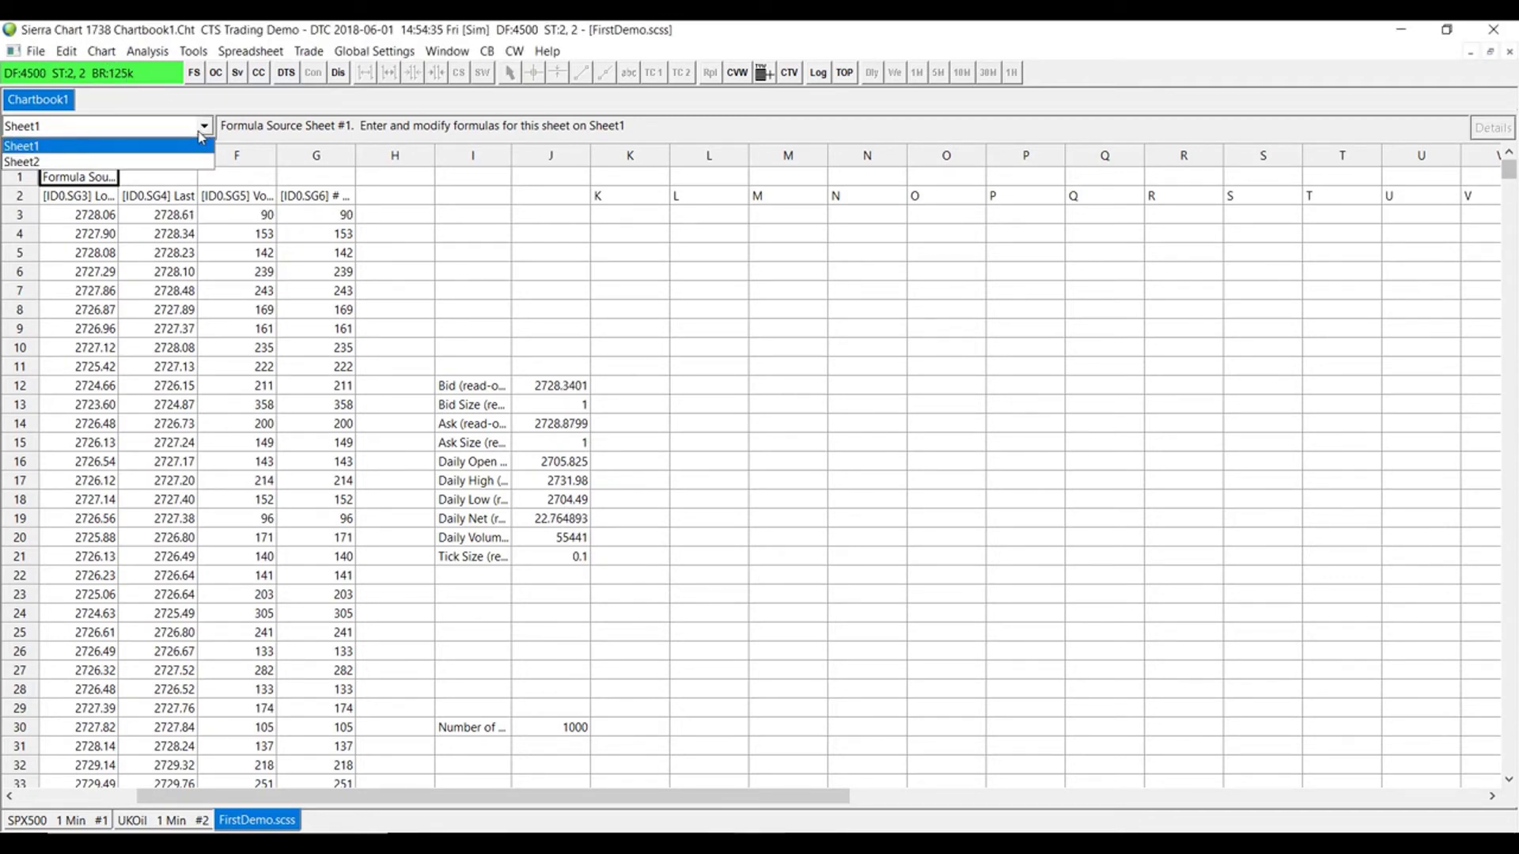
Step: Show Sheet2 with the UKOil 1-minute data in the FirstDemo spreadsheet
{"action": "left_click", "coordinate": [20, 161]}
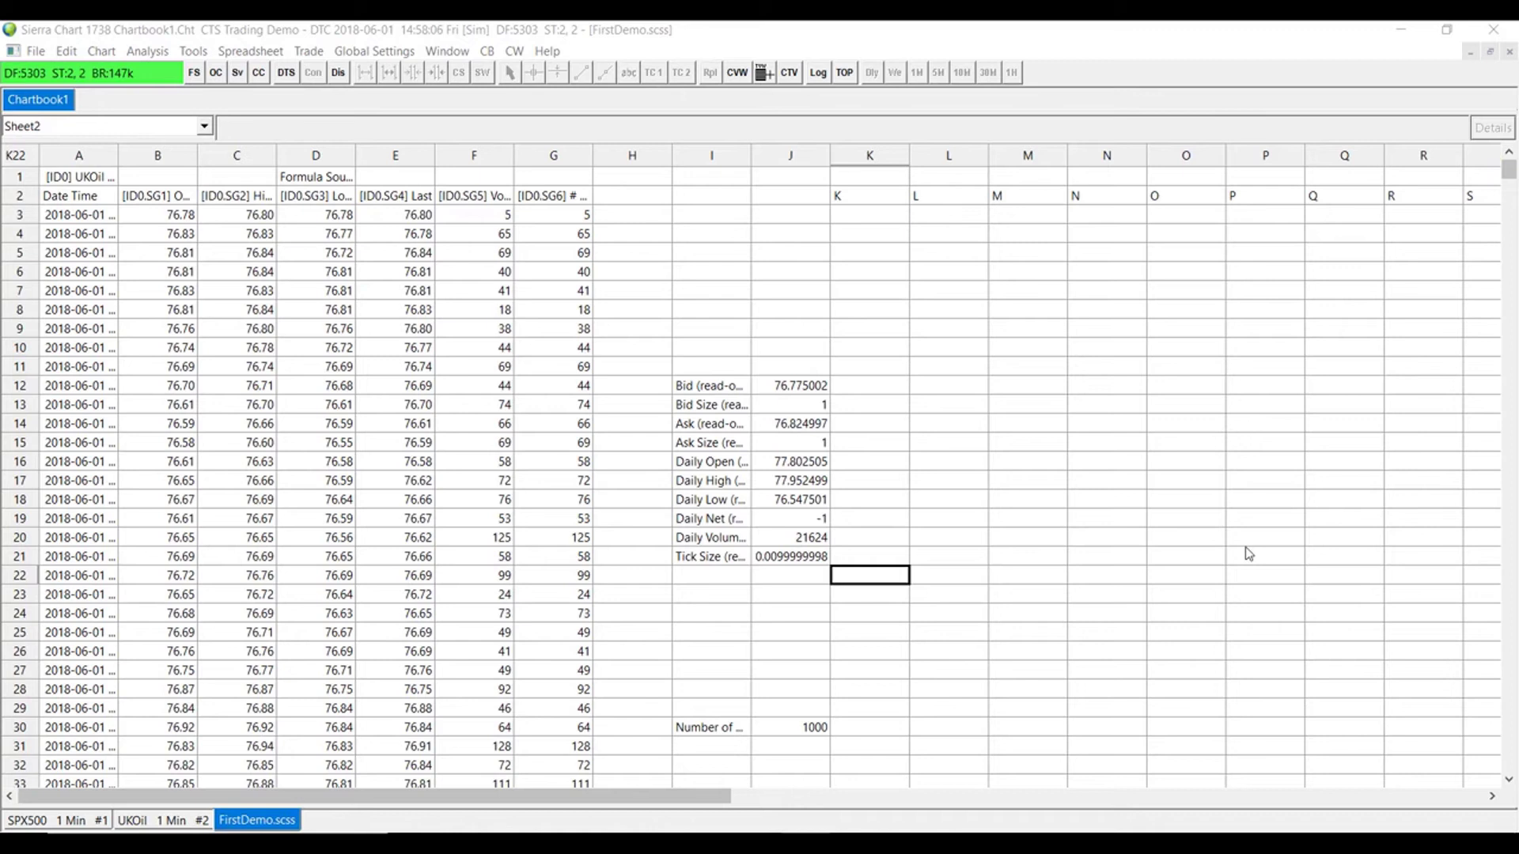
{"action": "mouse_move", "coordinate": [663, 298]}
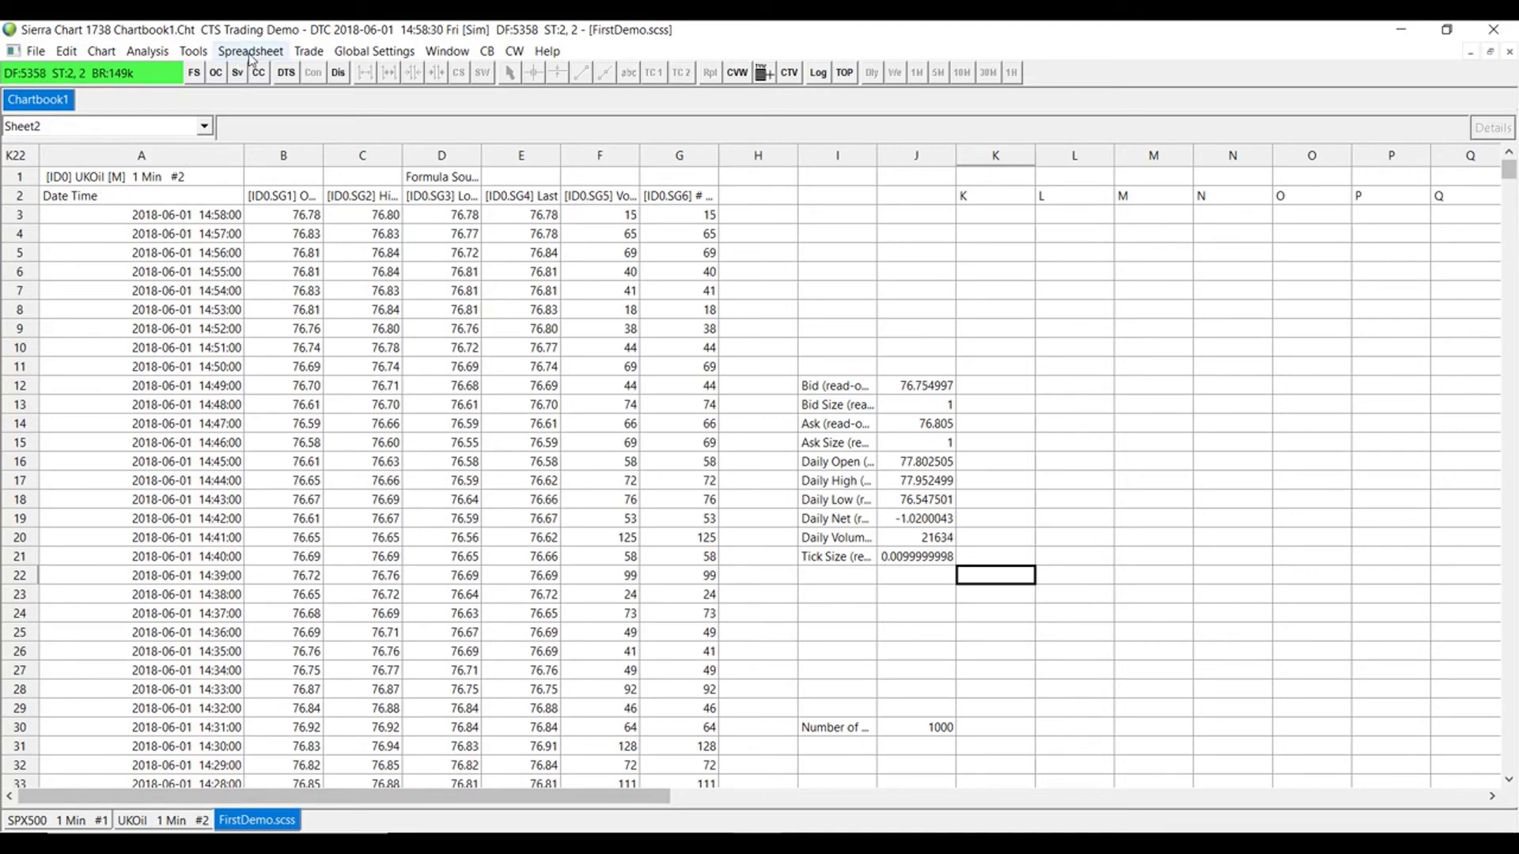
Step: Rename Sheet2 to 'UKOil' and switch to Sheet1 with the SPX500 data
{"action": "left_click", "coordinate": [250, 51]}
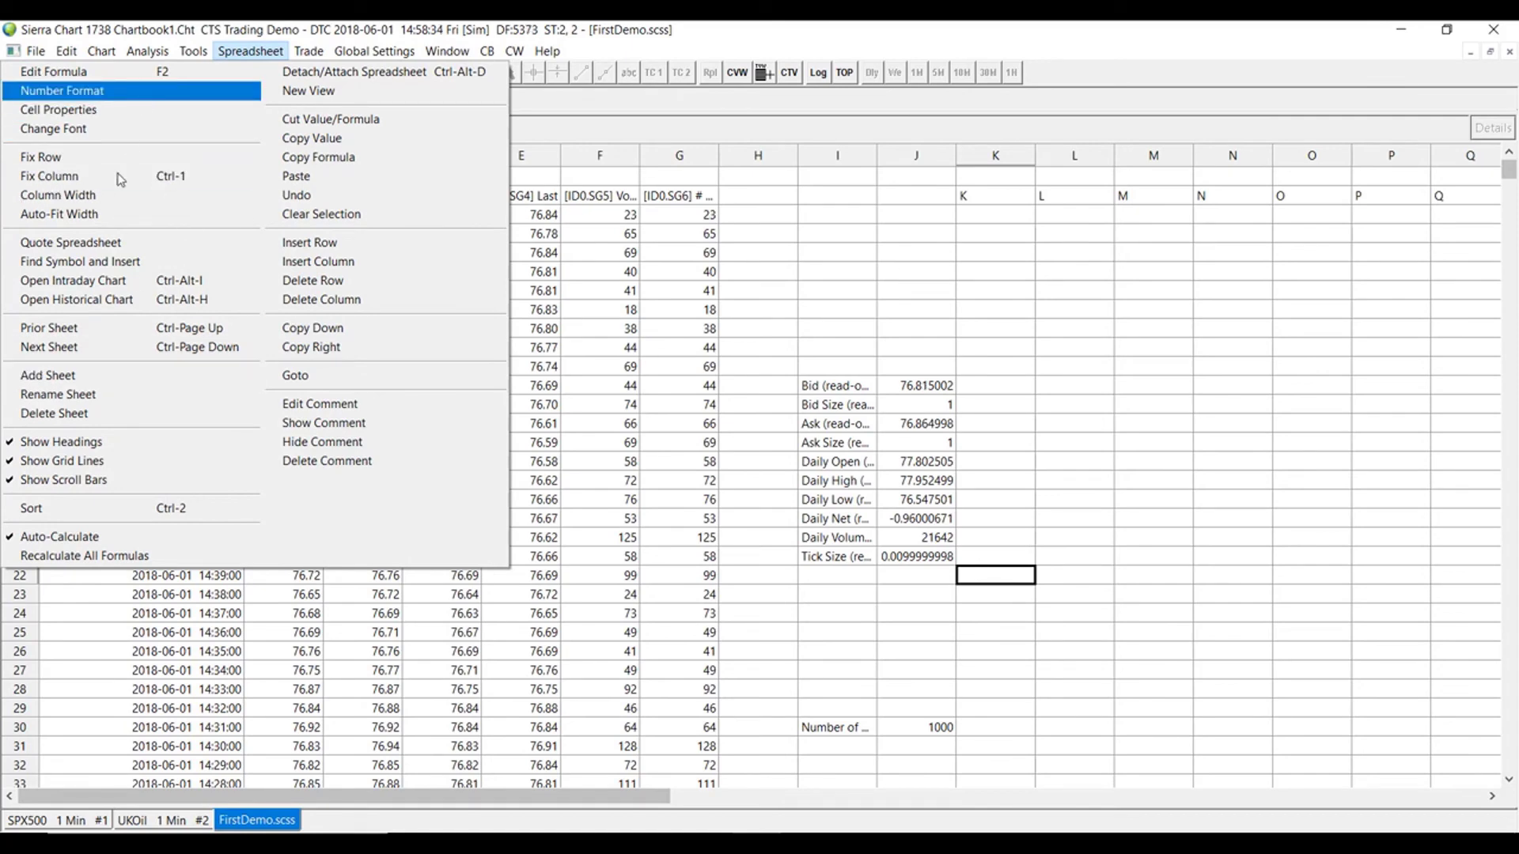
{"action": "mouse_move", "coordinate": [81, 394]}
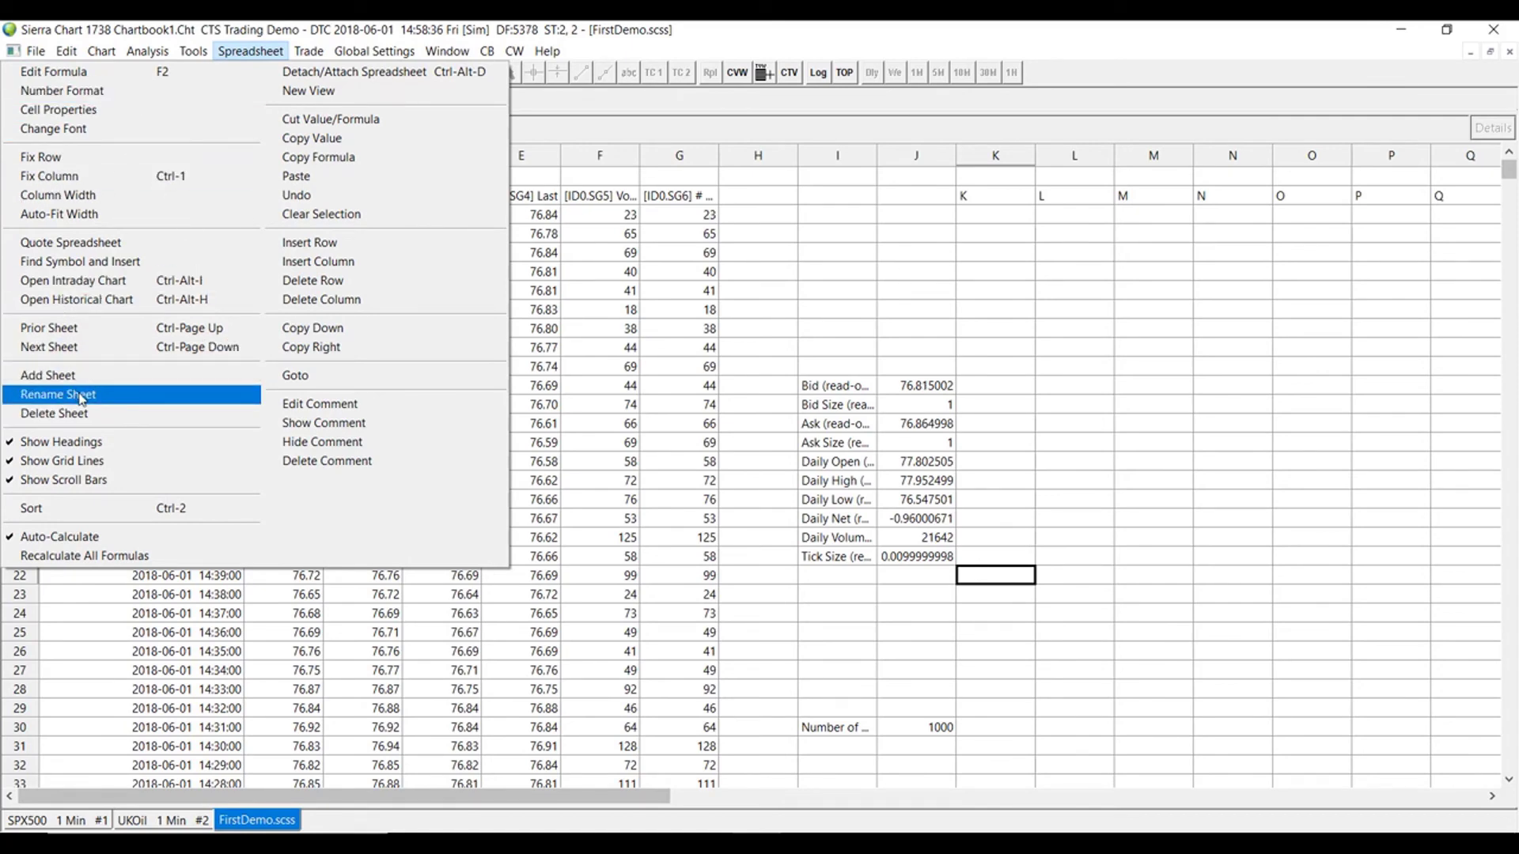
{"action": "left_click", "coordinate": [58, 394]}
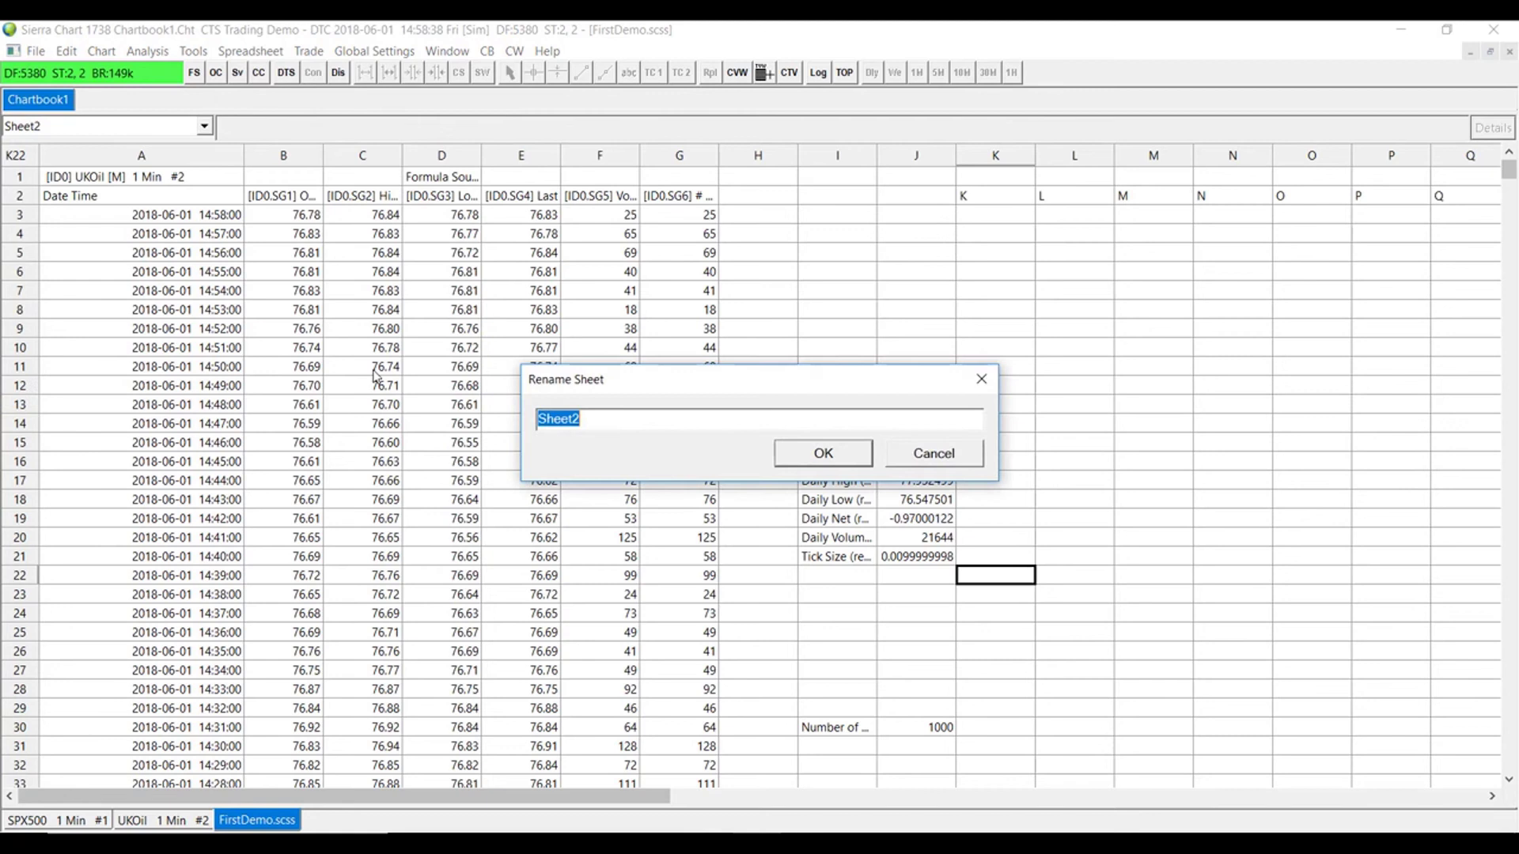
{"action": "type", "text": "UK"}
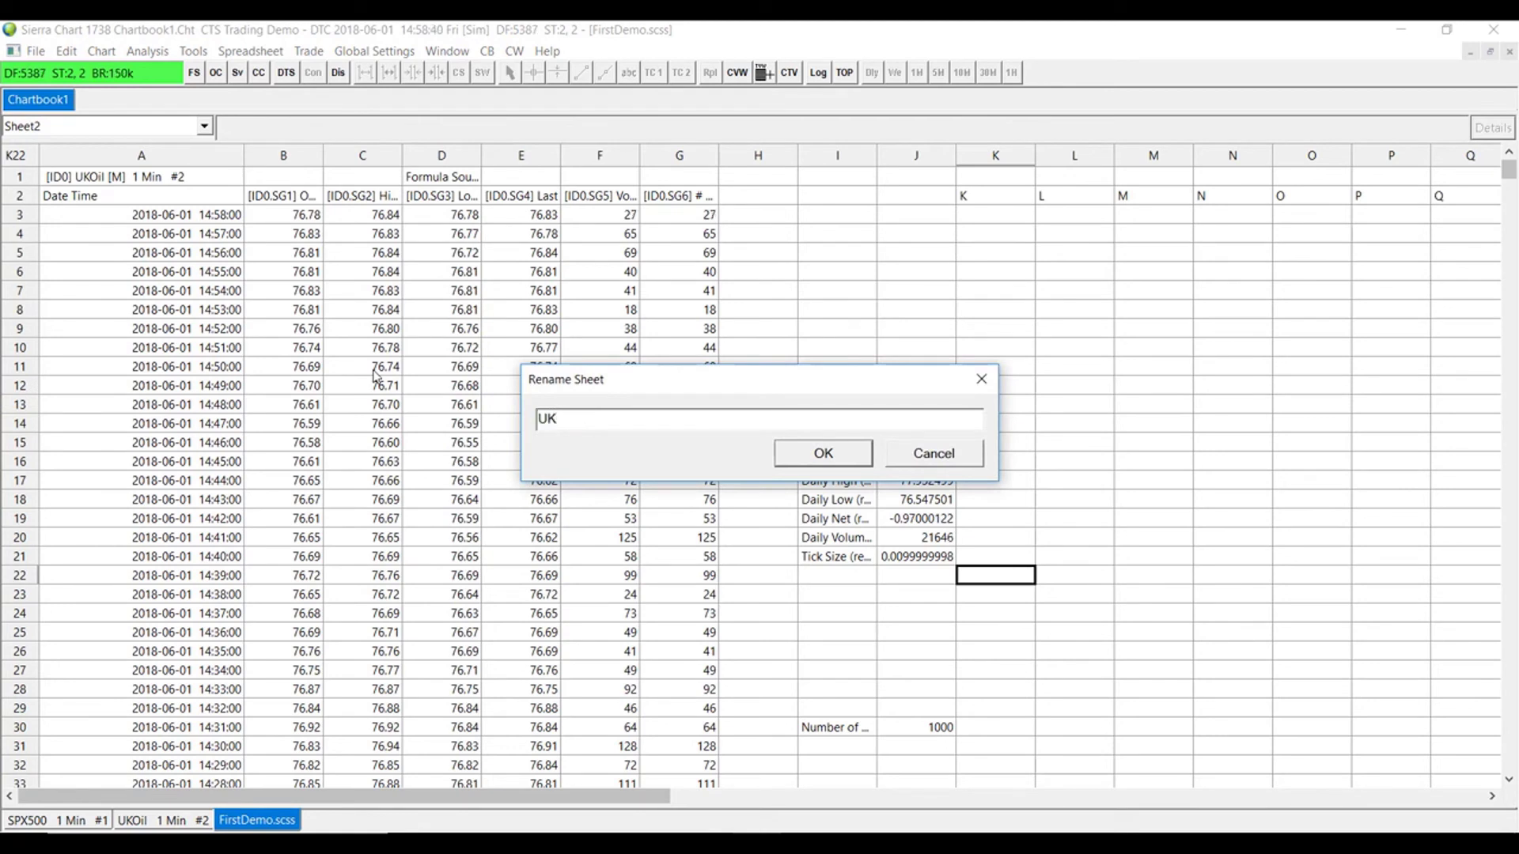
{"action": "type", "text": "Oil"}
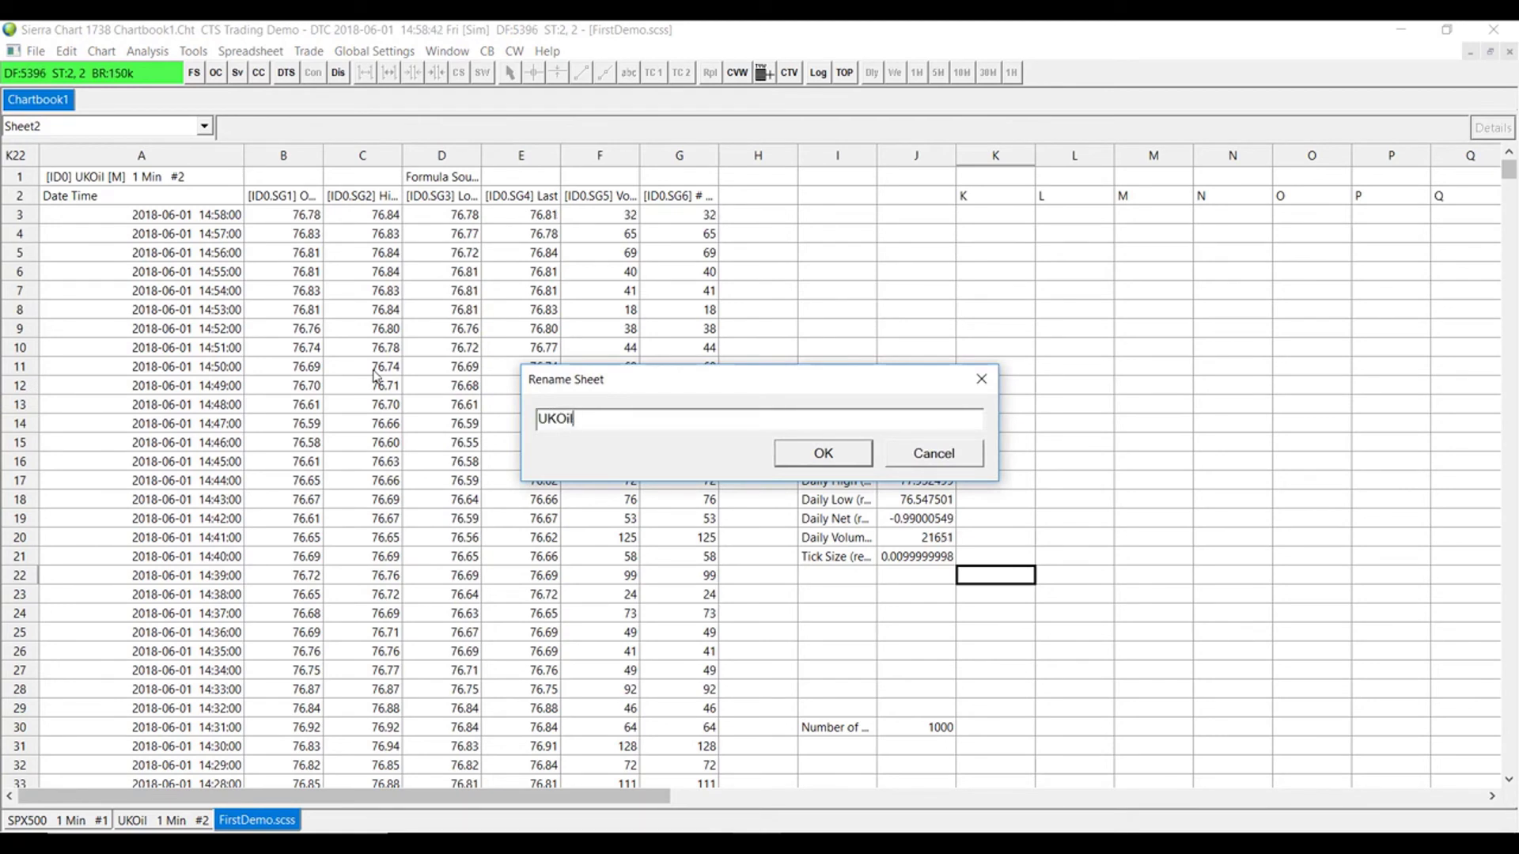
{"action": "left_click", "coordinate": [823, 452]}
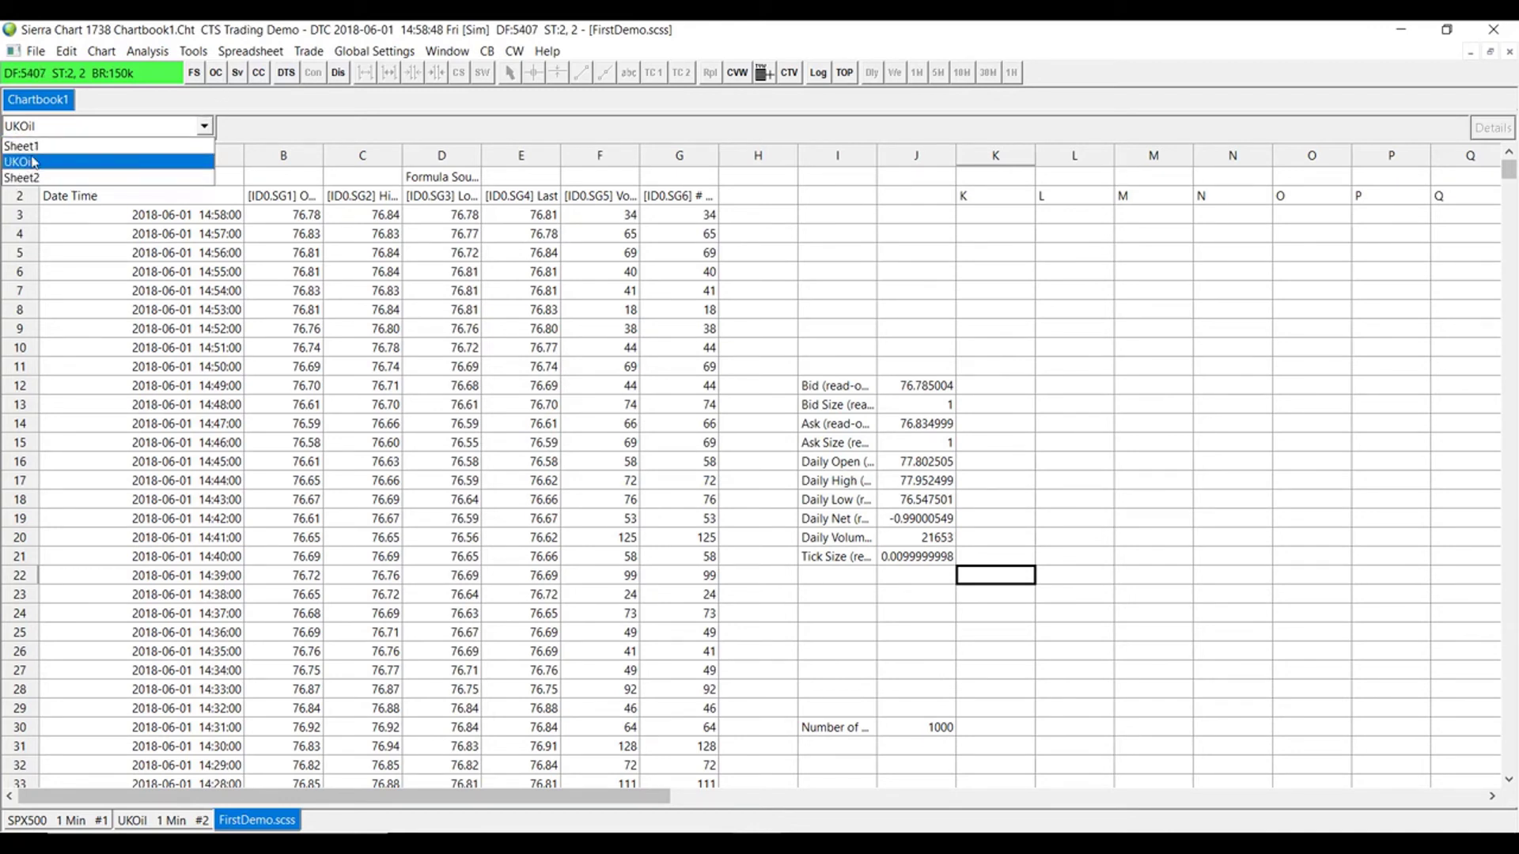
{"action": "left_click", "coordinate": [21, 145]}
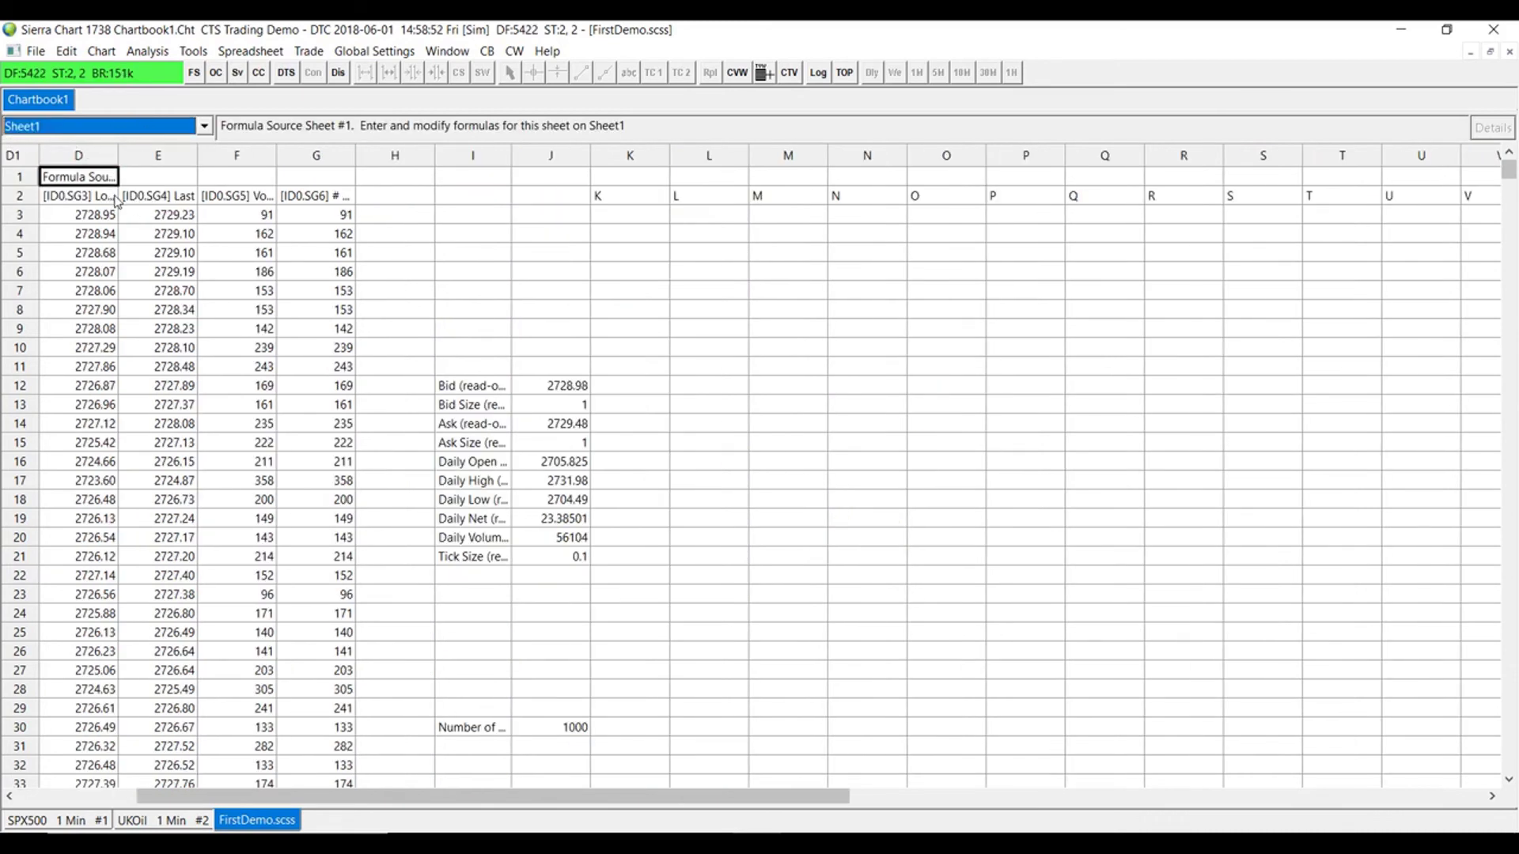
Step: Rename Sheet1 to 'S&P500' and check the sheet list now shows S&P500 and UKOil
{"action": "left_click", "coordinate": [250, 51]}
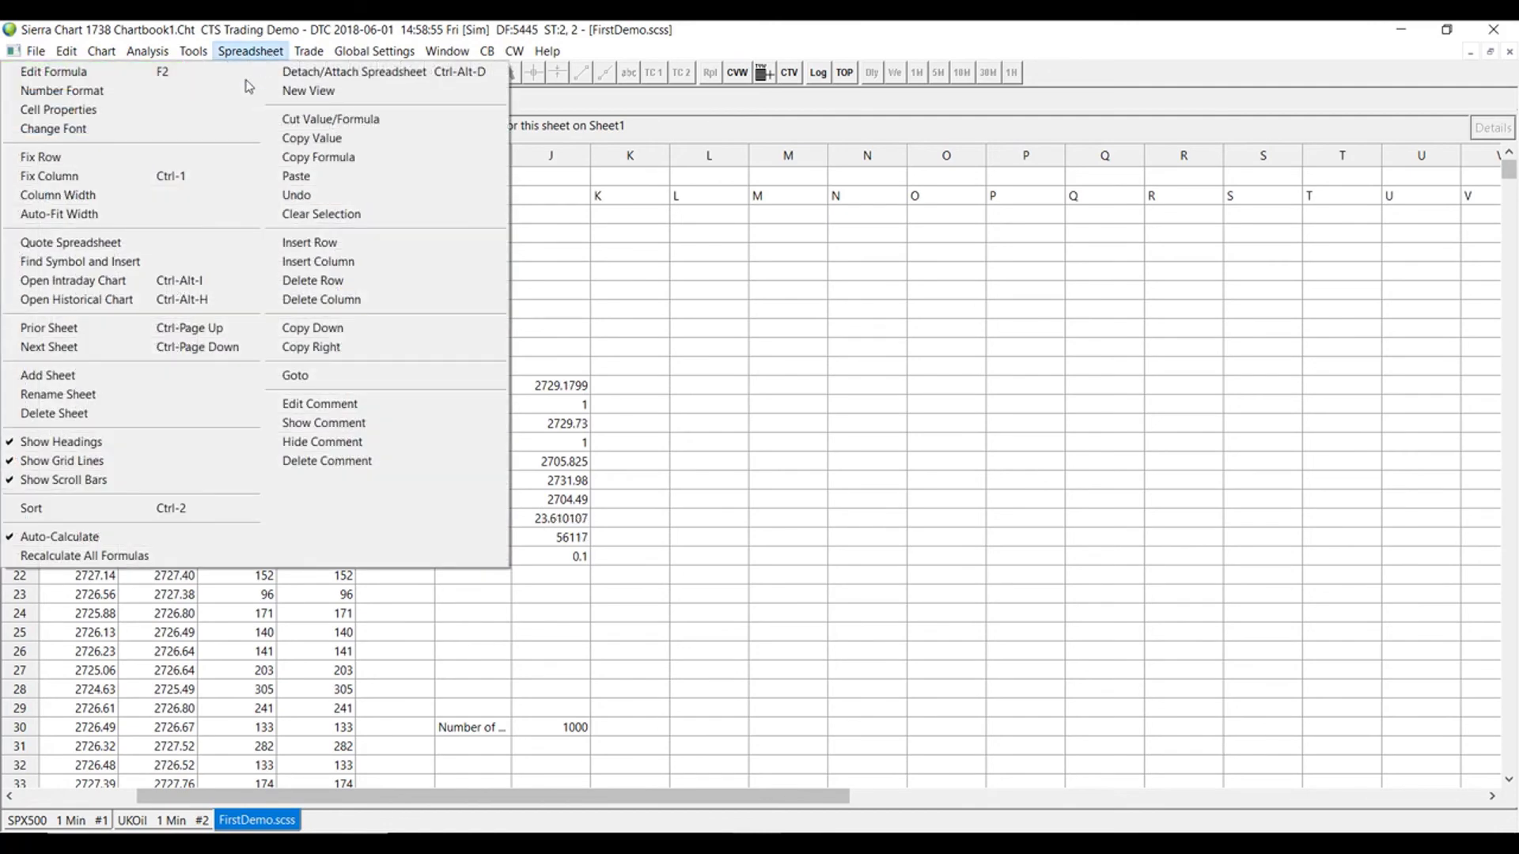
{"action": "left_click", "coordinate": [57, 394]}
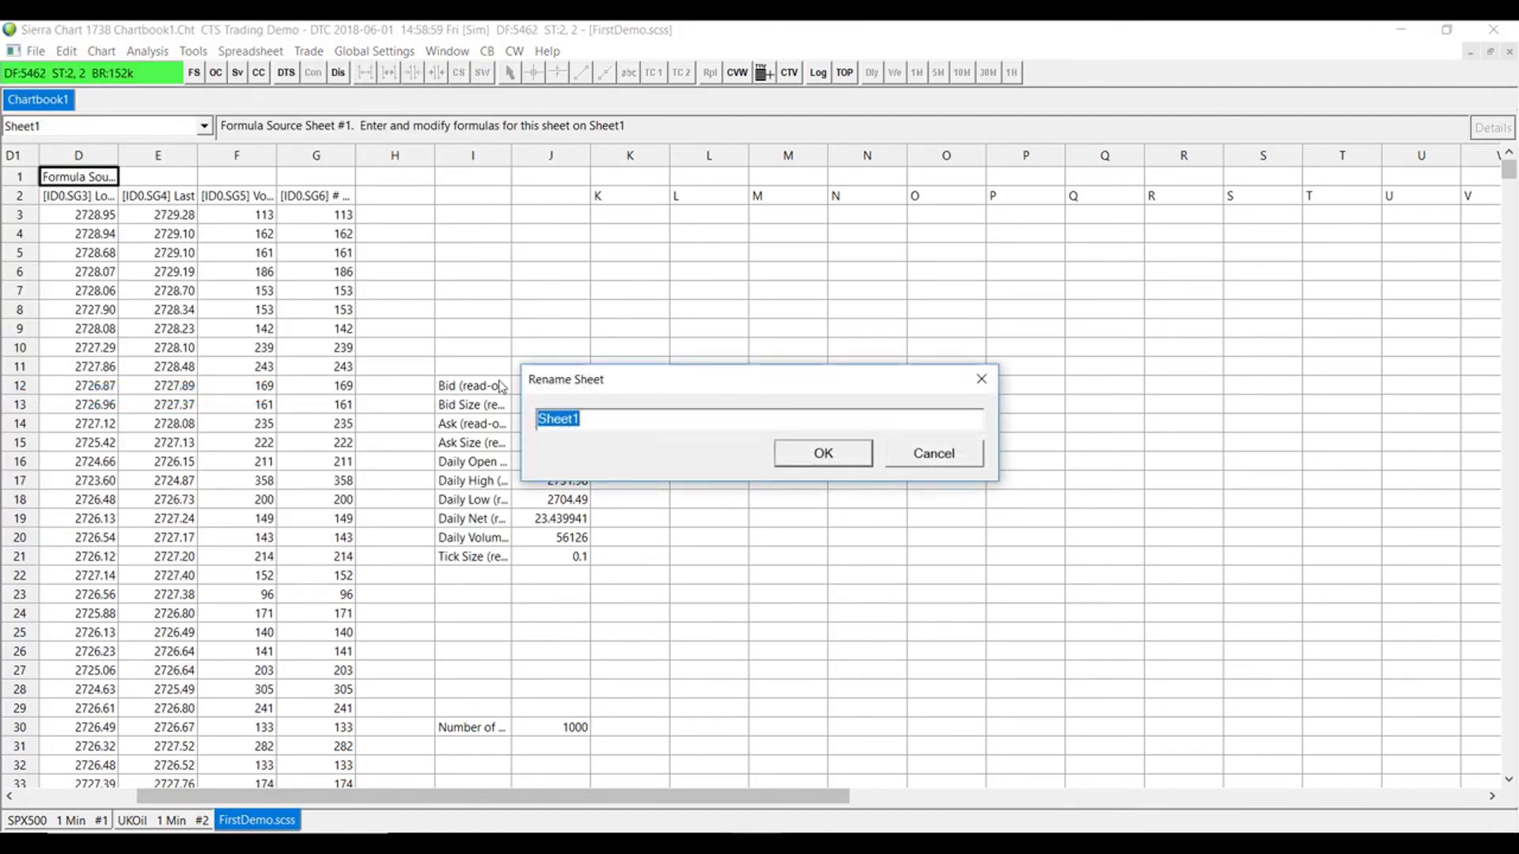
{"action": "type", "text": "S&P500"}
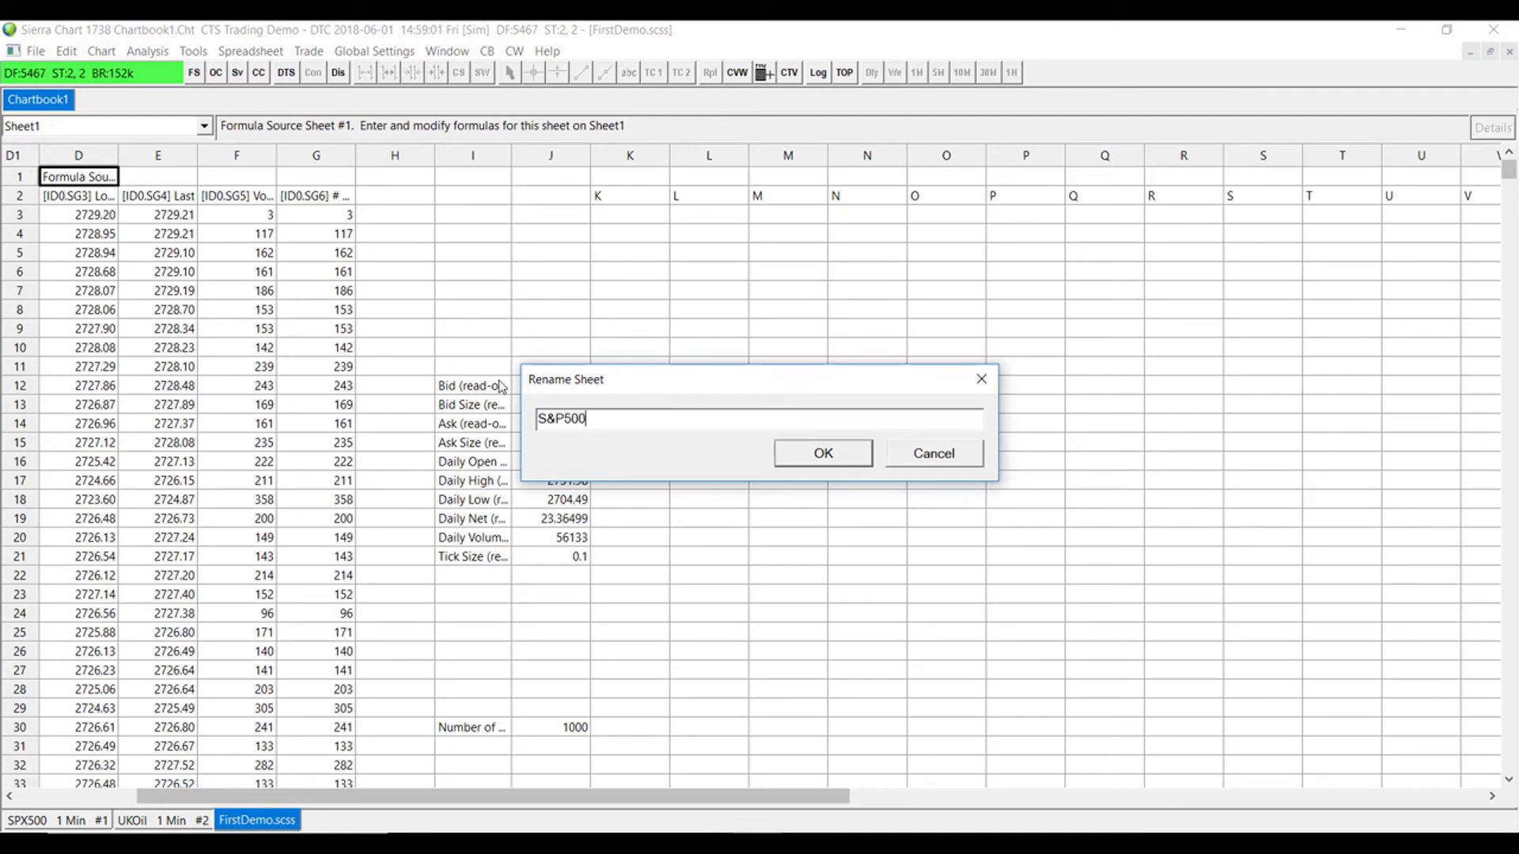
{"action": "left_click", "coordinate": [821, 452]}
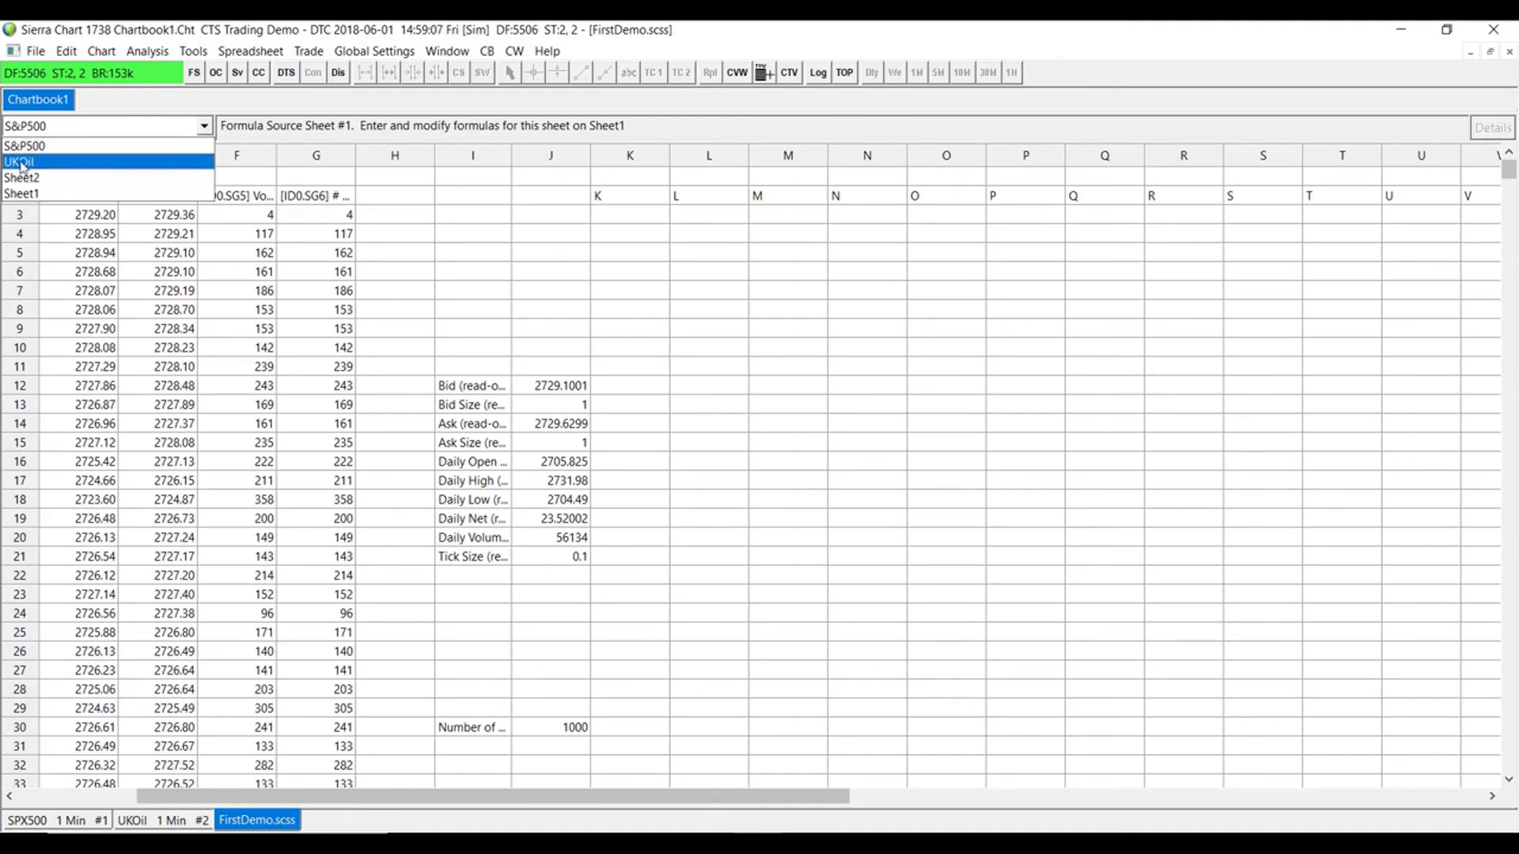
{"action": "left_click", "coordinate": [24, 146]}
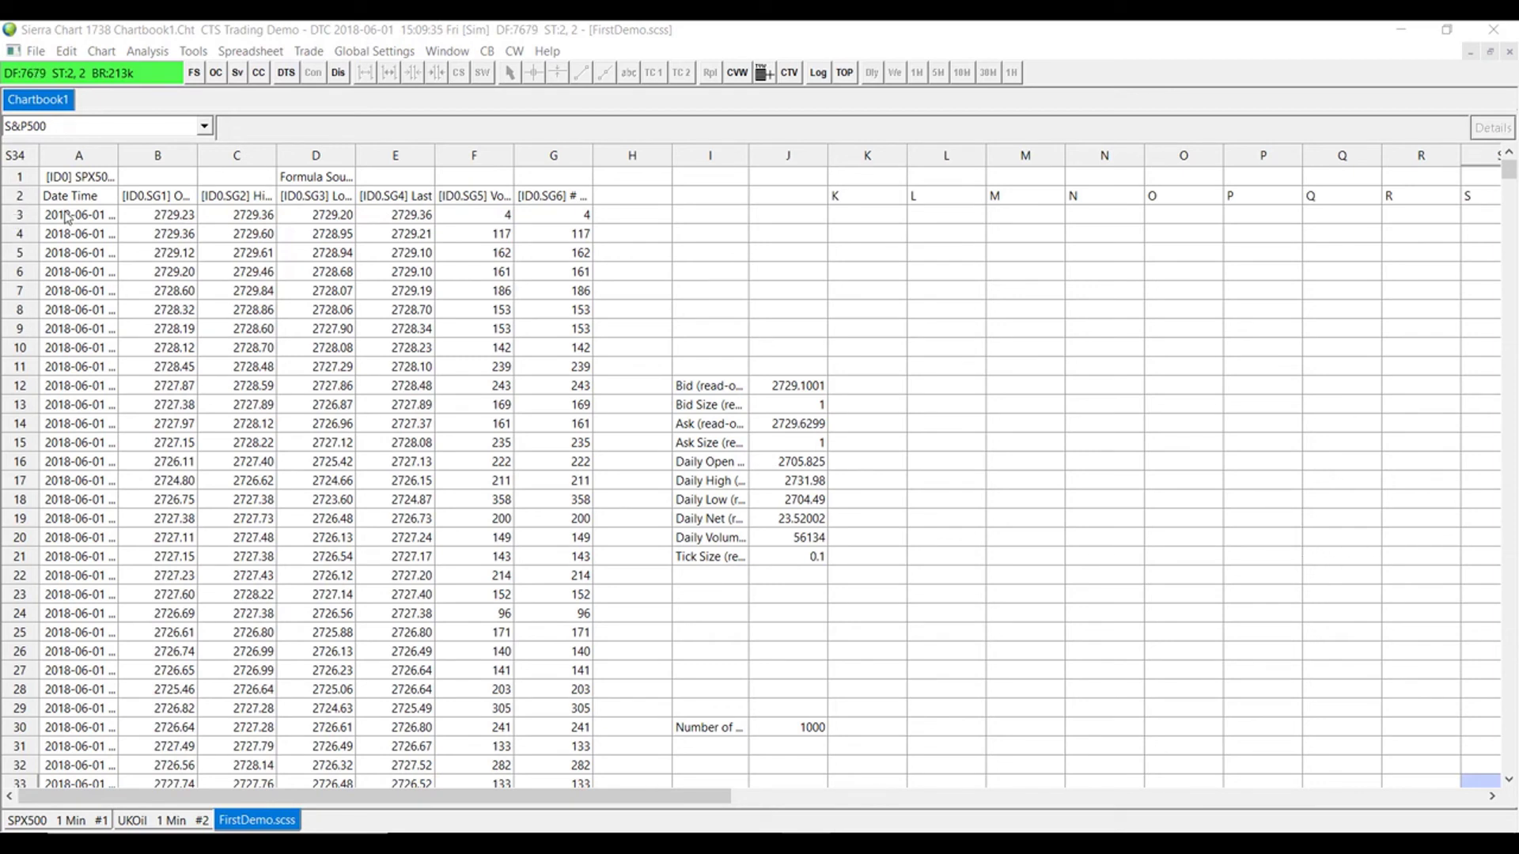
{"action": "mouse_move", "coordinate": [554, 226]}
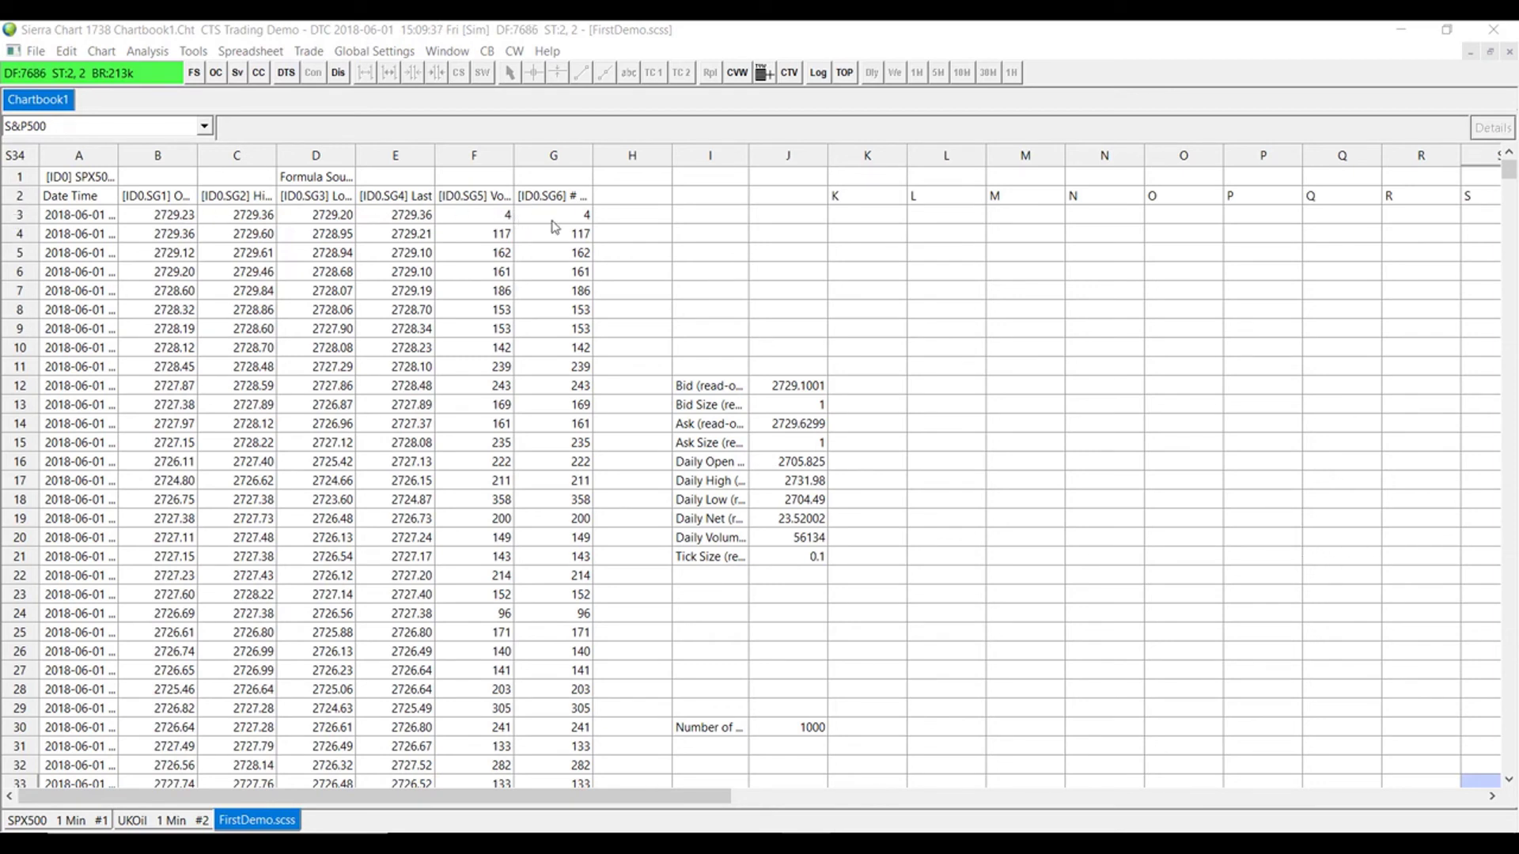
{"action": "mouse_move", "coordinate": [896, 329]}
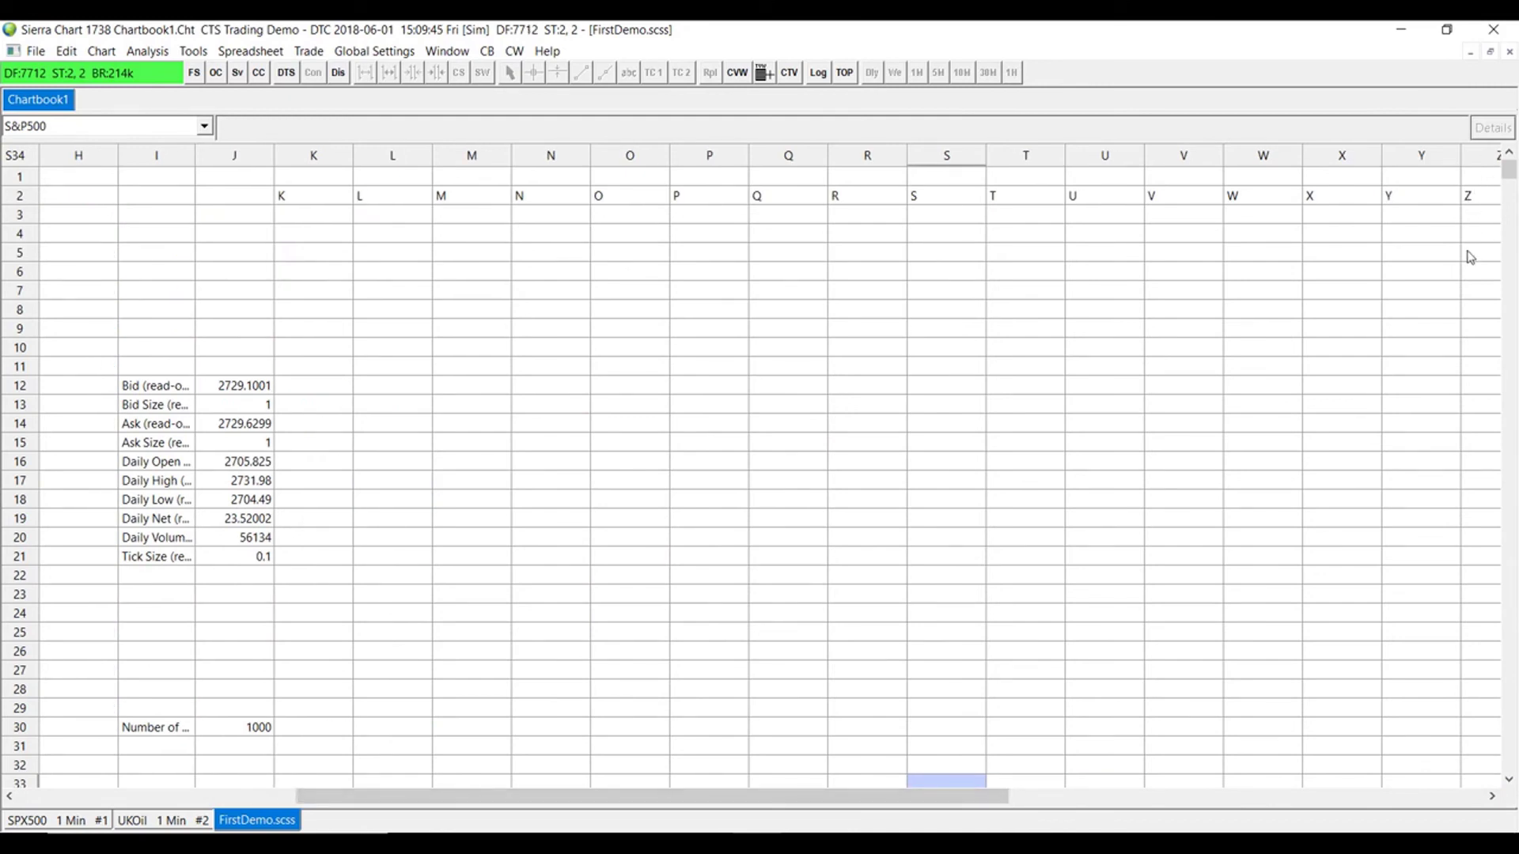
{"action": "mouse_move", "coordinate": [282, 223]}
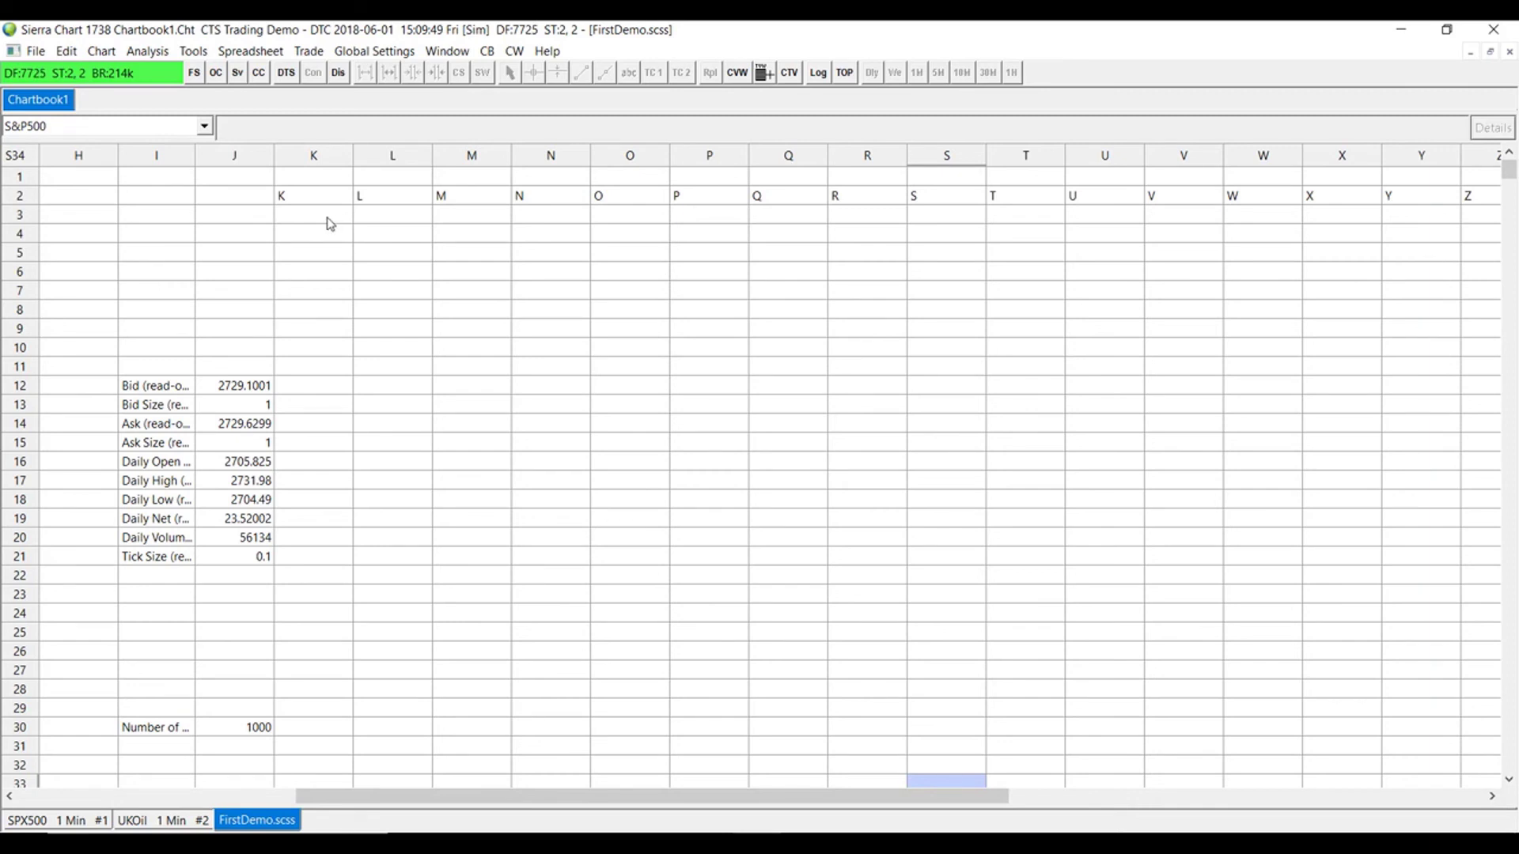
{"action": "mouse_move", "coordinate": [323, 197]}
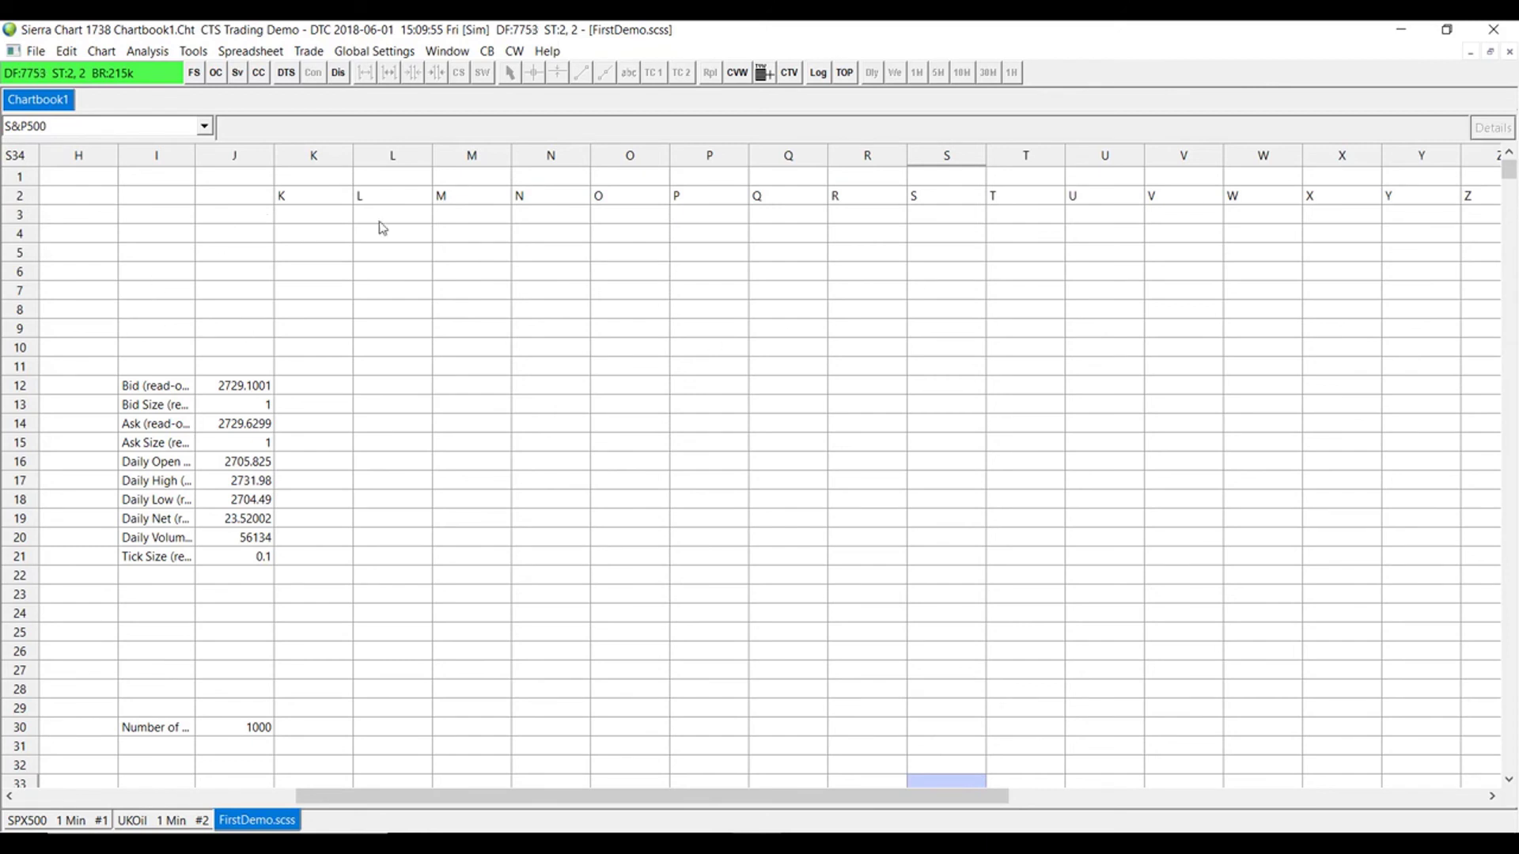
{"action": "mouse_move", "coordinate": [308, 201]}
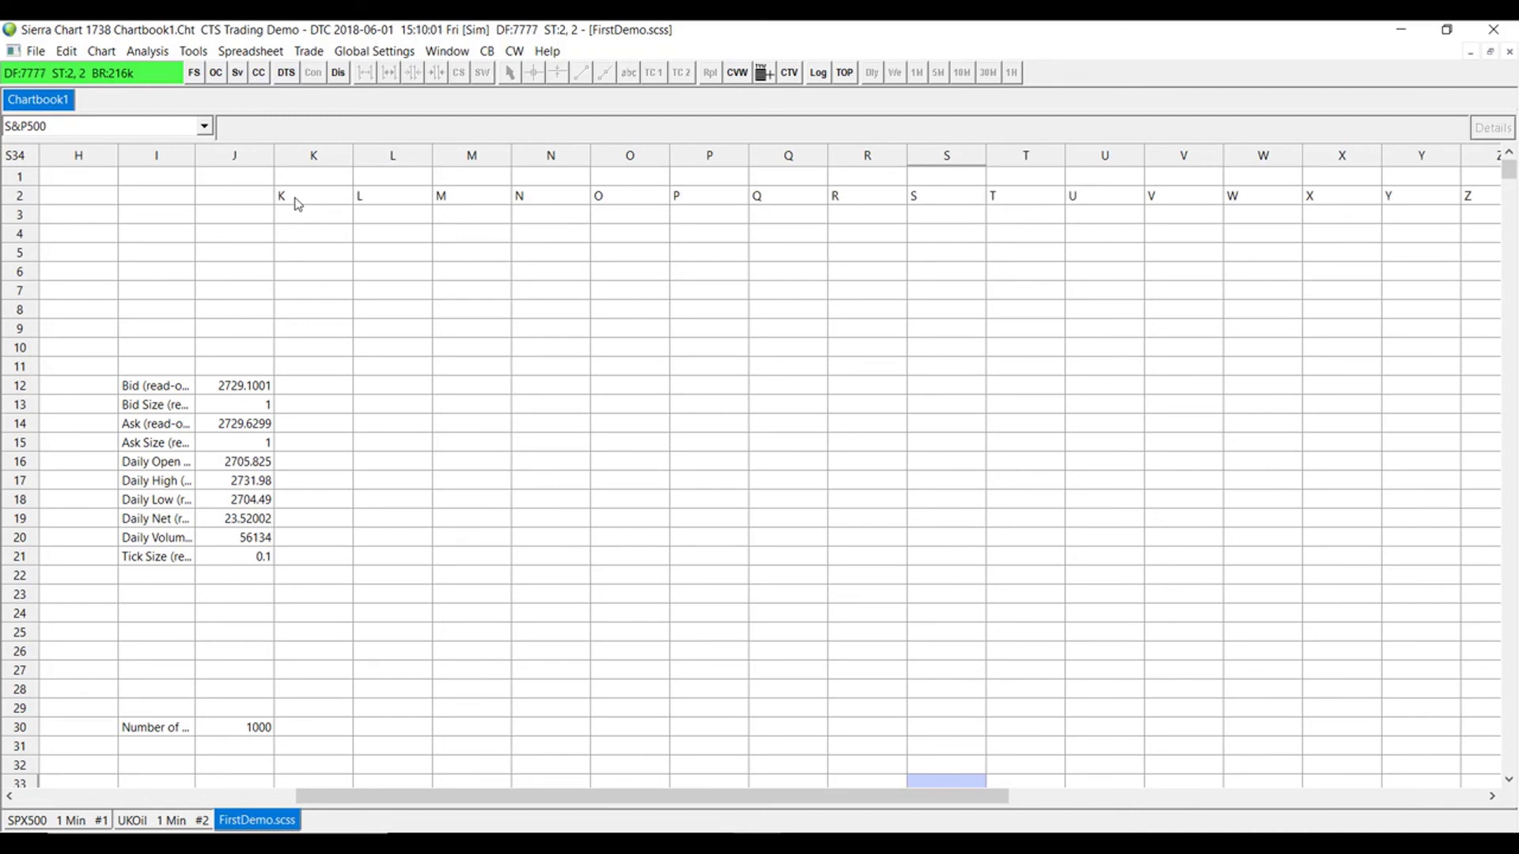
Step: Enter the header 'Custom Formula' in cell K2 of the S&P500 sheet and select K3
{"action": "double_click", "coordinate": [314, 194]}
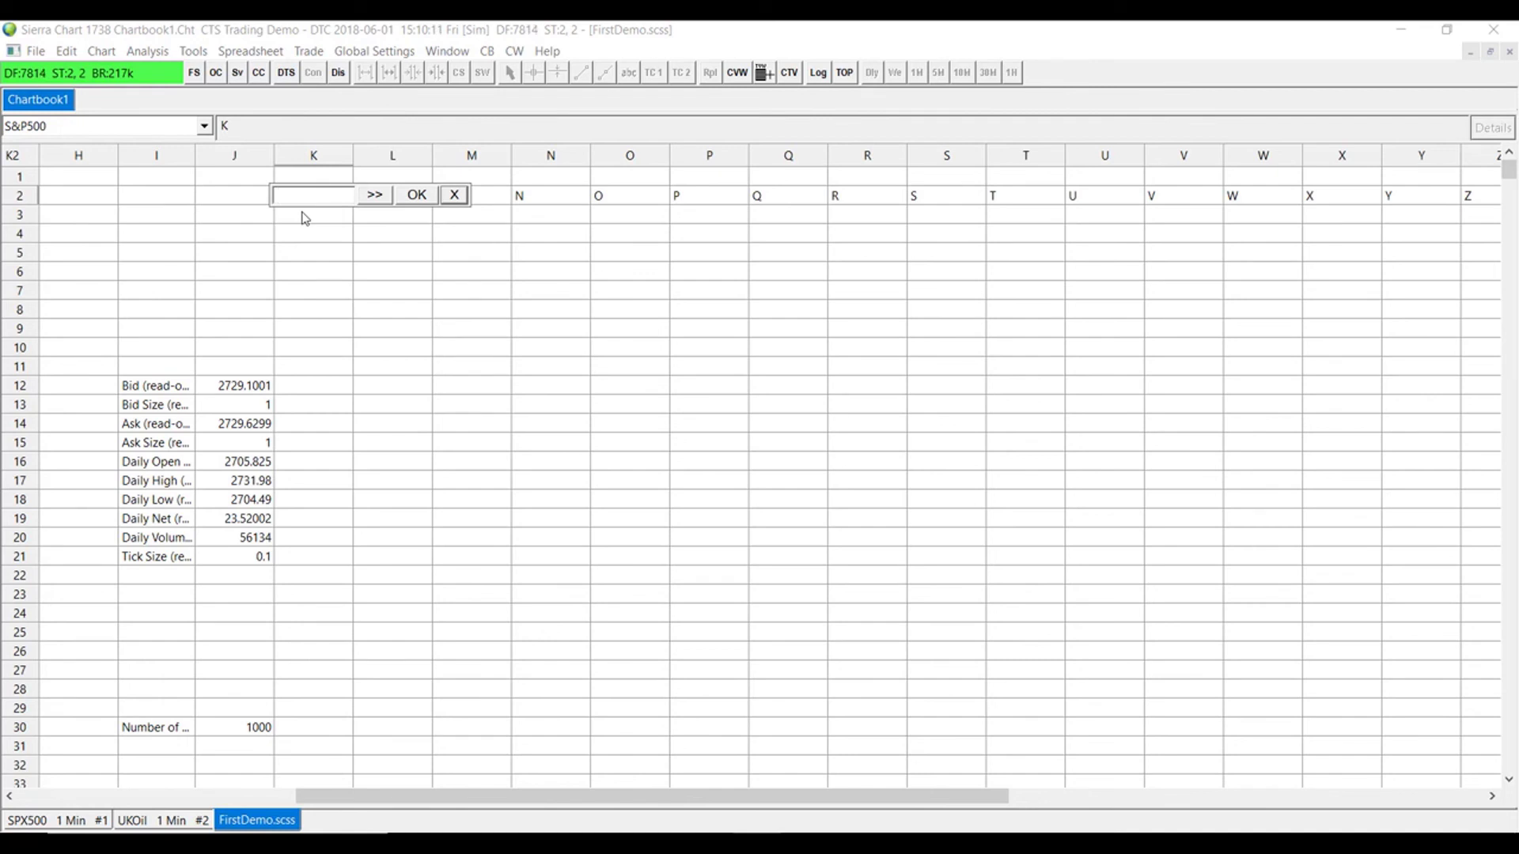
{"action": "type", "text": "Custom"}
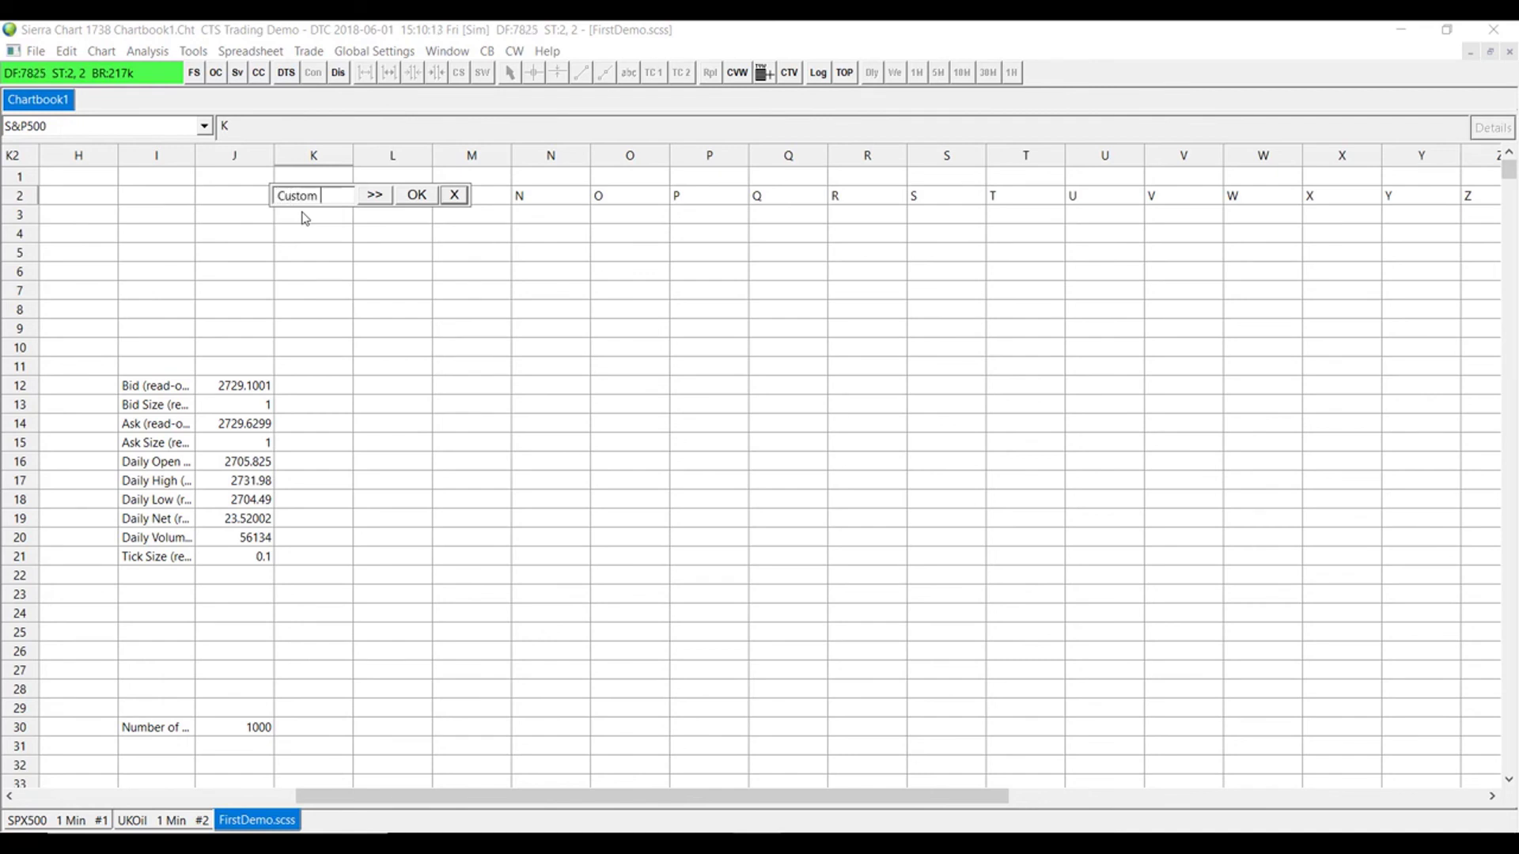
{"action": "type", "text": "Form"}
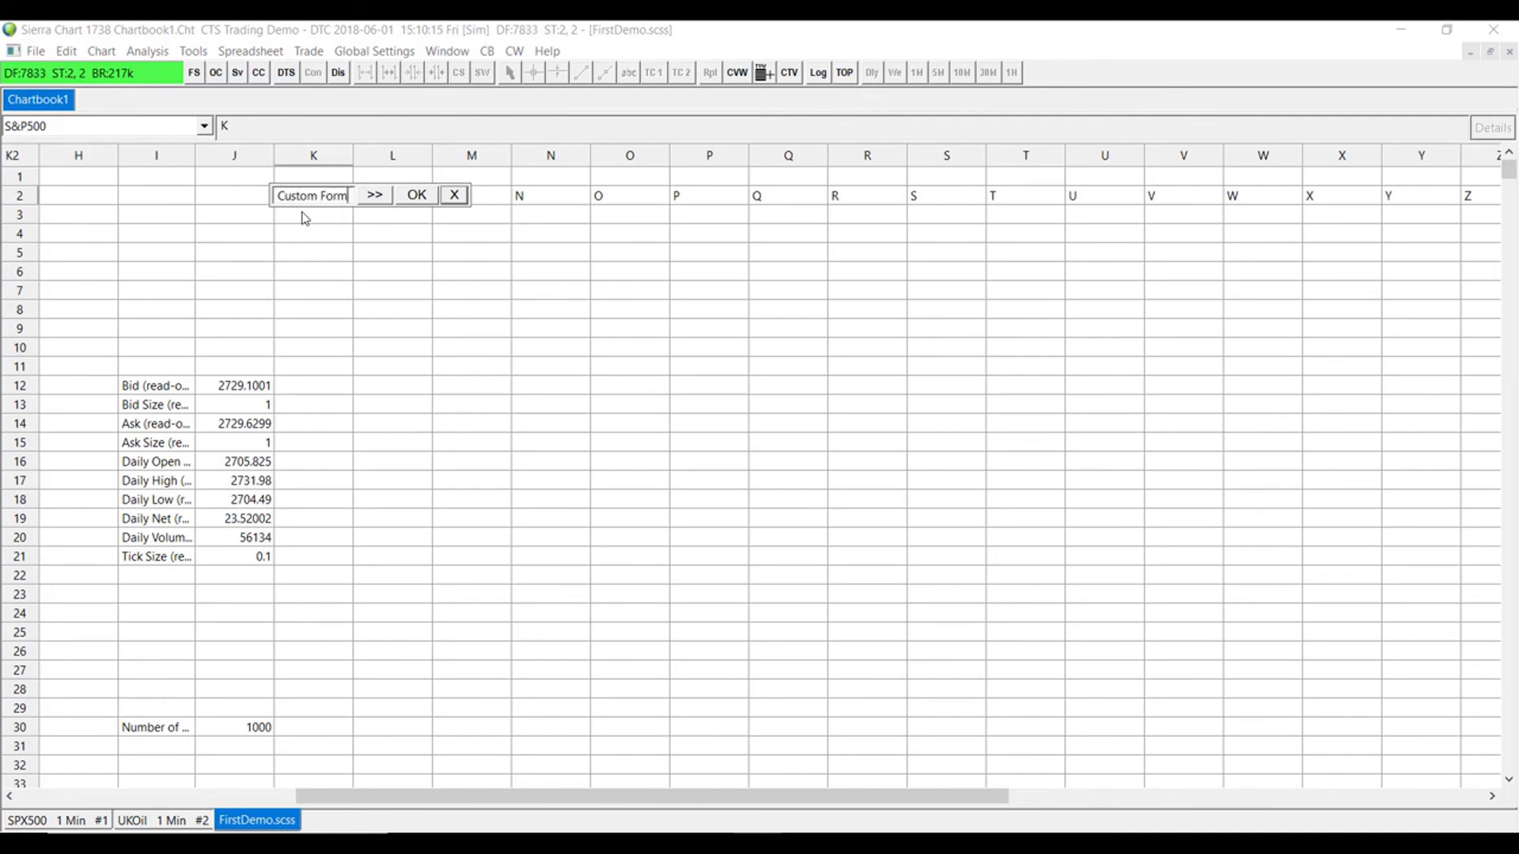
{"action": "left_click", "coordinate": [414, 194]}
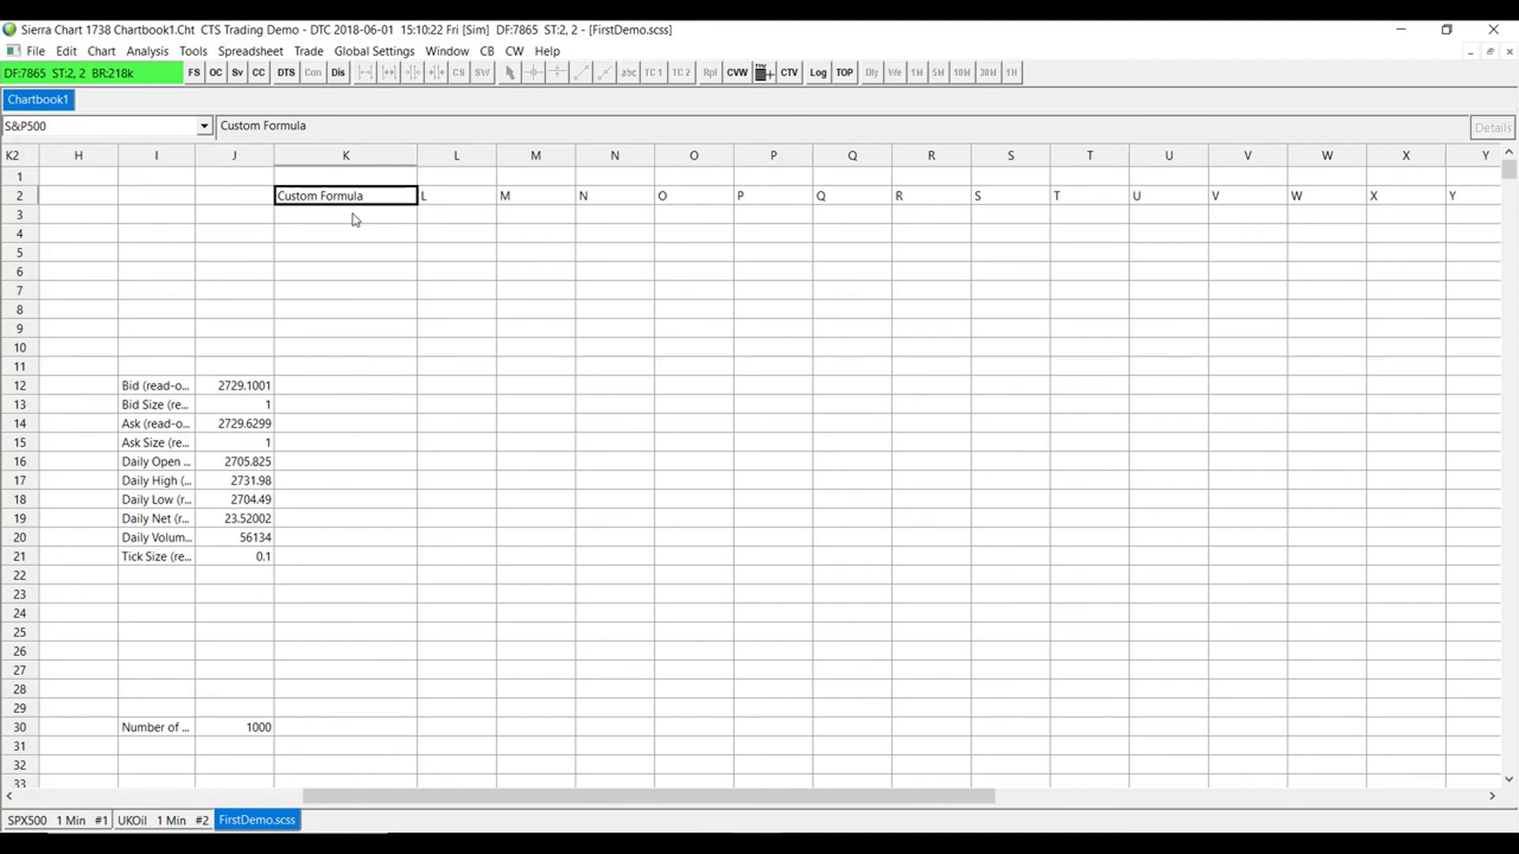
{"action": "left_click", "coordinate": [345, 214]}
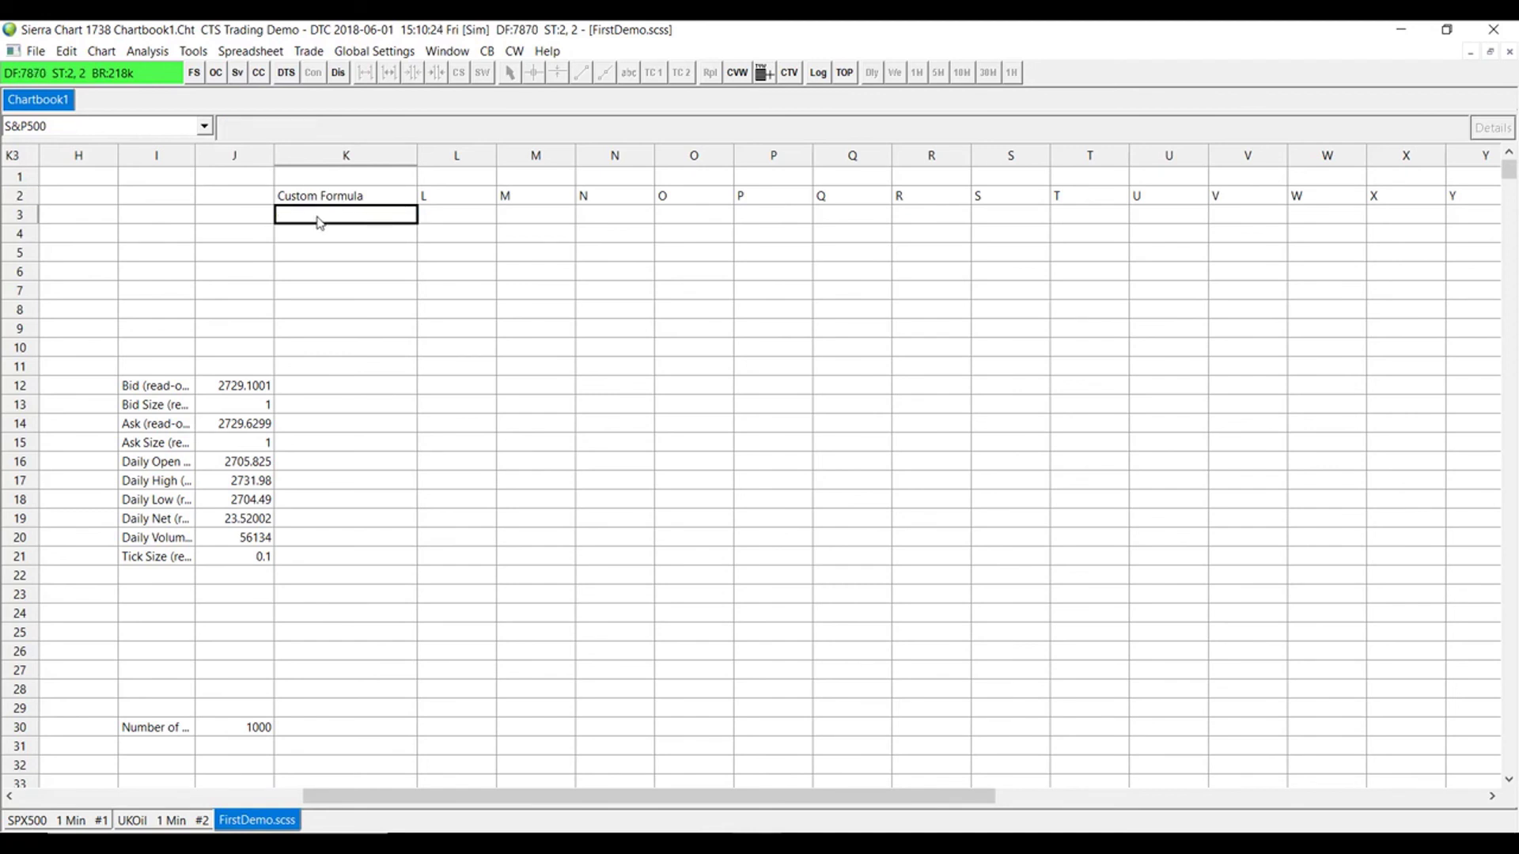
Step: Enter the formula '=example' in cell K3, which shows a #NAME? error
{"action": "double_click", "coordinate": [345, 213]}
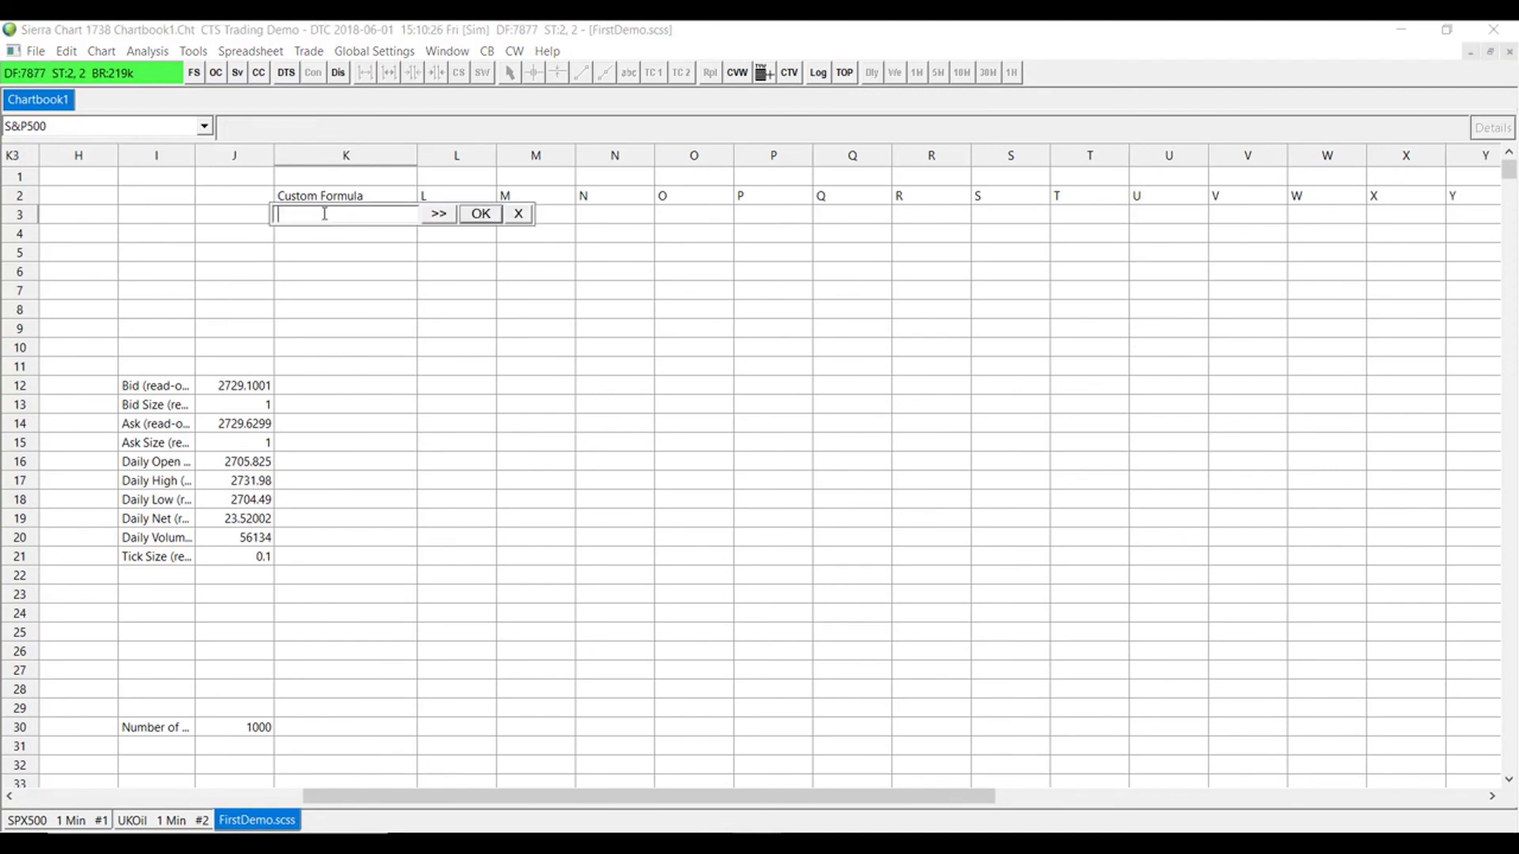
{"action": "type", "text": "=example"}
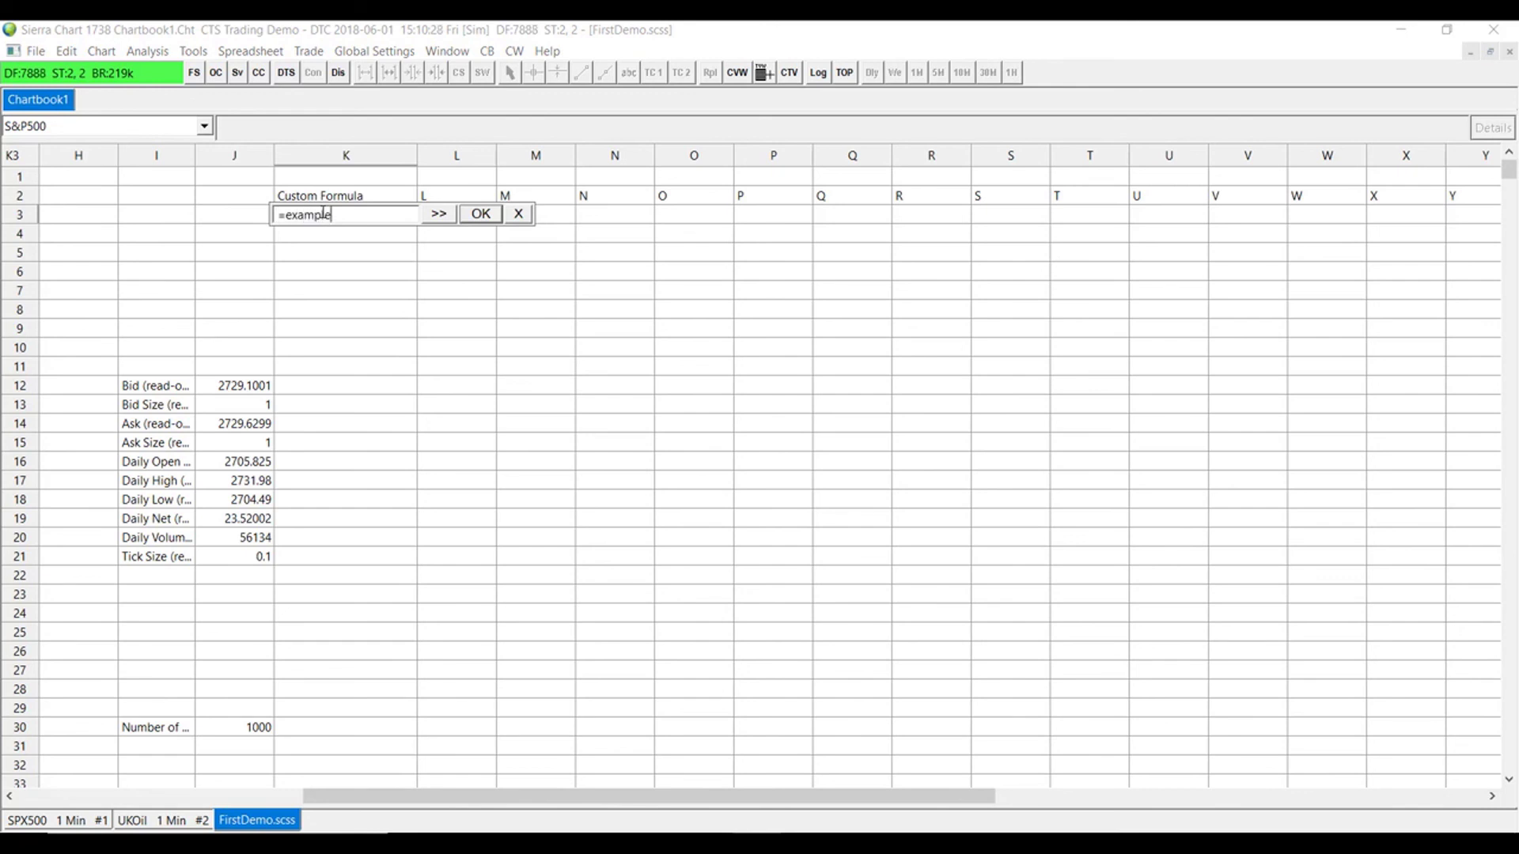
{"action": "left_click", "coordinate": [479, 214]}
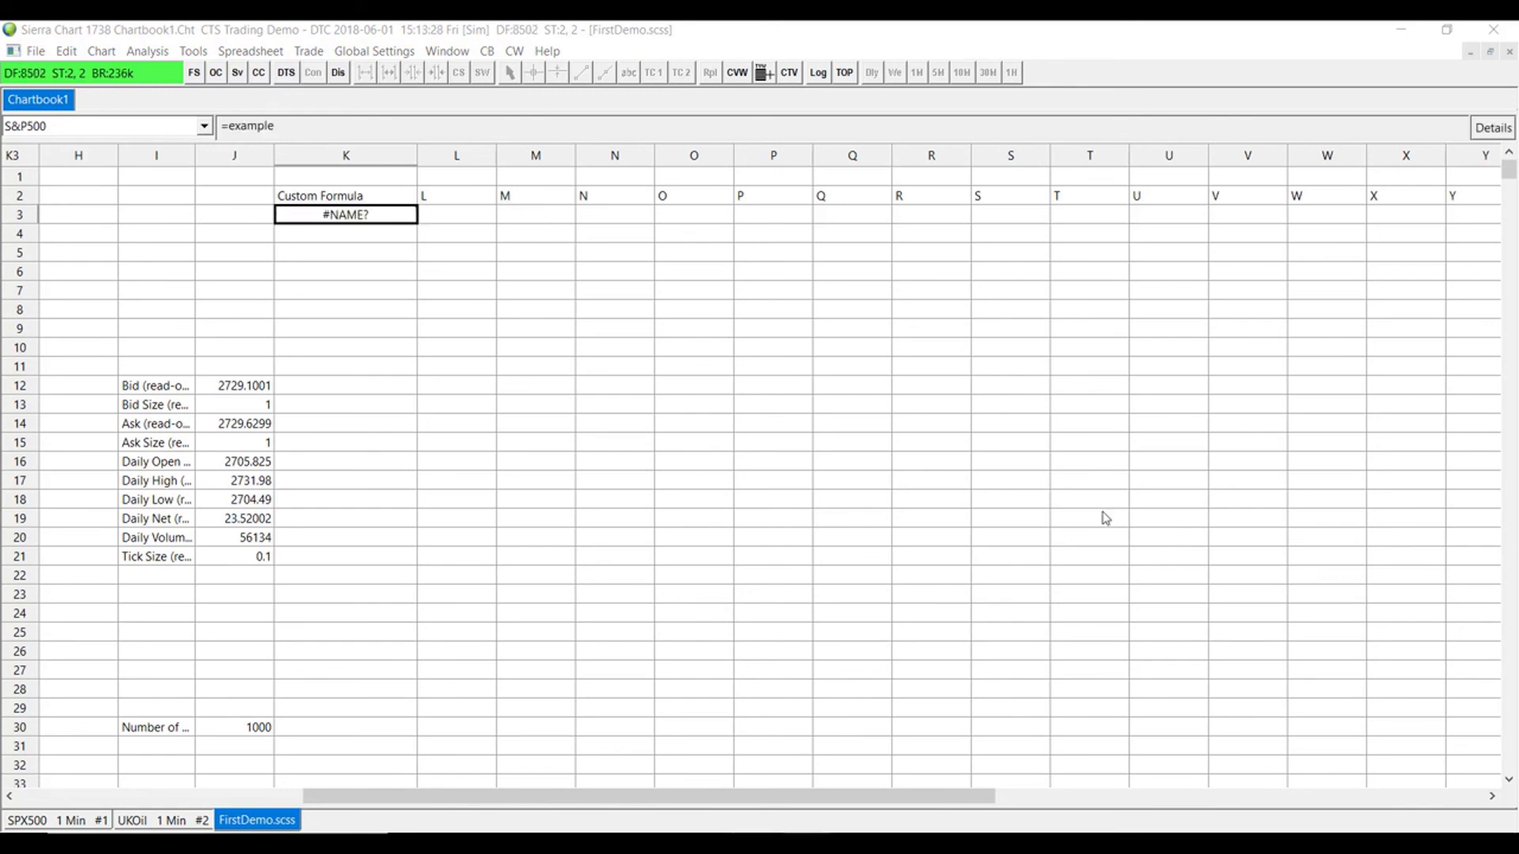
{"action": "mouse_move", "coordinate": [954, 541]}
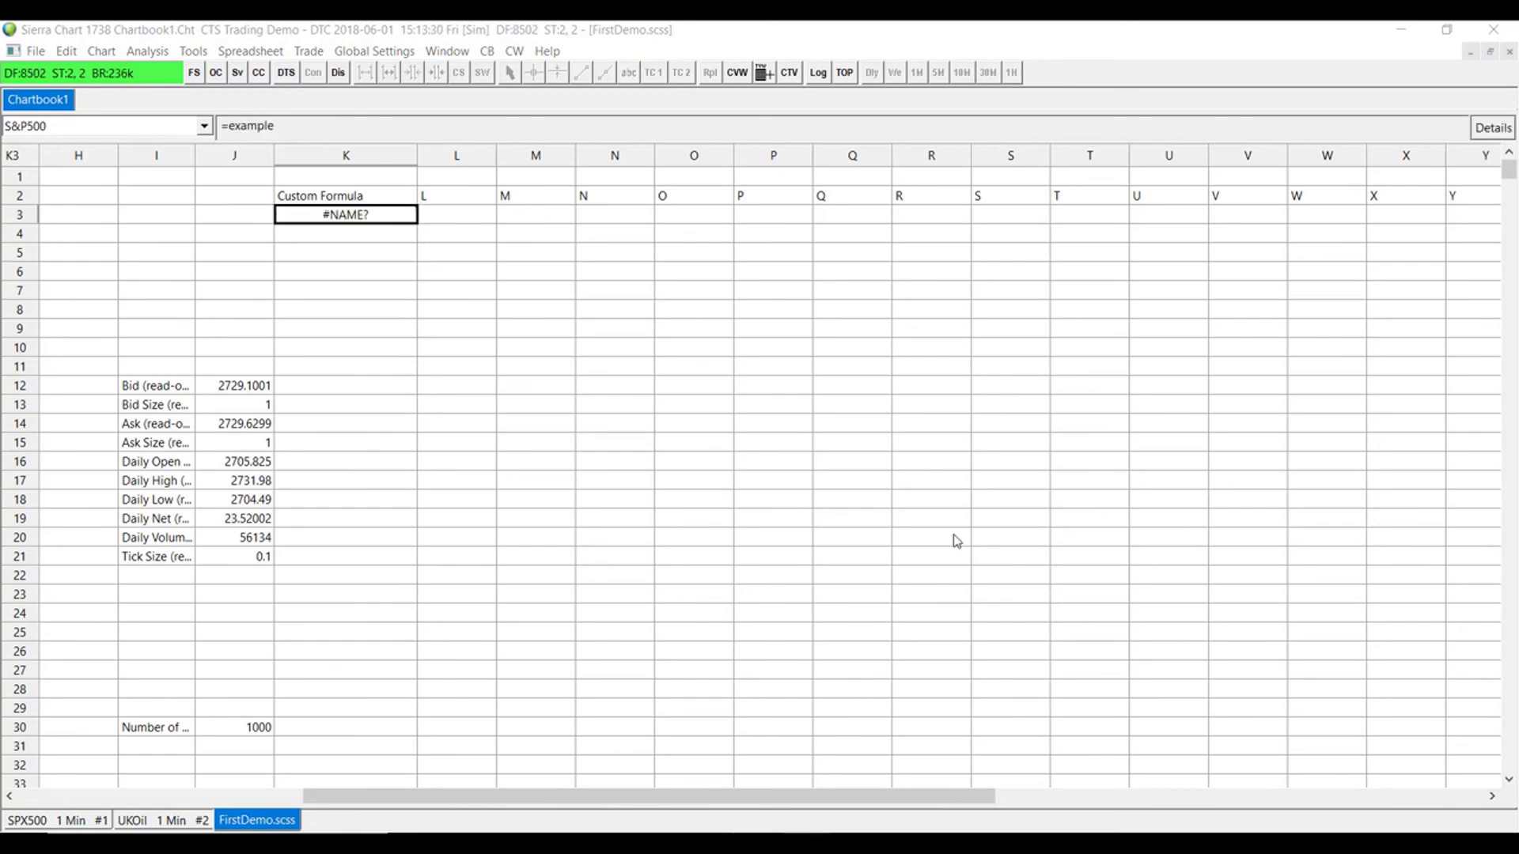
{"action": "mouse_move", "coordinate": [1252, 554]}
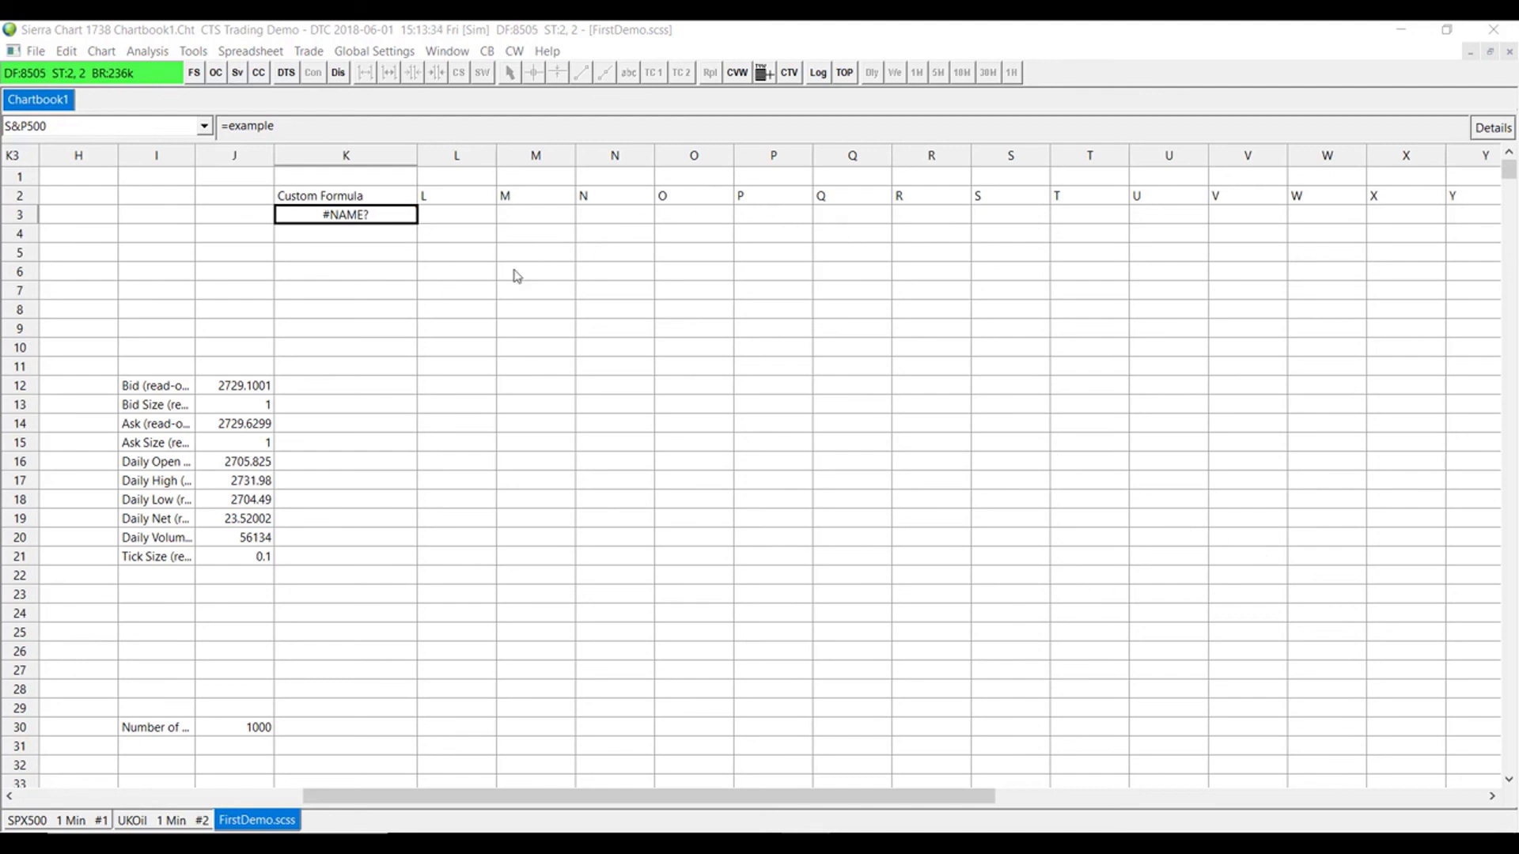
{"action": "mouse_move", "coordinate": [963, 543]}
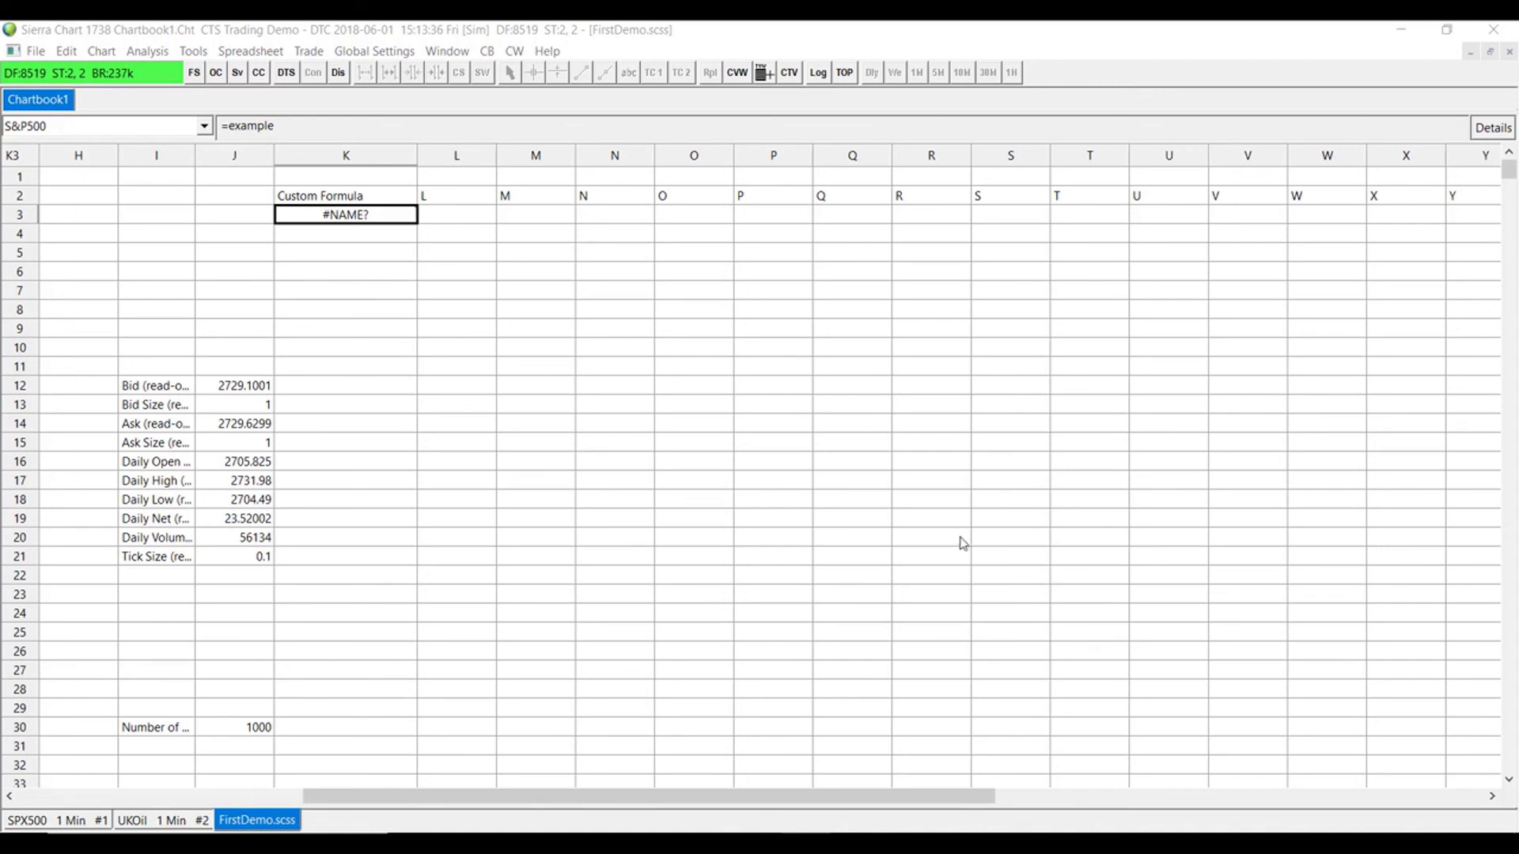
{"action": "mouse_move", "coordinate": [666, 473]}
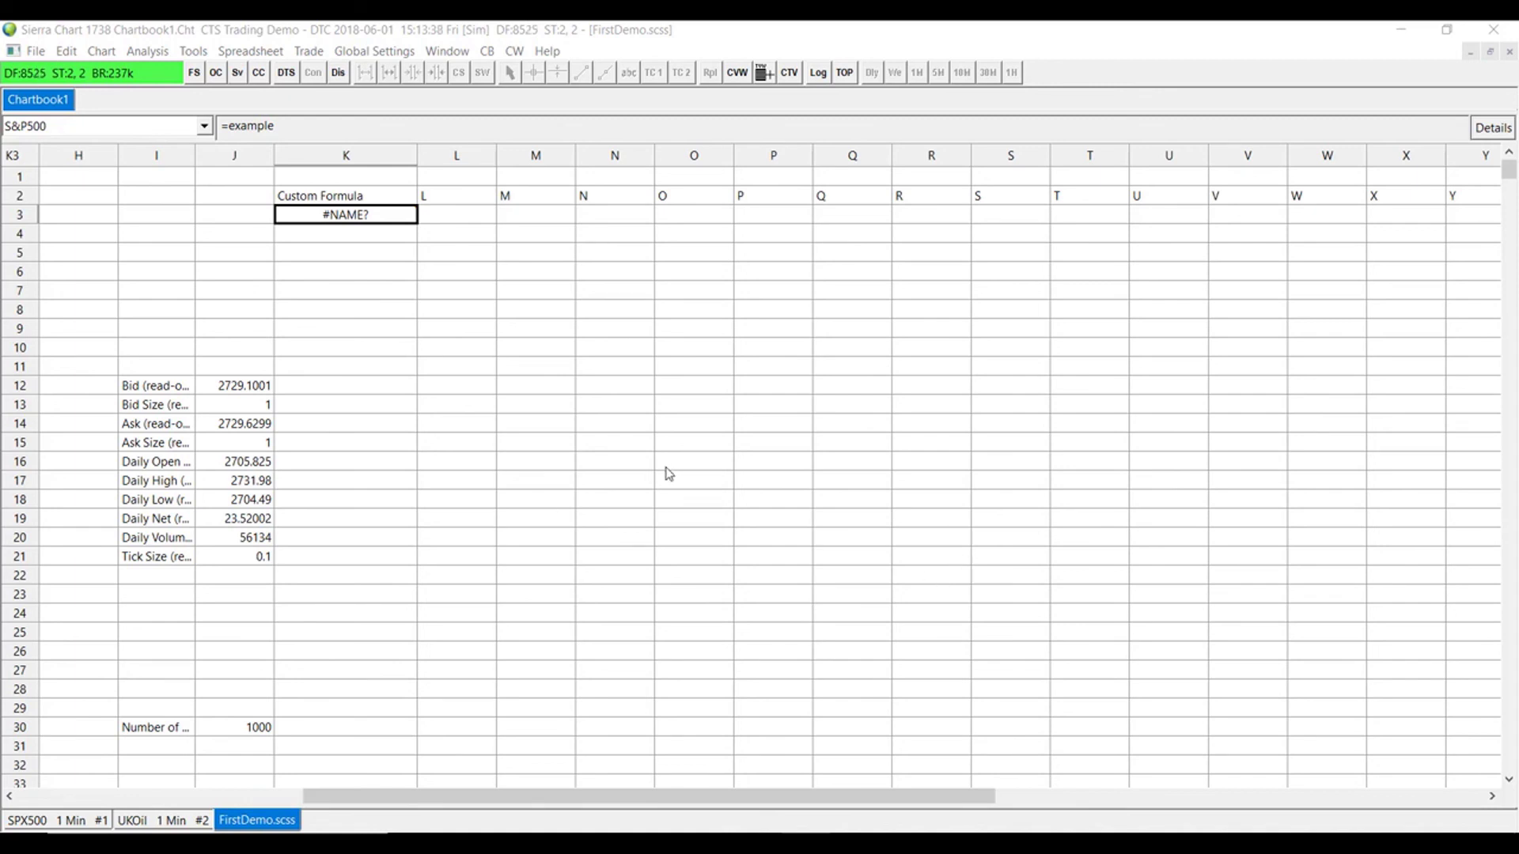
{"action": "mouse_move", "coordinate": [359, 239]}
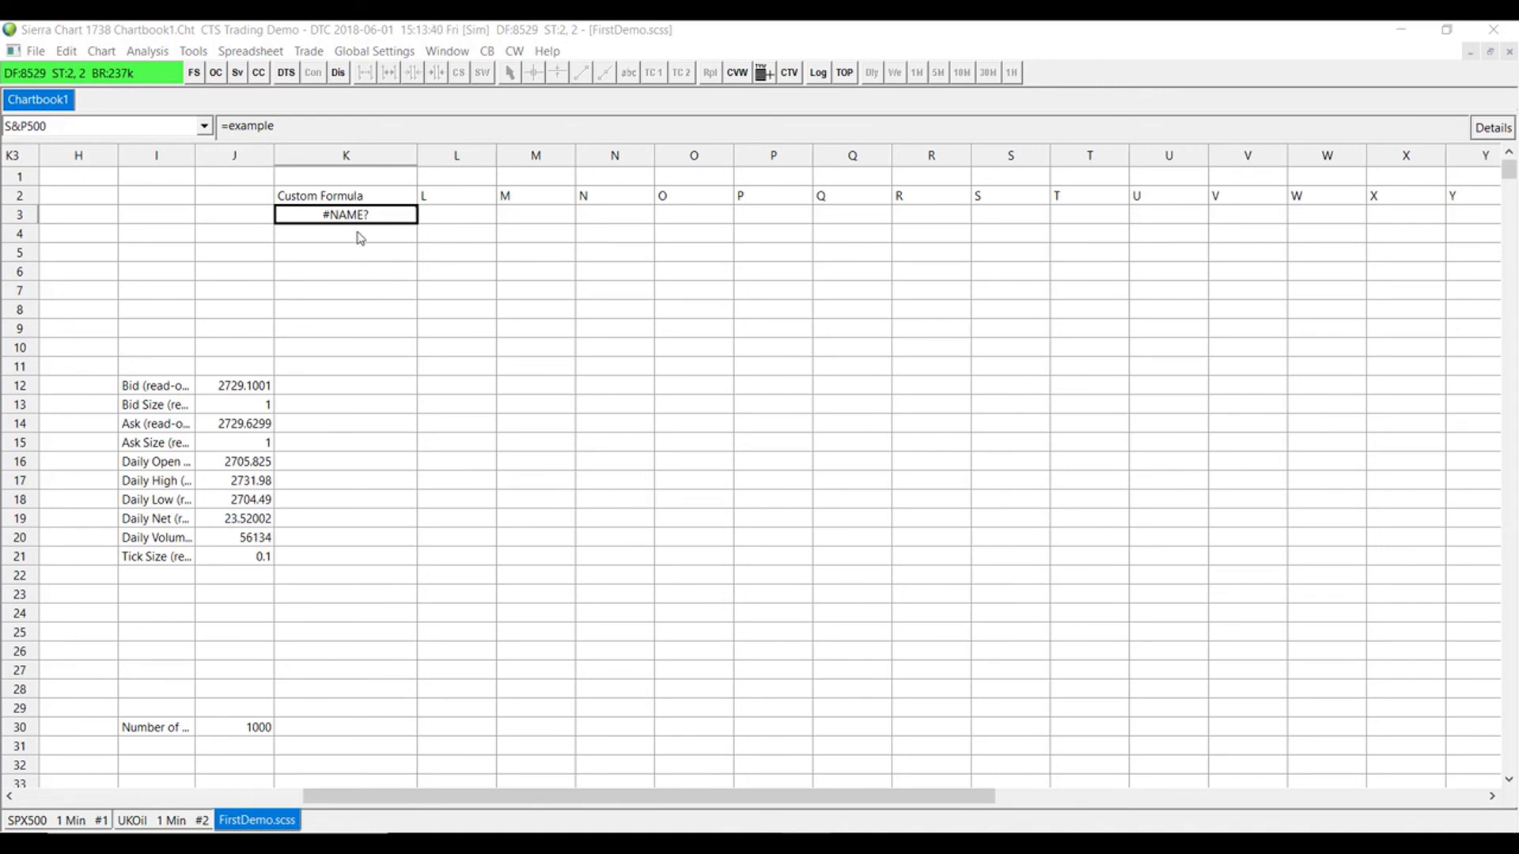
{"action": "mouse_move", "coordinate": [348, 147]}
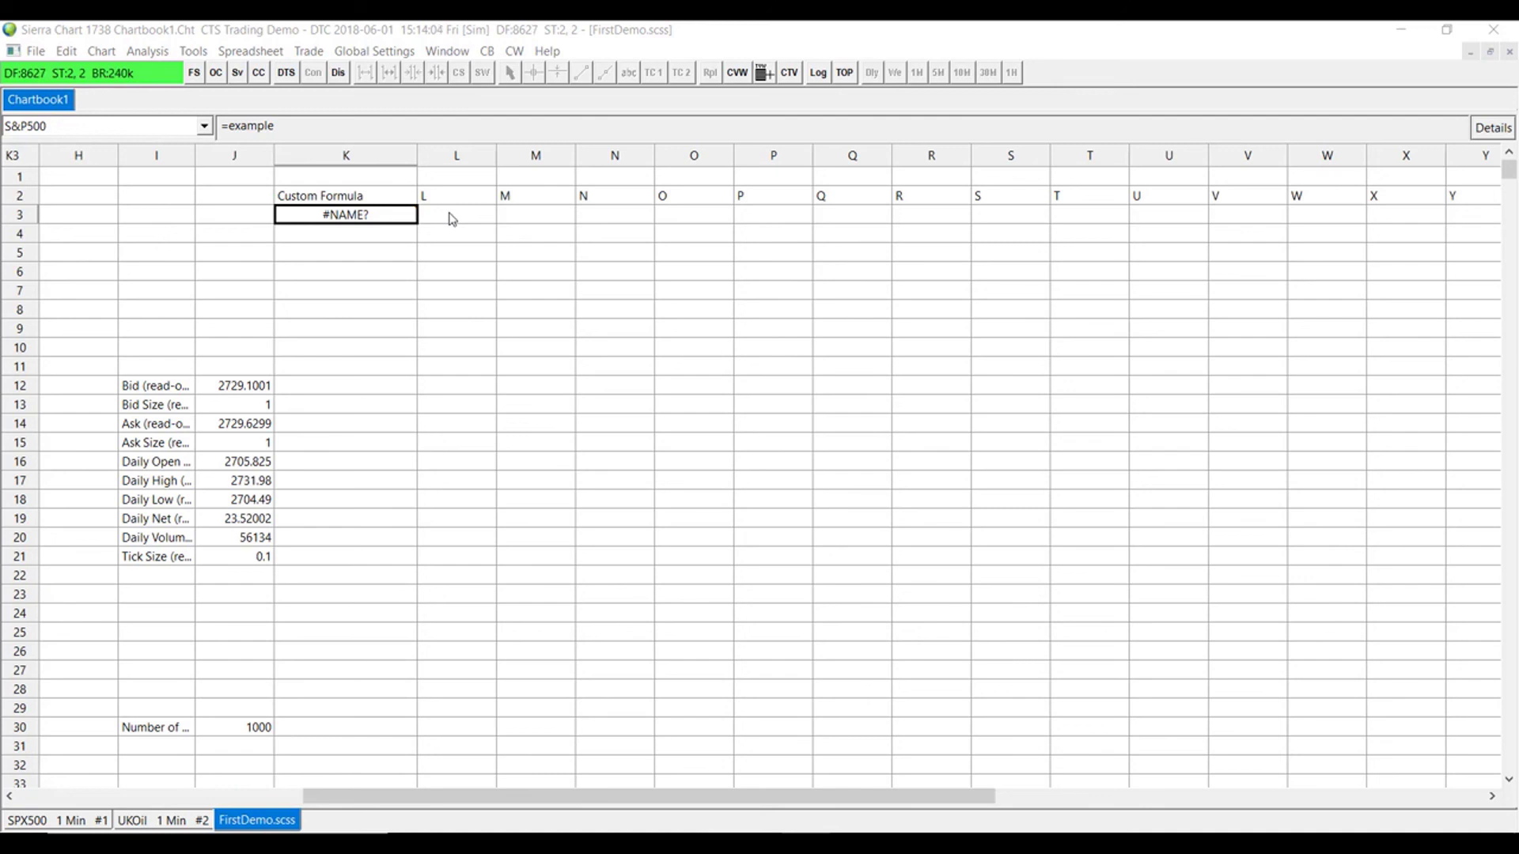
{"action": "mouse_move", "coordinate": [442, 221]}
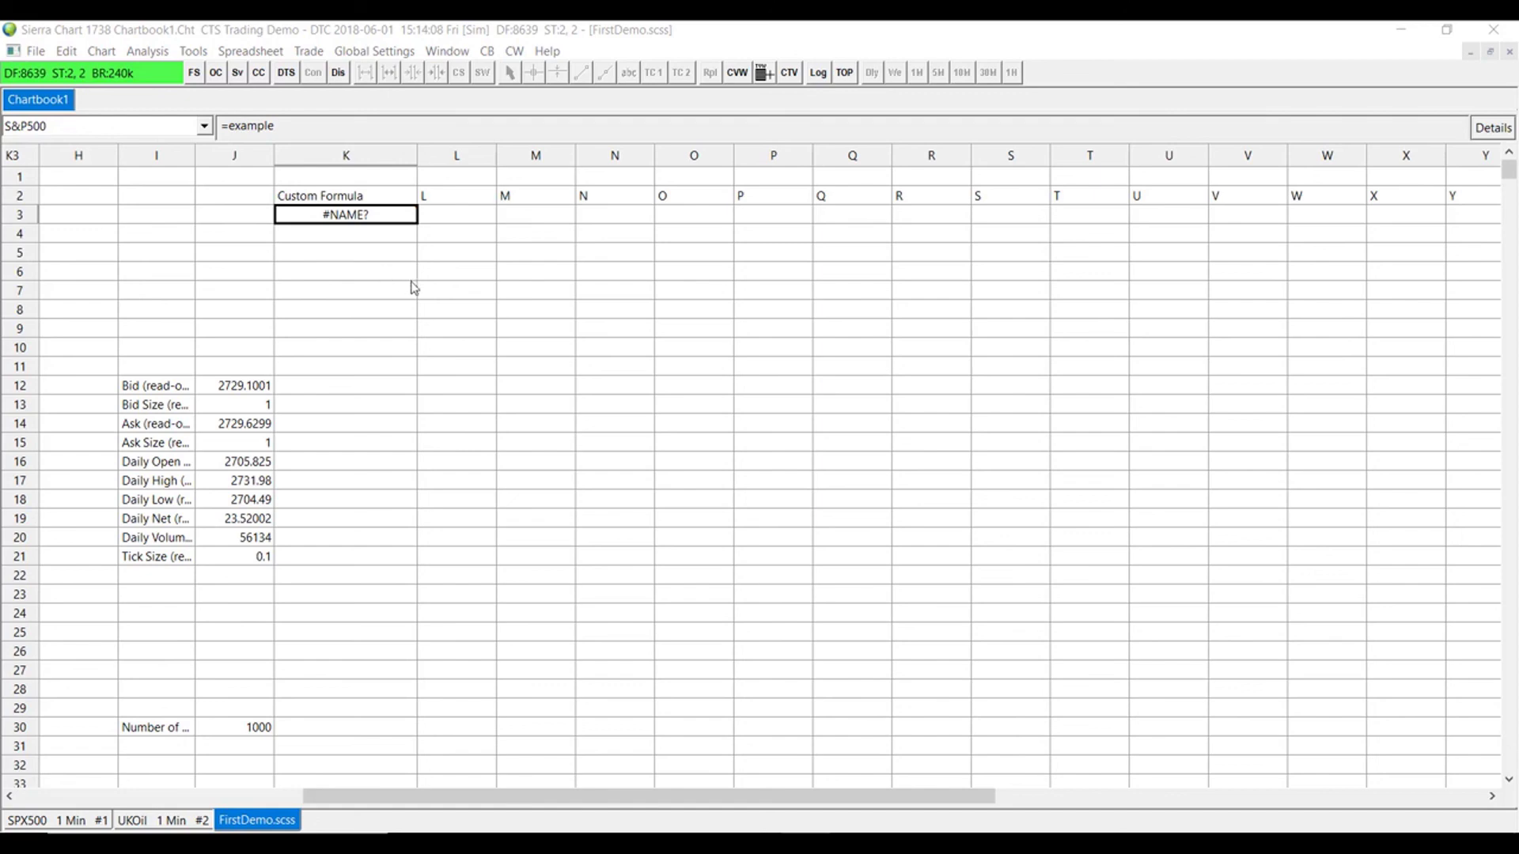
{"action": "mouse_move", "coordinate": [475, 402]}
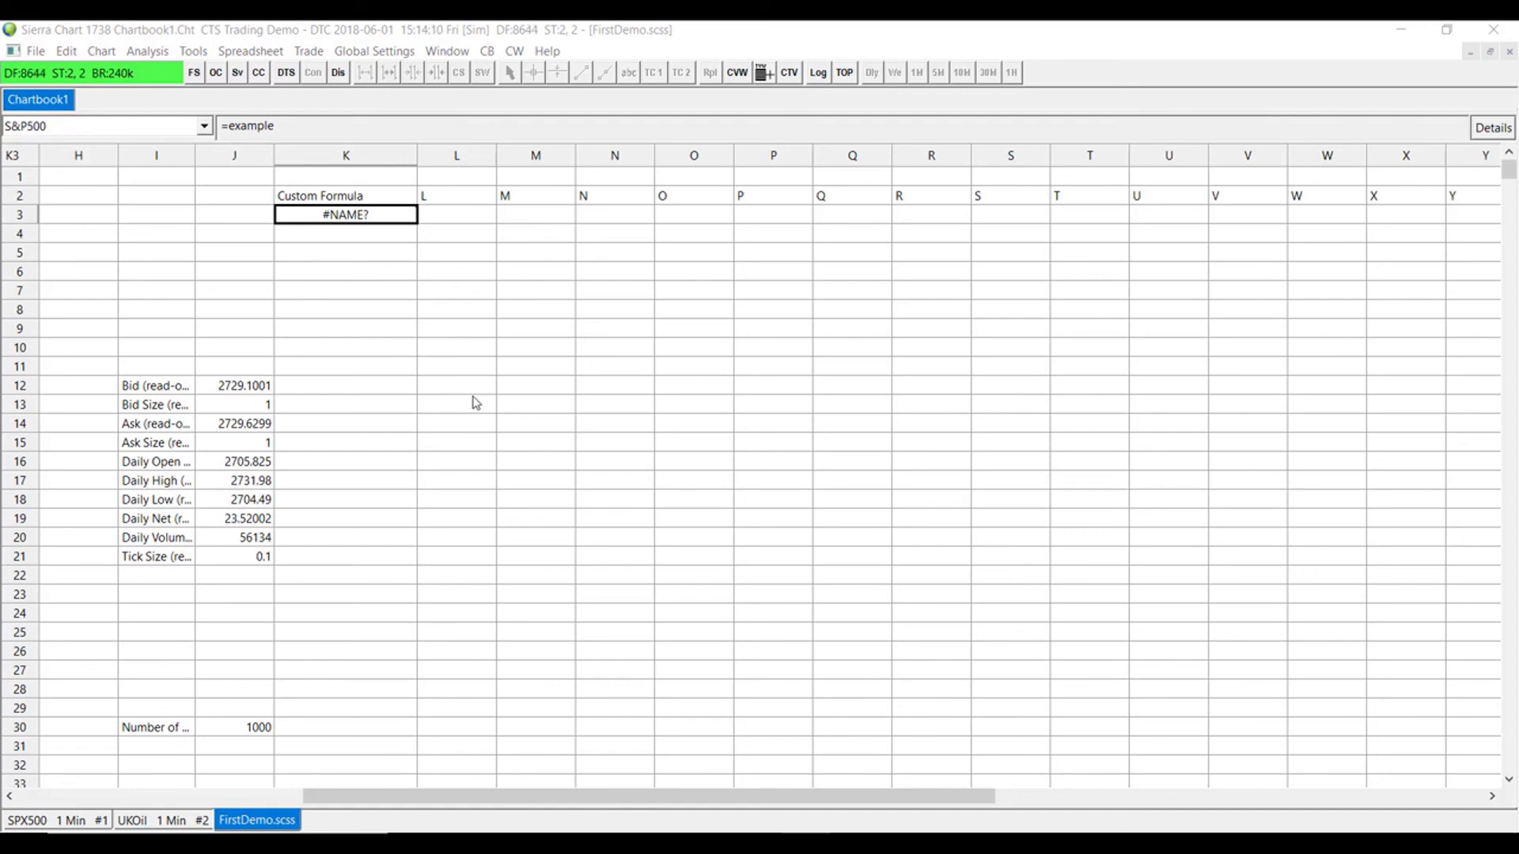